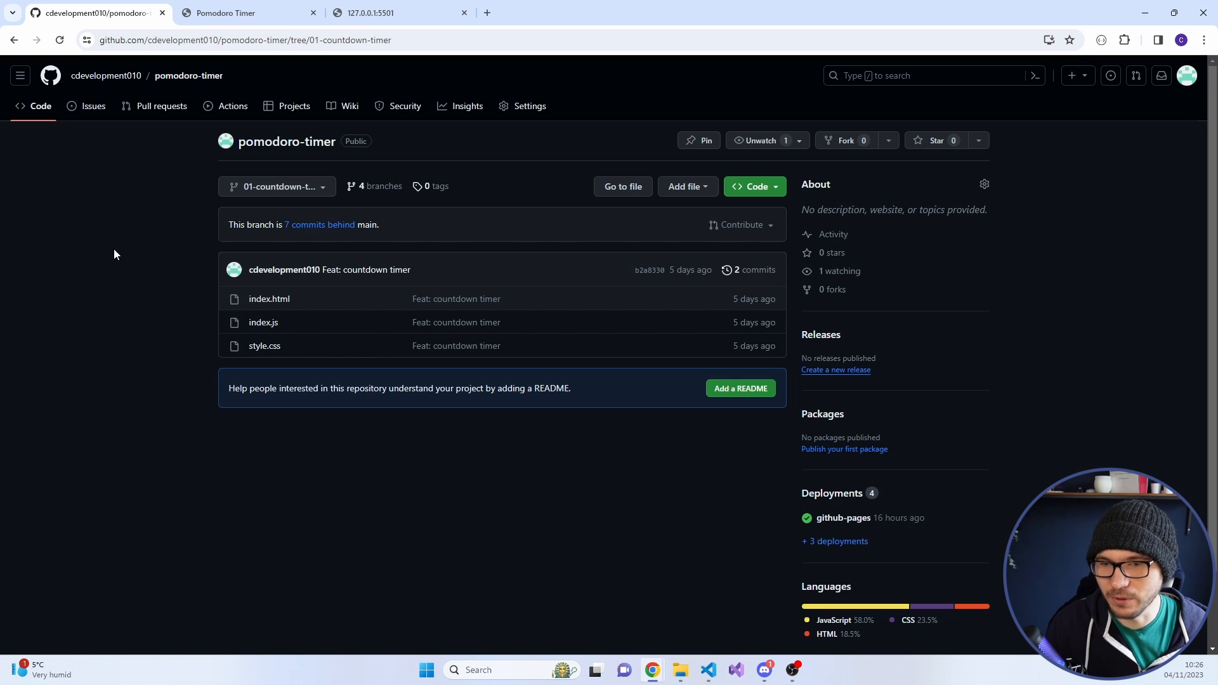
# Title the page Countdown and link the style.css stylesheet in the head
pyautogui.click(276, 186)
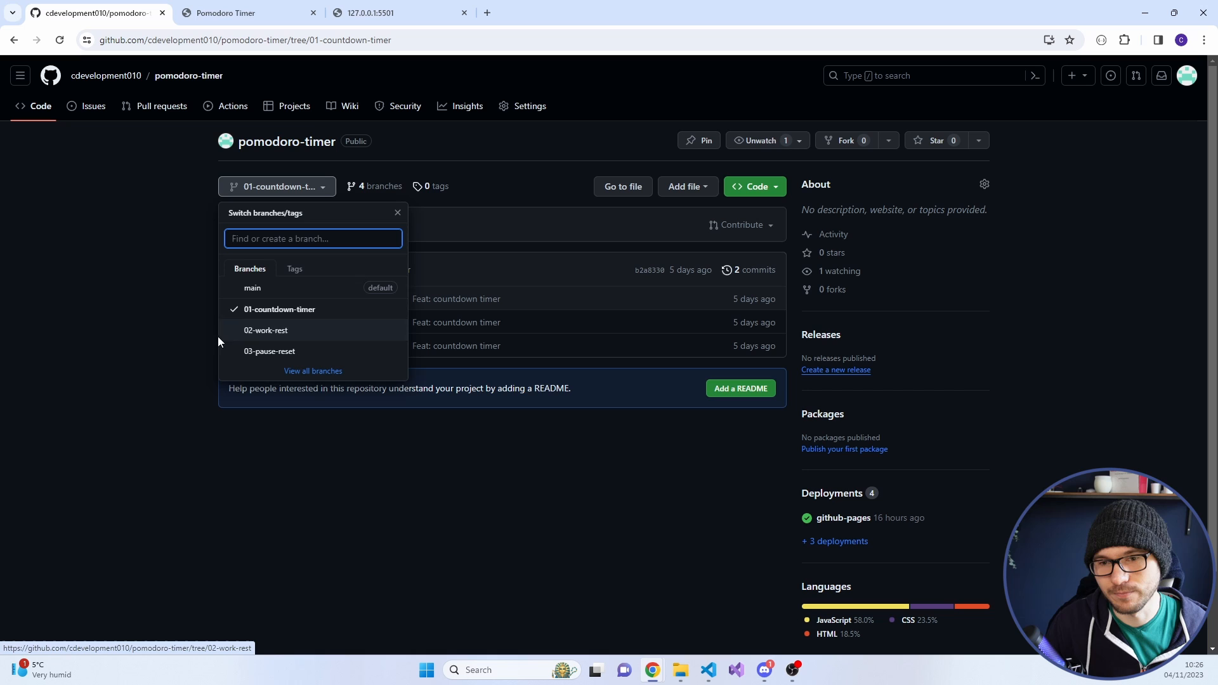
pyautogui.moveTo(193, 317)
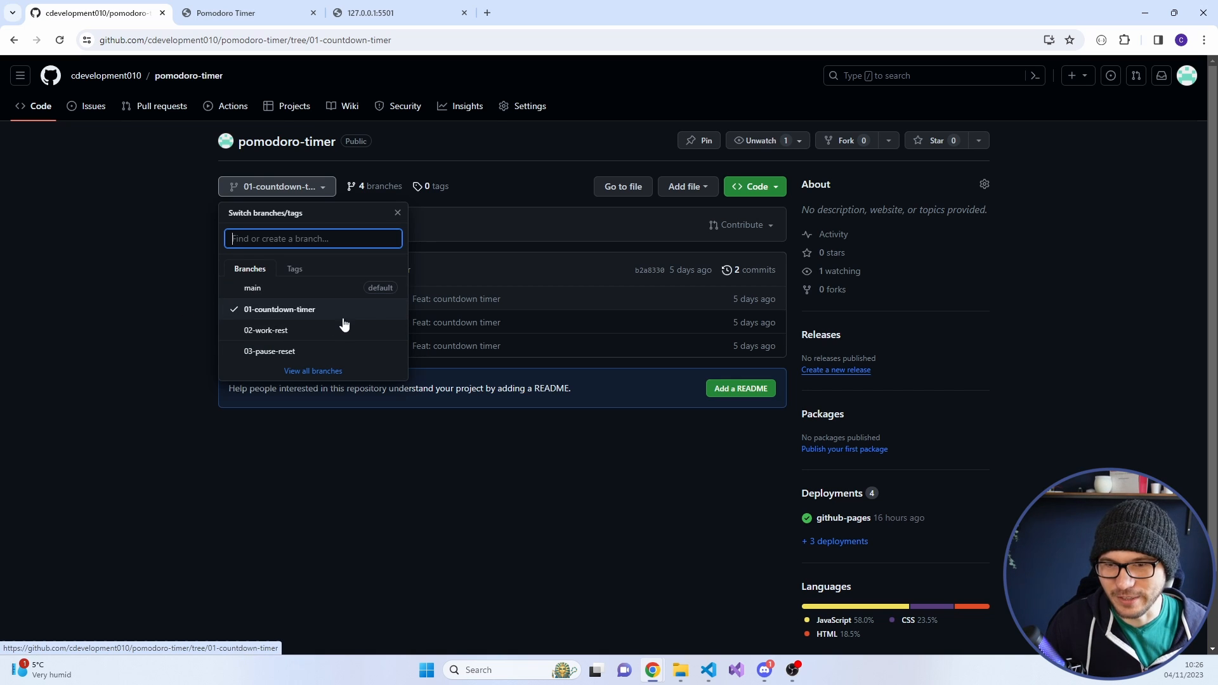
pyautogui.moveTo(293, 354)
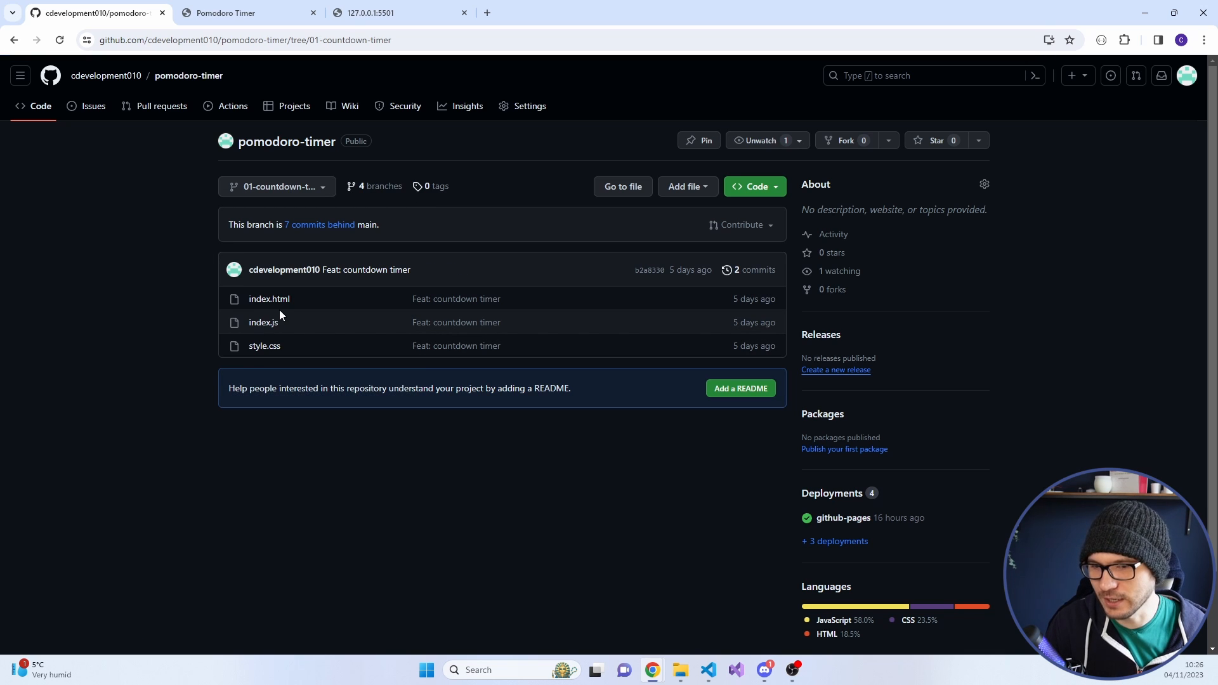
pyautogui.click(226, 12)
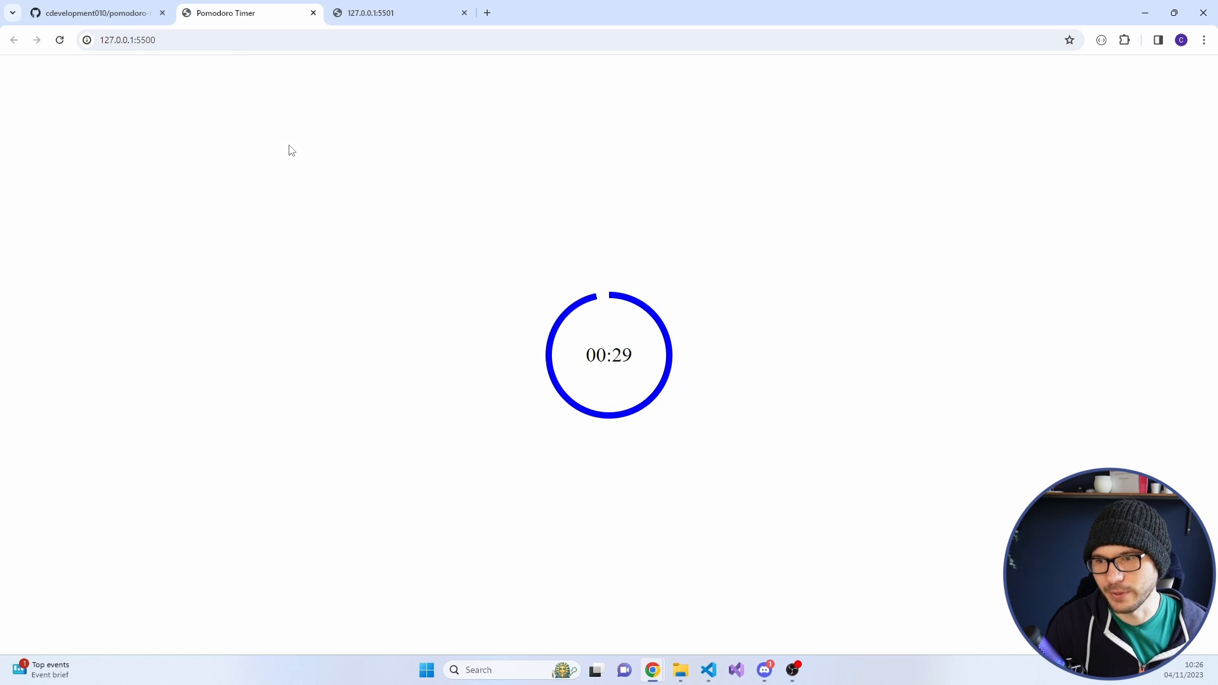
pyautogui.moveTo(533, 186)
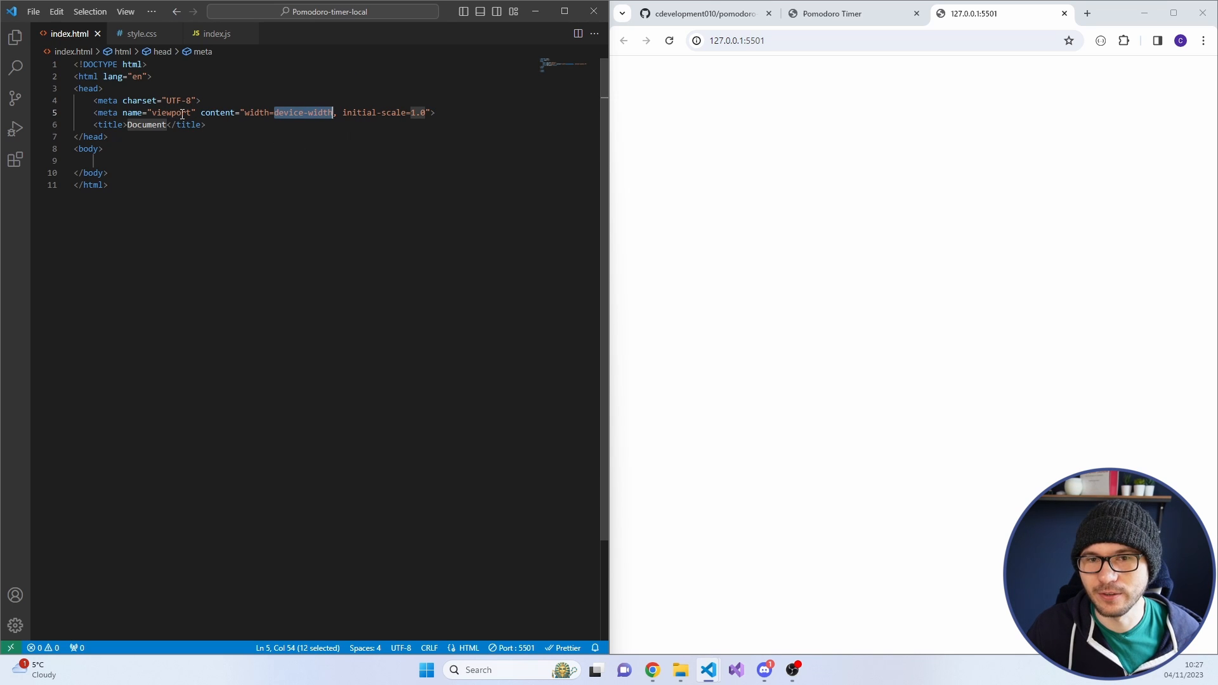
pyautogui.press('Delete')
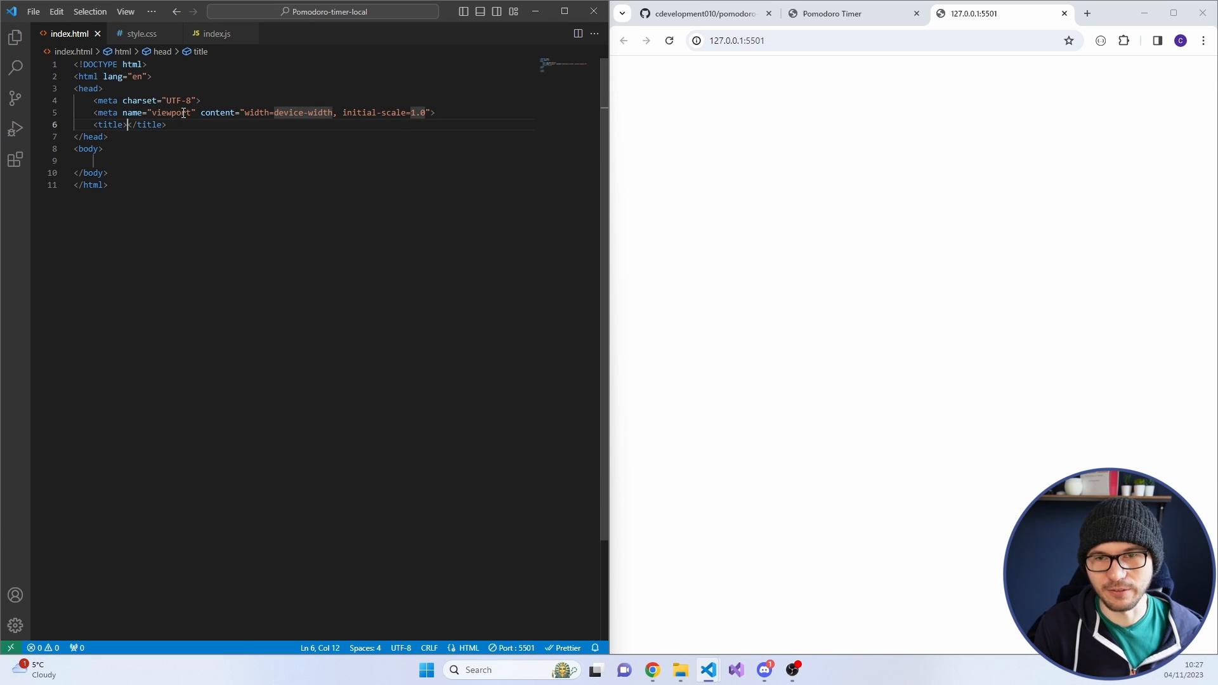
pyautogui.write('Countdown')
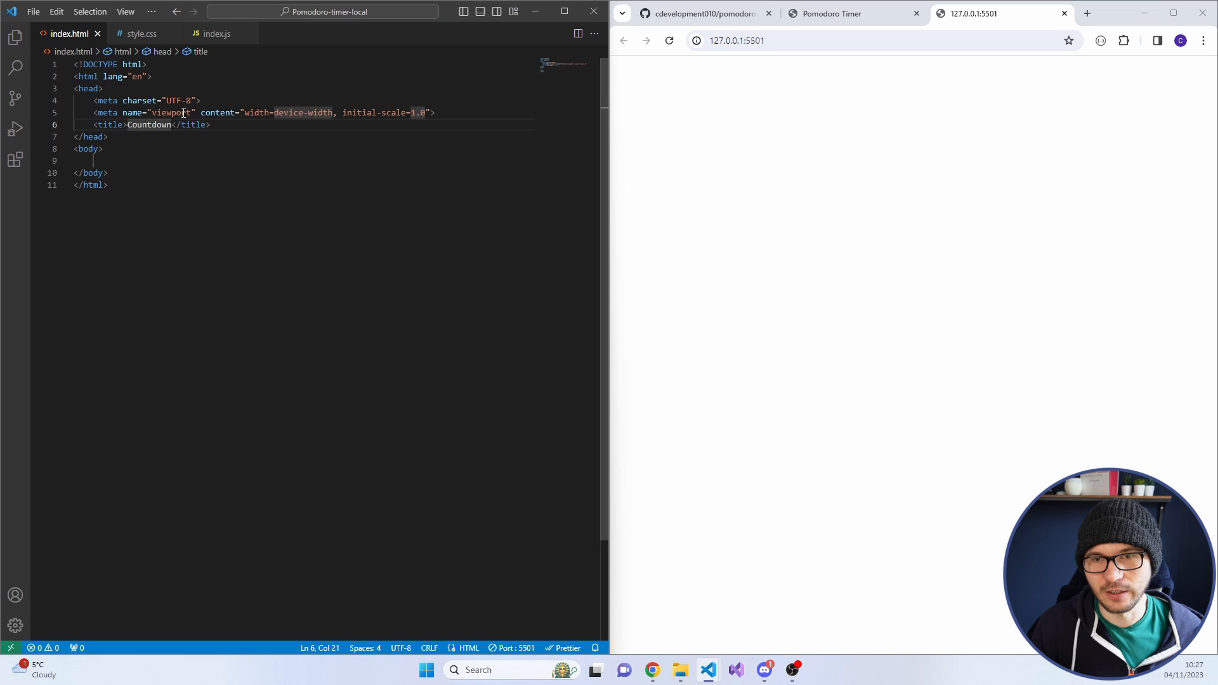
pyautogui.write('link rel="stylesheet" href="style.css">')
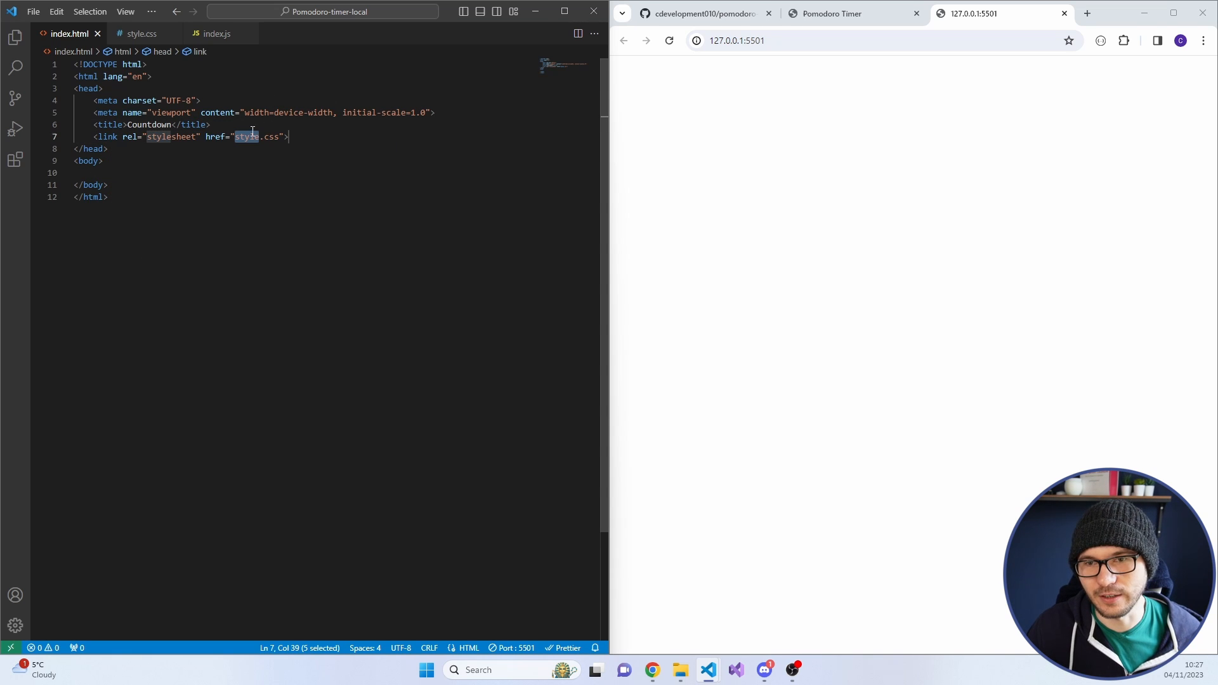
# Add a data-percent div wrapping a timer div in the body, then a script tag for index.js
pyautogui.click(155, 161)
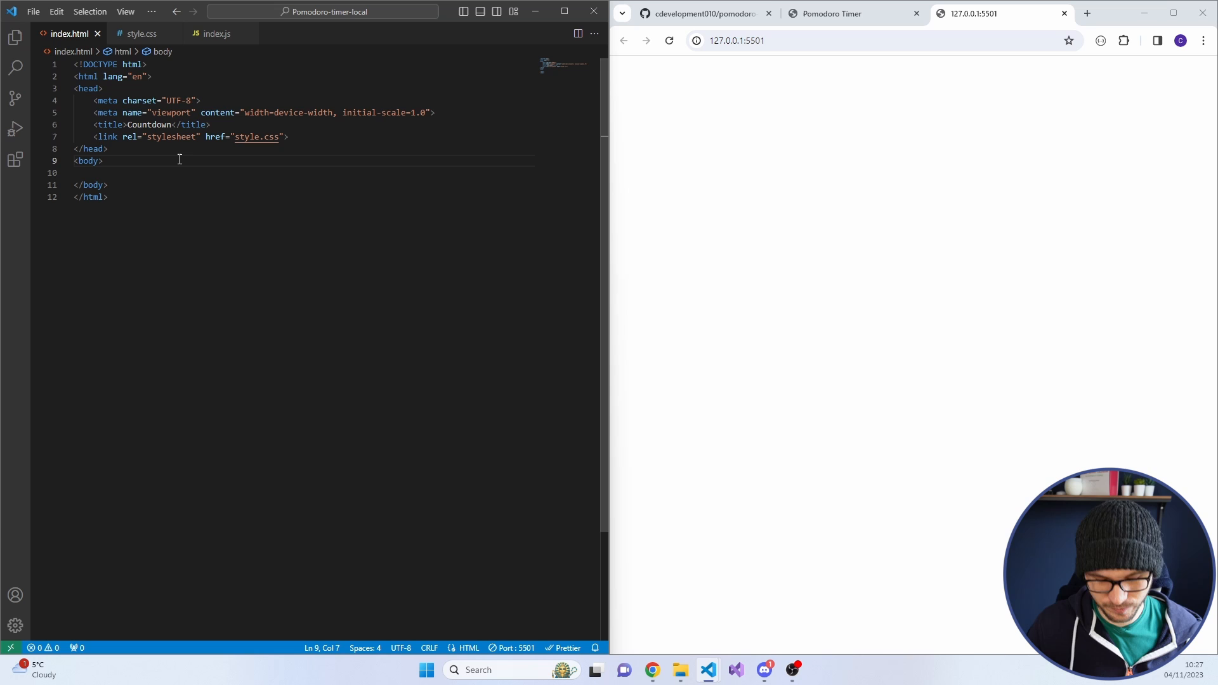
pyautogui.press('enter')
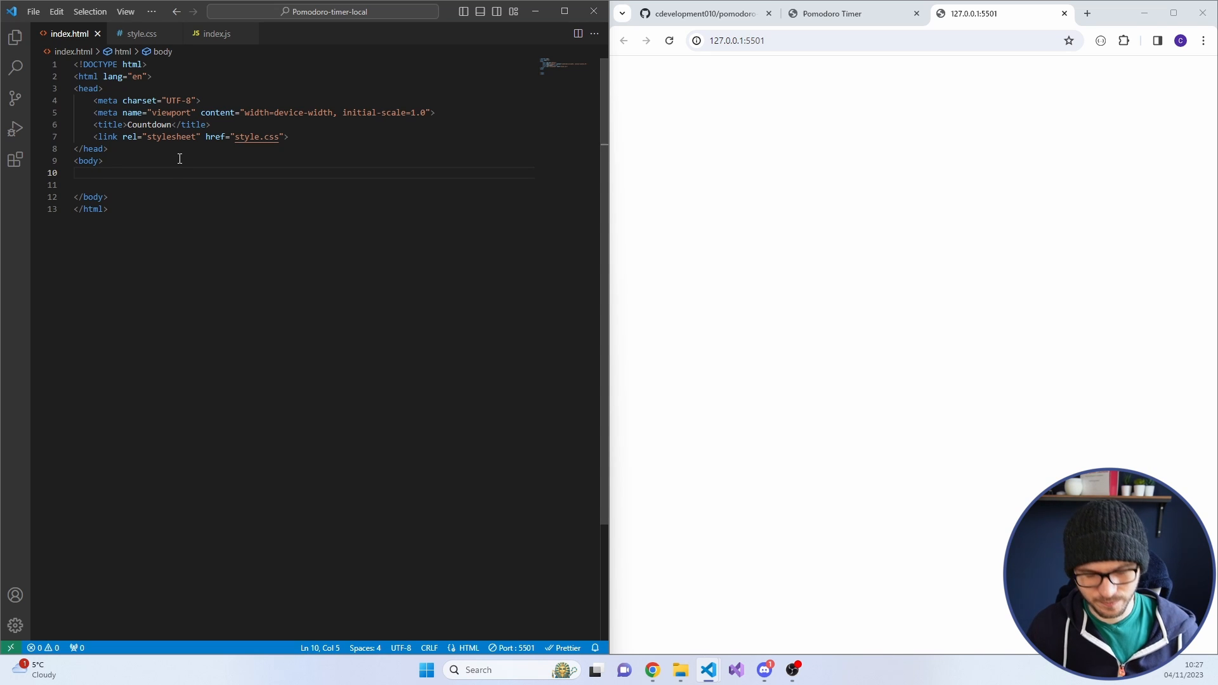
pyautogui.write('d')
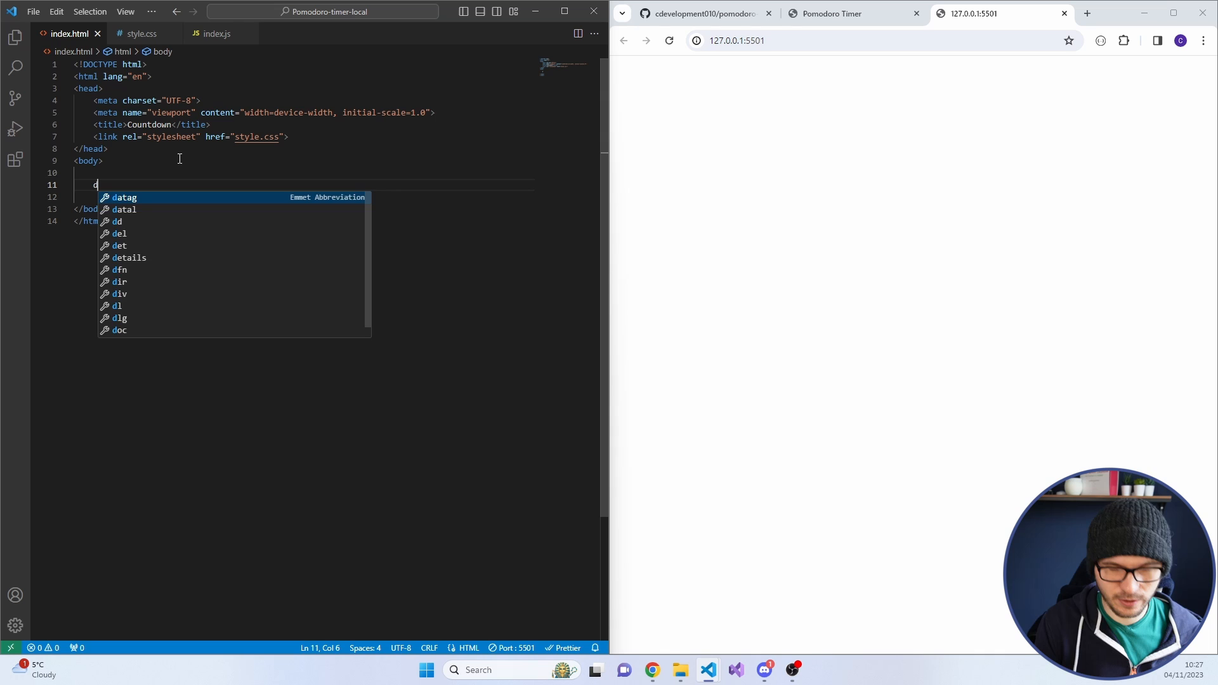
pyautogui.write('iv.')
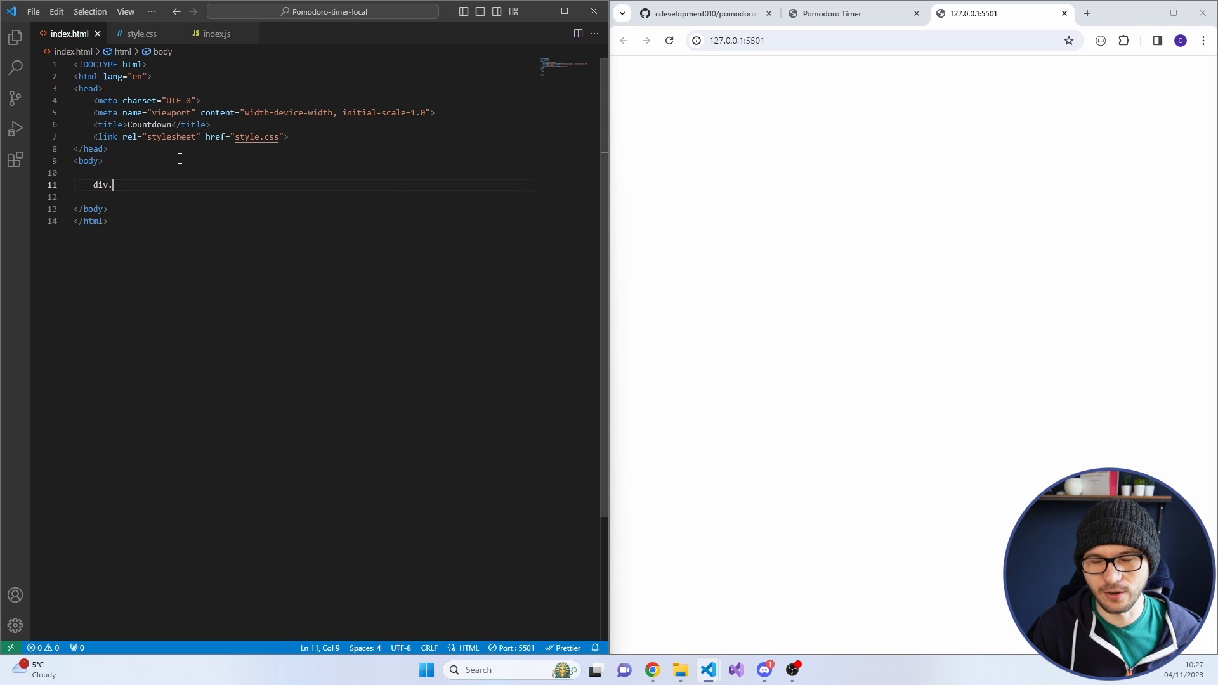
pyautogui.write('data-percent">')
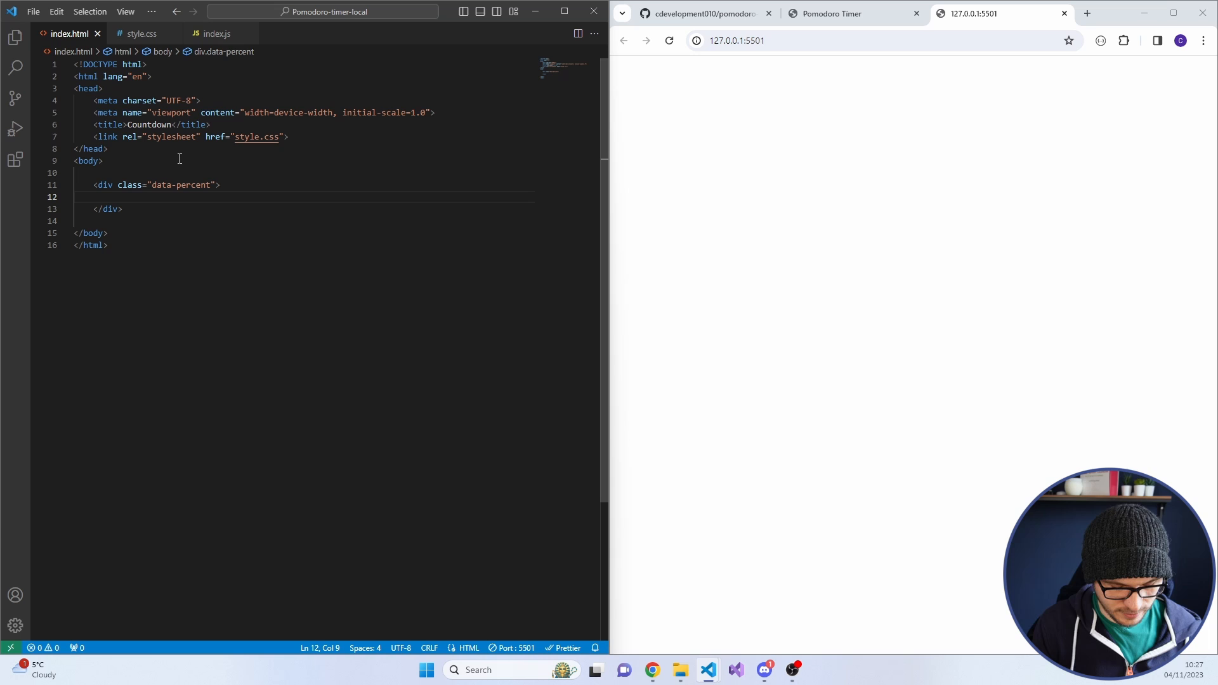
pyautogui.write('s')
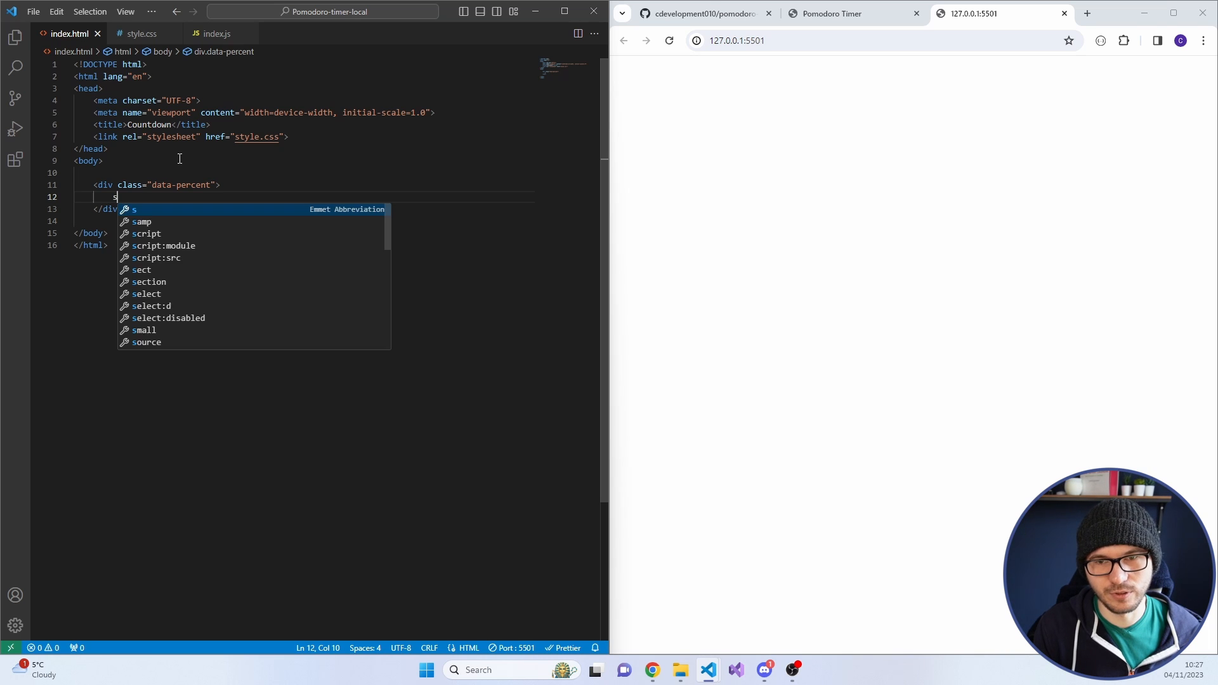
pyautogui.write('div id="timer"></div>')
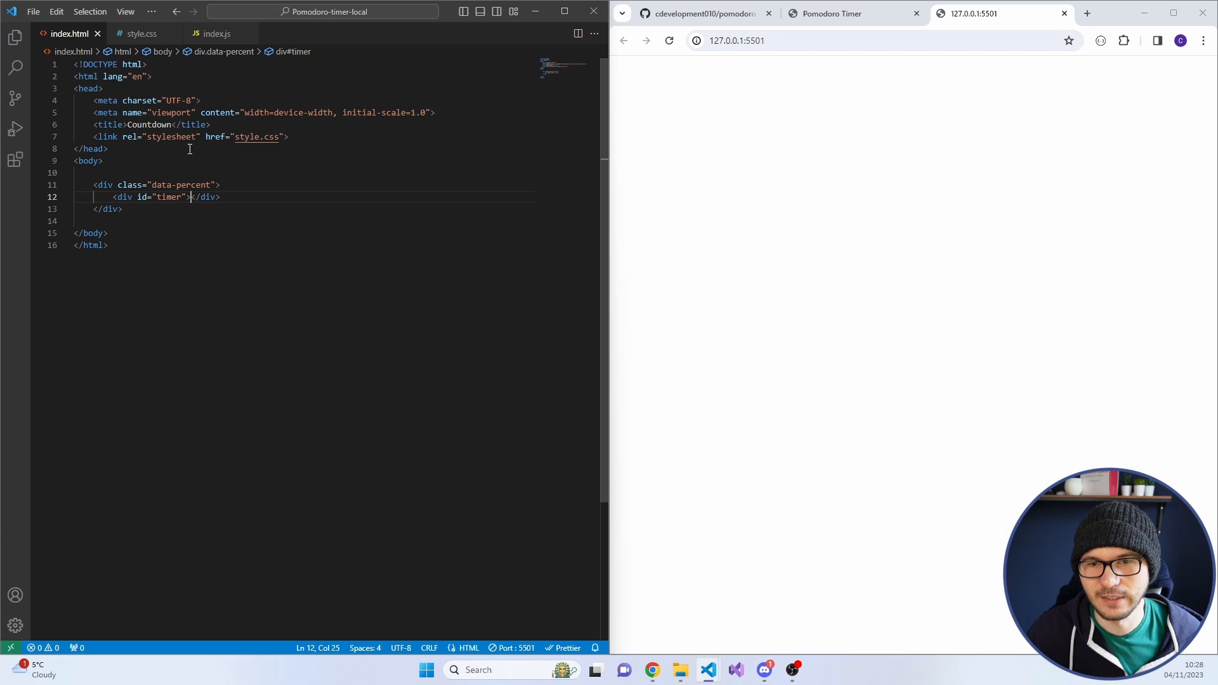
pyautogui.press('enter')
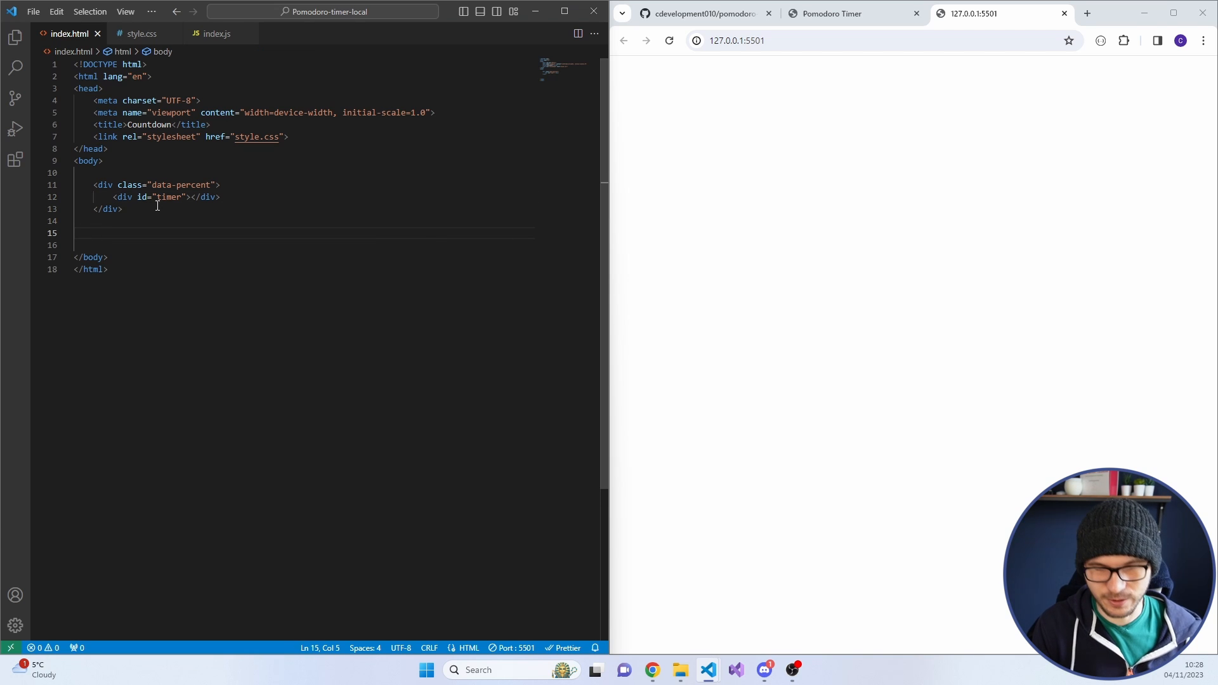
pyautogui.write('script src="index.js"></script>')
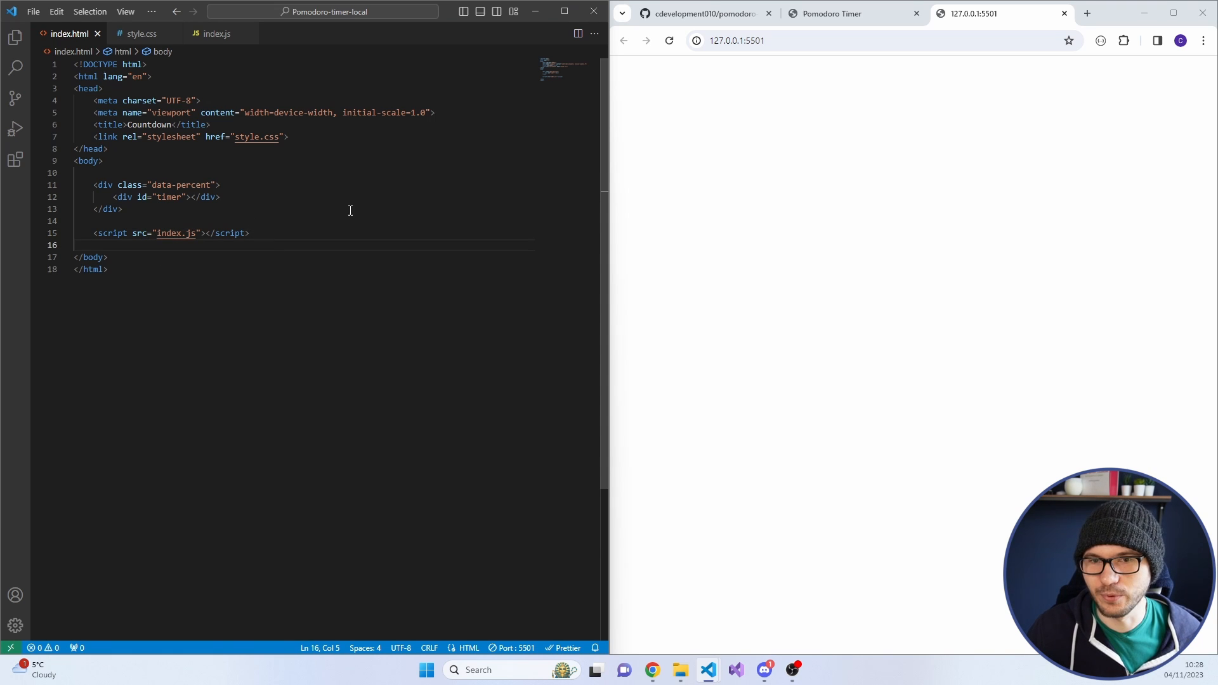
pyautogui.moveTo(406, 181)
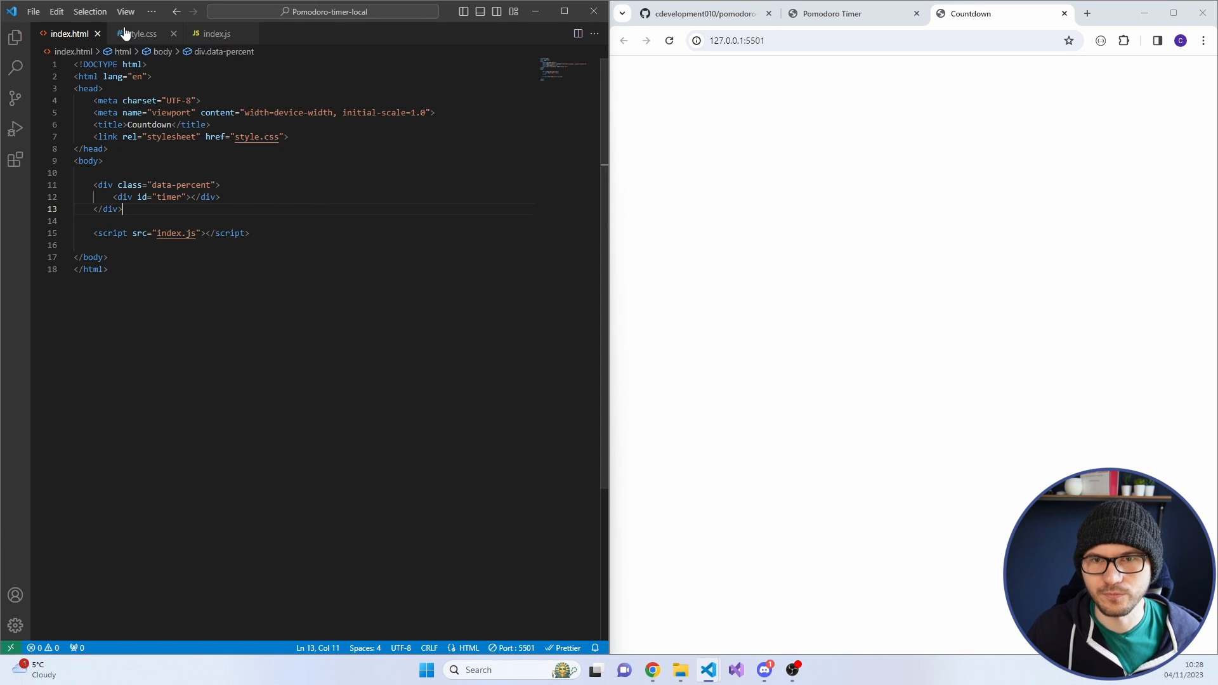
# In style.css reset margin 0, padding 0 and box-sizing border-box for all elements
pyautogui.click(140, 33)
pyautogui.write('* {')
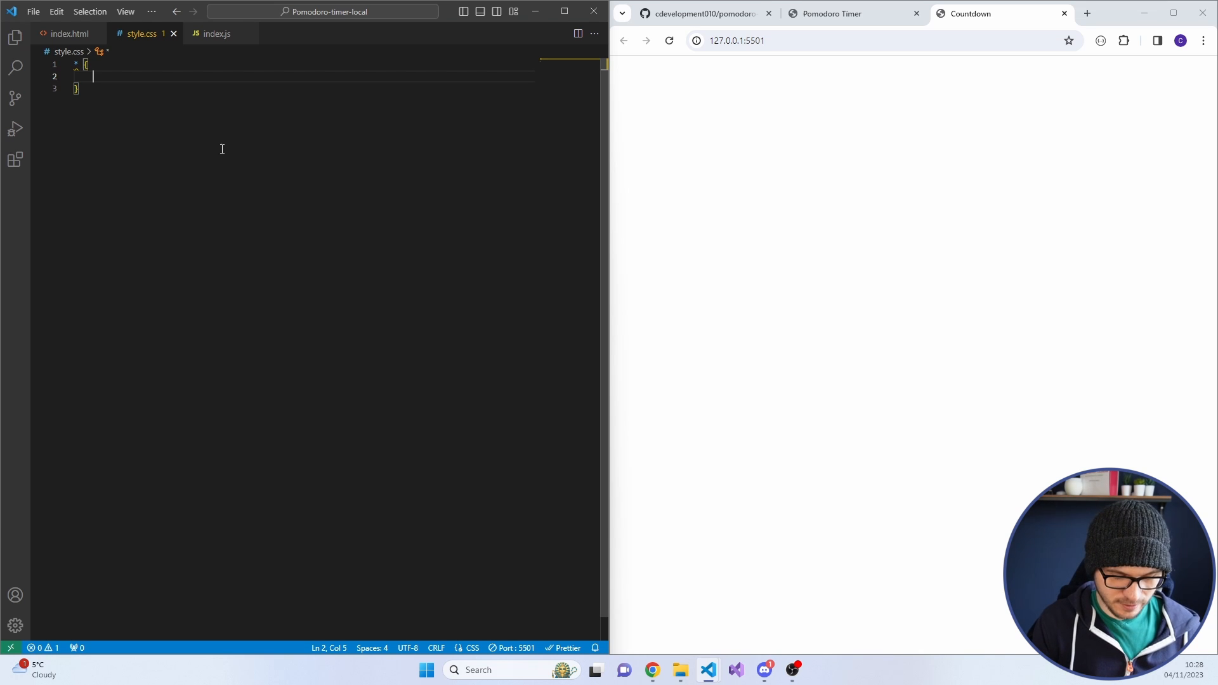
pyautogui.write('o:')
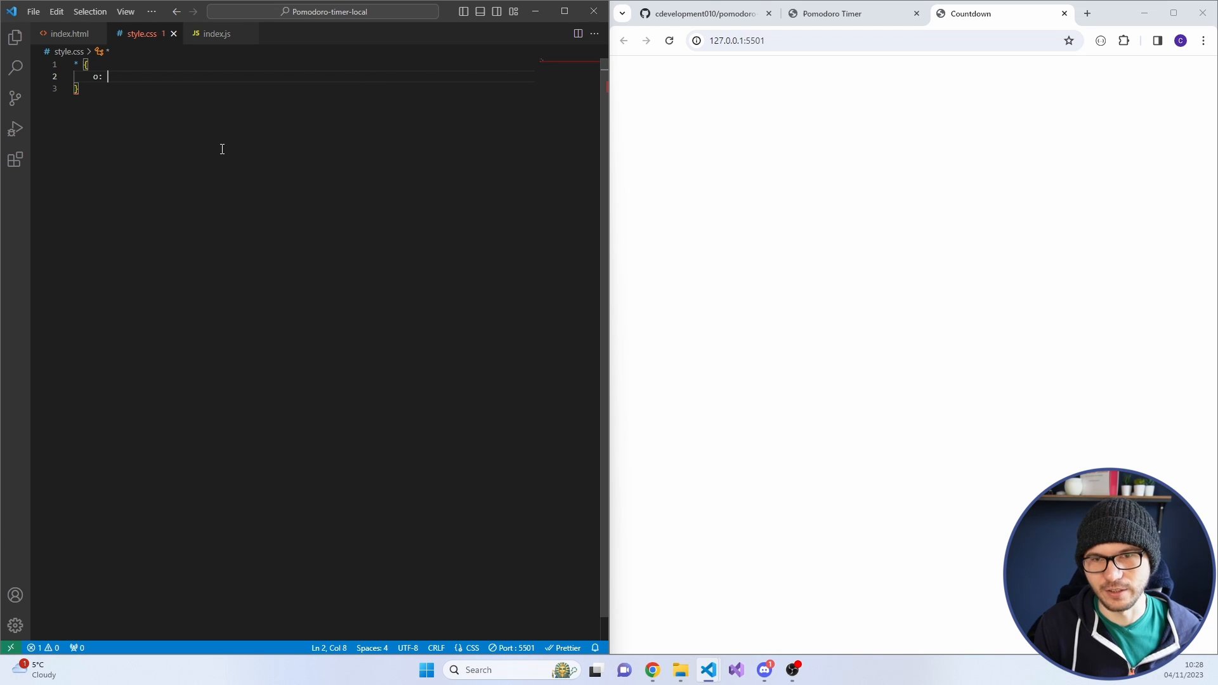
pyautogui.write('margin')
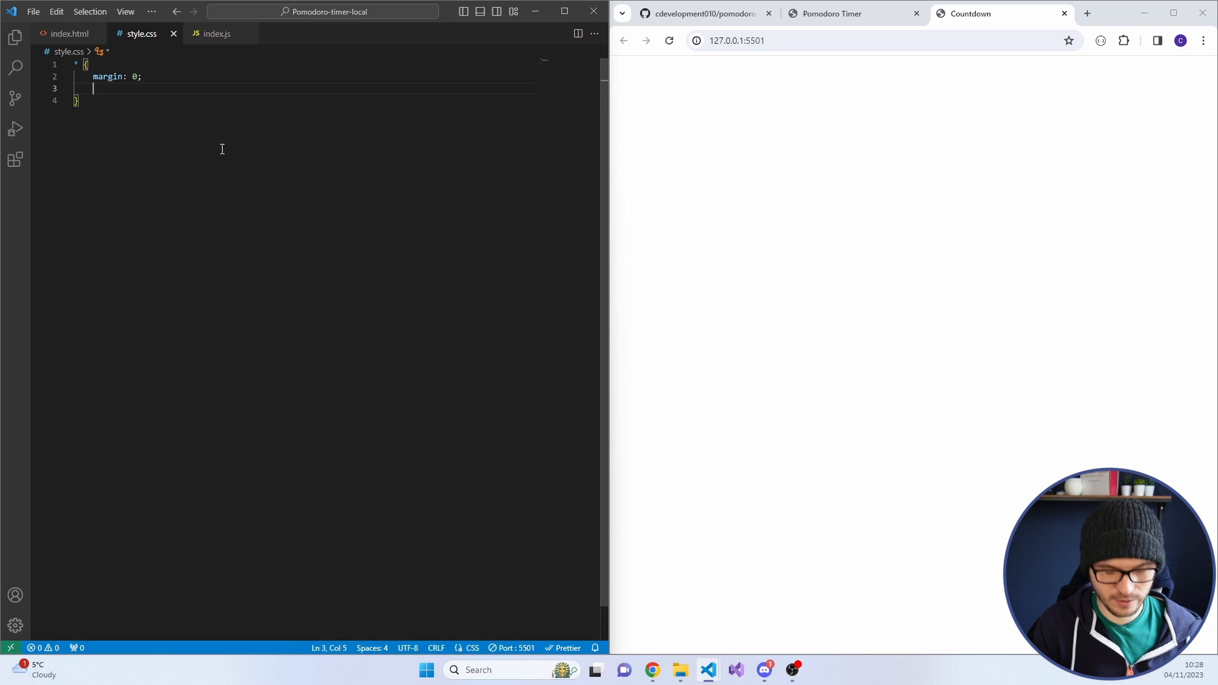
pyautogui.write('padding: 0;')
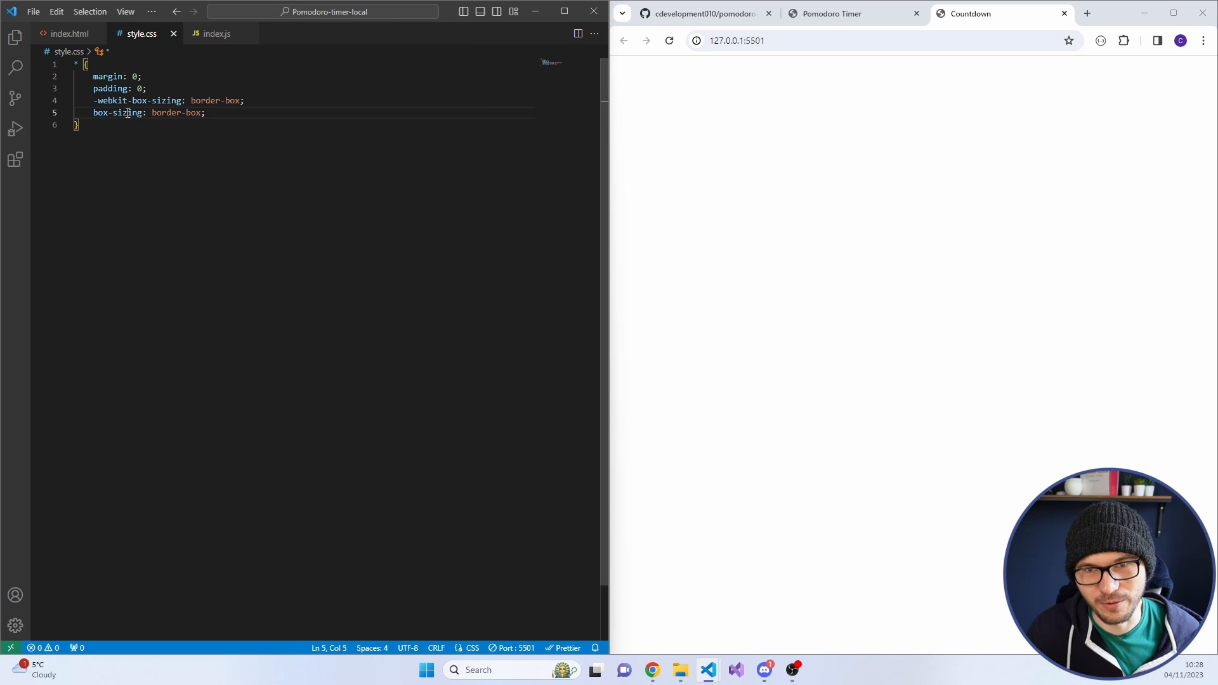
pyautogui.write('b')
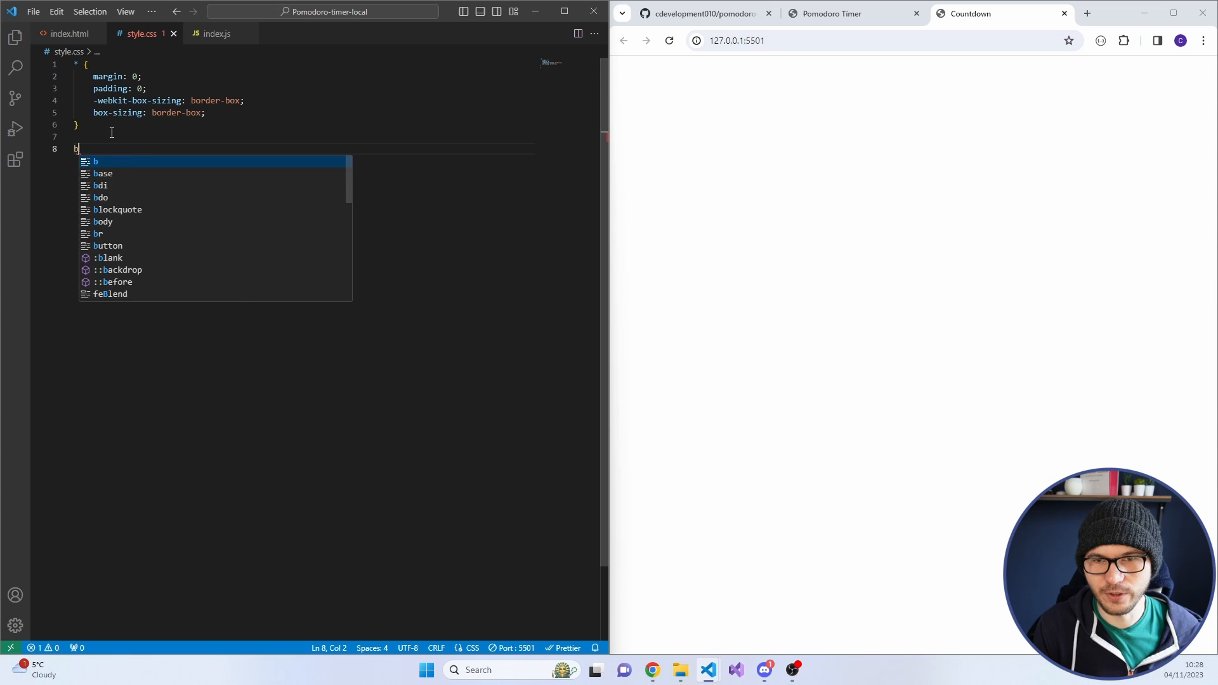
# Make body a grid with place-items center and min-height 100vh
pyautogui.write('body {')
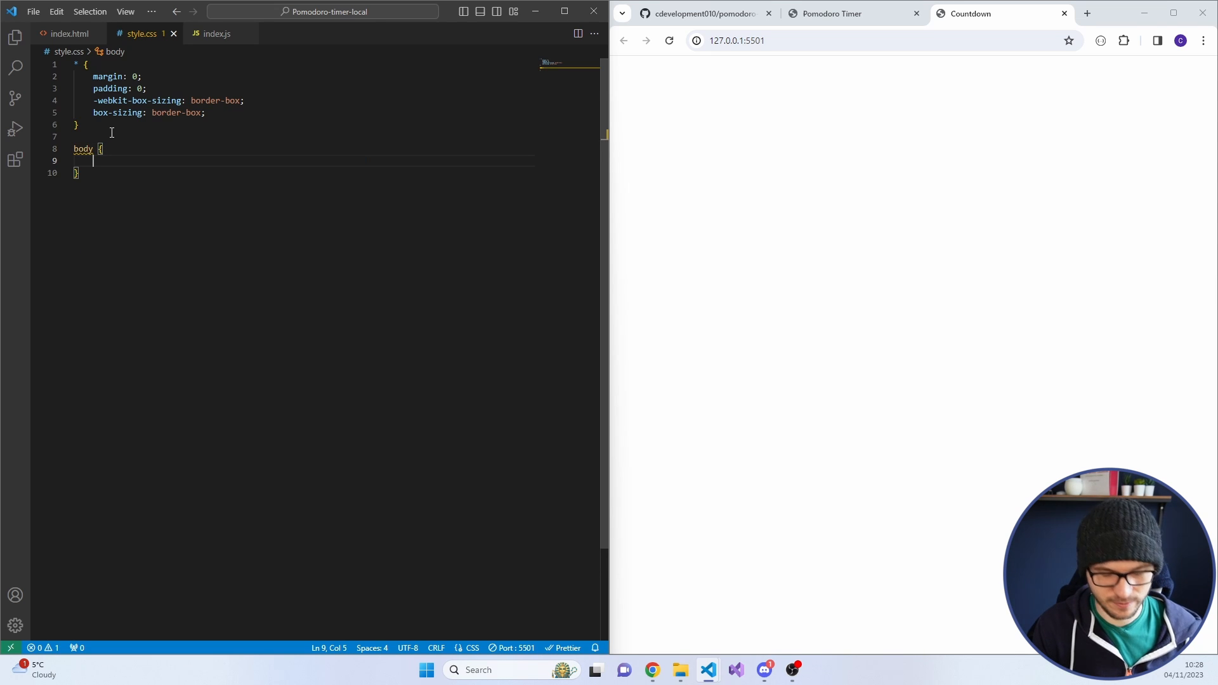
pyautogui.write('display: grid;')
pyautogui.write('place-items: center;')
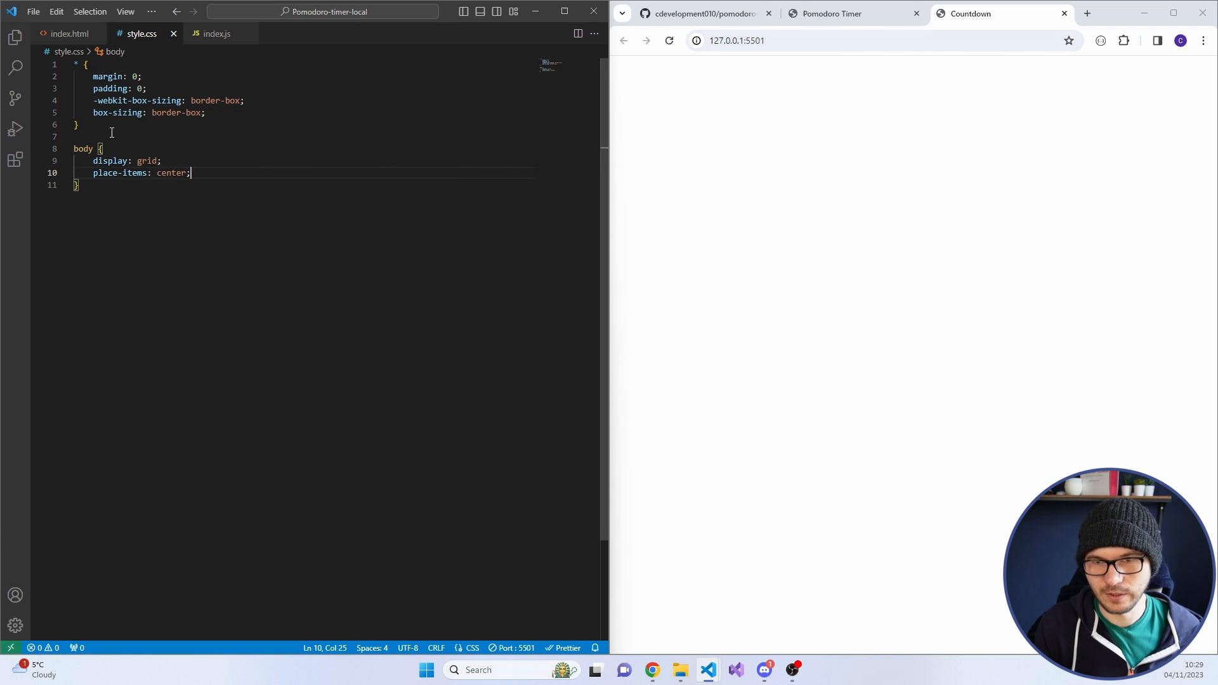
pyautogui.write('mind')
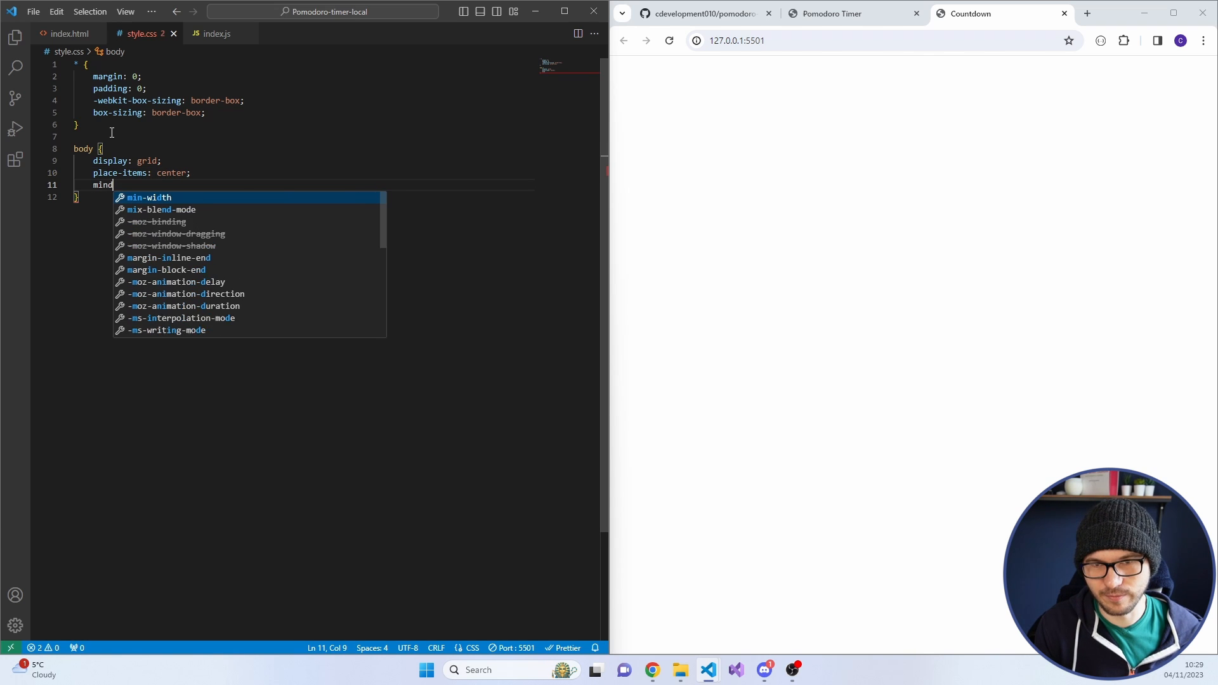
pyautogui.press('Backspace')
pyautogui.write('-height: 1')
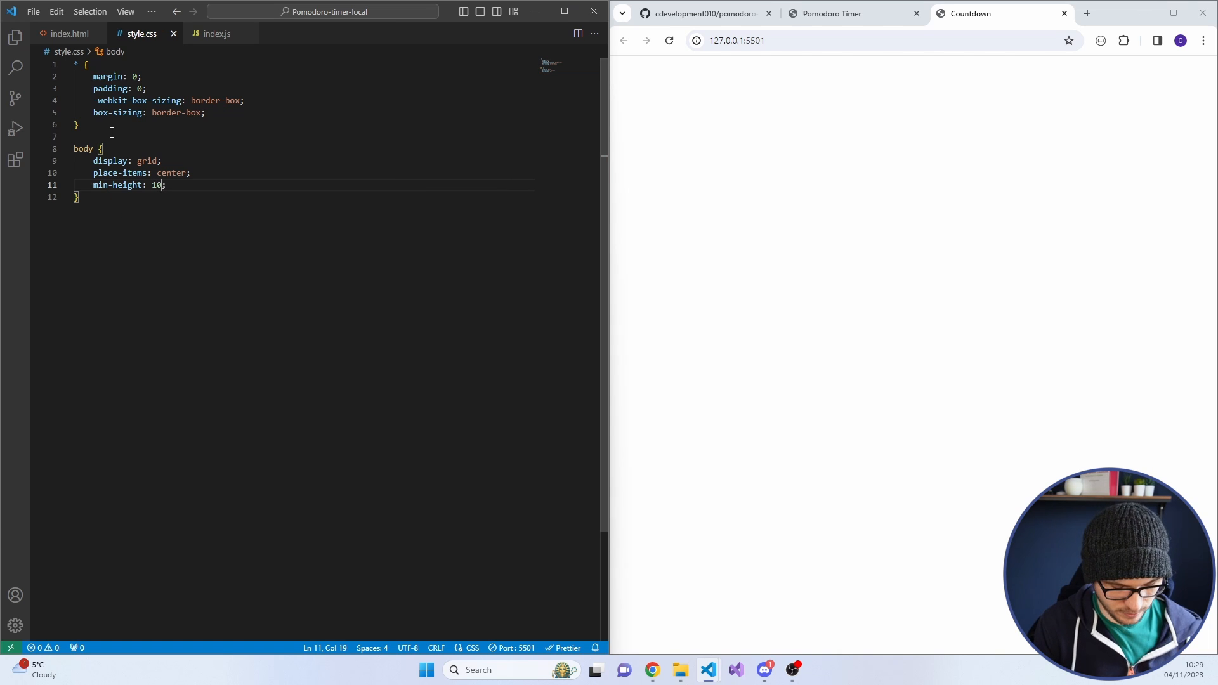
pyautogui.write('0vh')
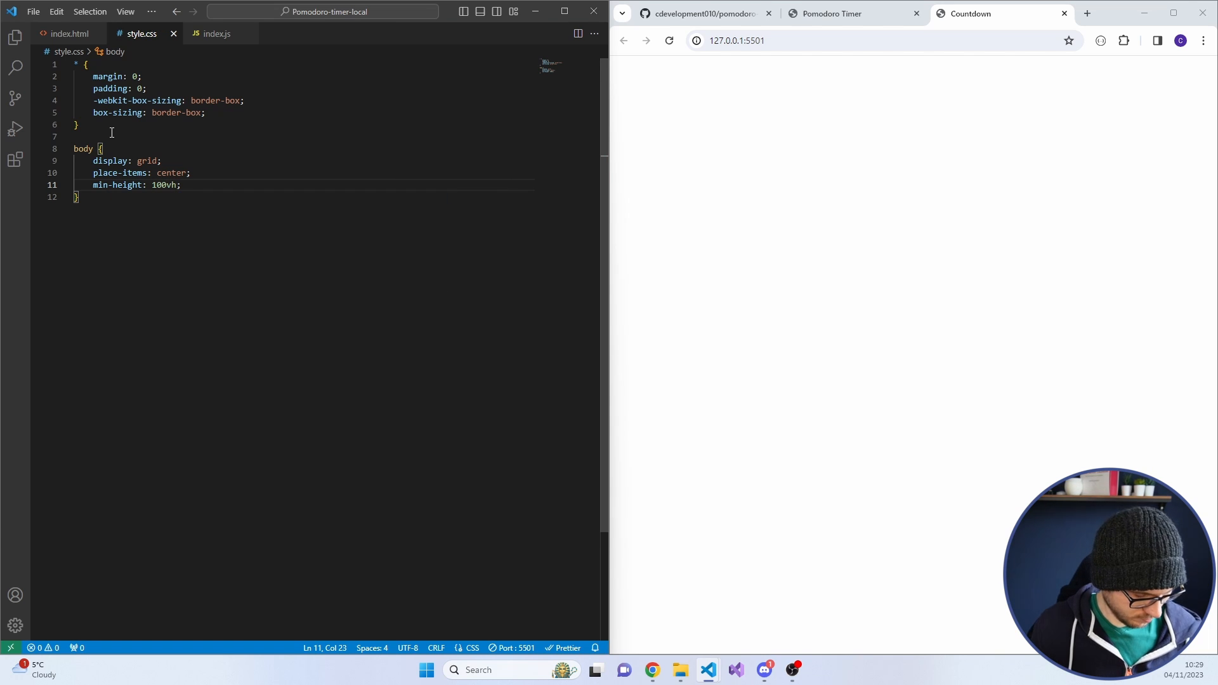
# Start a .data-percent rule with --angle 360deg and --color blue variables
pyautogui.press('Enter')
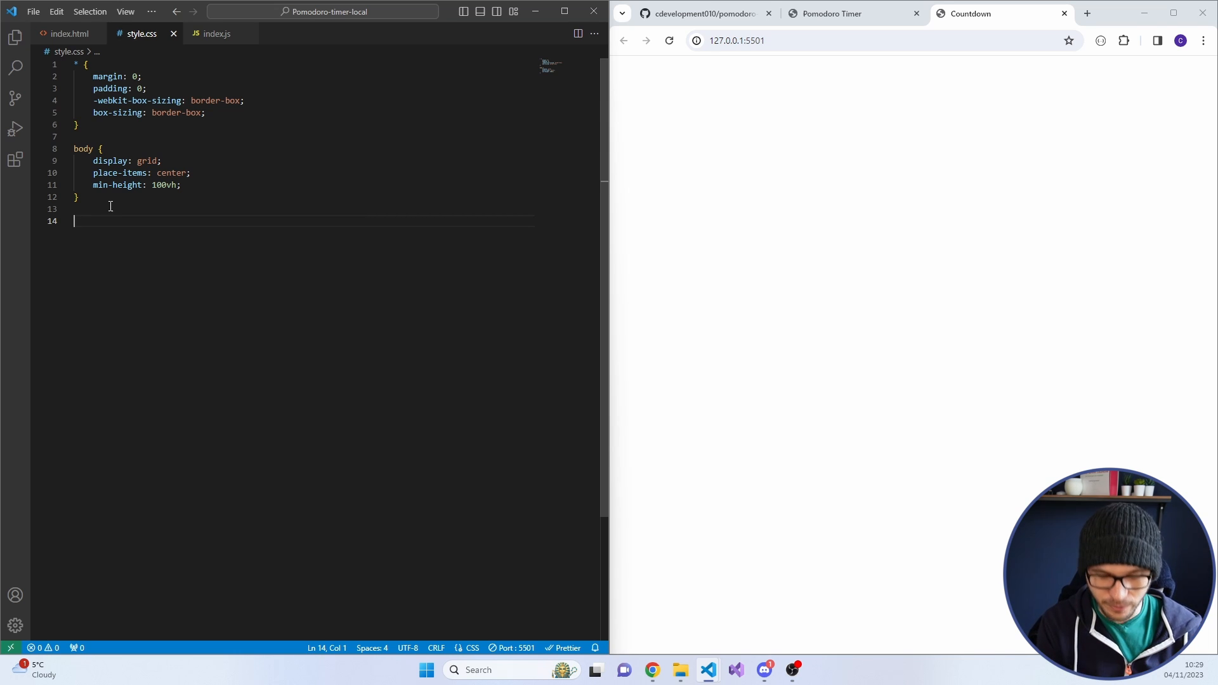
pyautogui.write('.p')
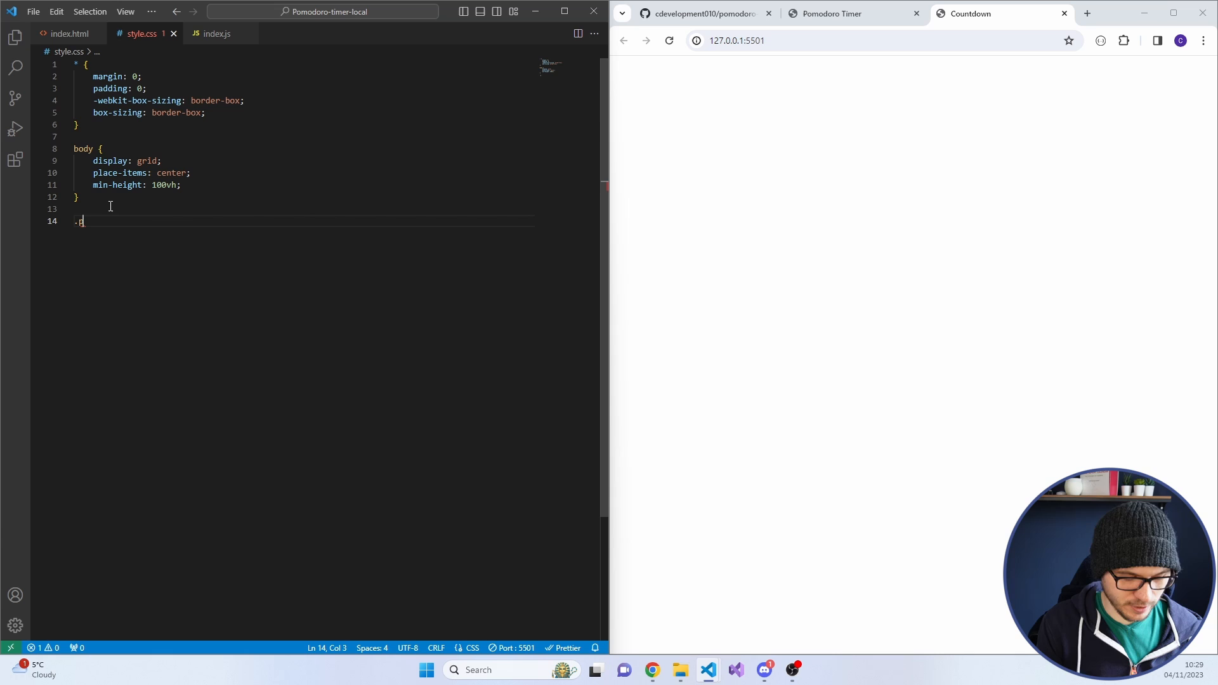
pyautogui.write('data-per')
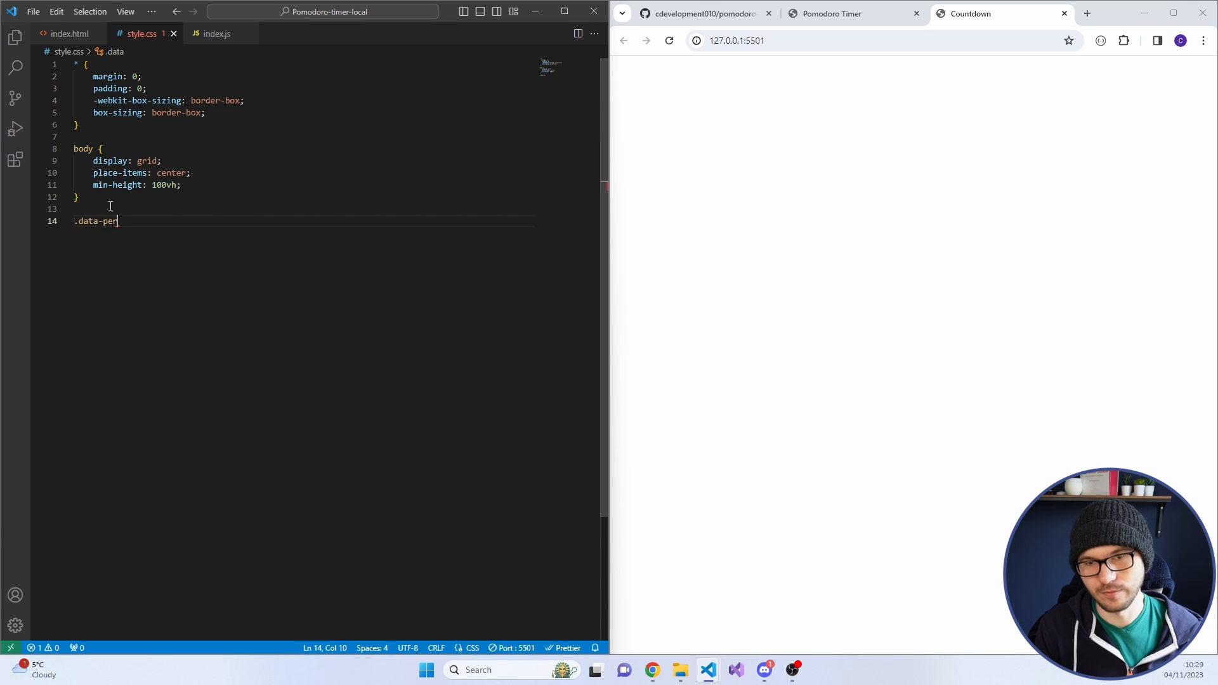
pyautogui.write('cent {')
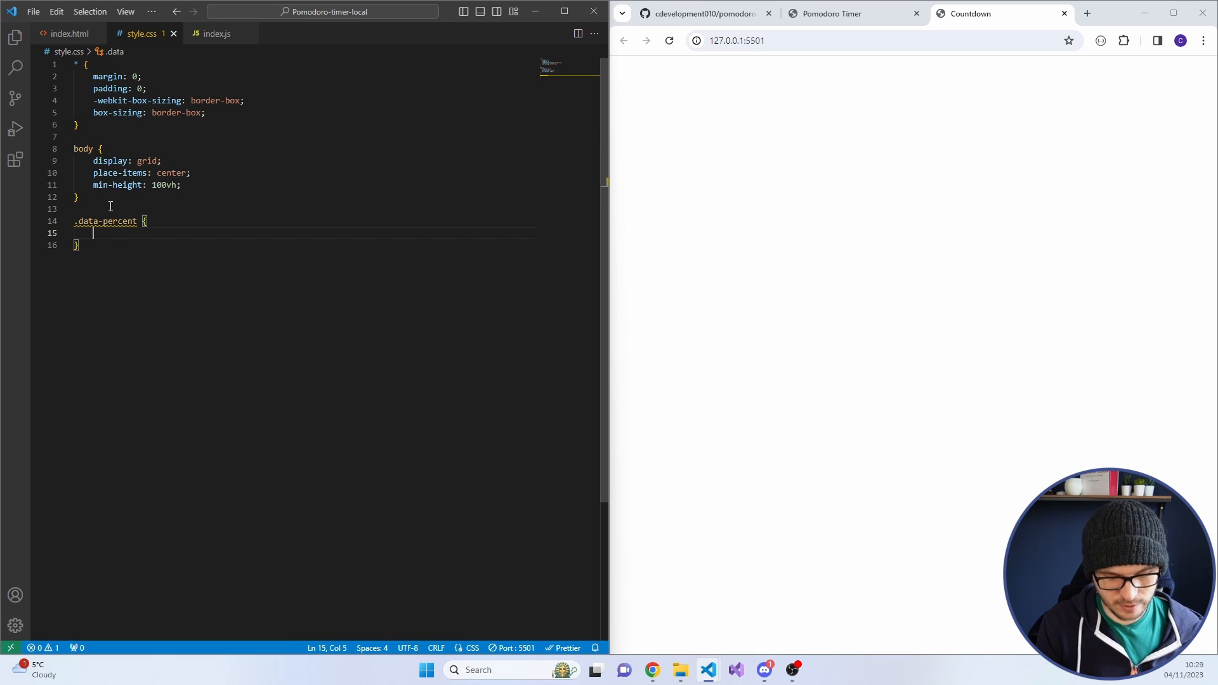
pyautogui.write('--angle:')
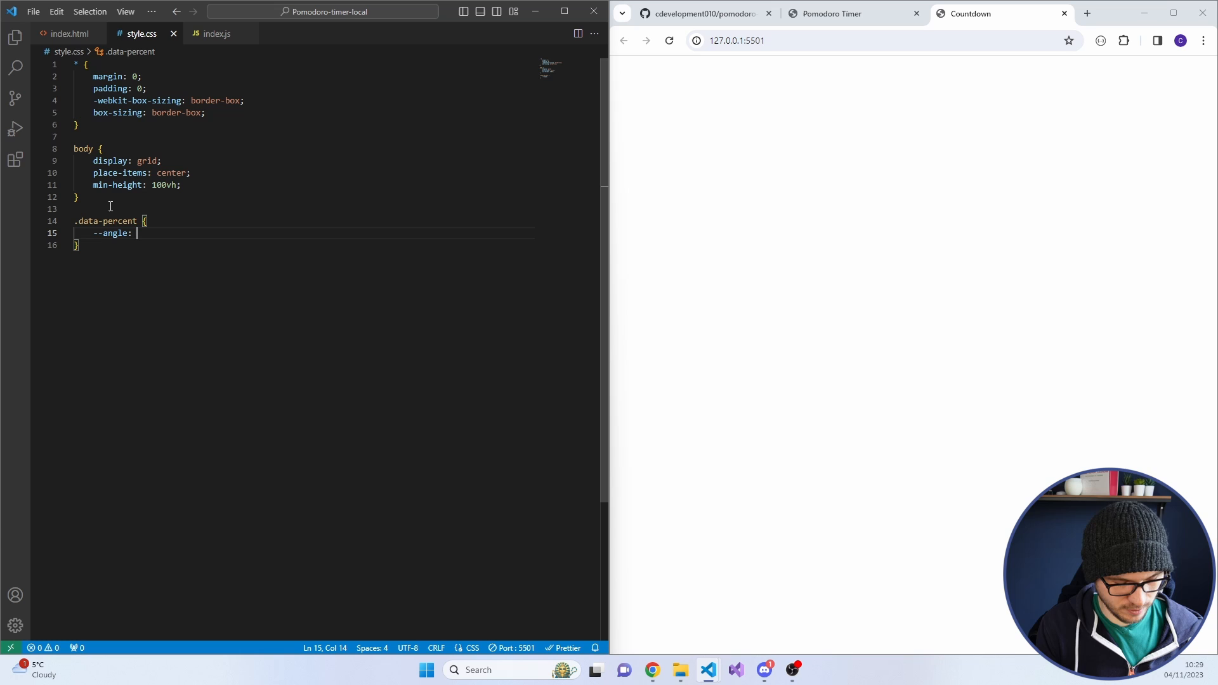
pyautogui.write("'360d'")
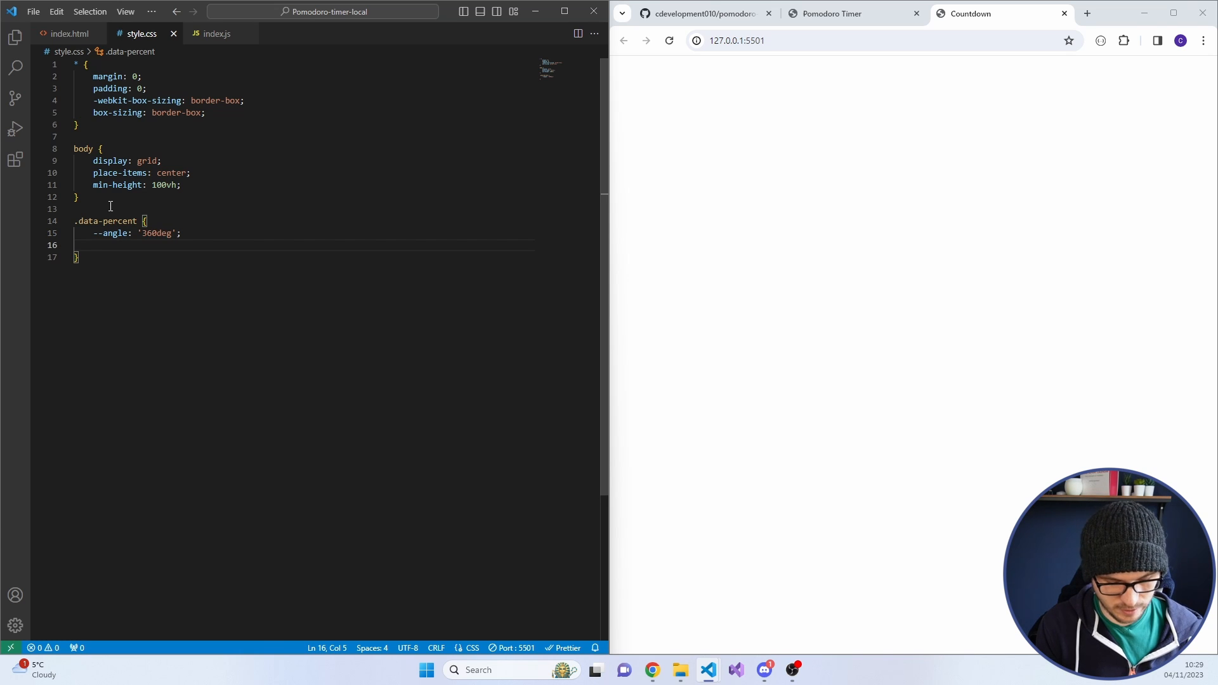
pyautogui.write('--color:')
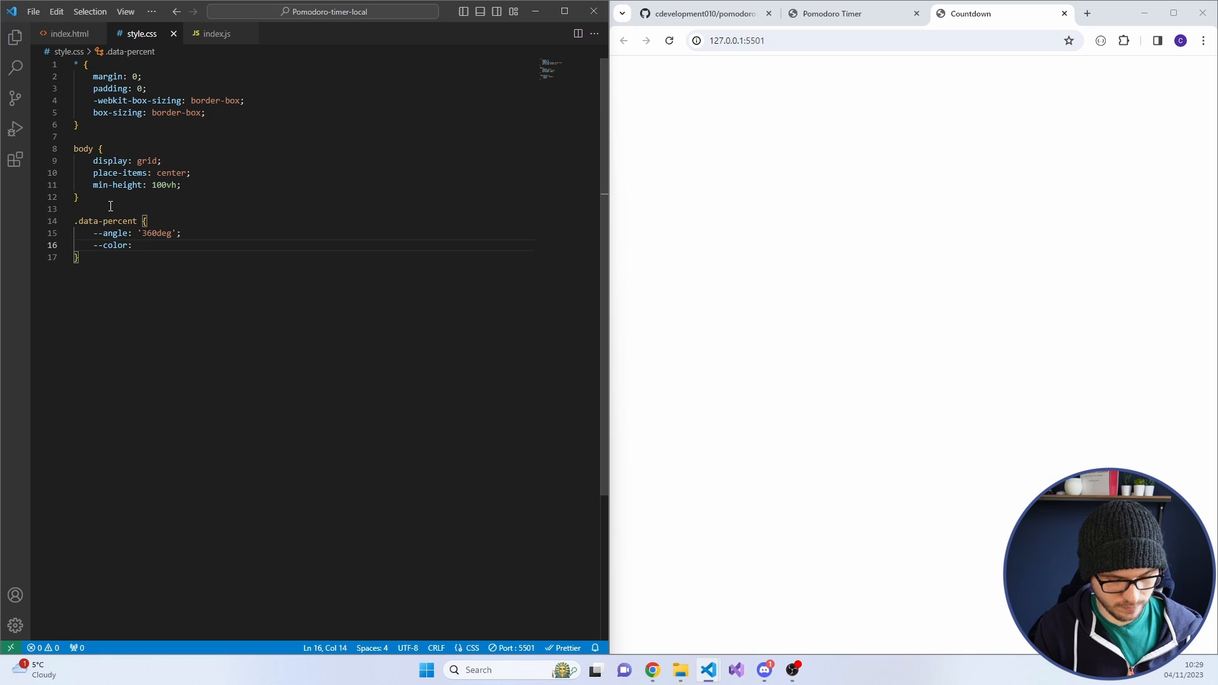
pyautogui.write('blue;')
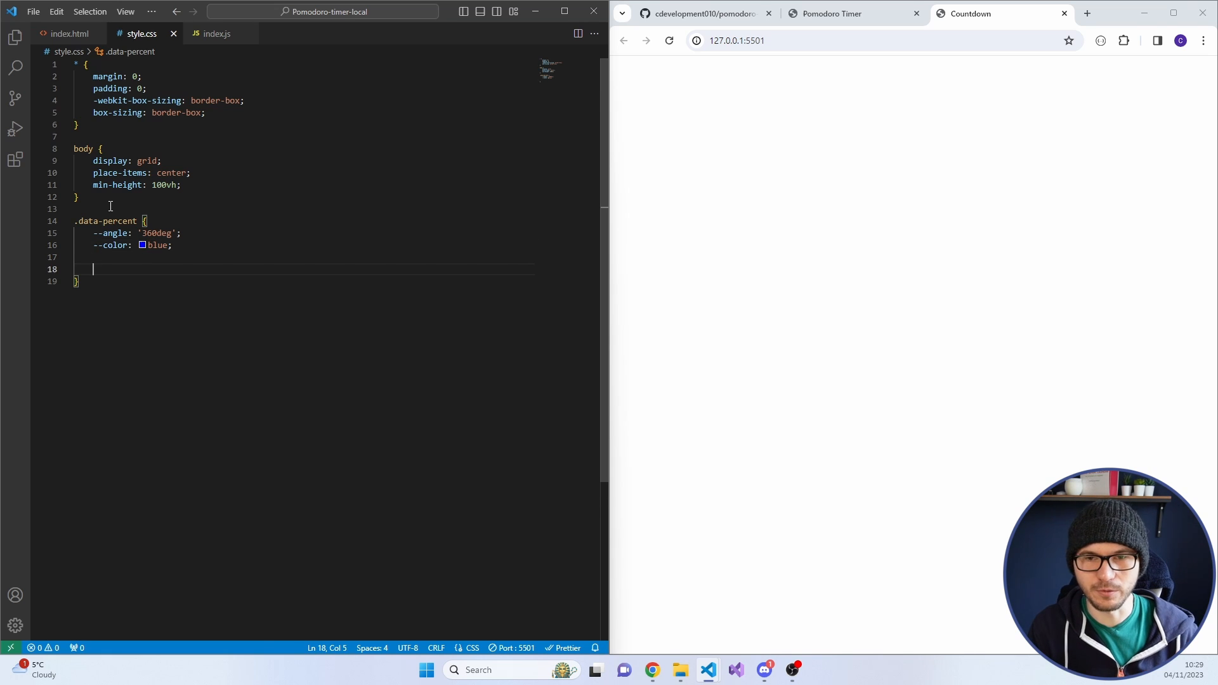
# Give .data-percent display grid, place-items center, position relative and z-index 100
pyautogui.write('displ')
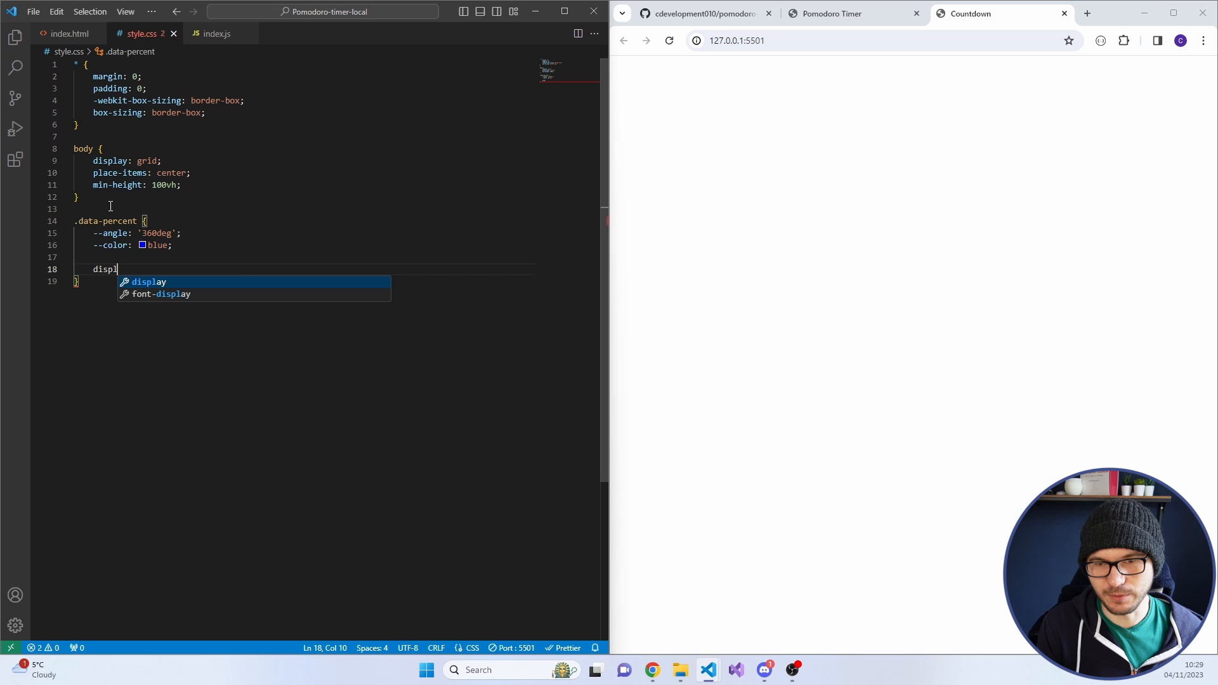
pyautogui.write(': grid;')
pyautogui.write('p')
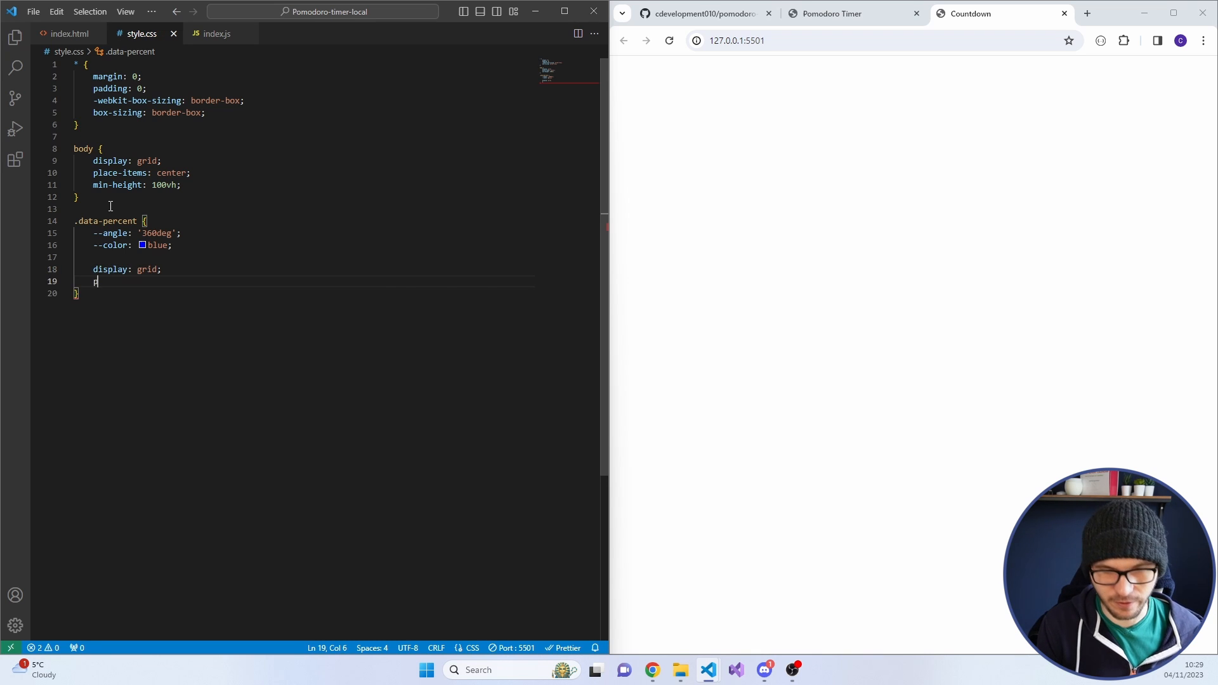
pyautogui.write('lace-items: ;')
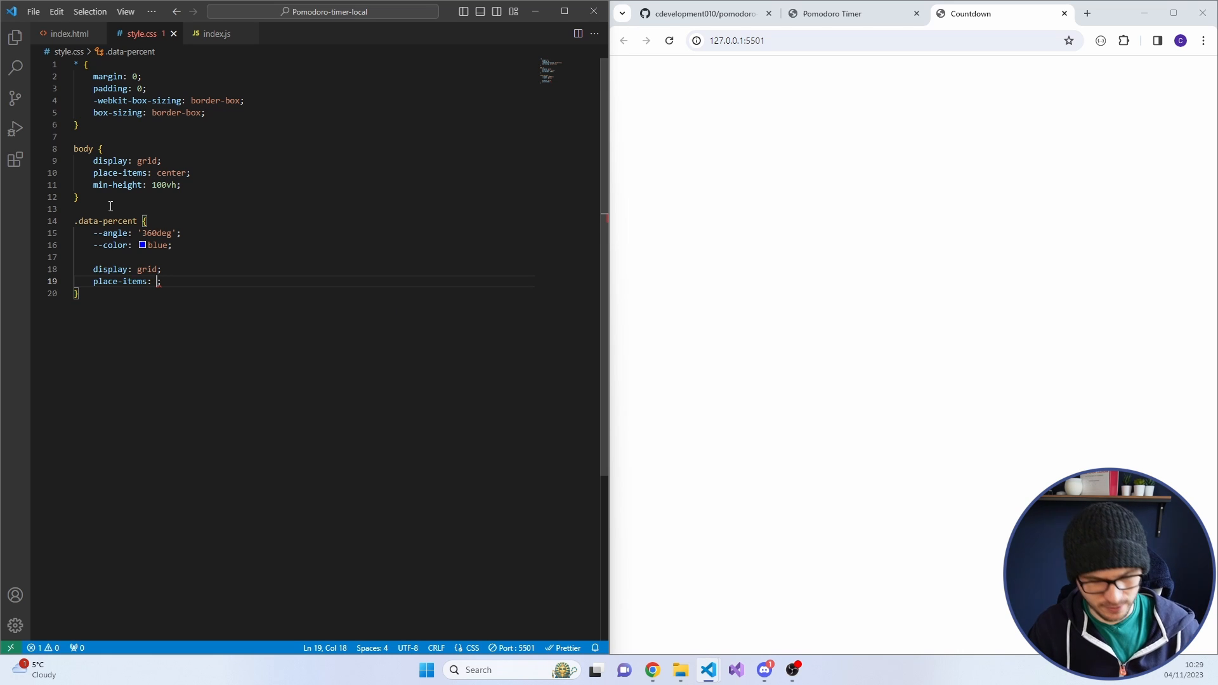
pyautogui.write('center')
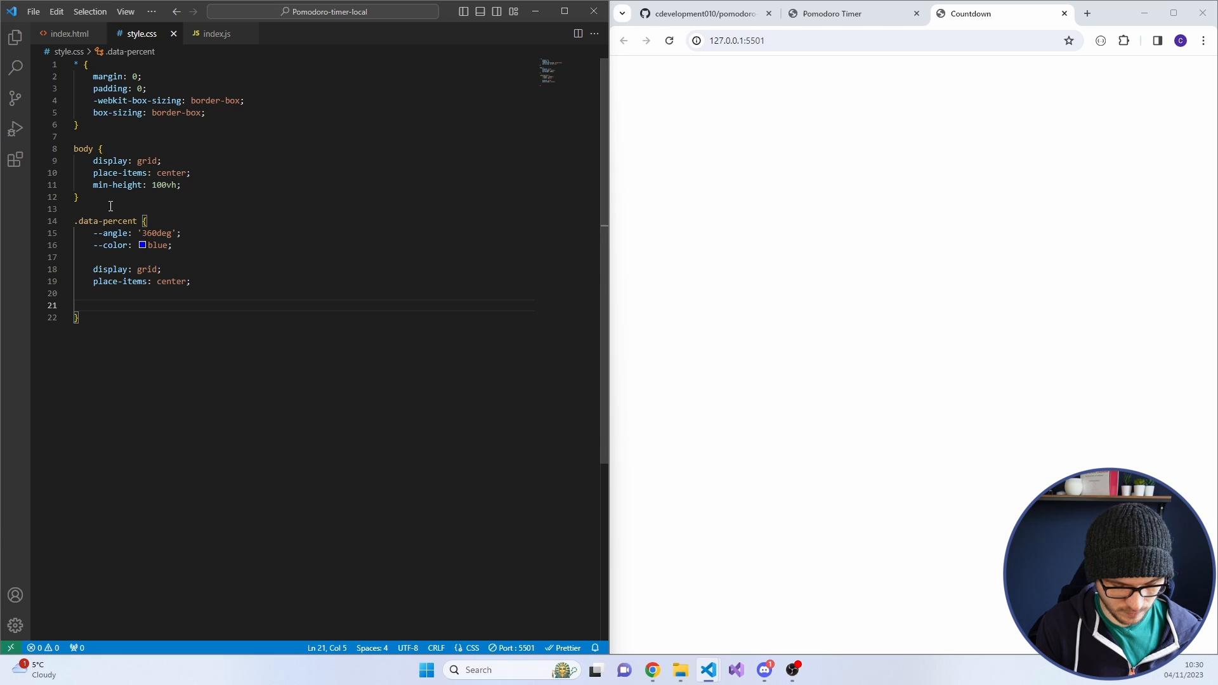
pyautogui.write('position: relative')
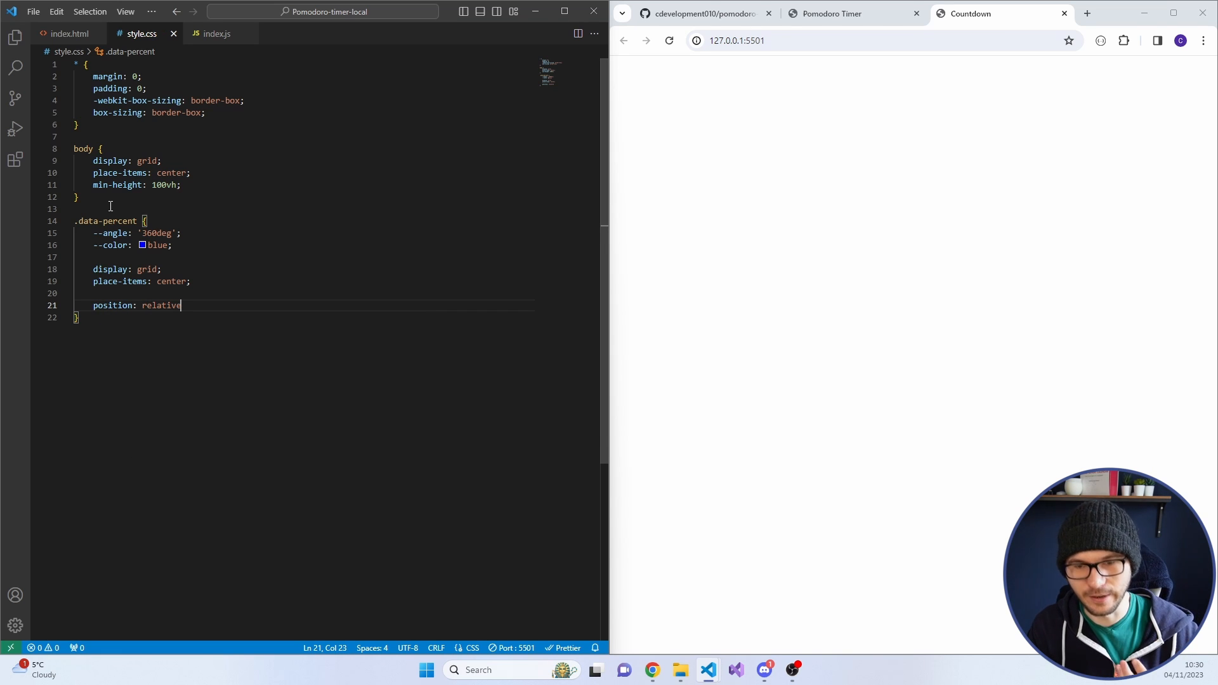
pyautogui.press('Enter')
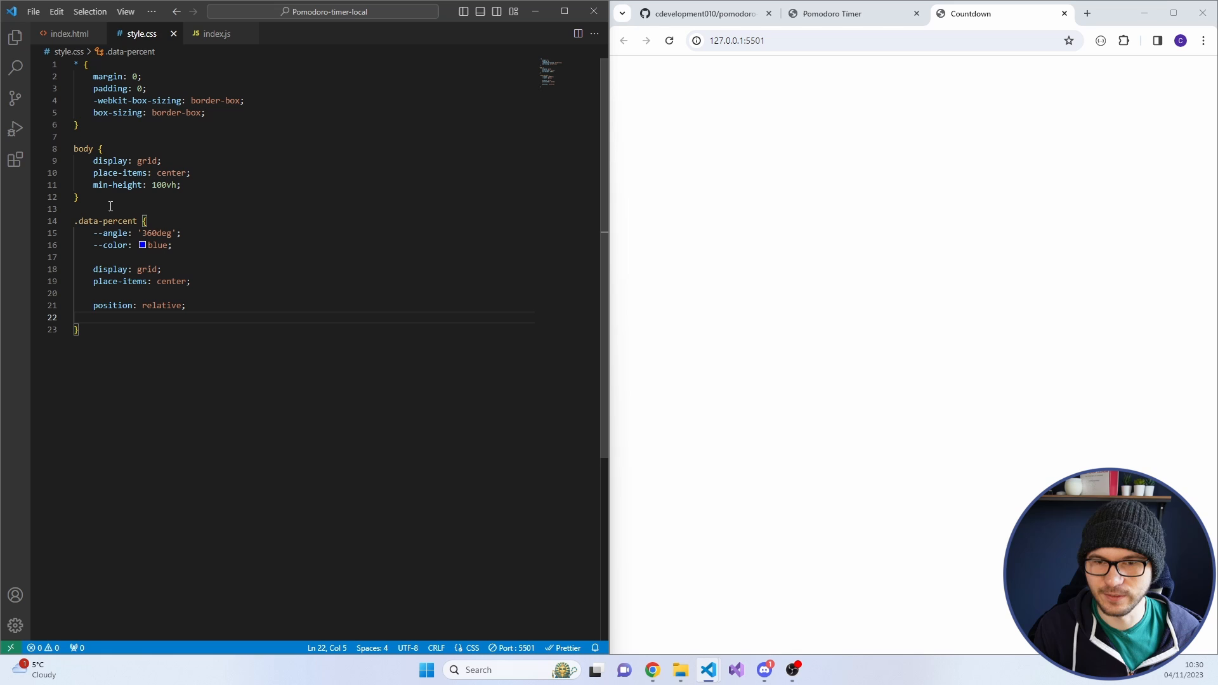
pyautogui.write('z-index: ;')
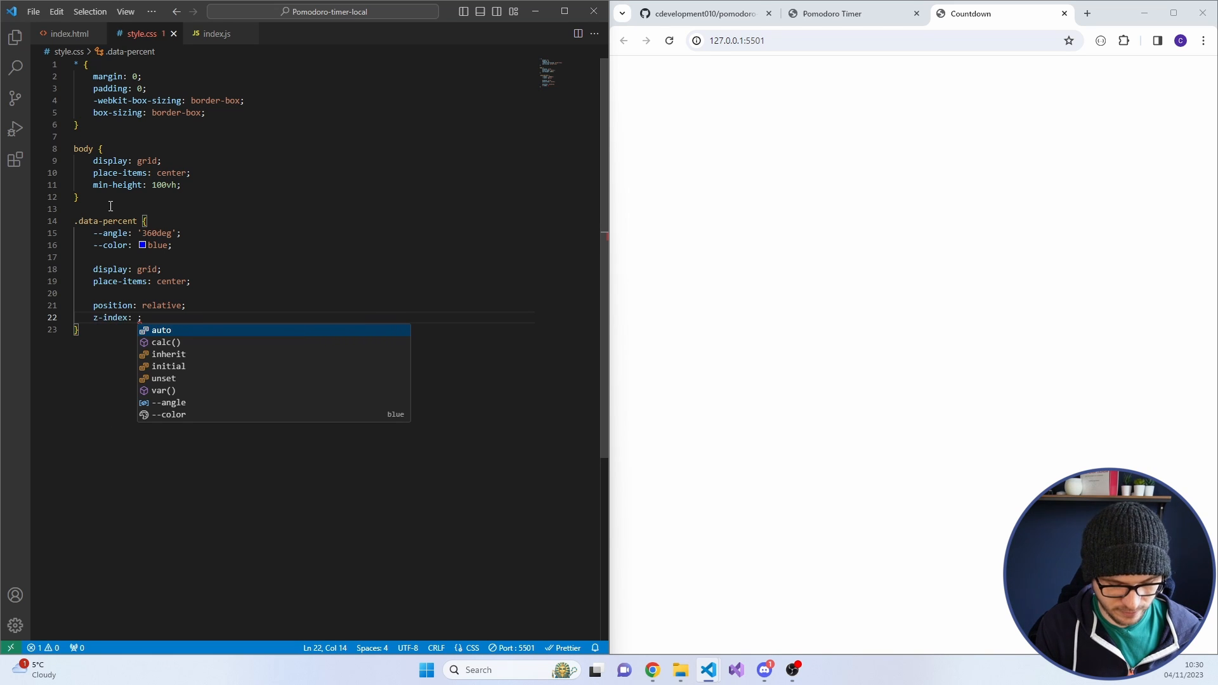
pyautogui.write('100')
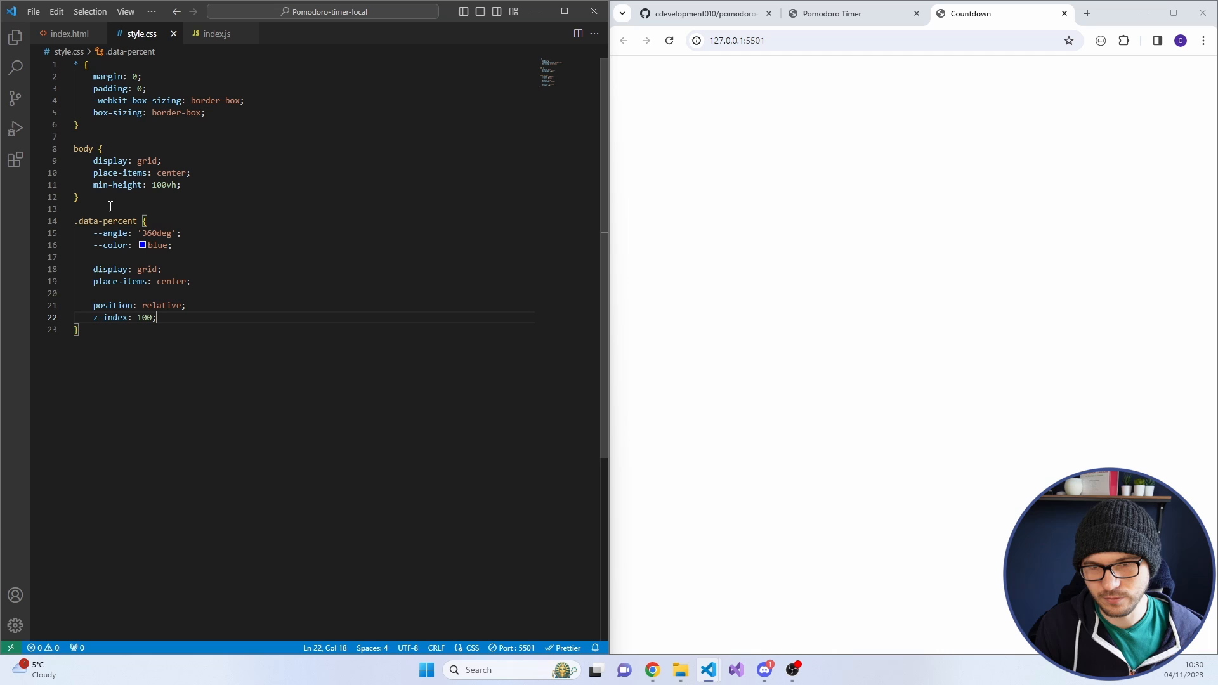
# Set a conic-gradient background: var(--color) to var(--angle), then white to 360deg
pyautogui.write('background: co;')
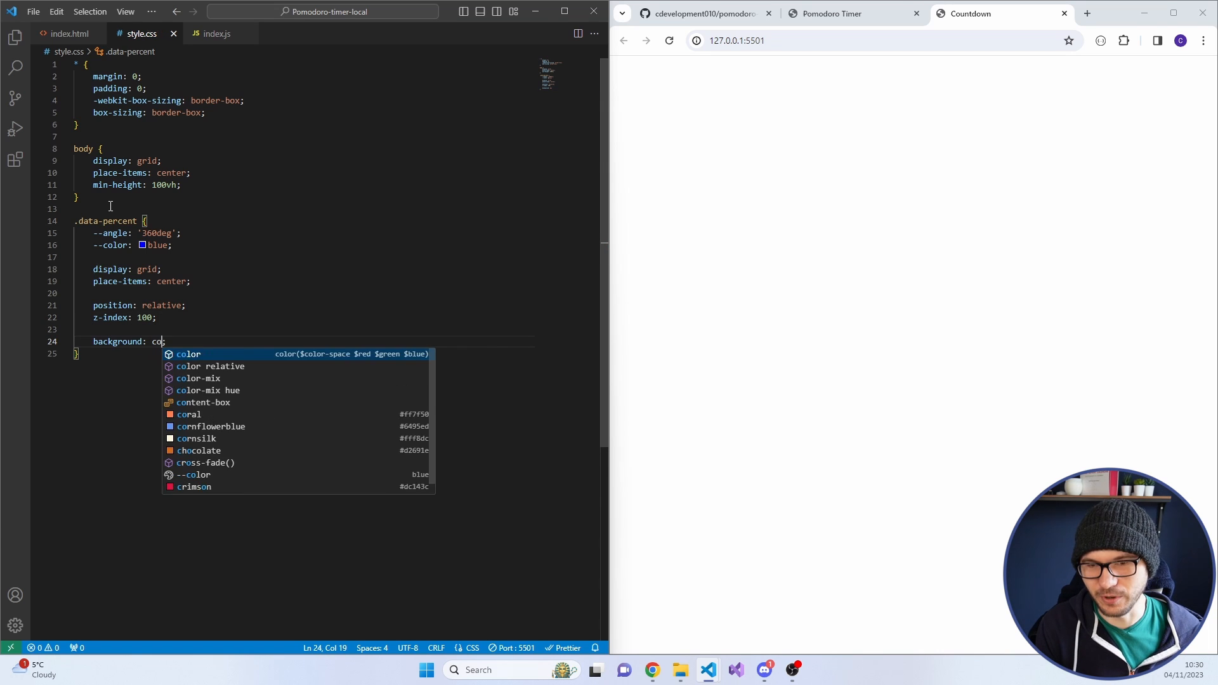
pyautogui.write('nic')
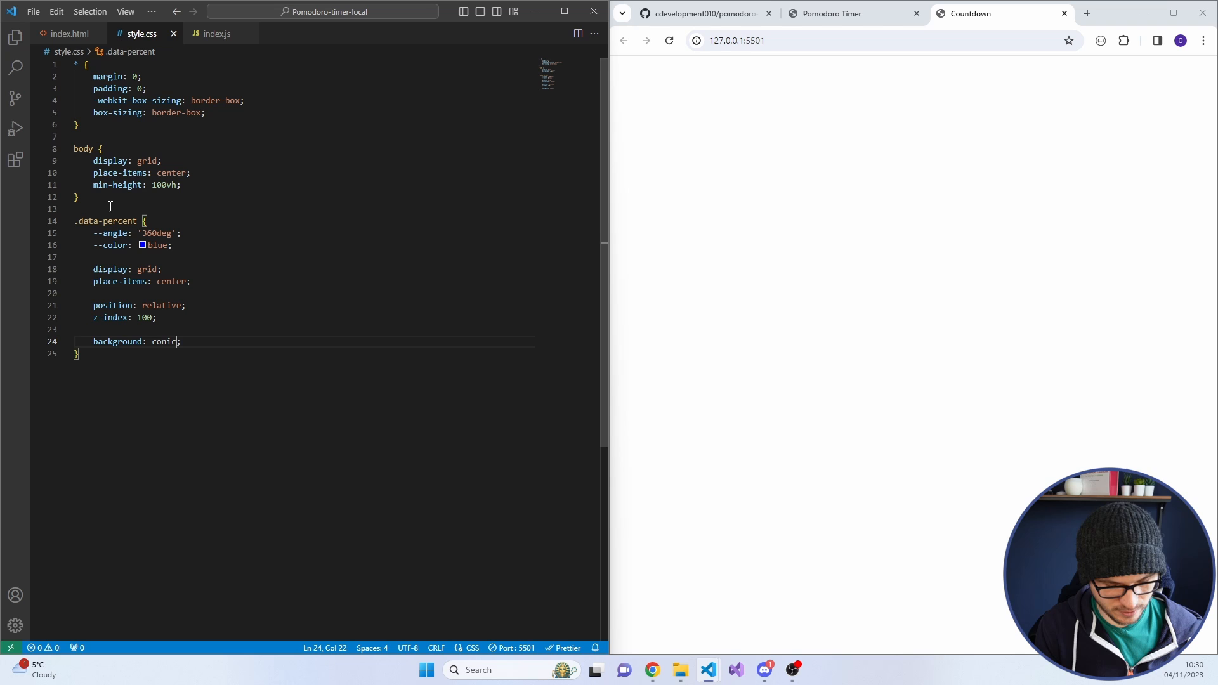
pyautogui.write('-gradiu')
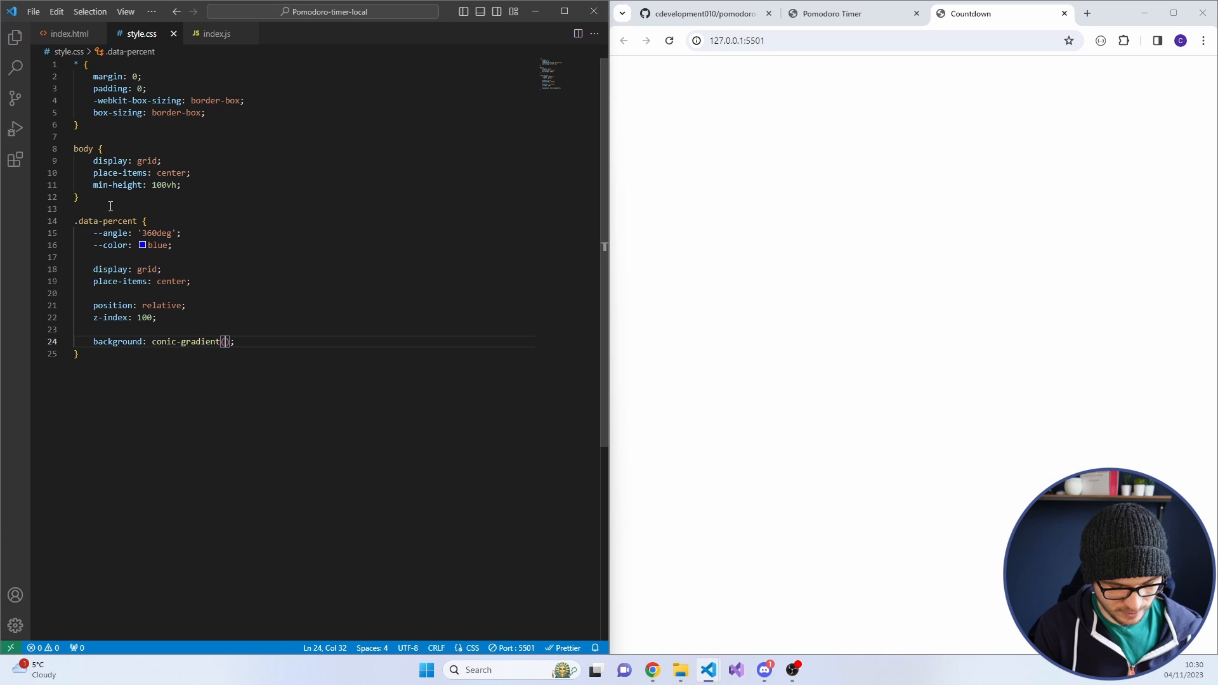
pyautogui.write('var')
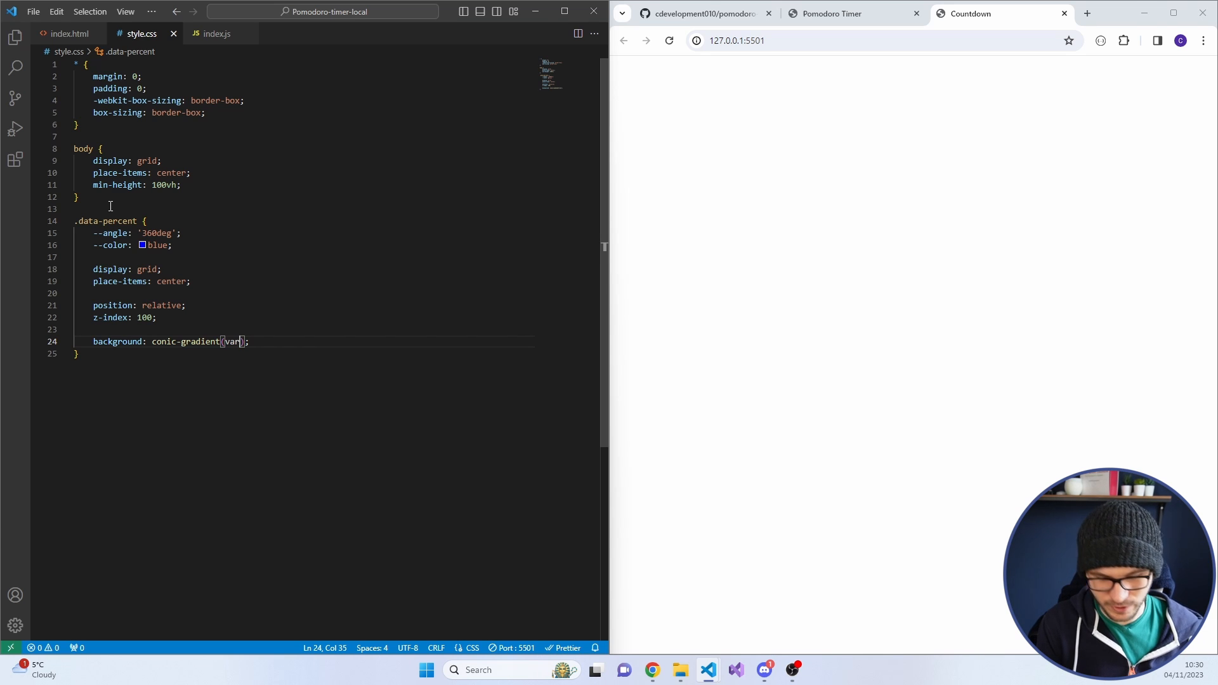
pyautogui.write('--color) 0,')
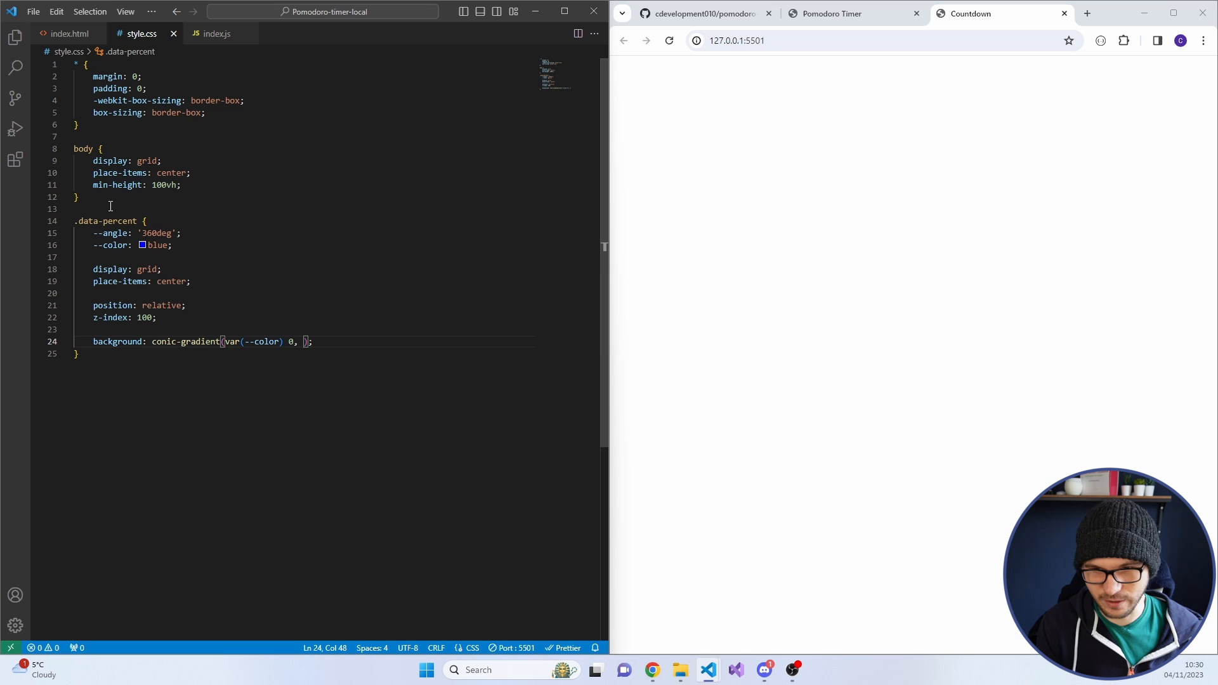
pyautogui.write('var(--color) v')
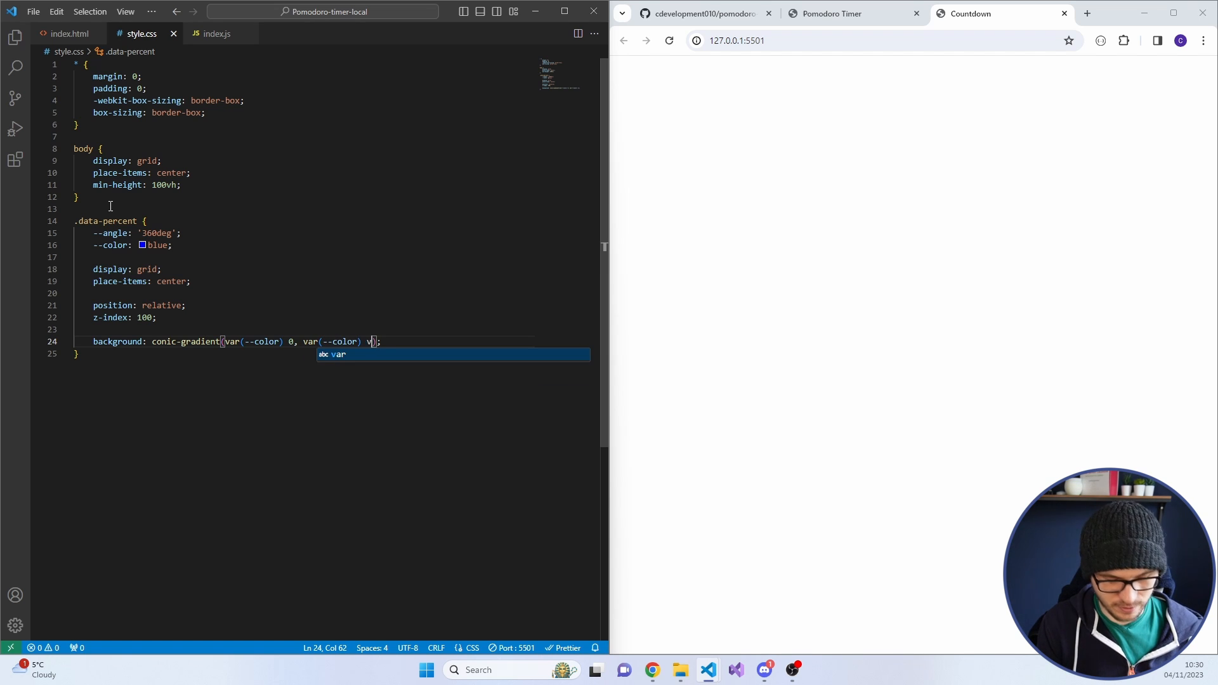
pyautogui.write('ar(--angle),')
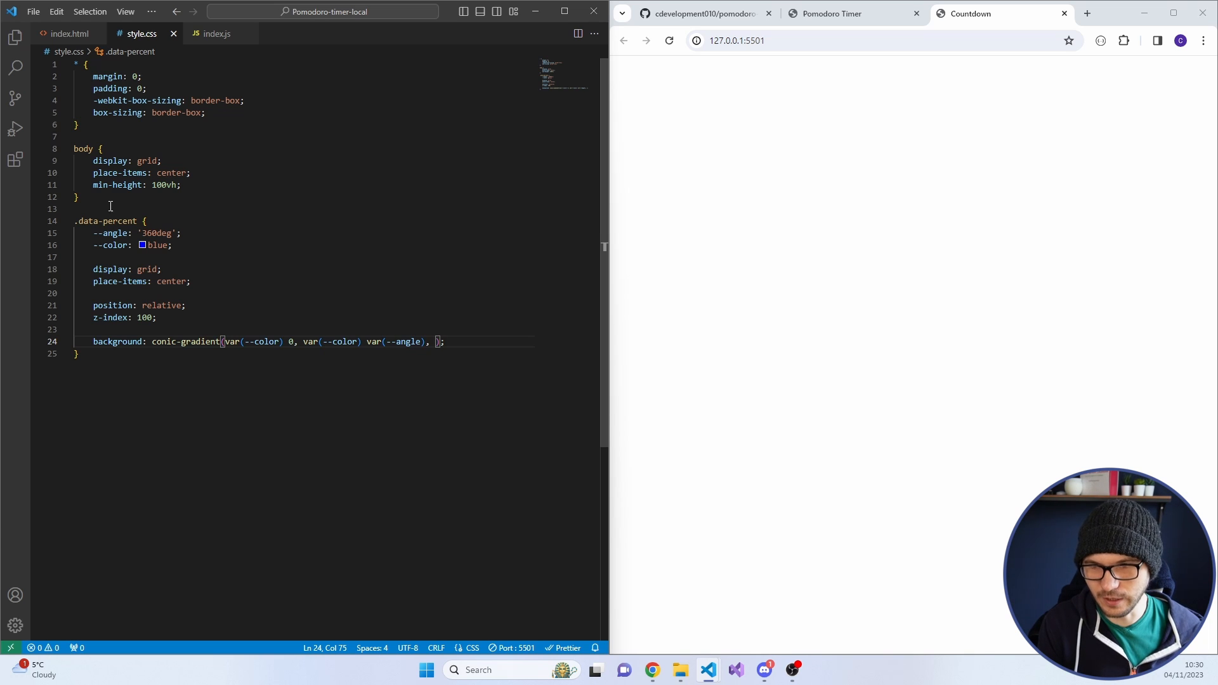
pyautogui.write('white')
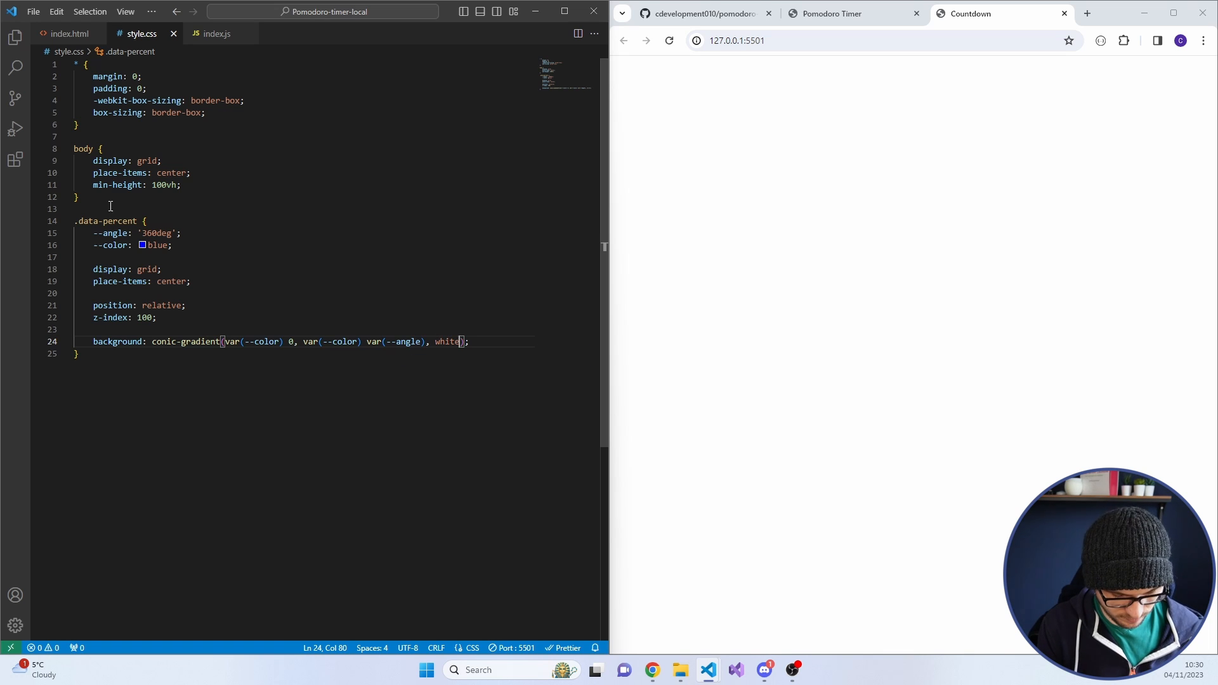
pyautogui.write('var(--angle),')
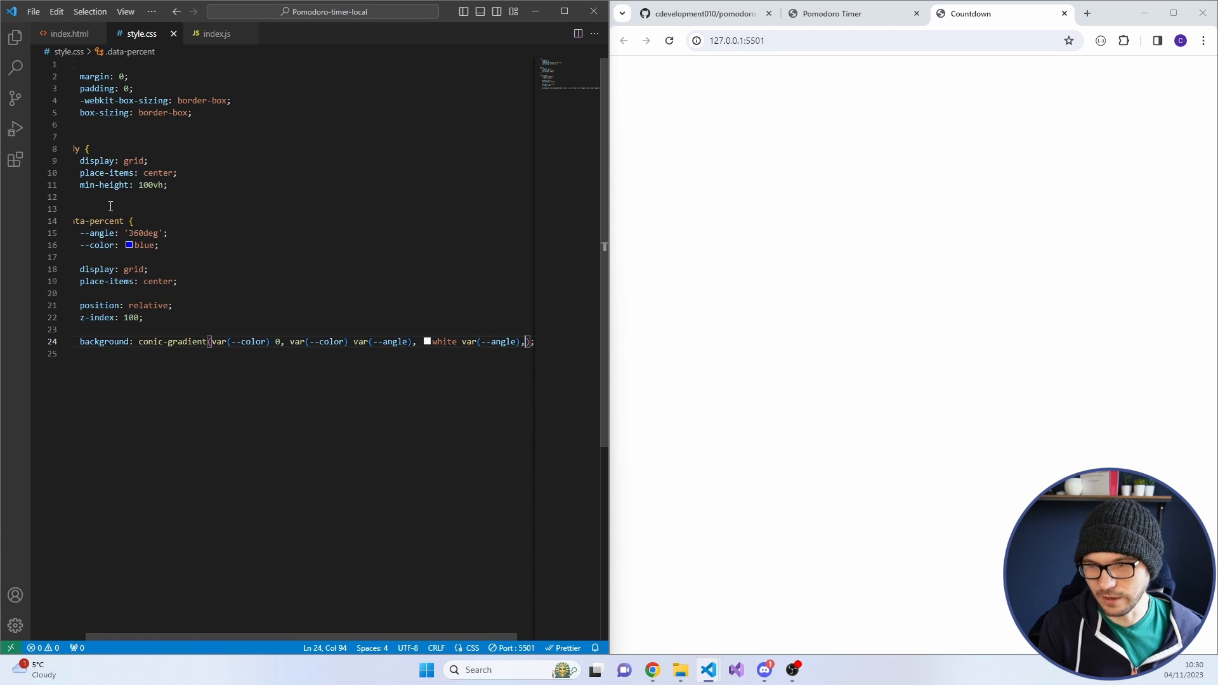
pyautogui.write('white')
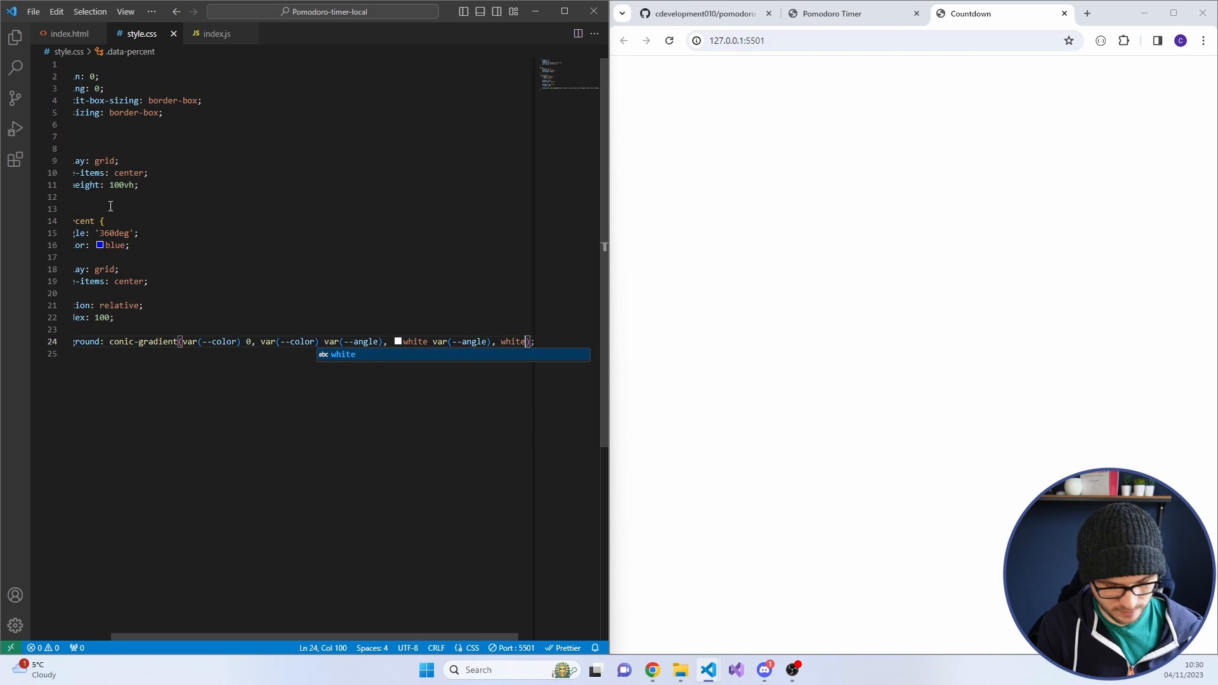
pyautogui.write('360deg')
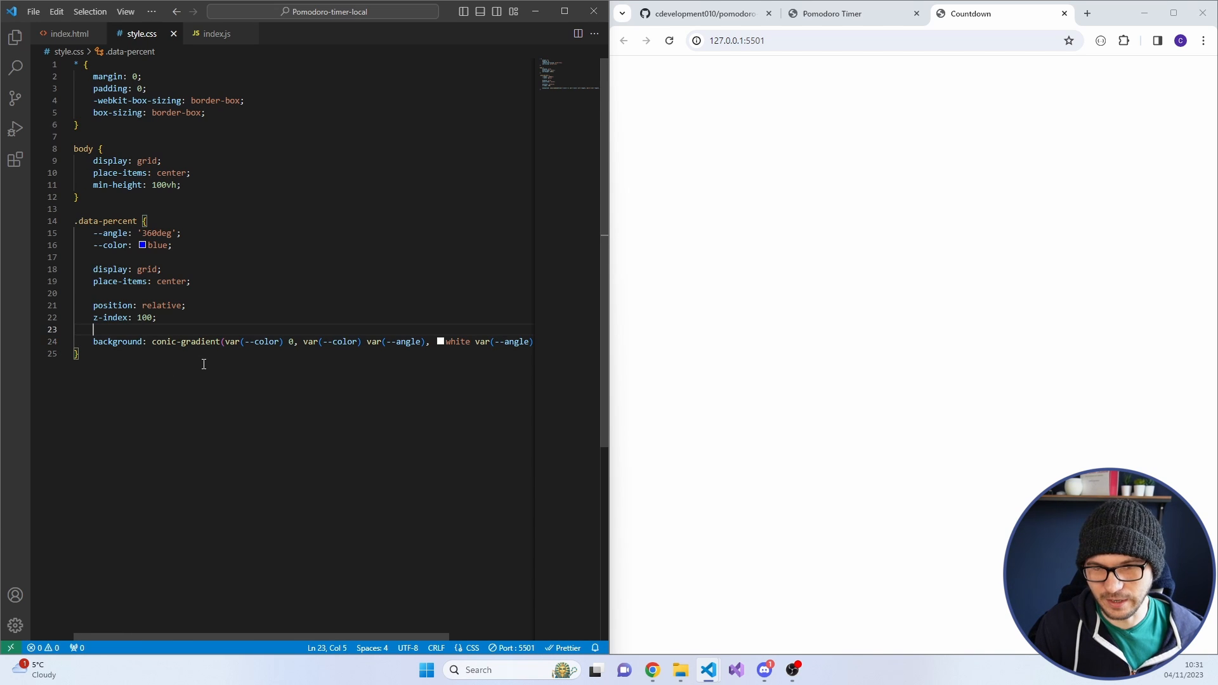
# Make .data-percent 200px tall, 1/1 aspect-ratio, 50% border-radius, and test a 270deg angle
pyautogui.write('height:')
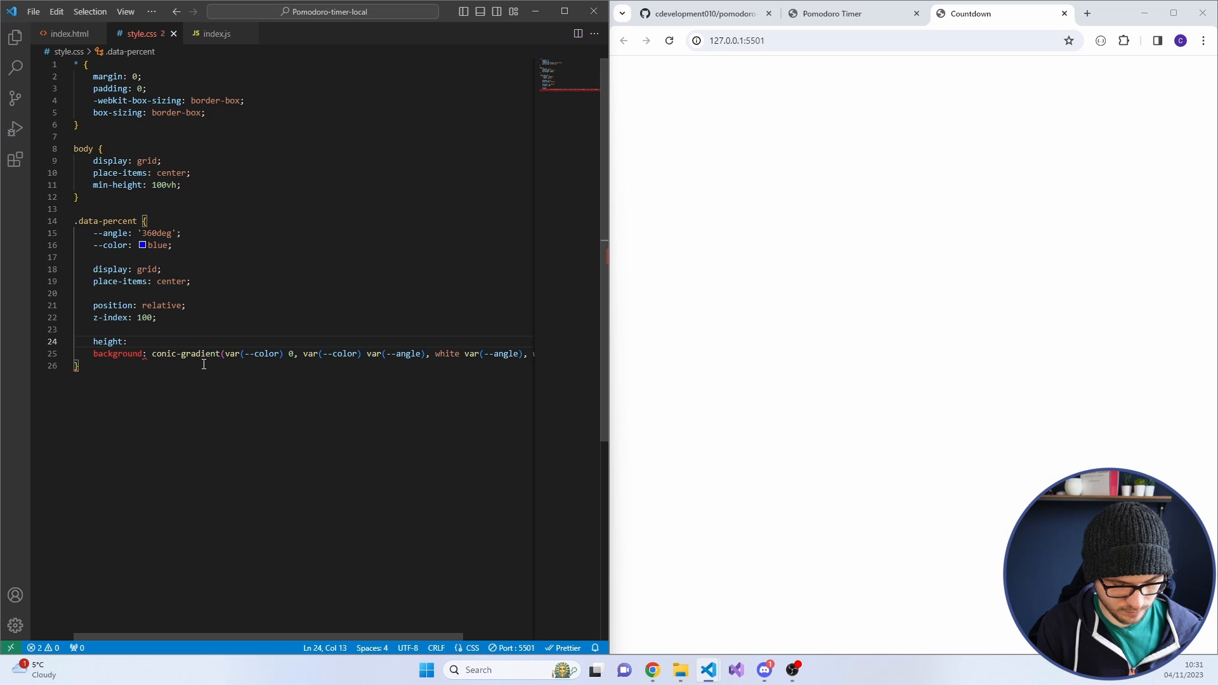
pyautogui.write('200px')
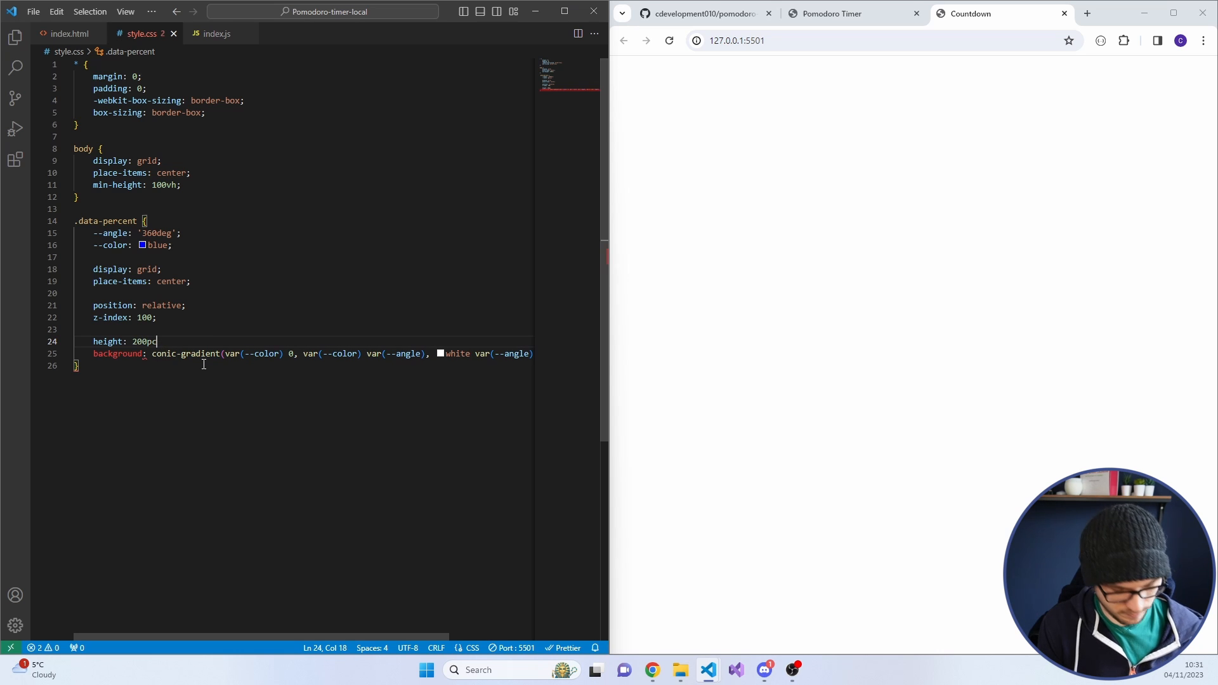
pyautogui.write('aspect-ratio: 1/ 1;')
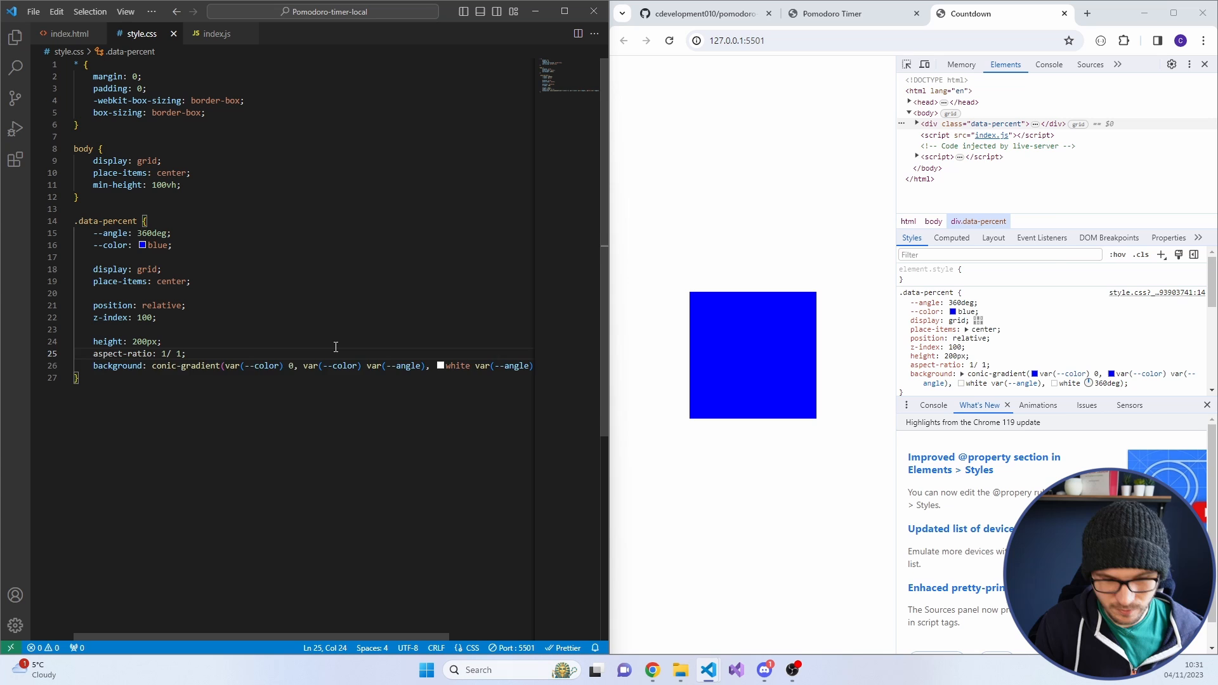
pyautogui.write('border-radius: 50%;')
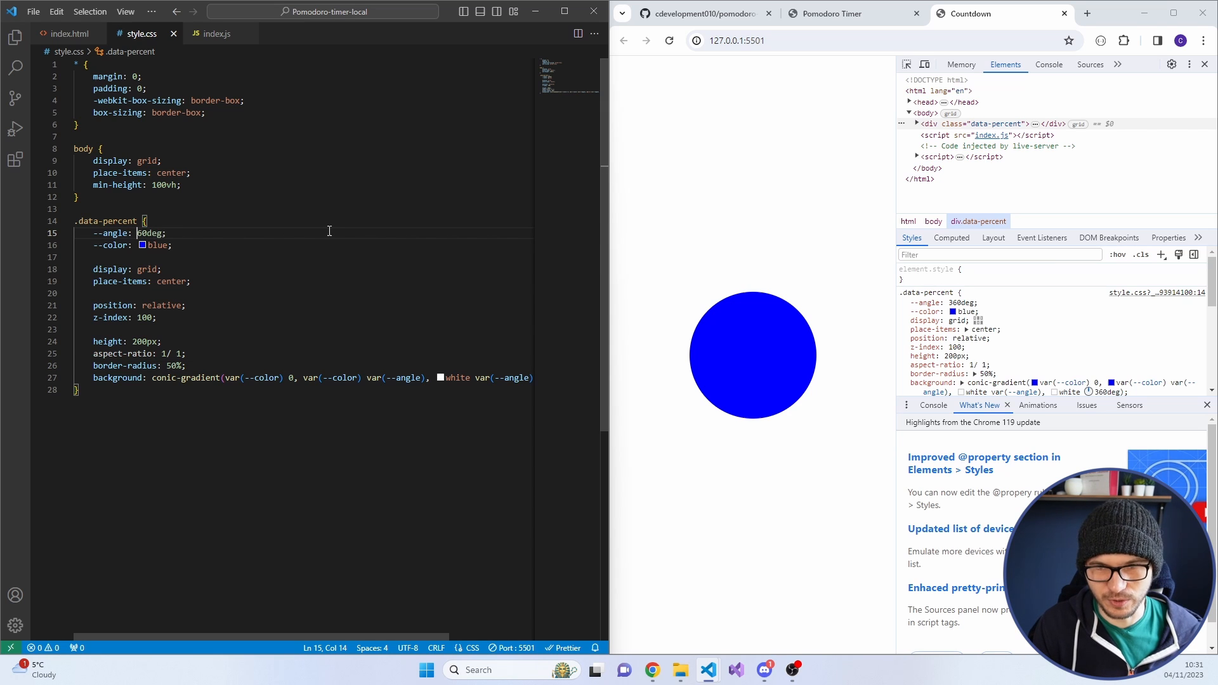
pyautogui.write('270deg')
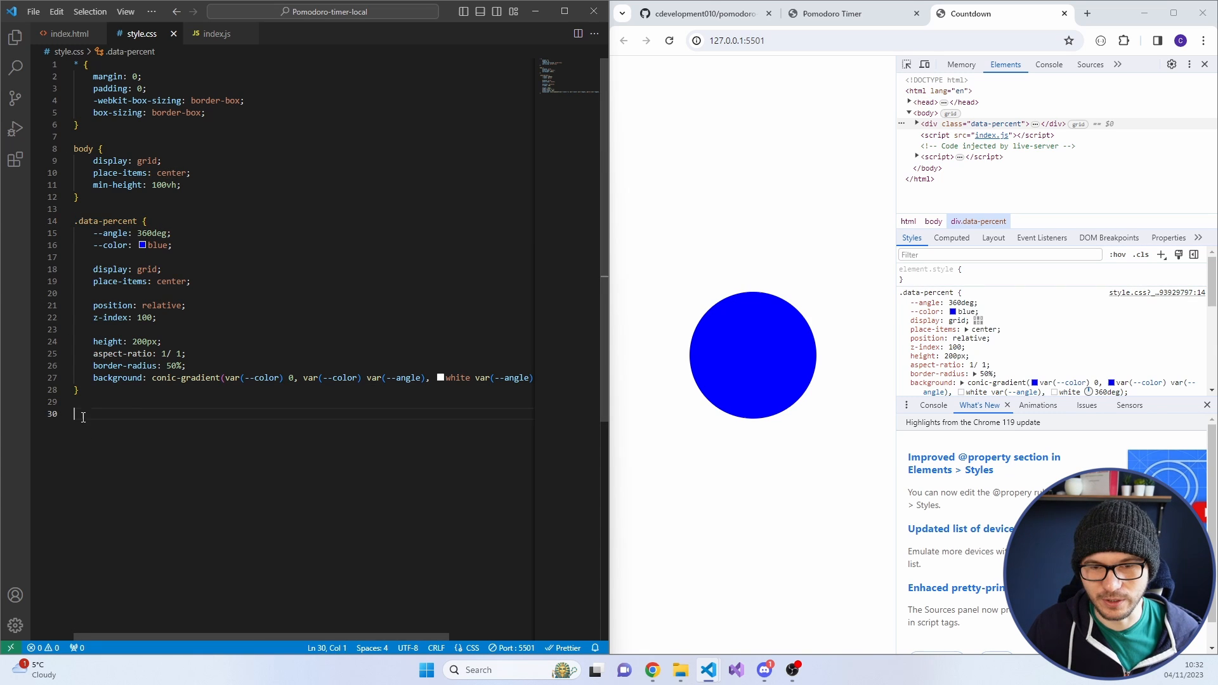
# Add a .data-percent::after rule with empty content and absolute positioning
pyautogui.write('.data-percent::A')
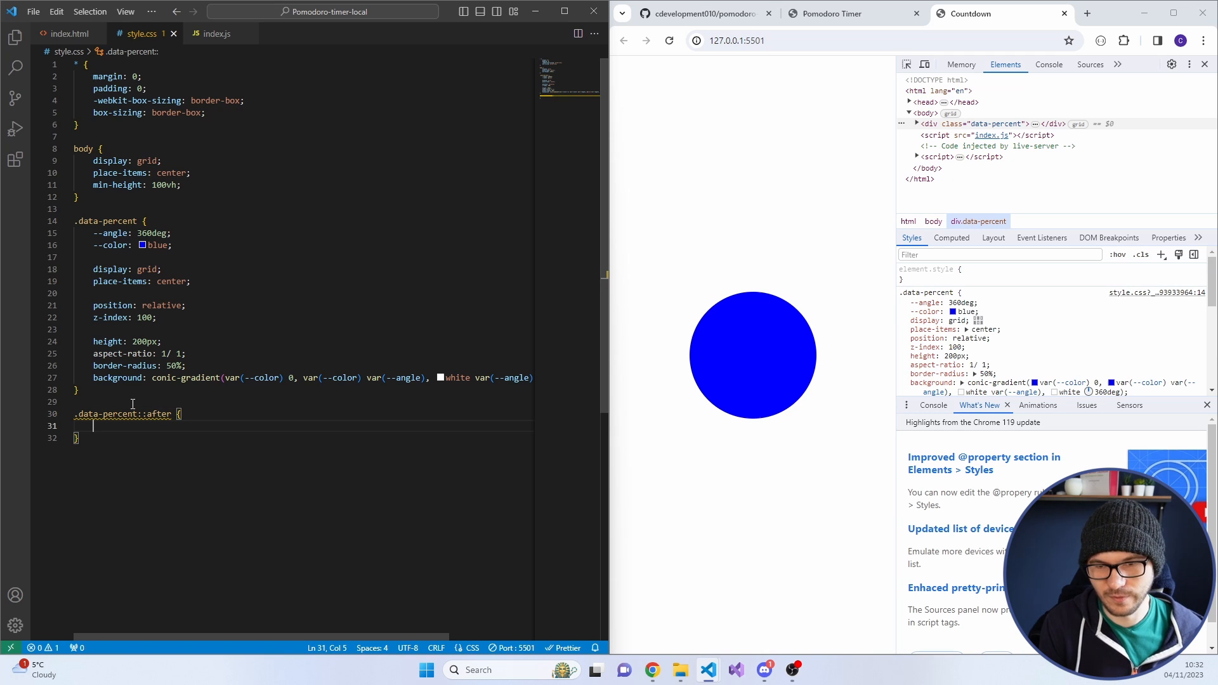
pyautogui.write("content: '';")
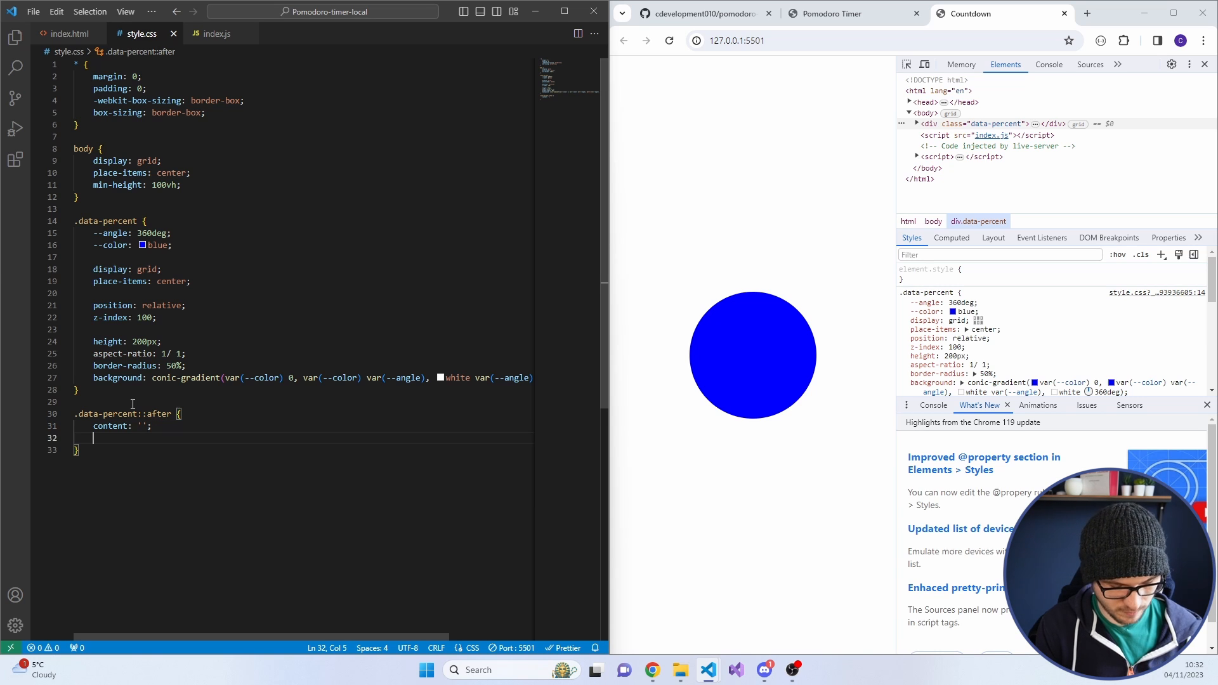
pyautogui.write('position: abso')
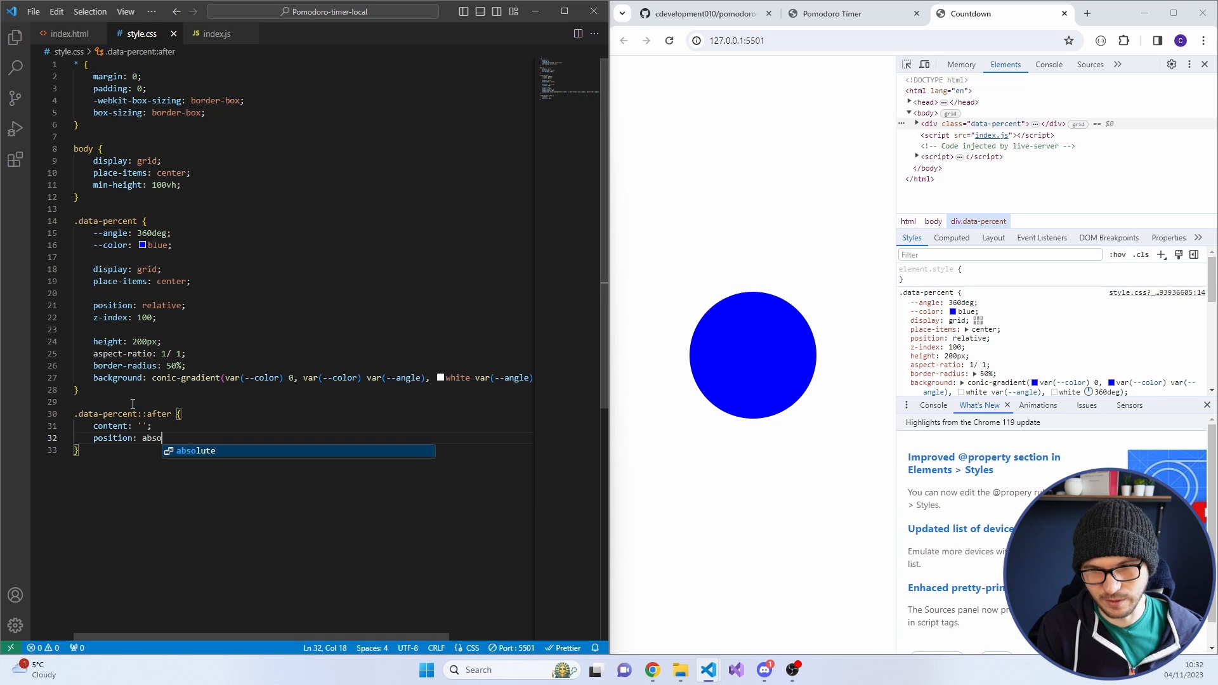
pyautogui.write('lute;')
pyautogui.write('z-index: -1;')
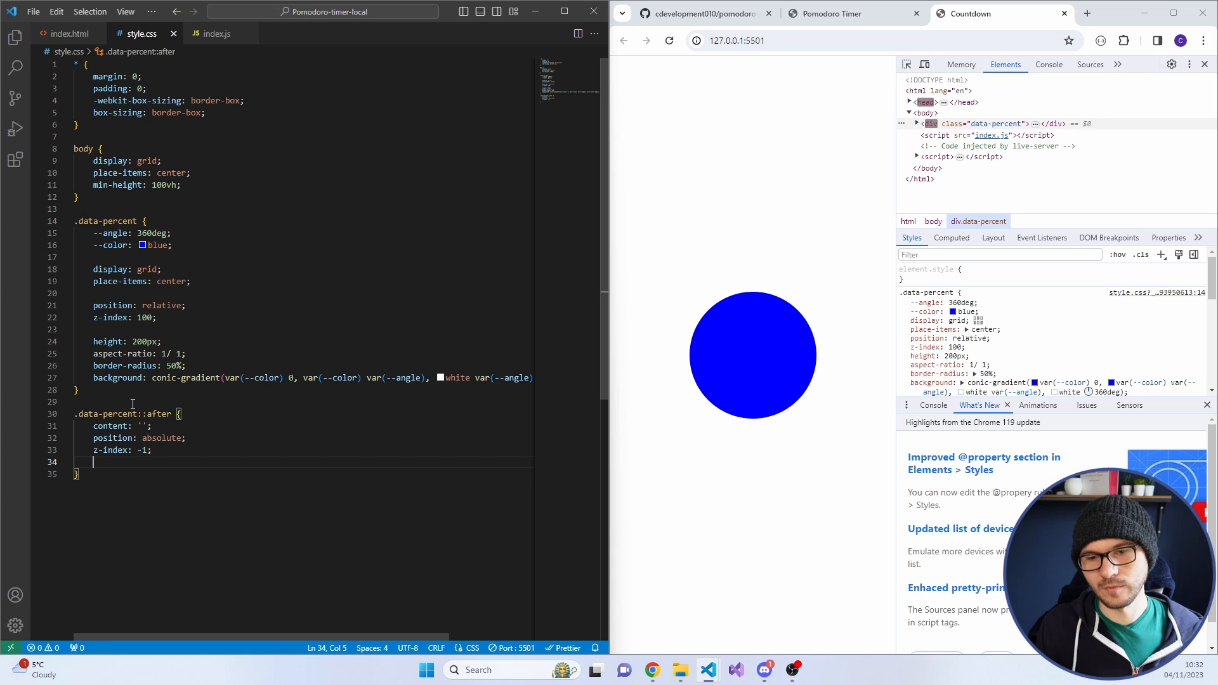
# Size the ::after at 90% with 5% offsets, white background and 50% border-radius
pyautogui.write('height: 90%;')
pyautogui.write('width: 90%;')
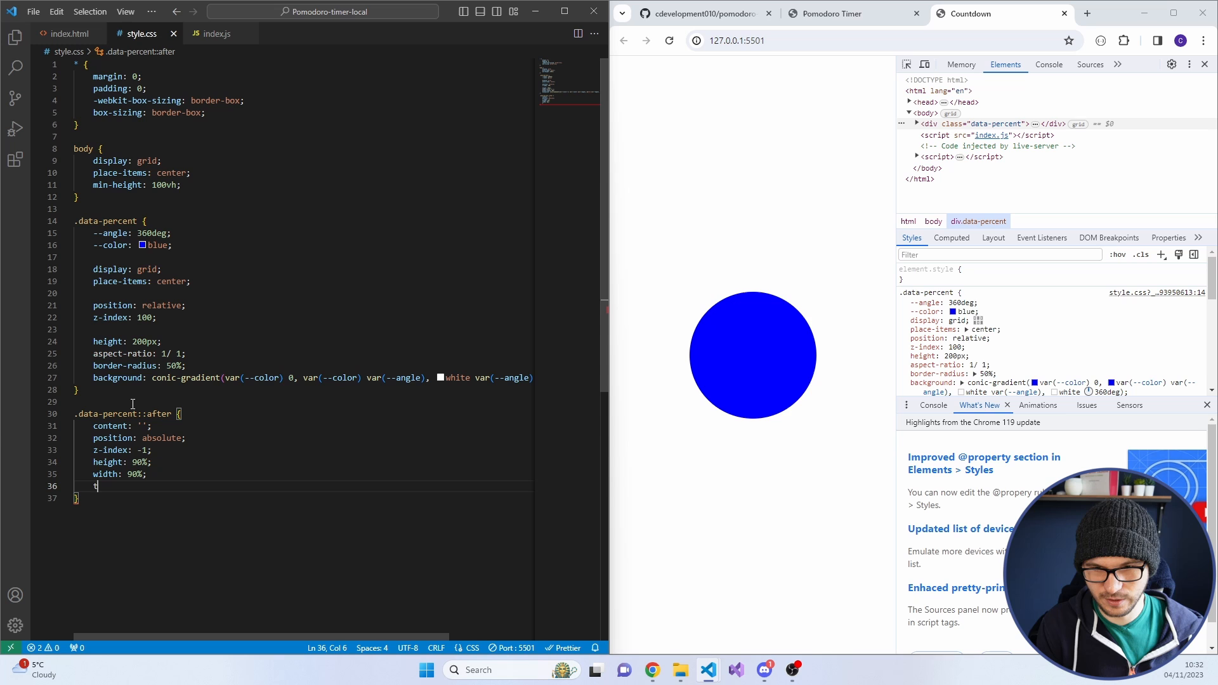
pyautogui.write('left: 5%;')
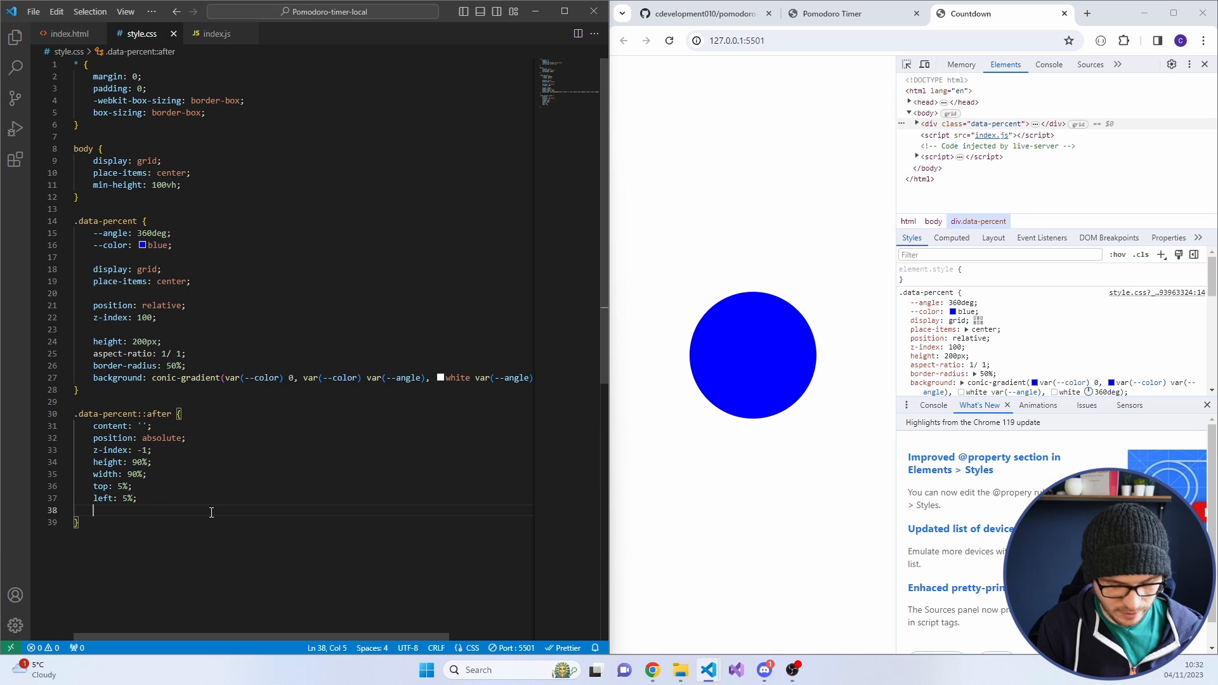
pyautogui.write('background: ;')
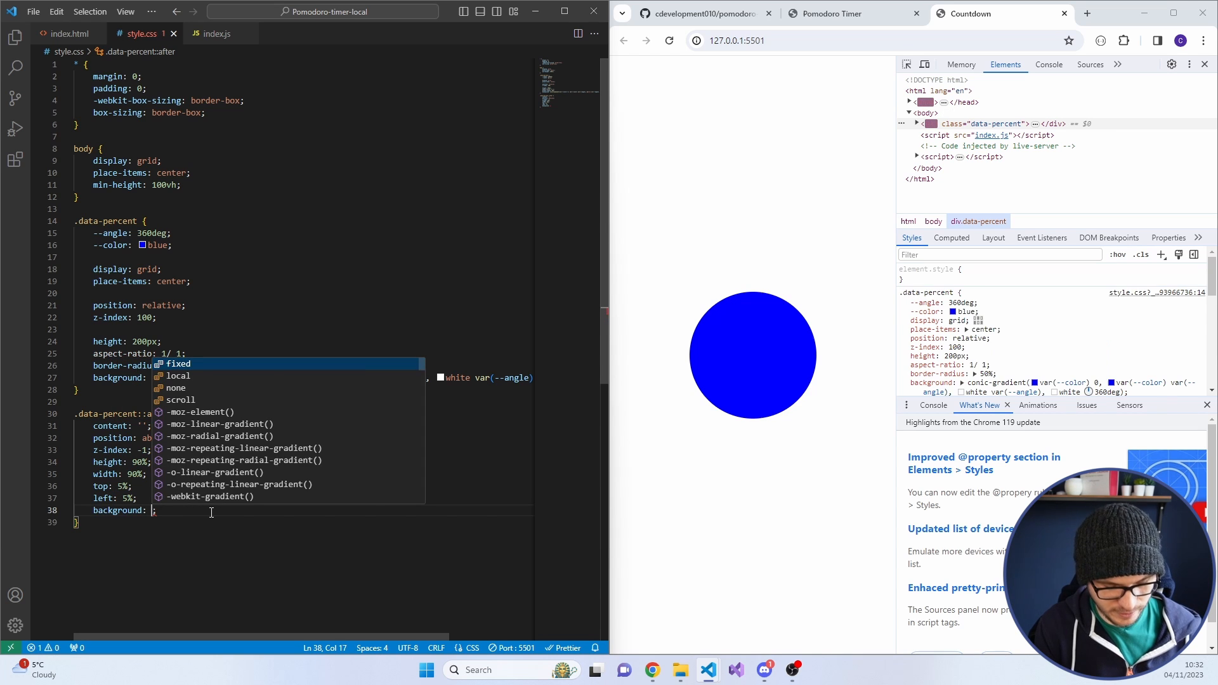
pyautogui.write('white')
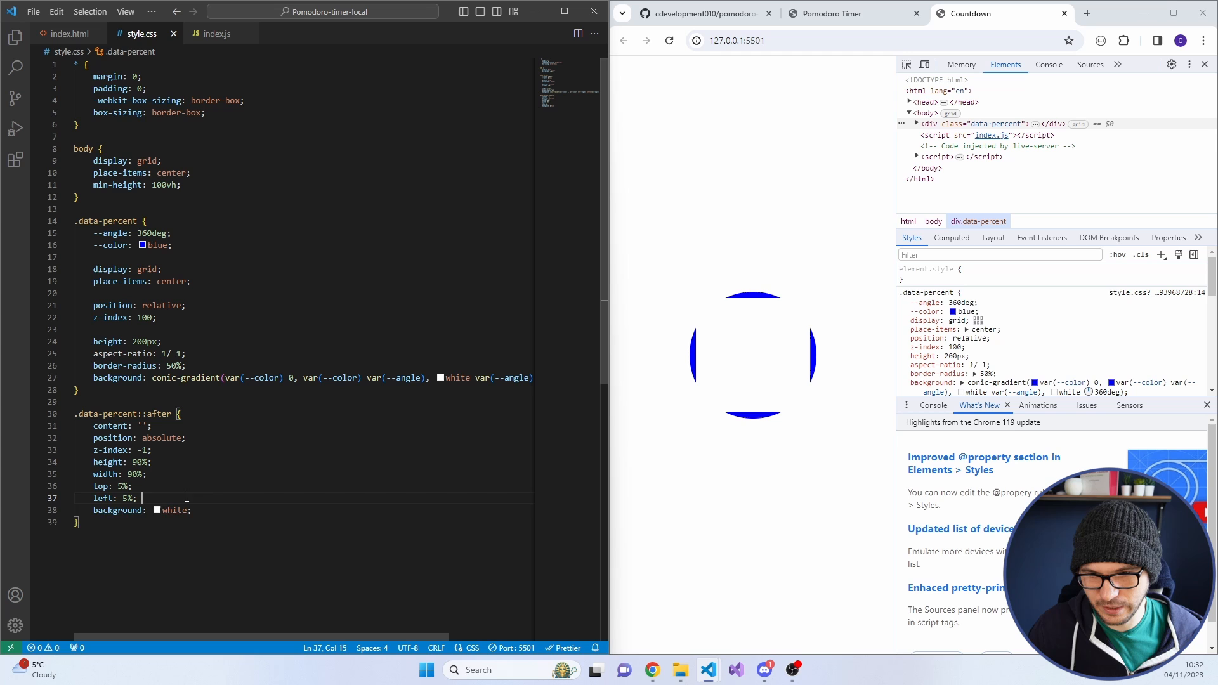
pyautogui.write('border-radius: 50%;')
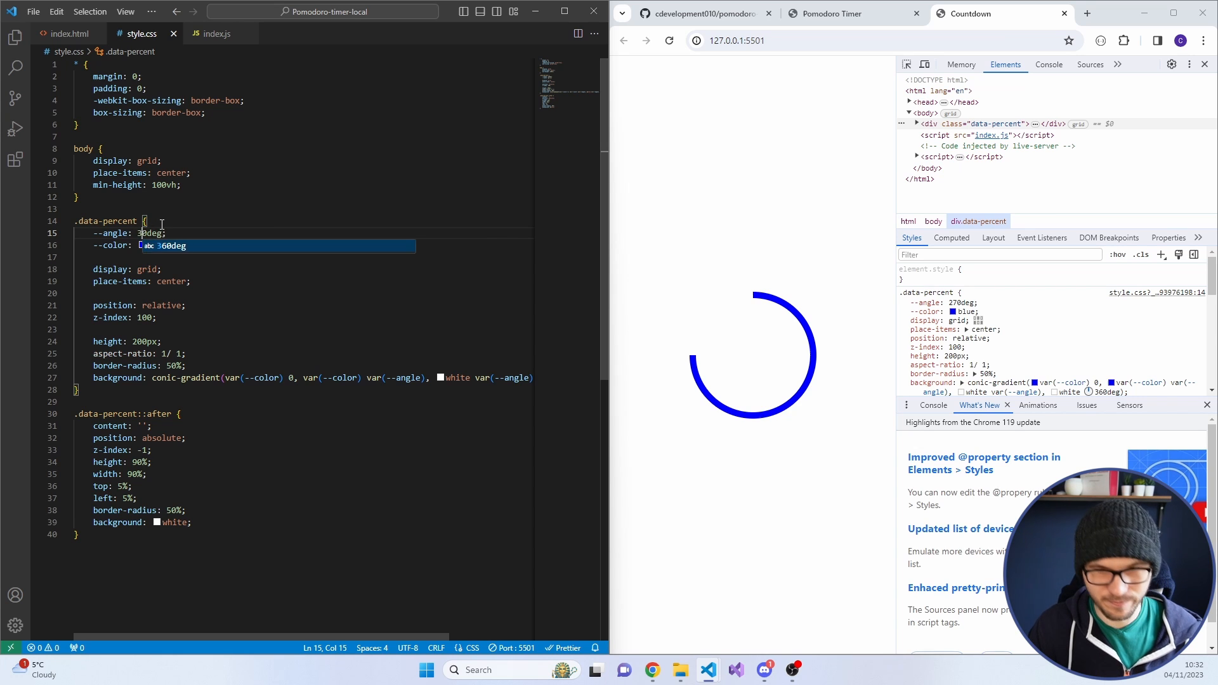
pyautogui.click(68, 33)
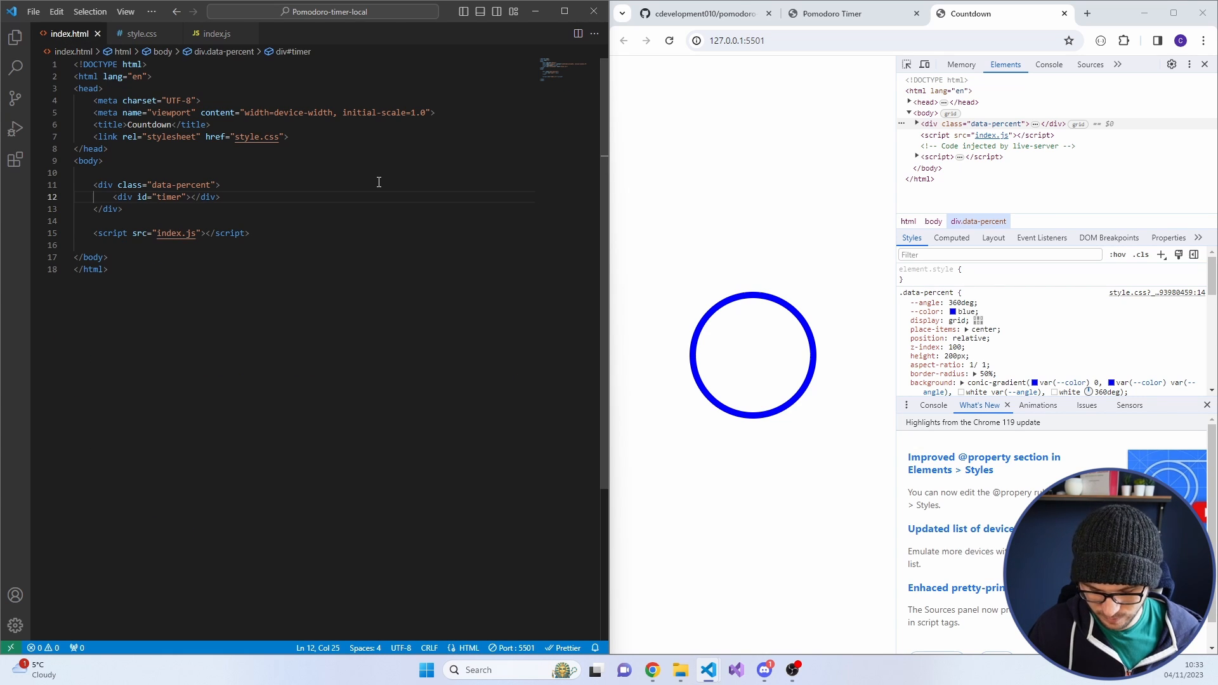
# Put 00:00 in the timer div and add a #timer rule with font-size 2rem
pyautogui.write('00:00')
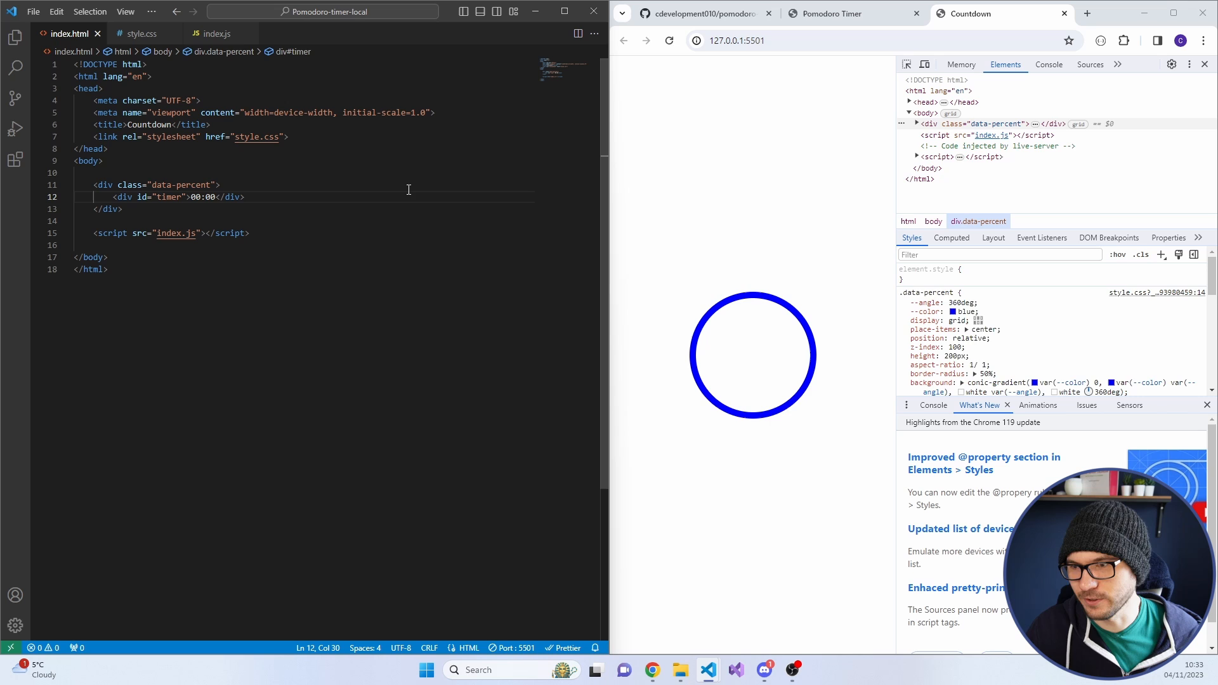
pyautogui.click(142, 33)
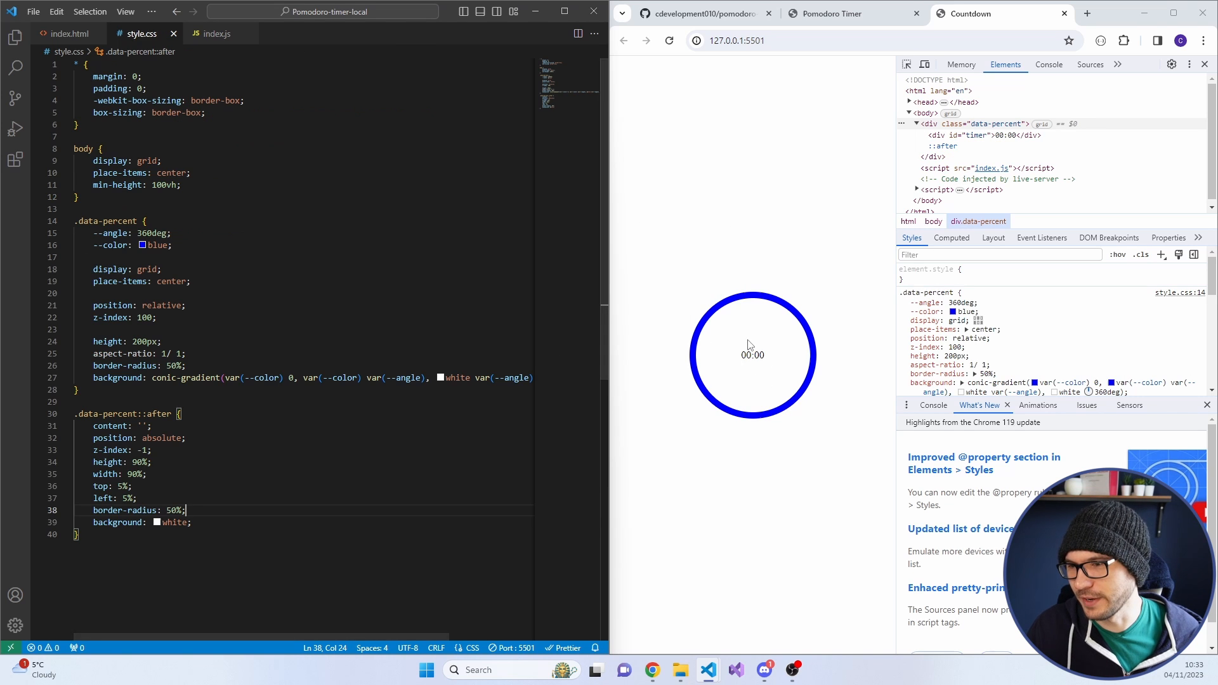
pyautogui.click(71, 33)
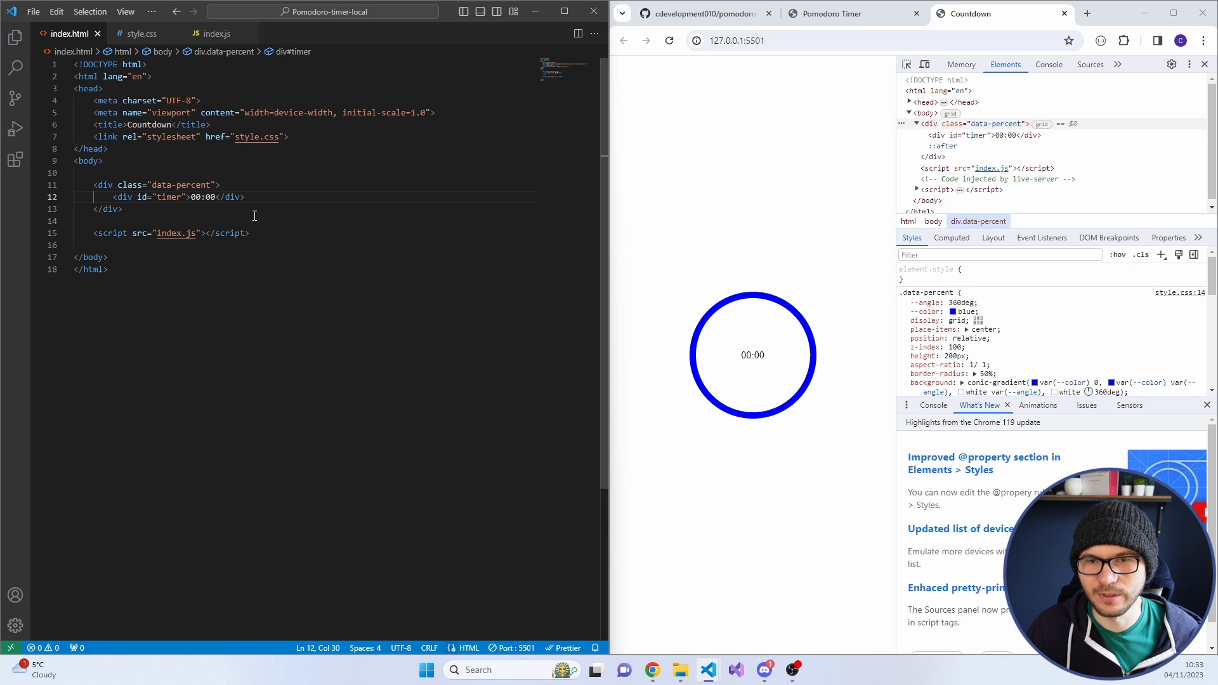
pyautogui.click(141, 33)
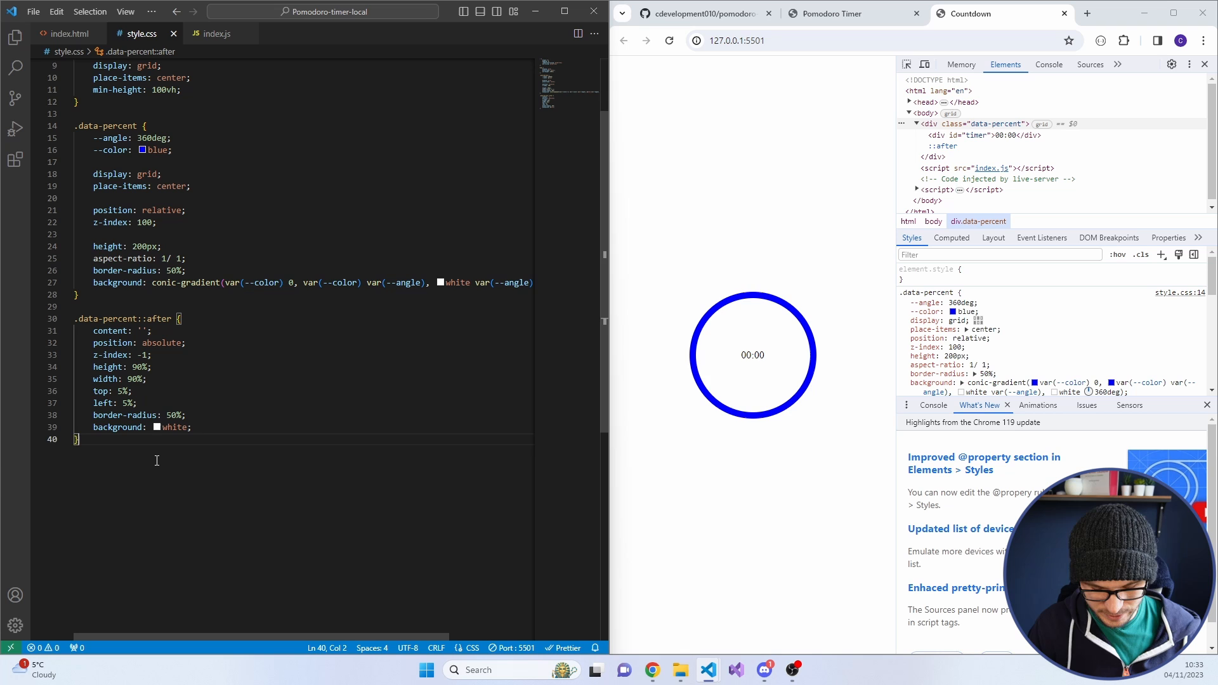
pyautogui.write('#timer {')
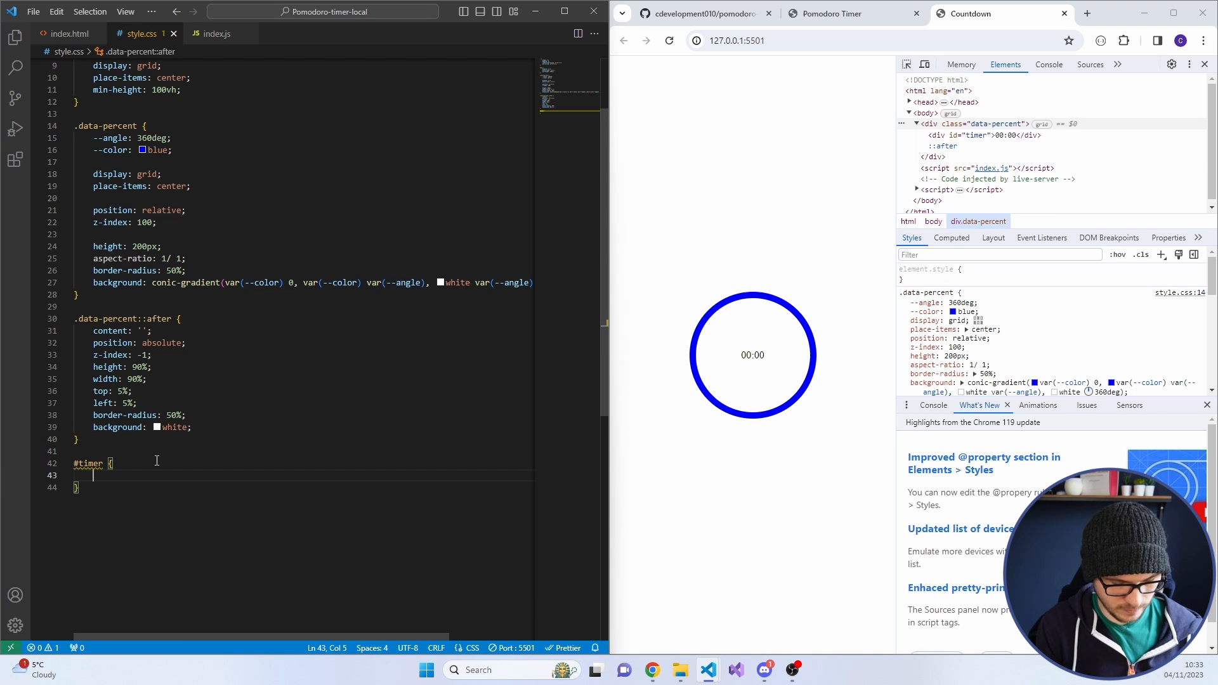
pyautogui.write('font-size: 2rem;')
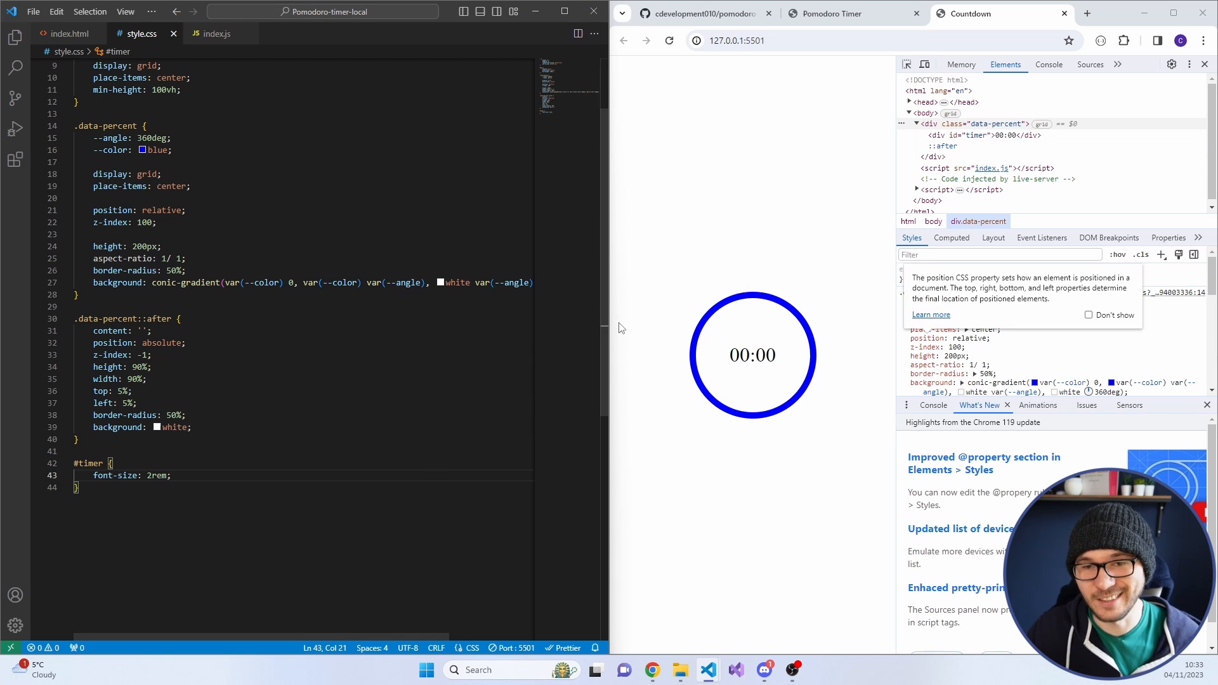
pyautogui.click(71, 33)
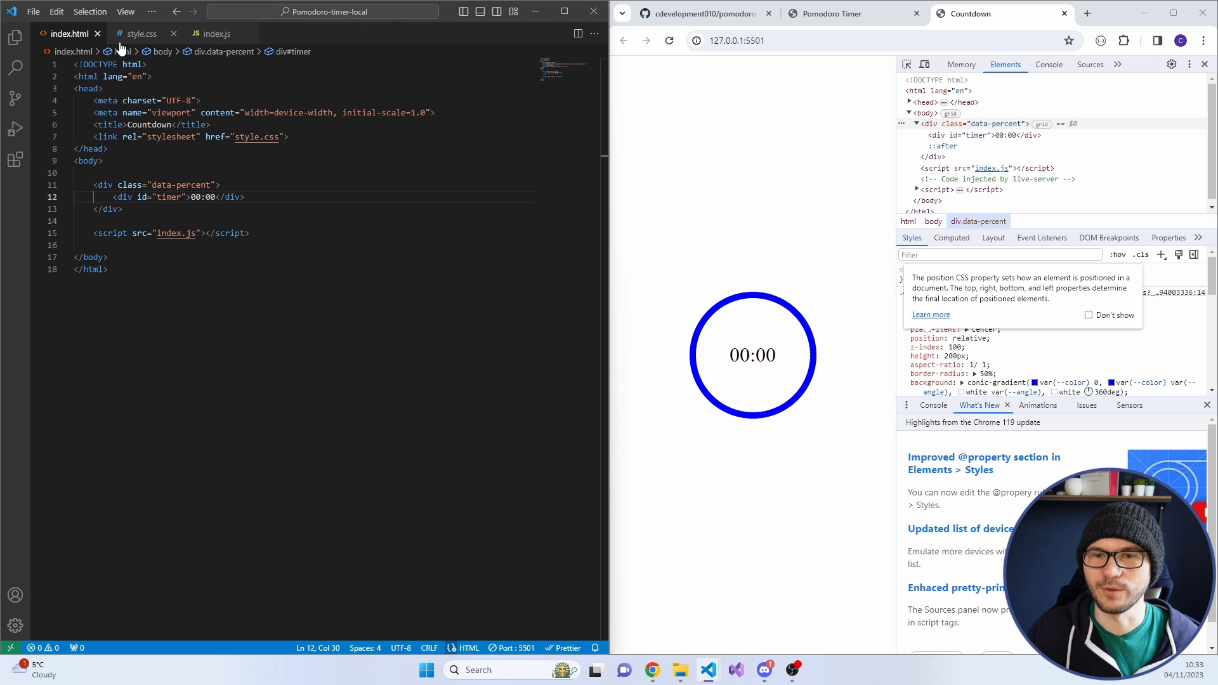
# In index.js declare const workTime = 30*1000 and const restTime = 10*1000
pyautogui.click(218, 33)
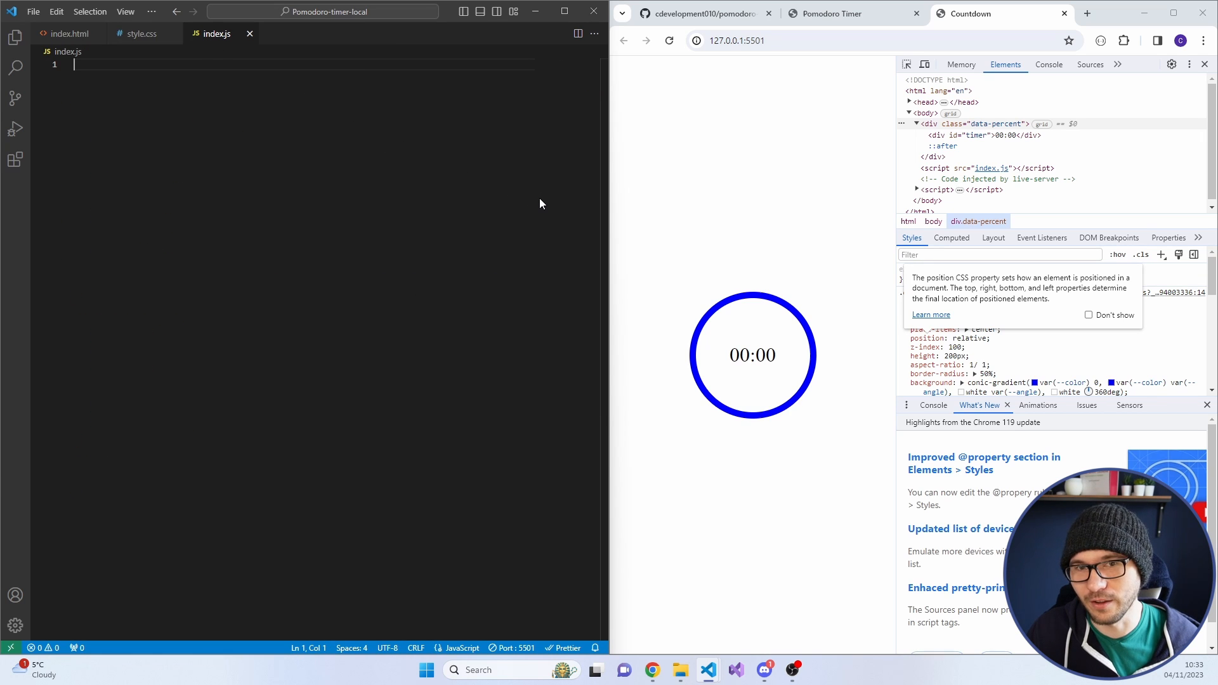
pyautogui.moveTo(235, 160)
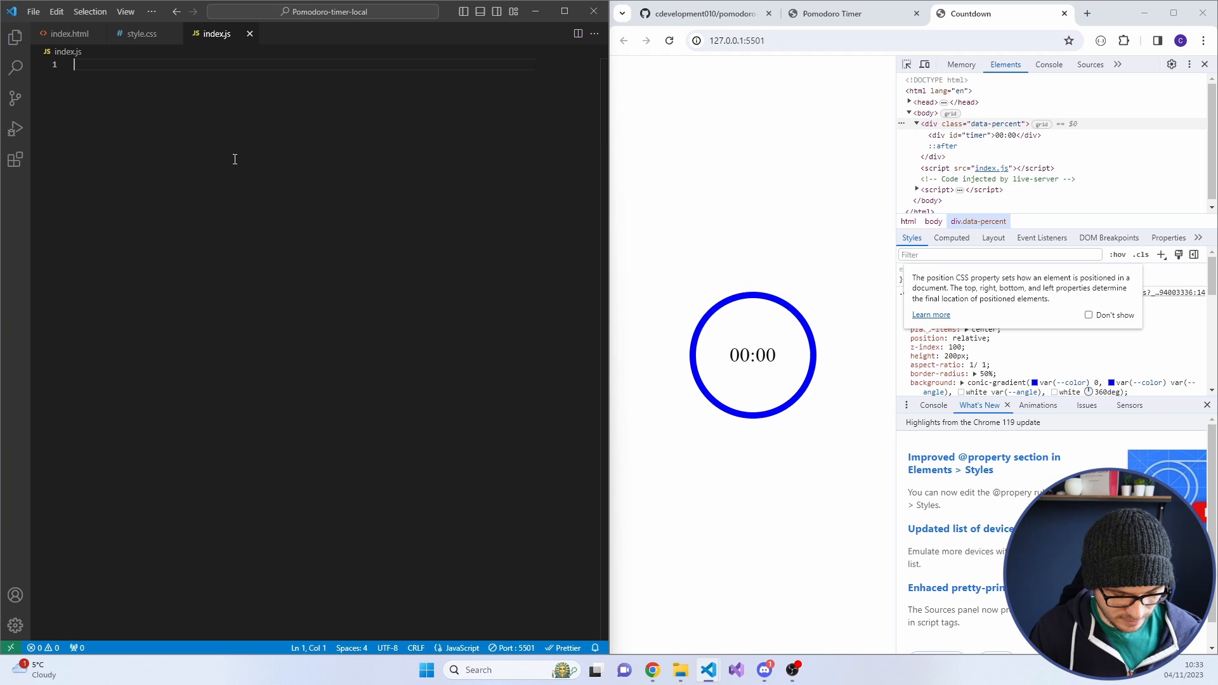
pyautogui.write('const')
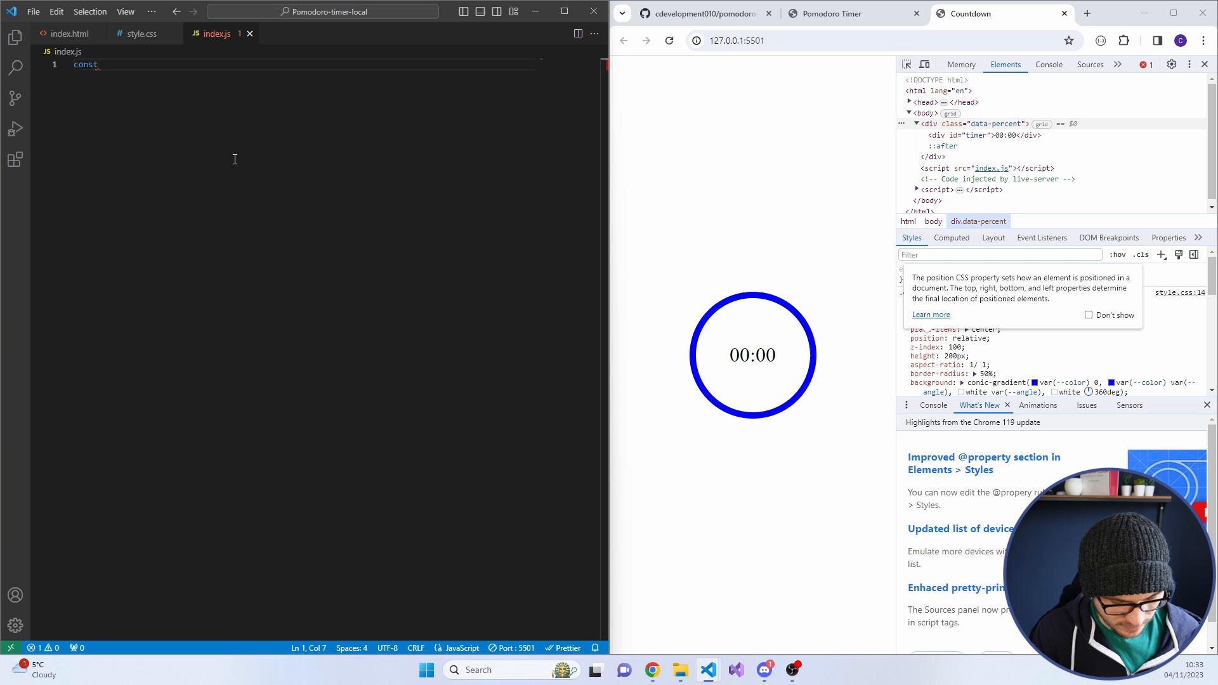
pyautogui.write('work')
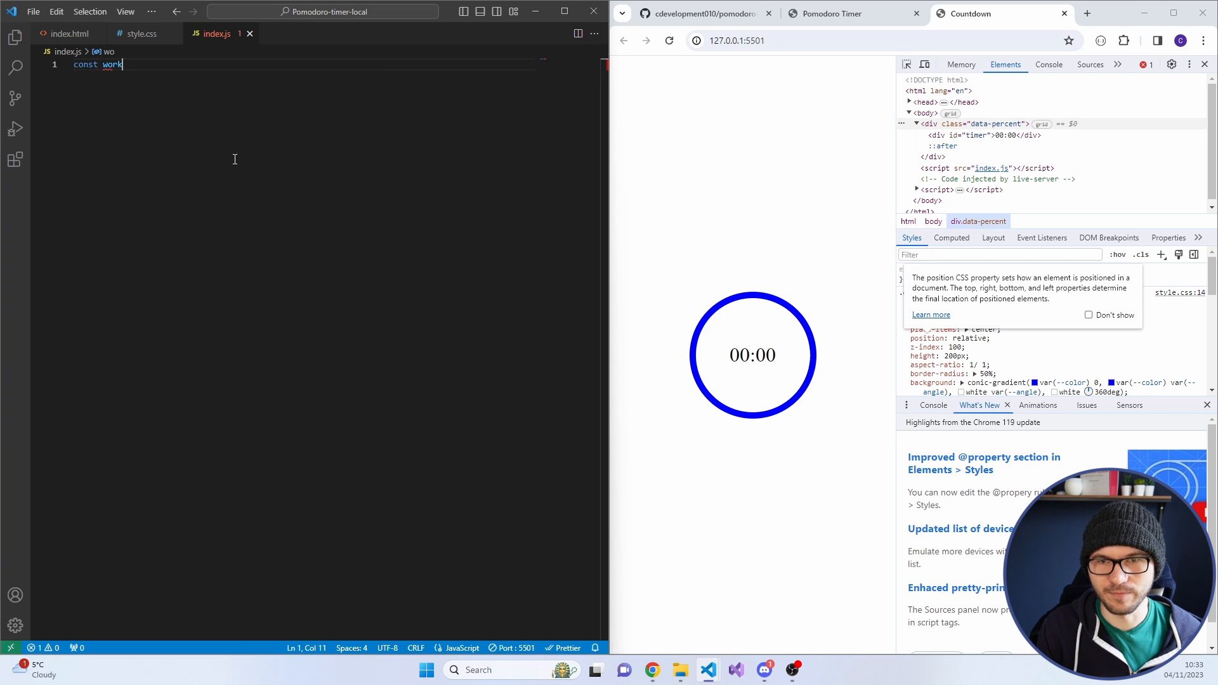
pyautogui.write('Time =')
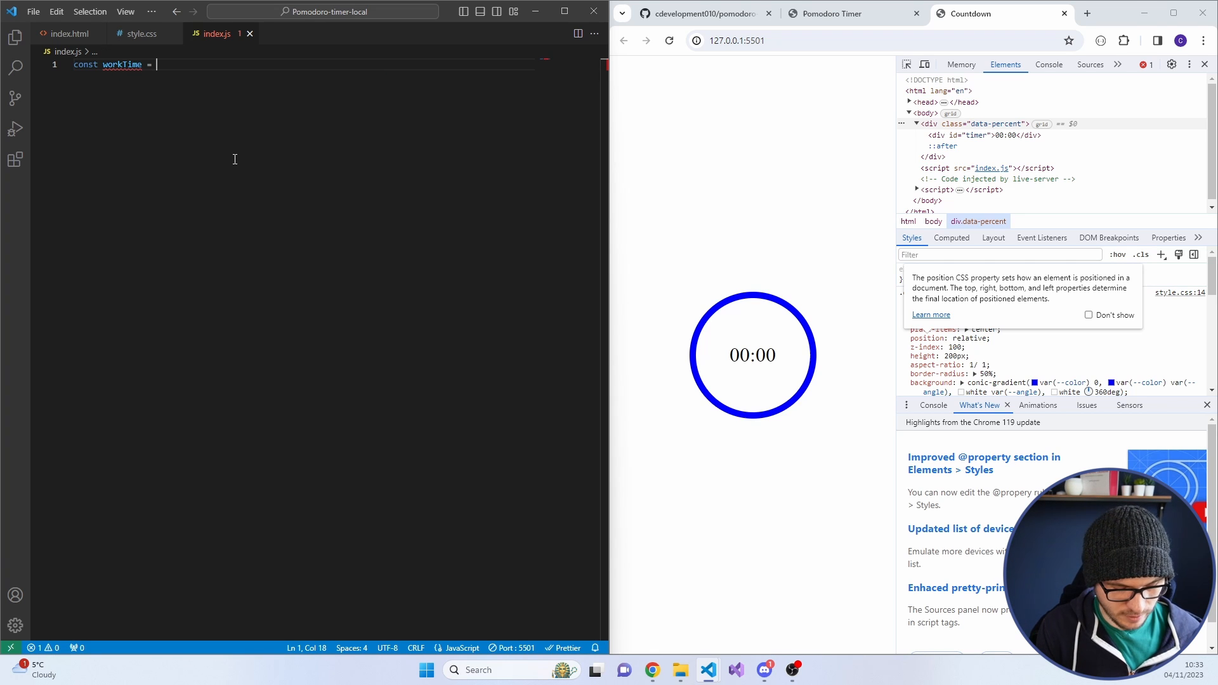
pyautogui.write('30*')
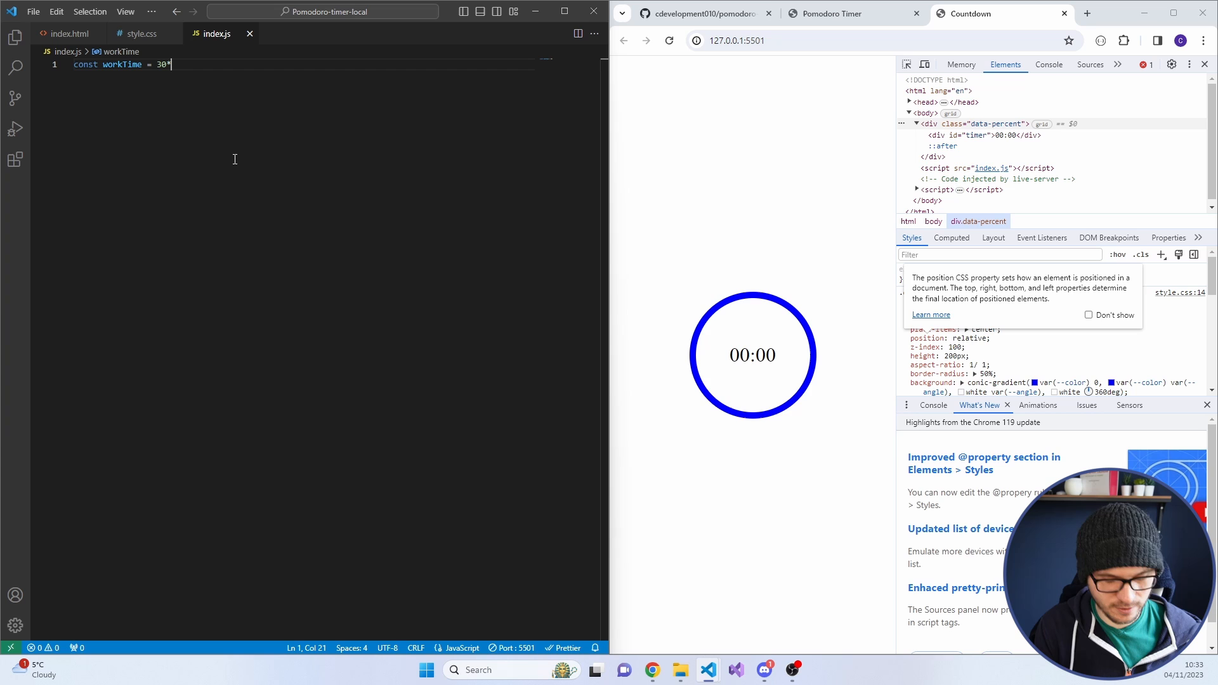
pyautogui.write('*1000;')
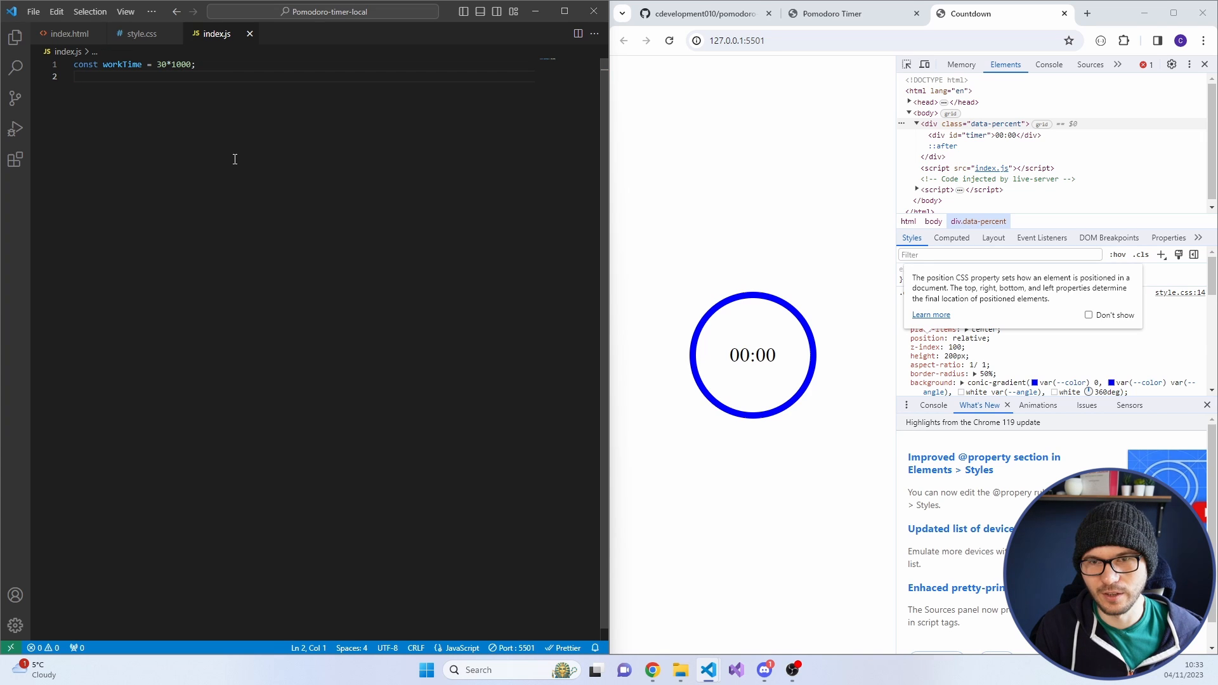
pyautogui.write('const res')
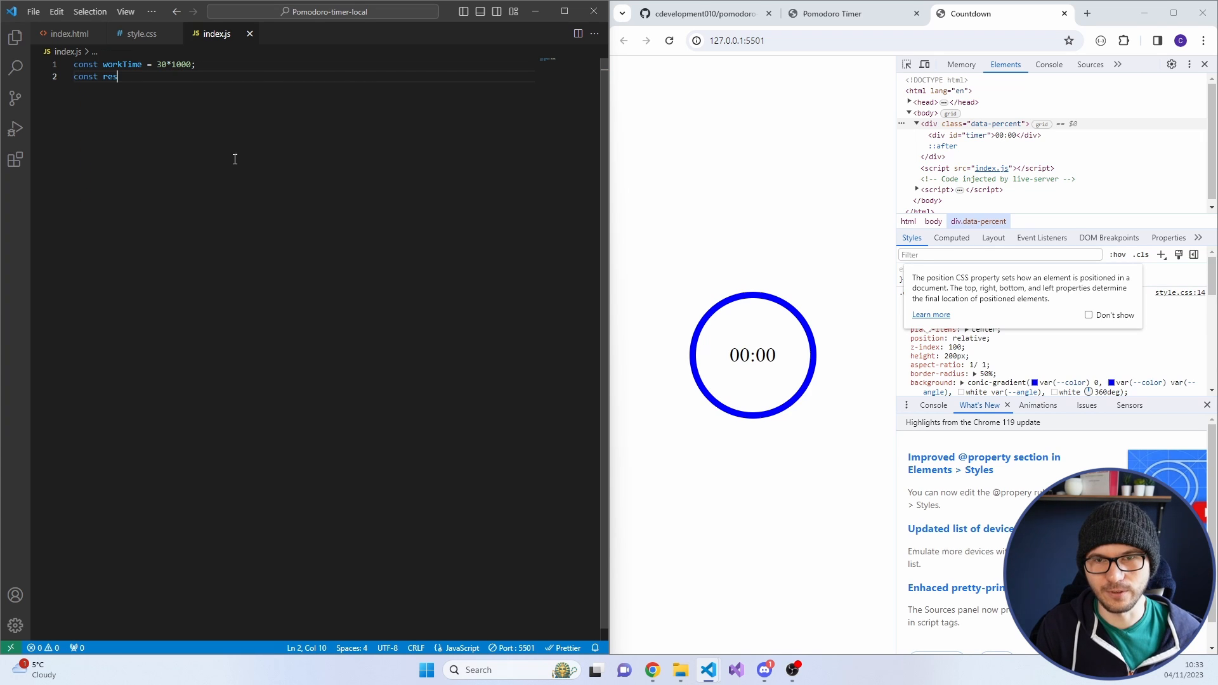
pyautogui.write('tTime = 10')
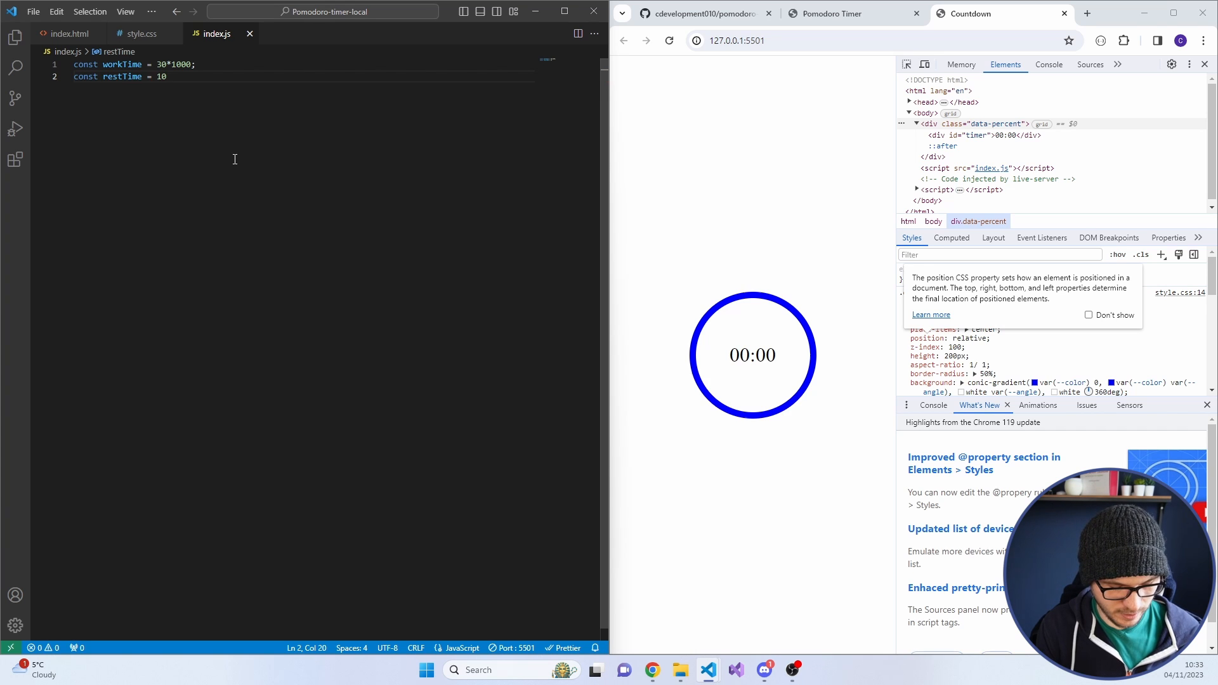
pyautogui.write('*1000')
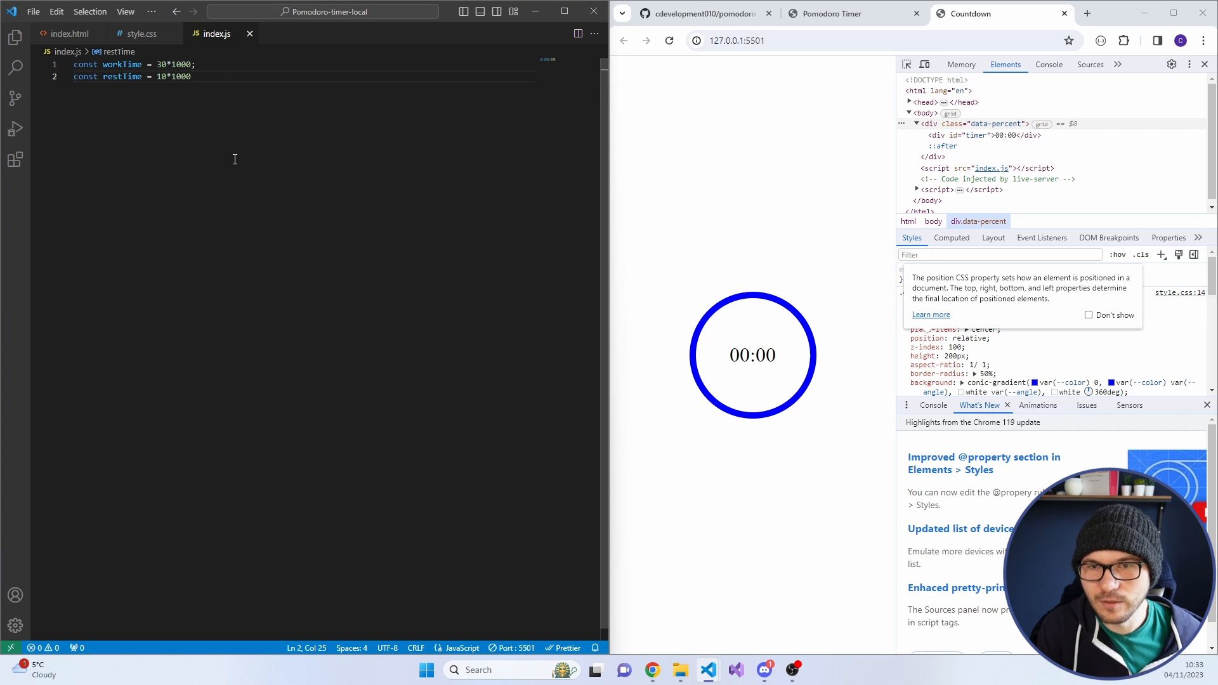
pyautogui.press('Enter')
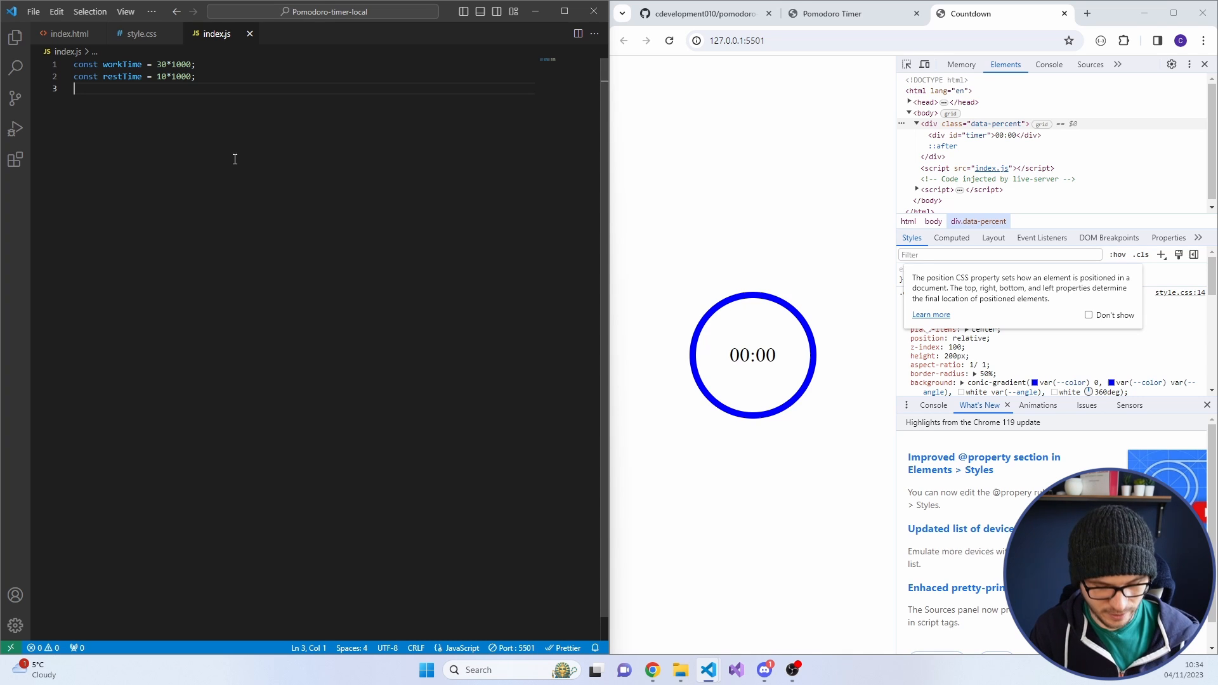
# Declare let currentTime = workTime and begin a new const declaration below
pyautogui.write('let timer')
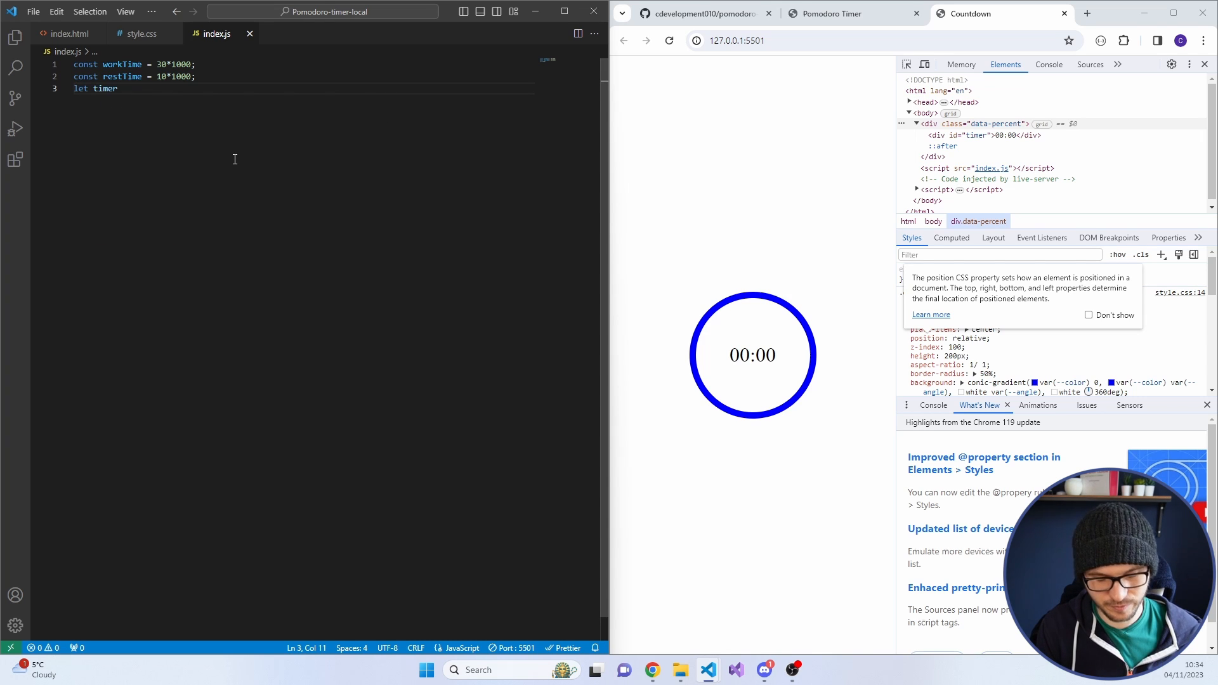
pyautogui.write('currentT')
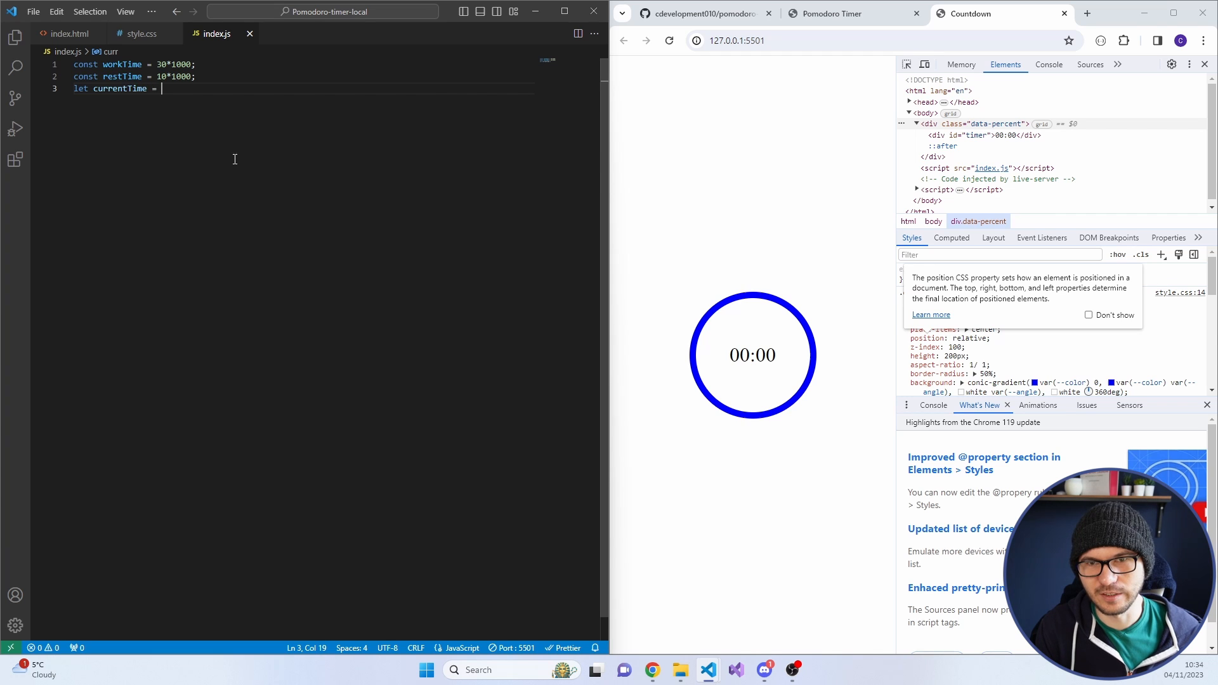
pyautogui.write('workTime;')
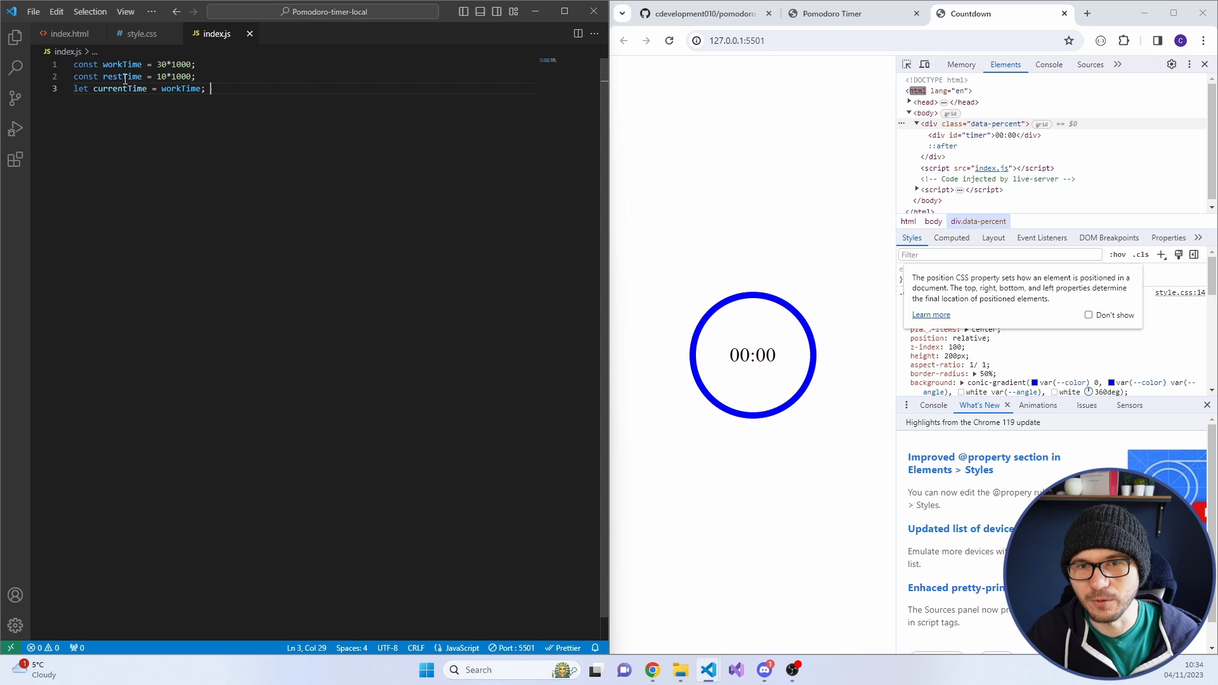
pyautogui.click(109, 87)
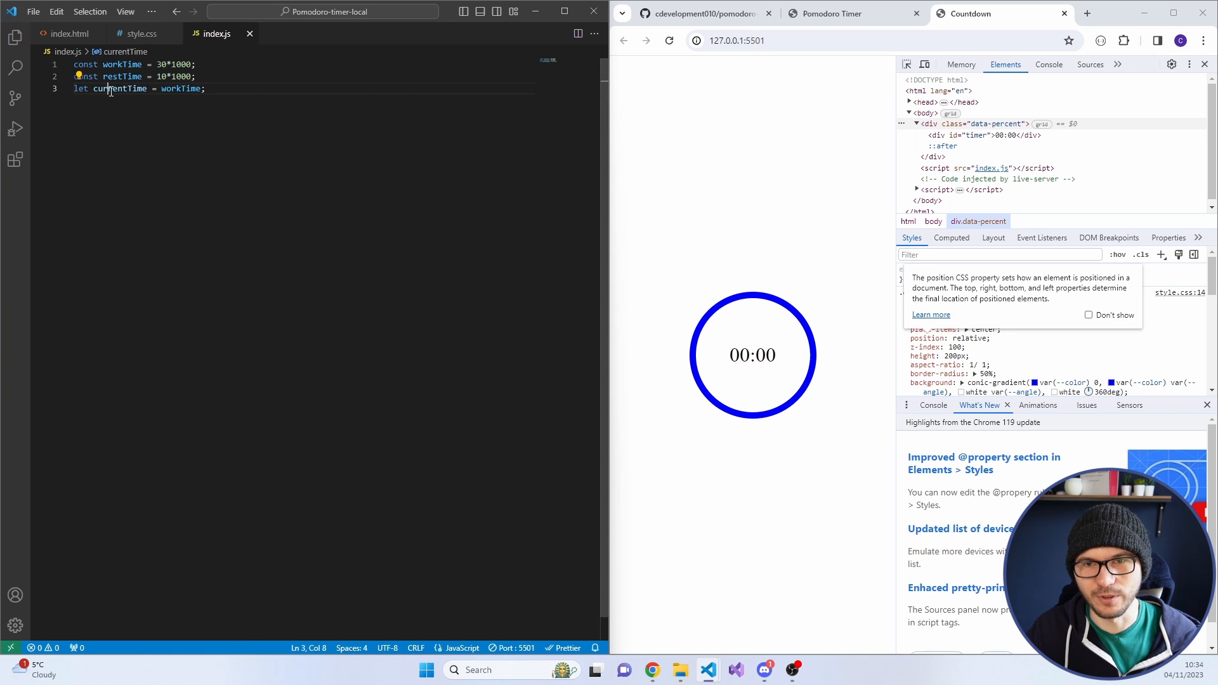
pyautogui.press('Enter')
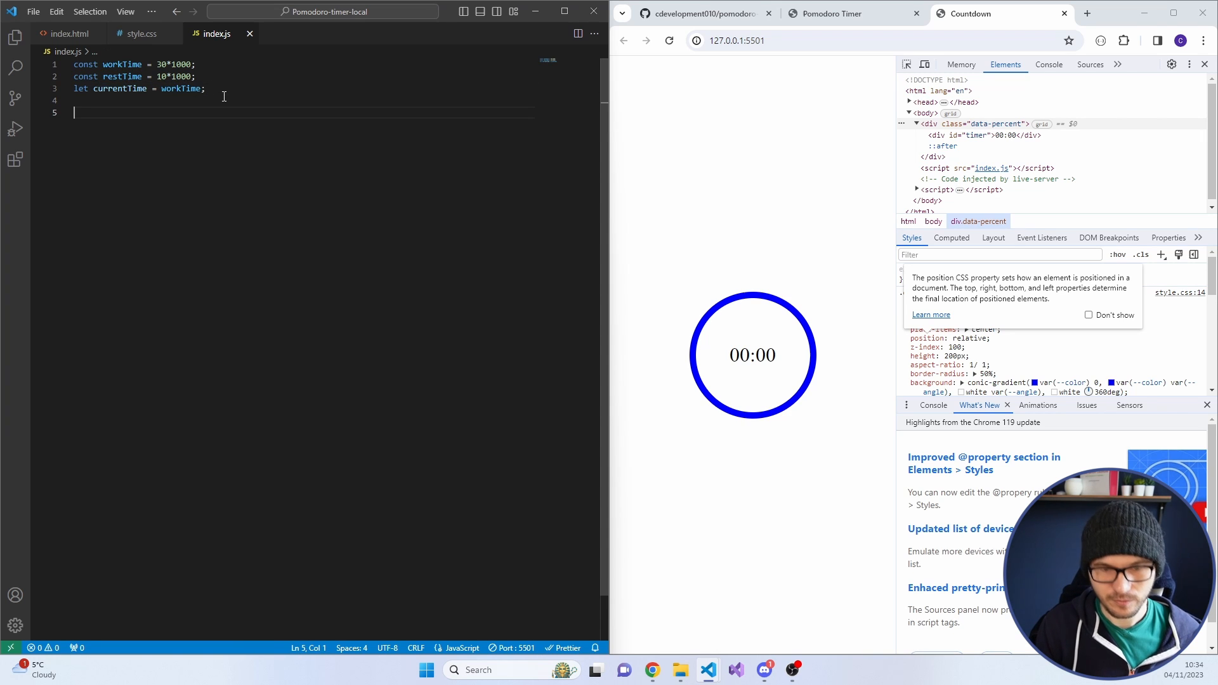
pyautogui.write('const')
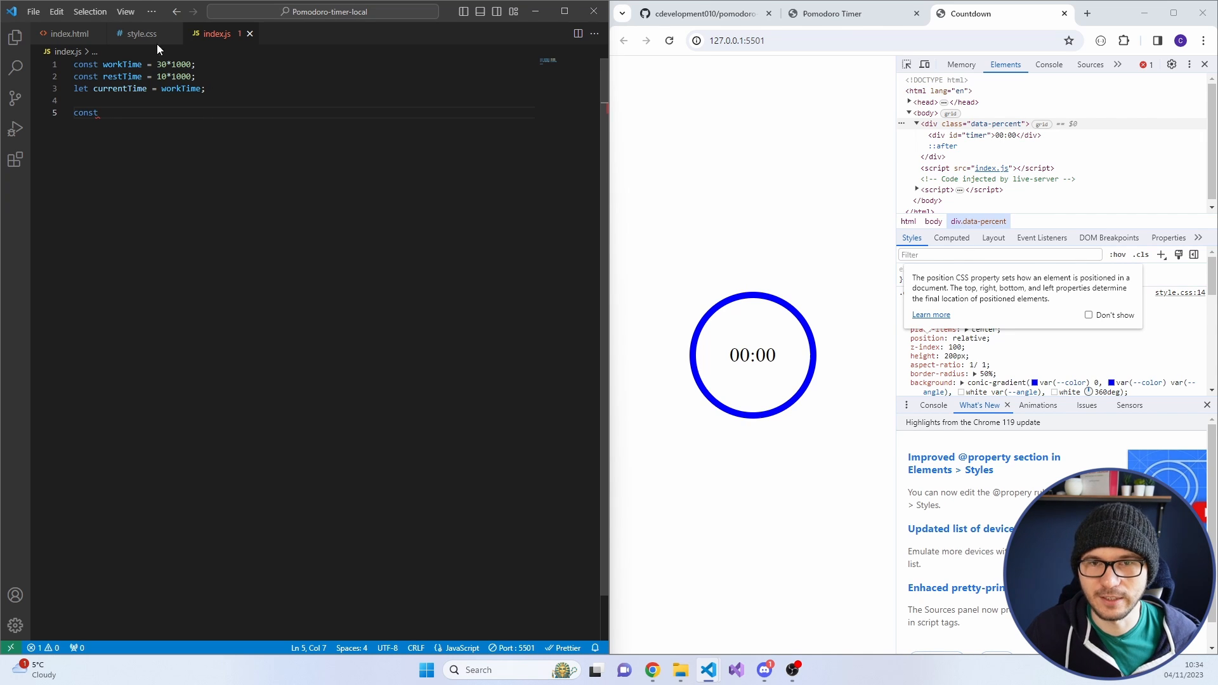
# Check the class in index.html, then store document.querySelectorAll('.data-percent')[0] as dataPercent
pyautogui.click(68, 33)
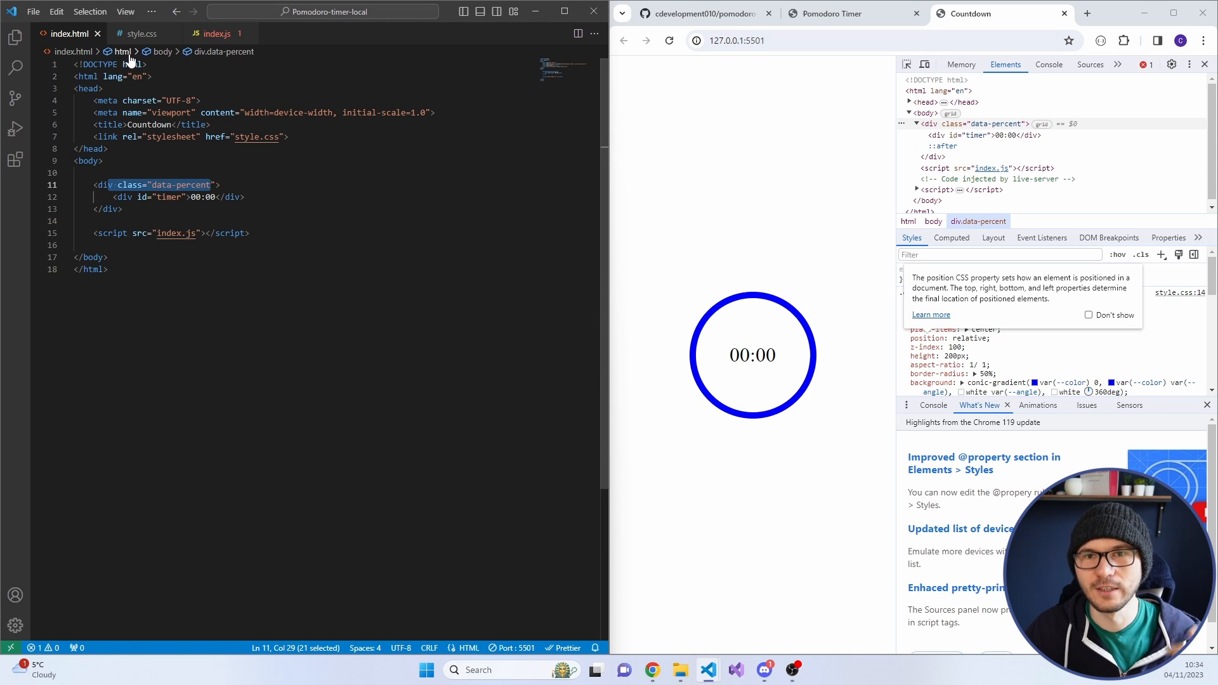
pyautogui.doubleClick(167, 197)
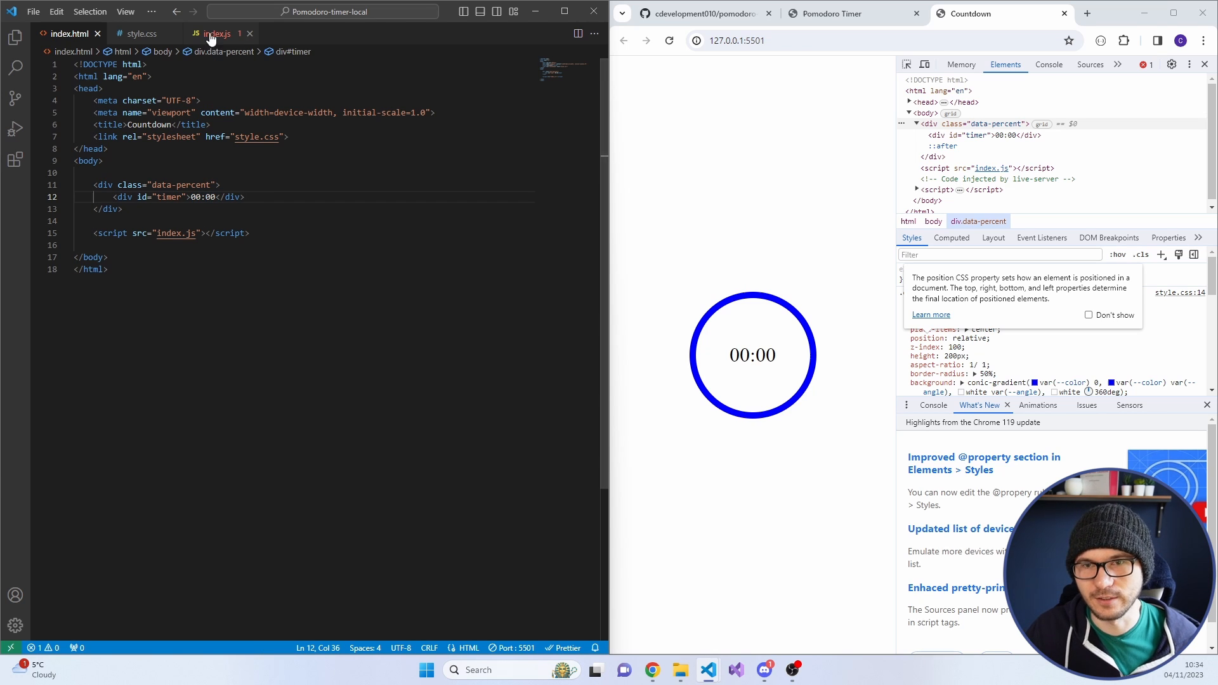
pyautogui.click(215, 33)
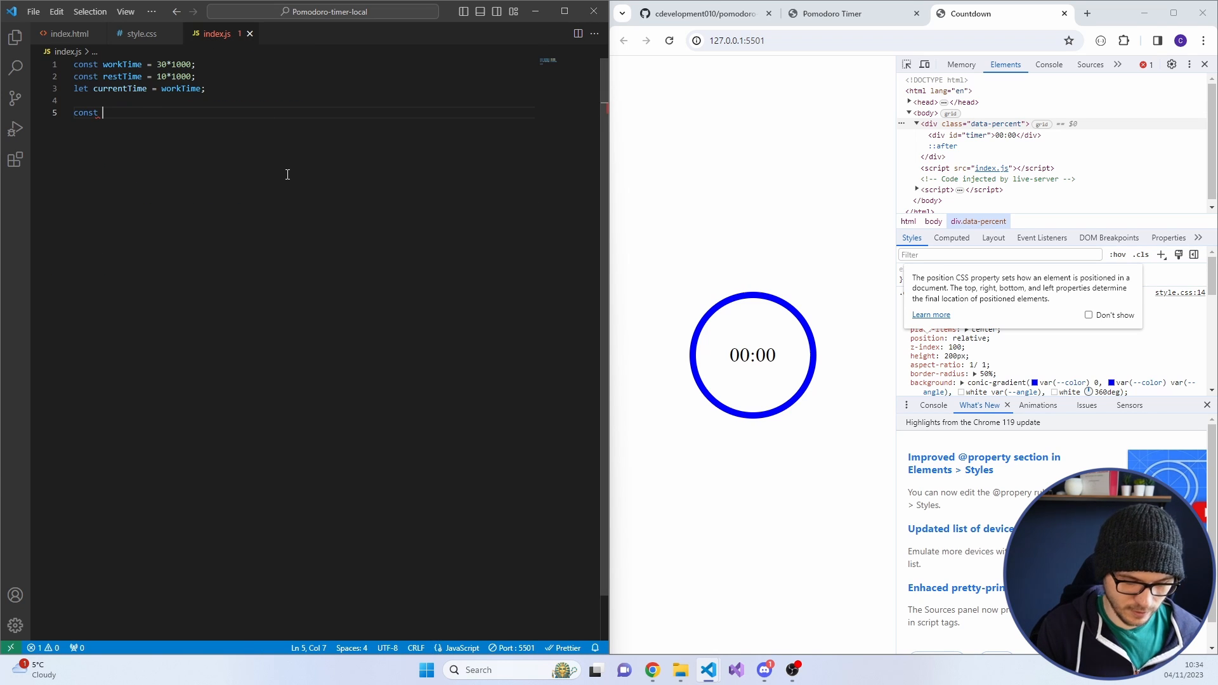
pyautogui.write('data')
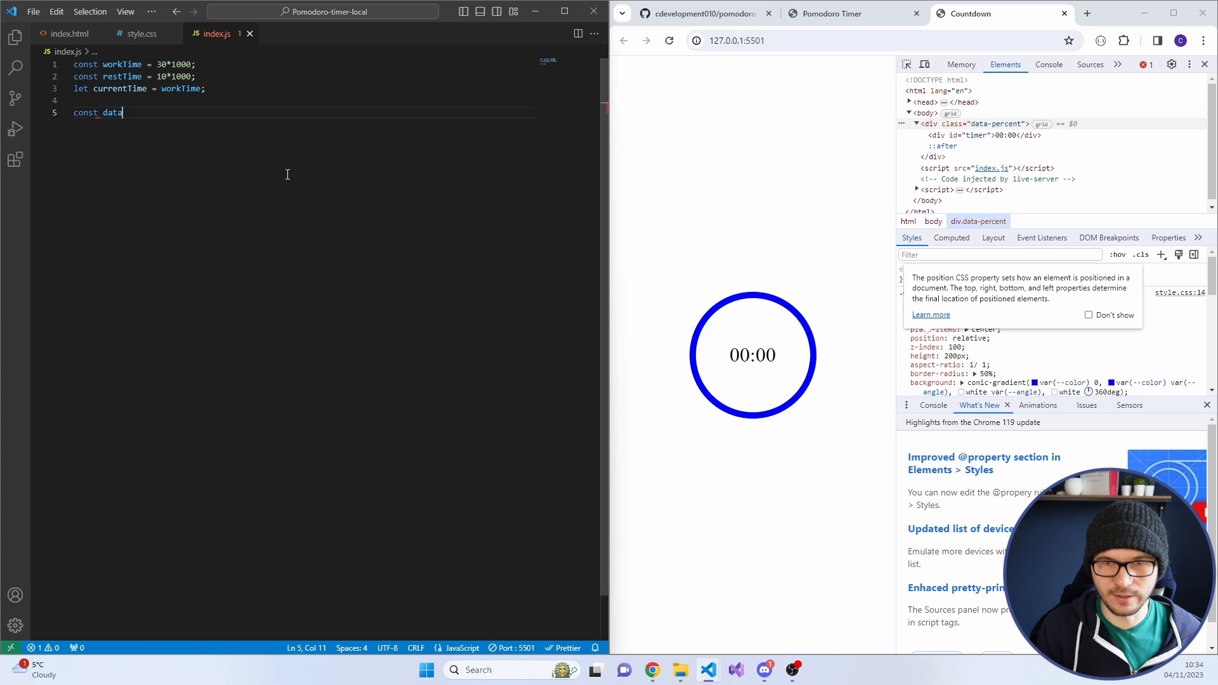
pyautogui.write('Percent =')
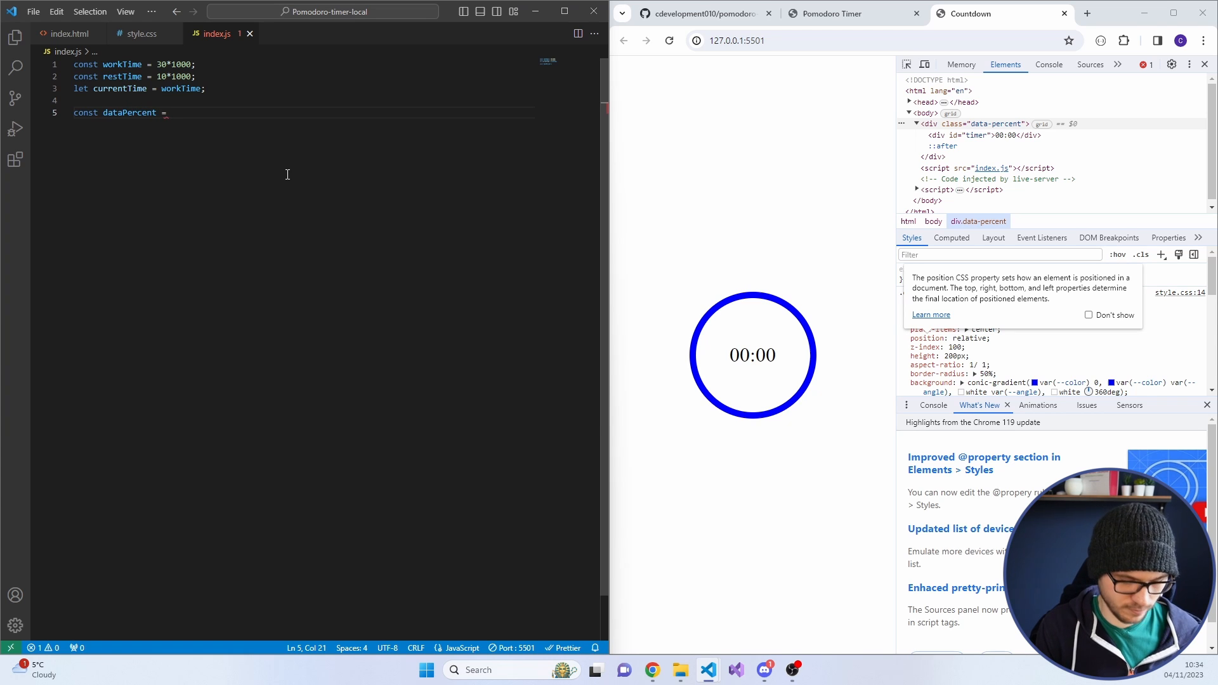
pyautogui.write('document.get')
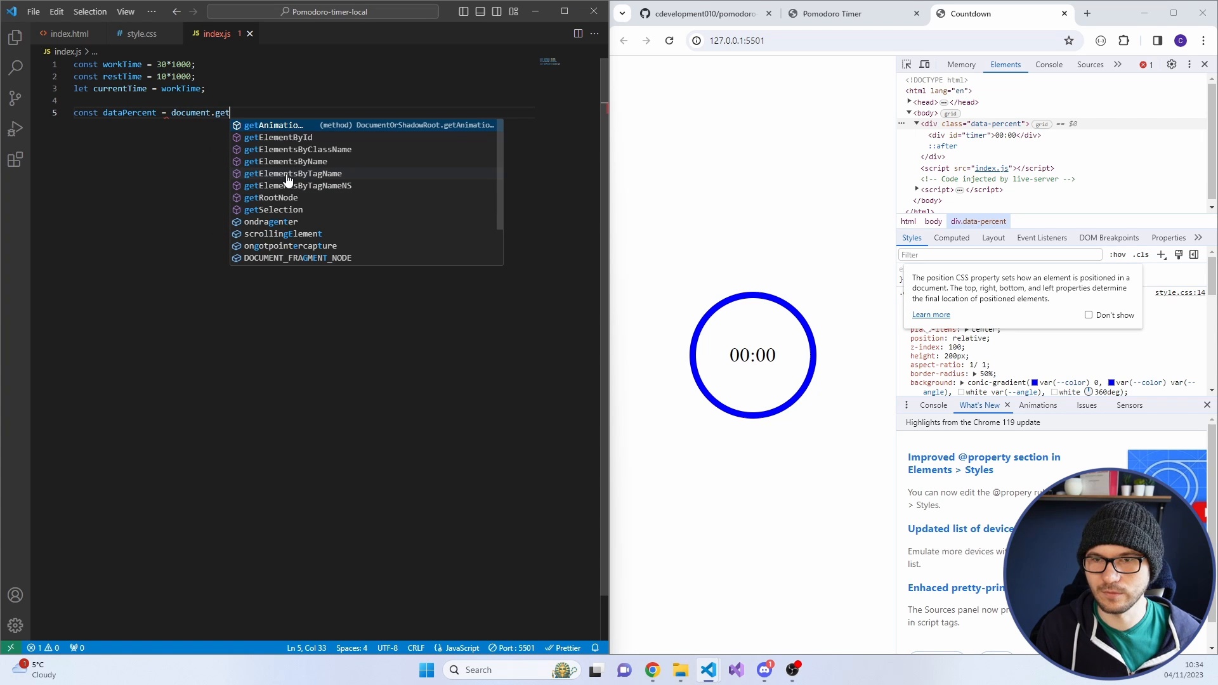
pyautogui.write("querySelectorAll('.data-percent')[0];")
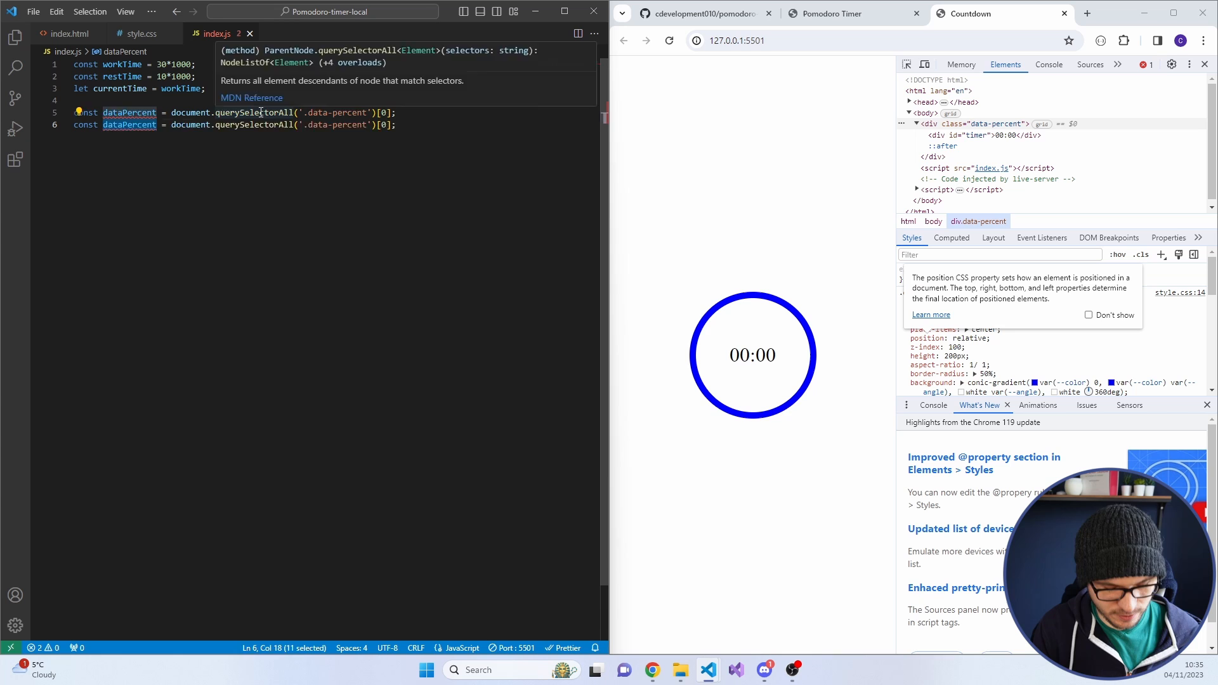
# Store document.getElementById('timer') as const timer
pyautogui.write('timer')
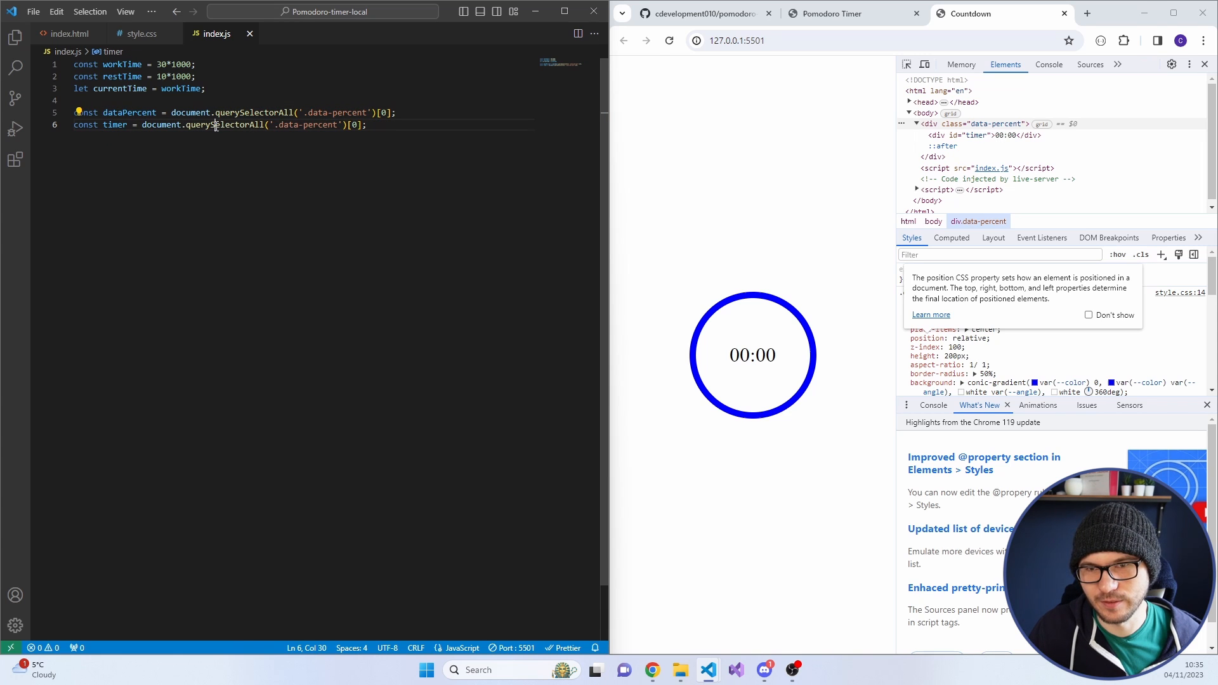
pyautogui.write('get')
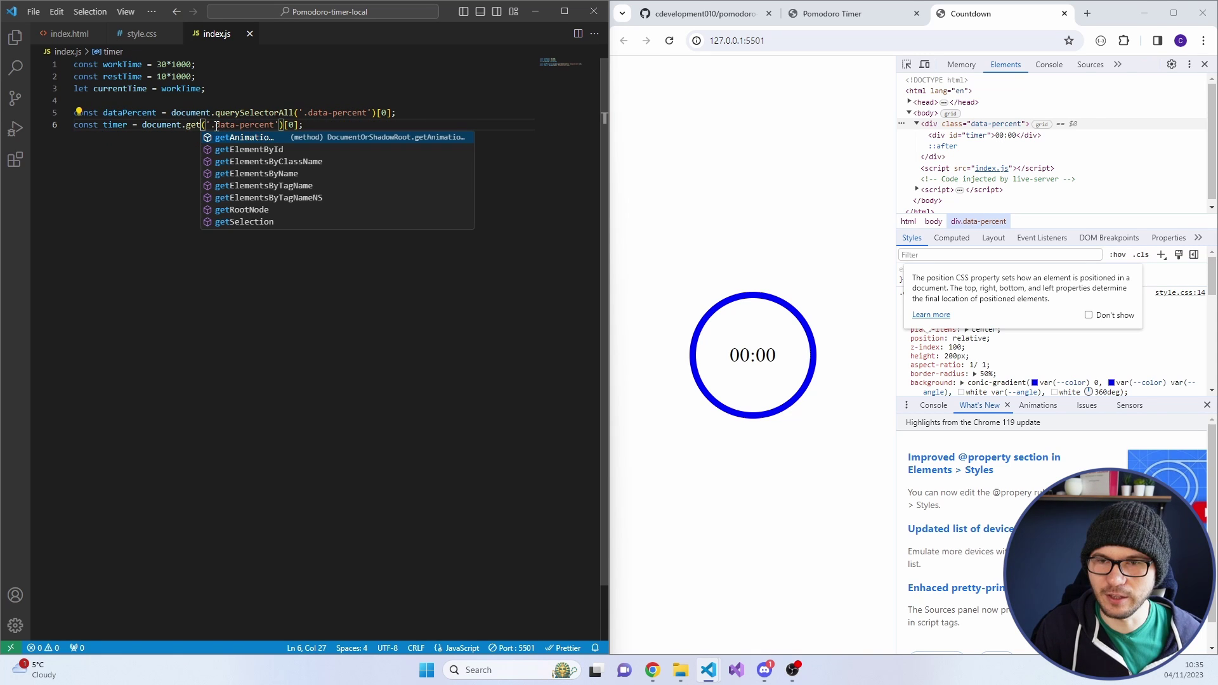
pyautogui.click(250, 149)
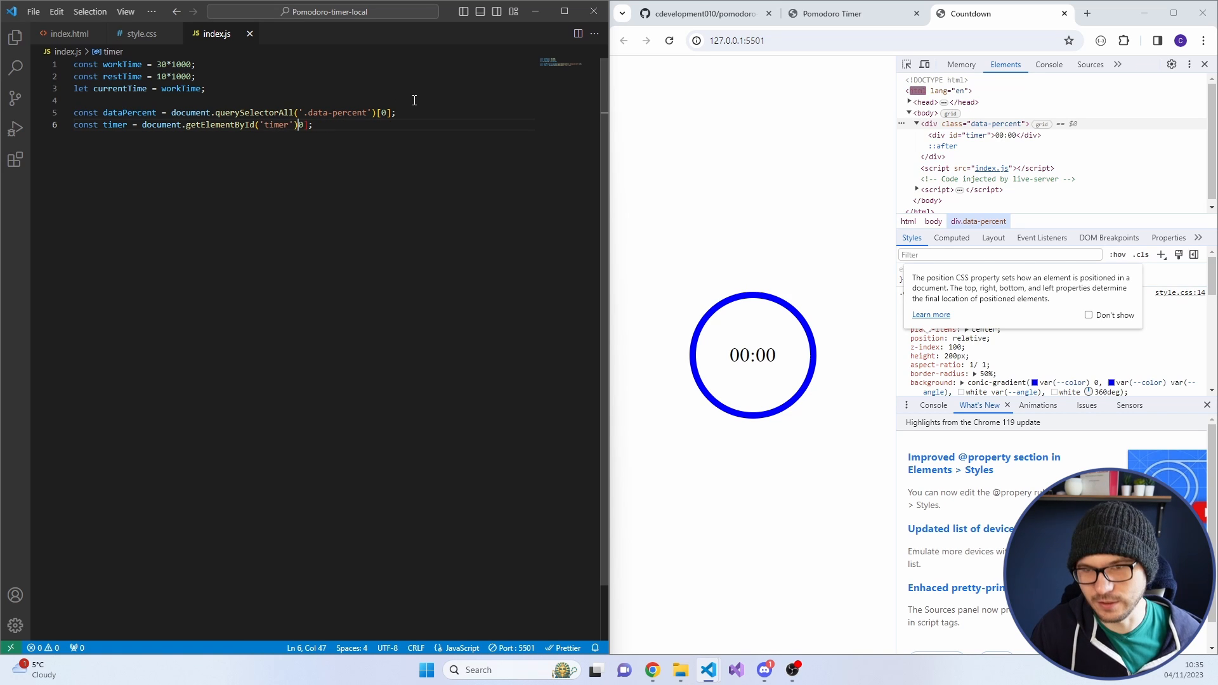
pyautogui.write('#')
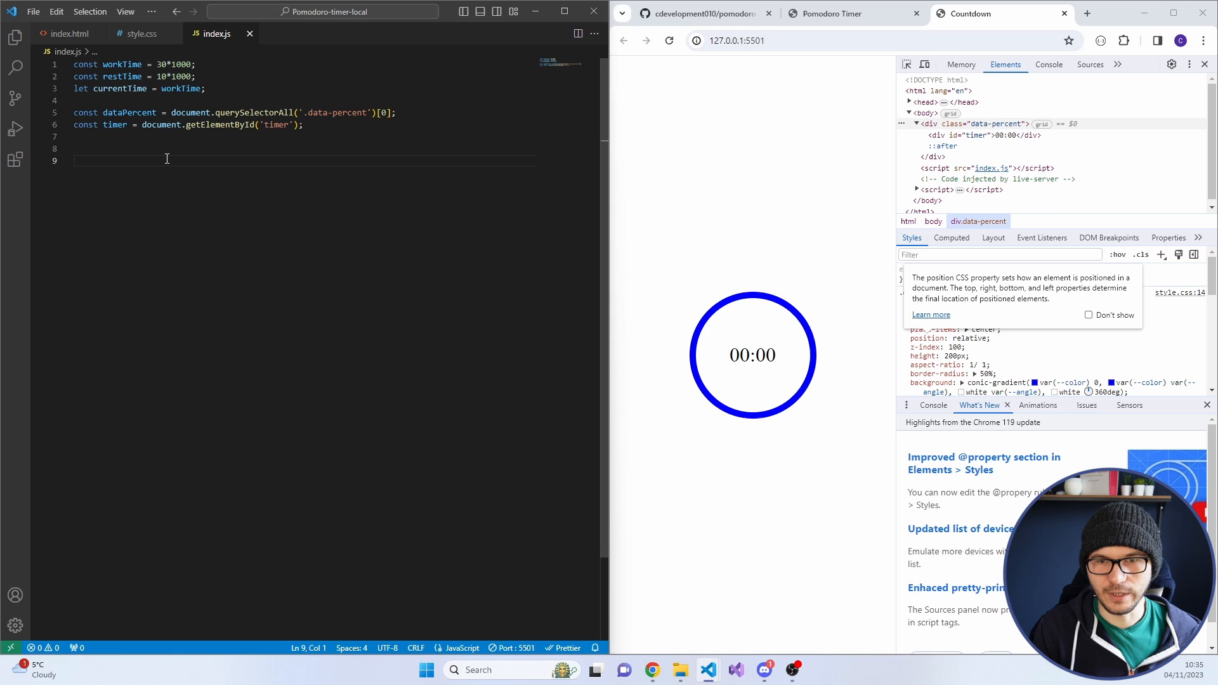
# Write function countdown(pTime) assigning countdownInterval to a setInterval arrow callback
pyautogui.write('function')
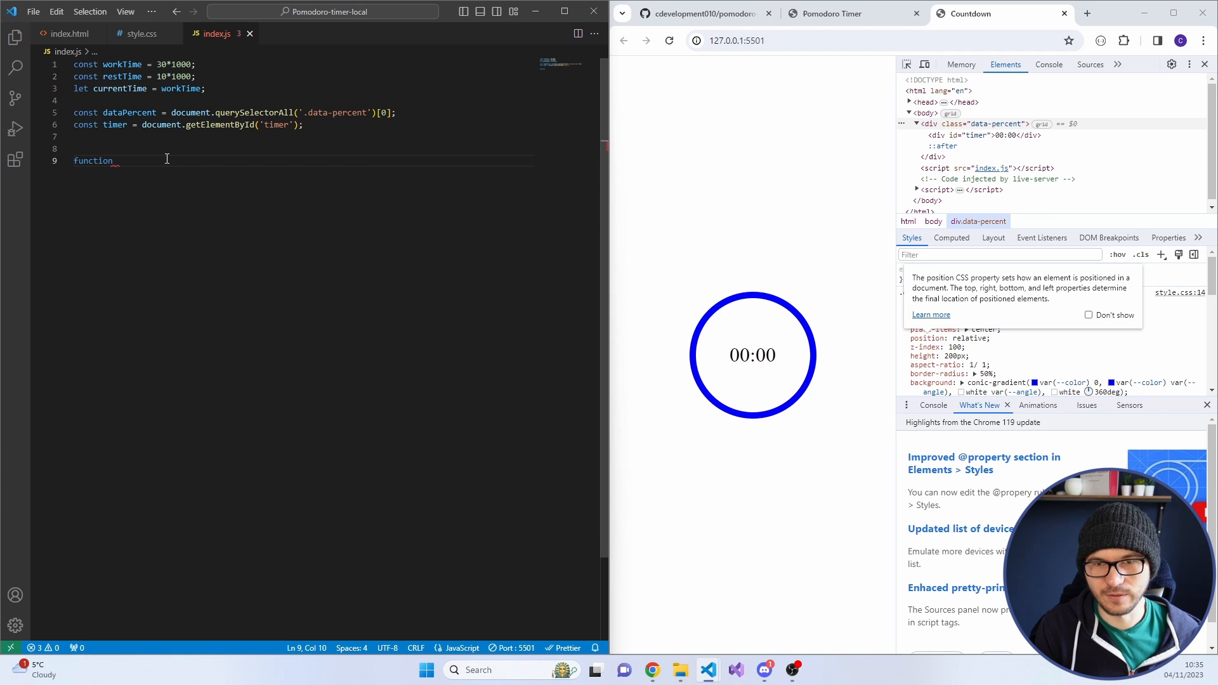
pyautogui.write('countdown')
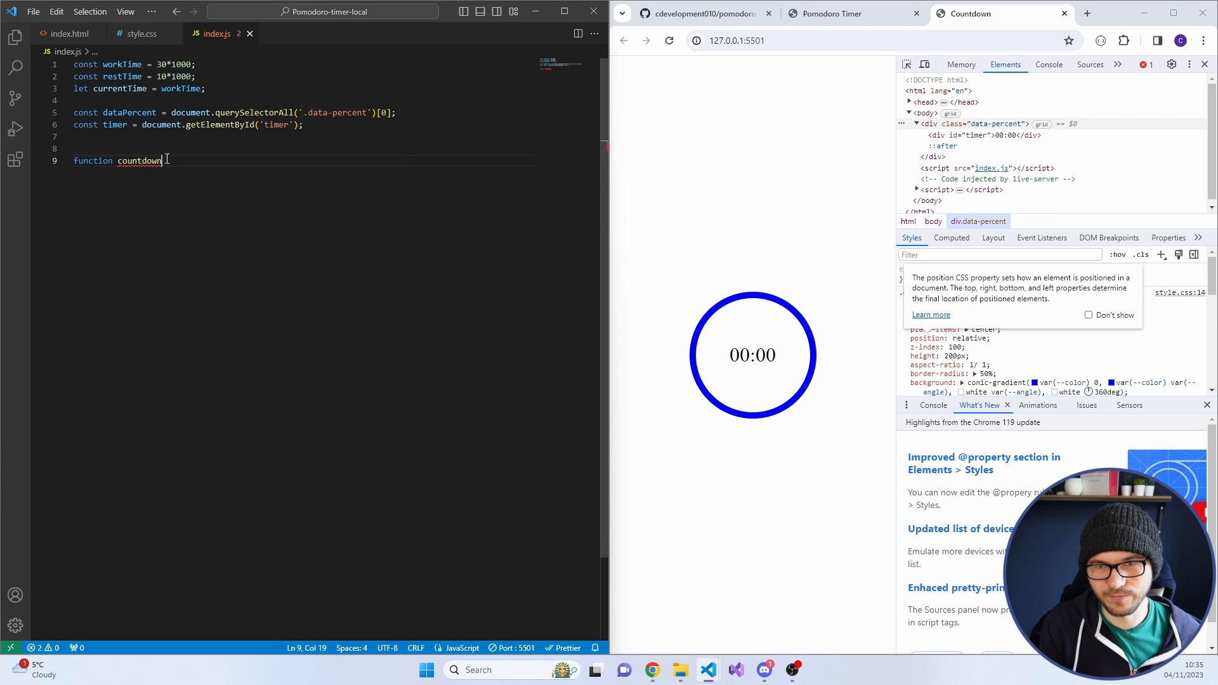
pyautogui.write('(pTime)')
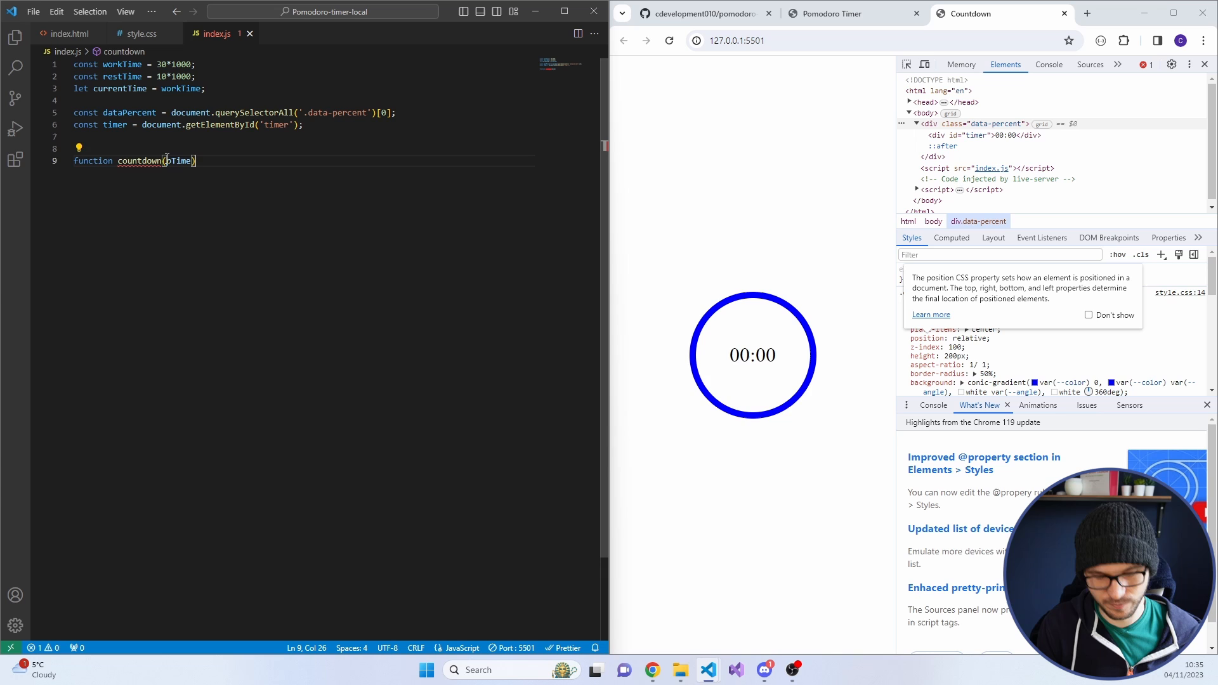
pyautogui.write('let')
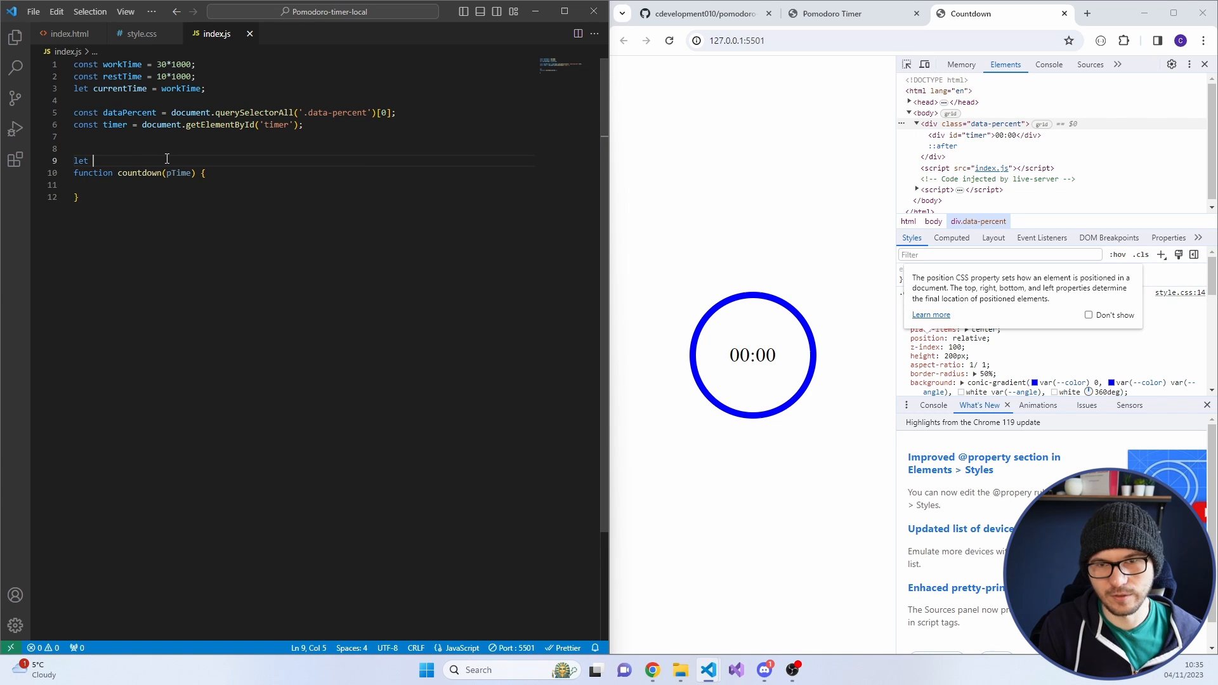
pyautogui.write('countdownInt')
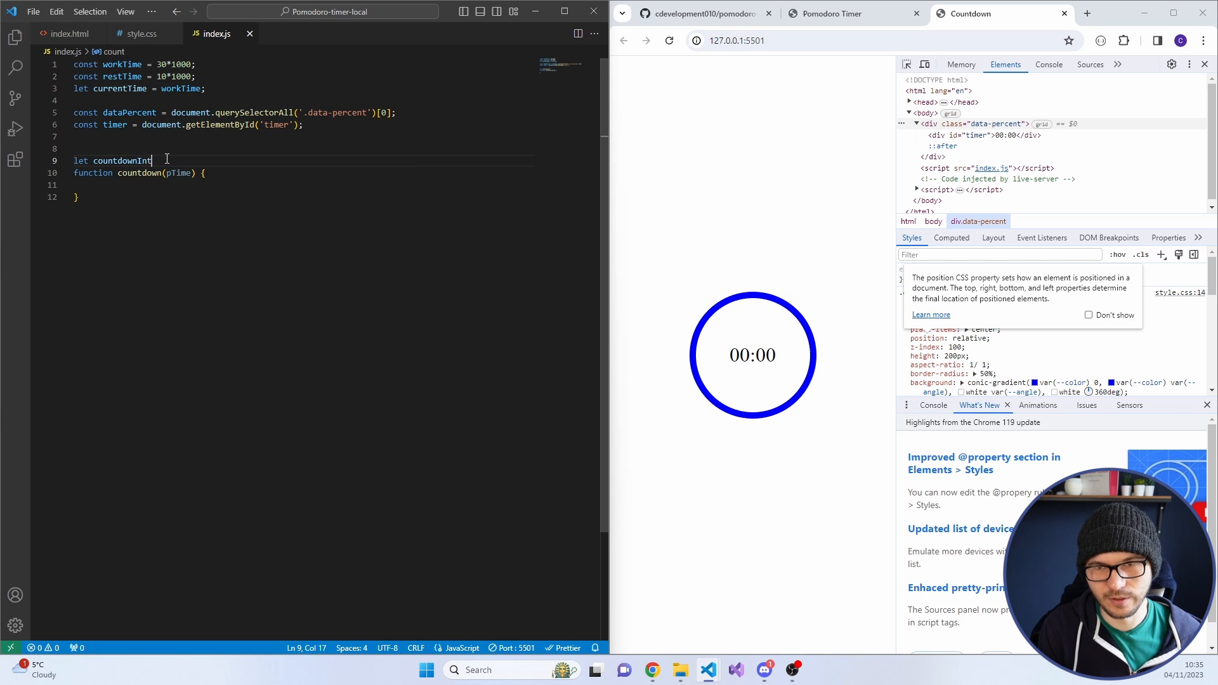
pyautogui.write('erval;')
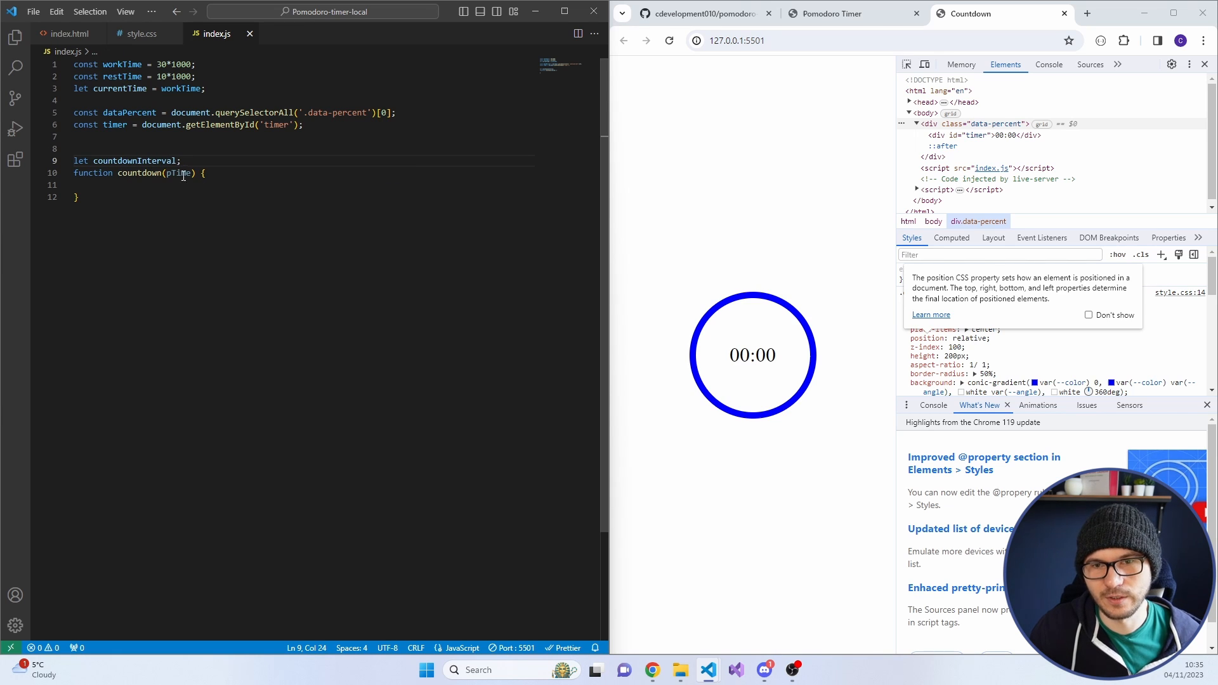
pyautogui.write('countdownInterval = setInterval((')
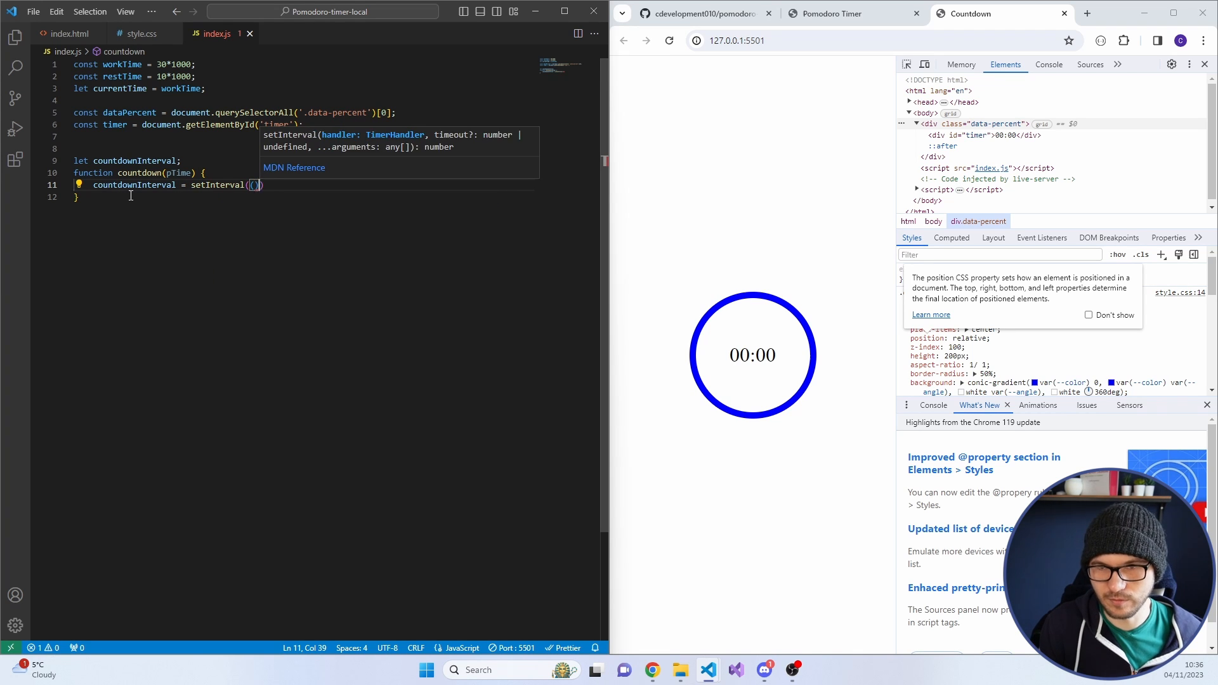
pyautogui.write('() => {')
pyautogui.write('if (countdownInterval){')
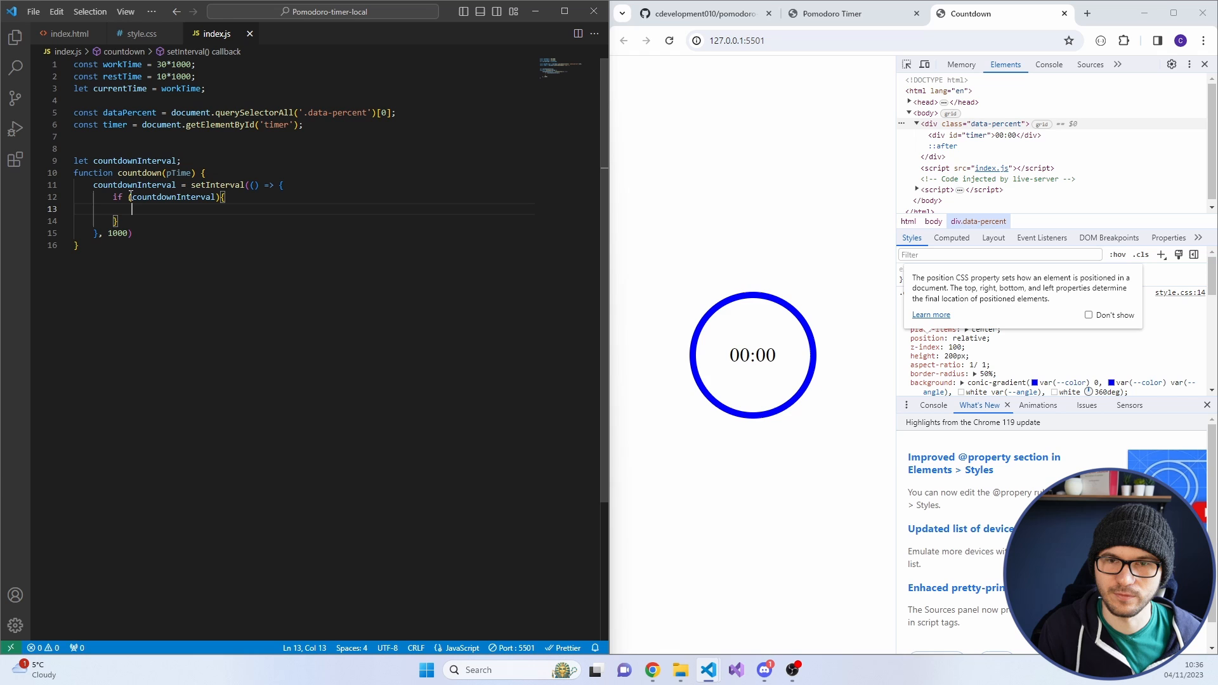
# Inside the callback subtract 1000 from pTime, call updateCountdown, and add an if (pTime <= 0) check
pyautogui.write('clearInterval')
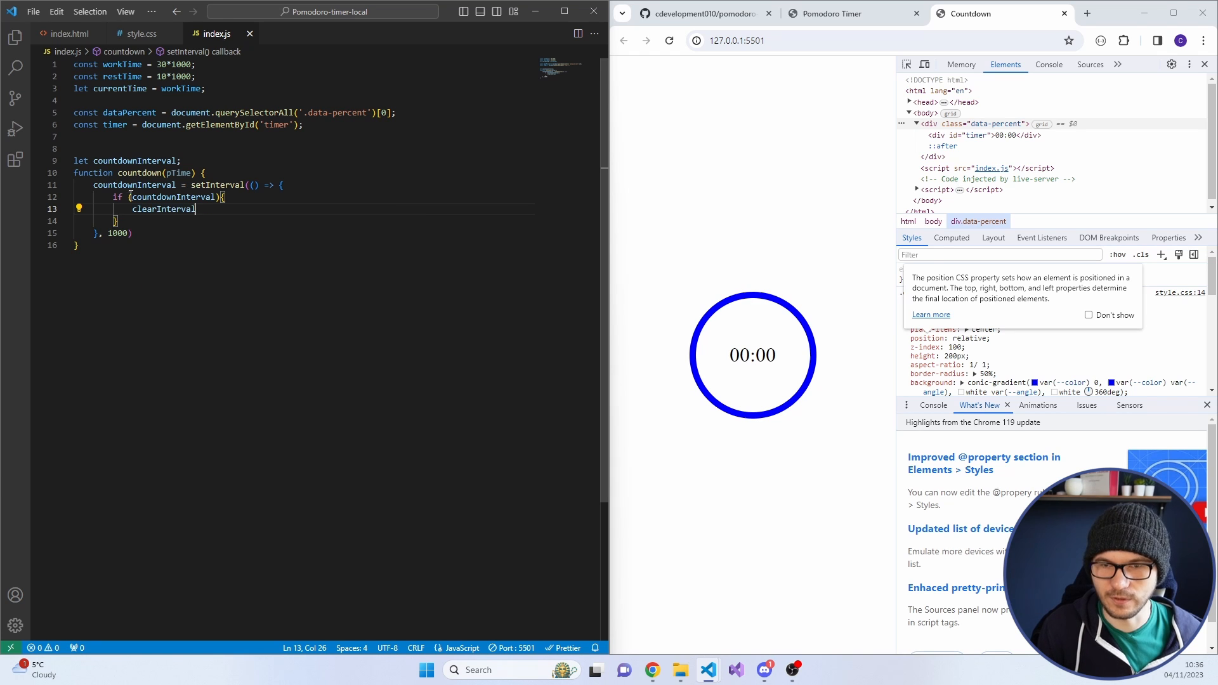
pyautogui.write('(countdownInterval);')
pyautogui.write('function ')
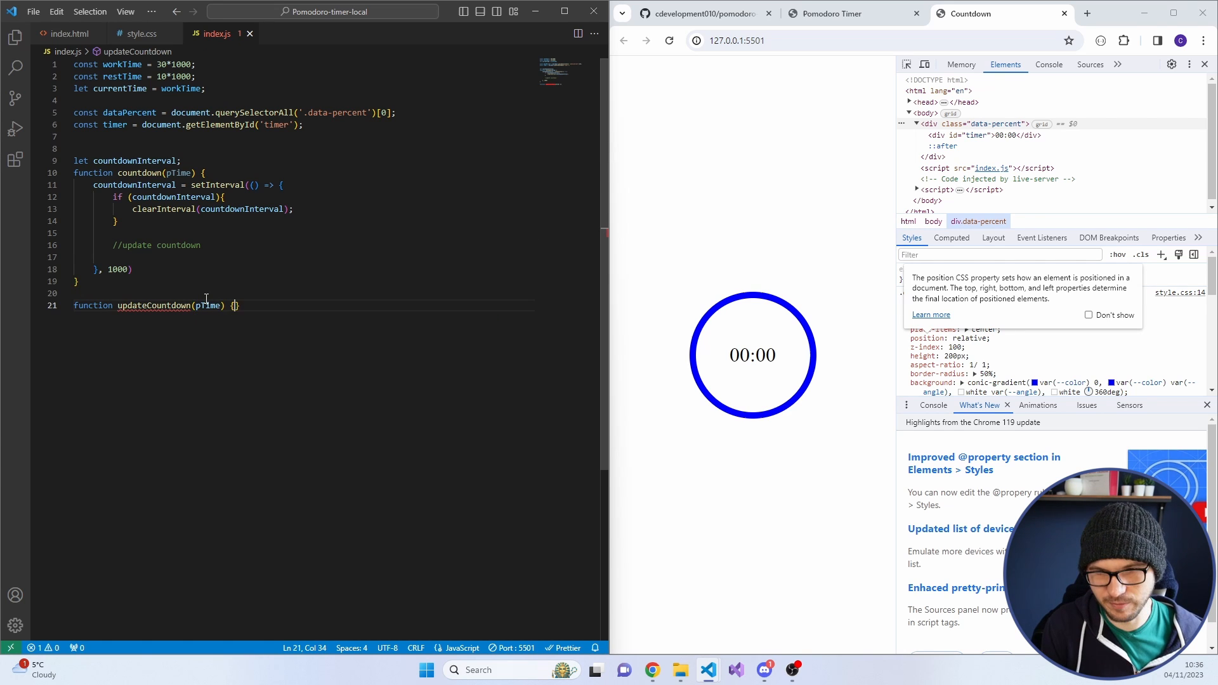
pyautogui.write('updateCountdown(pTime')
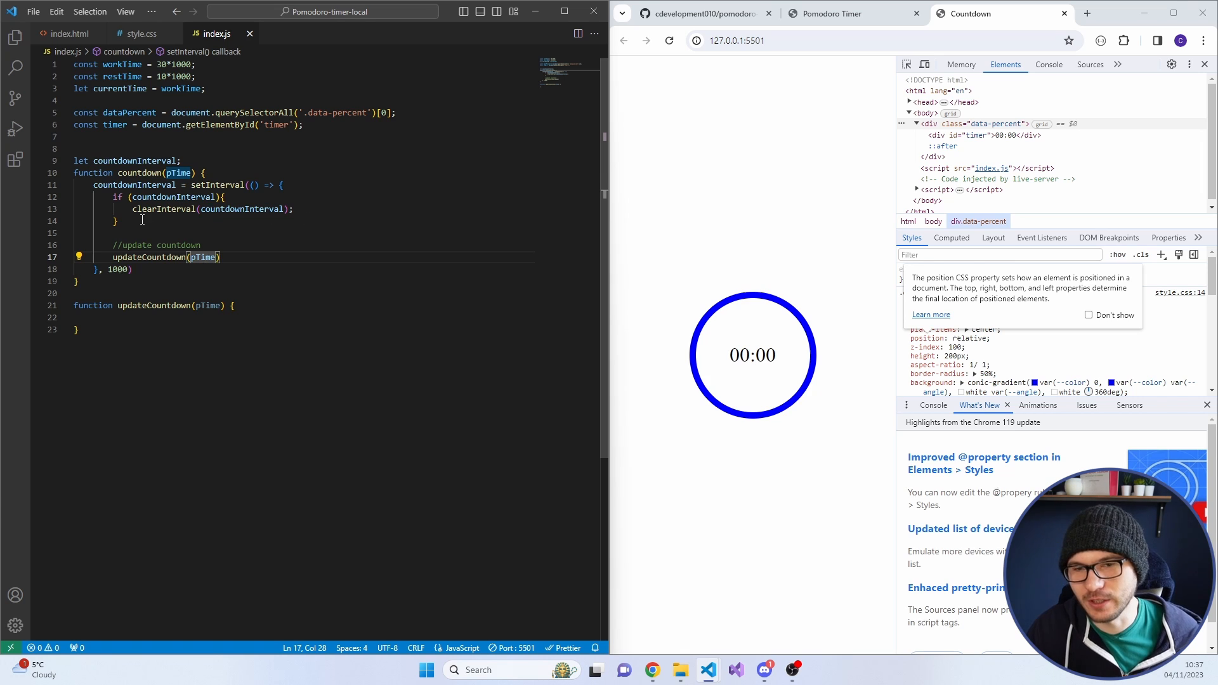
pyautogui.press('Enter')
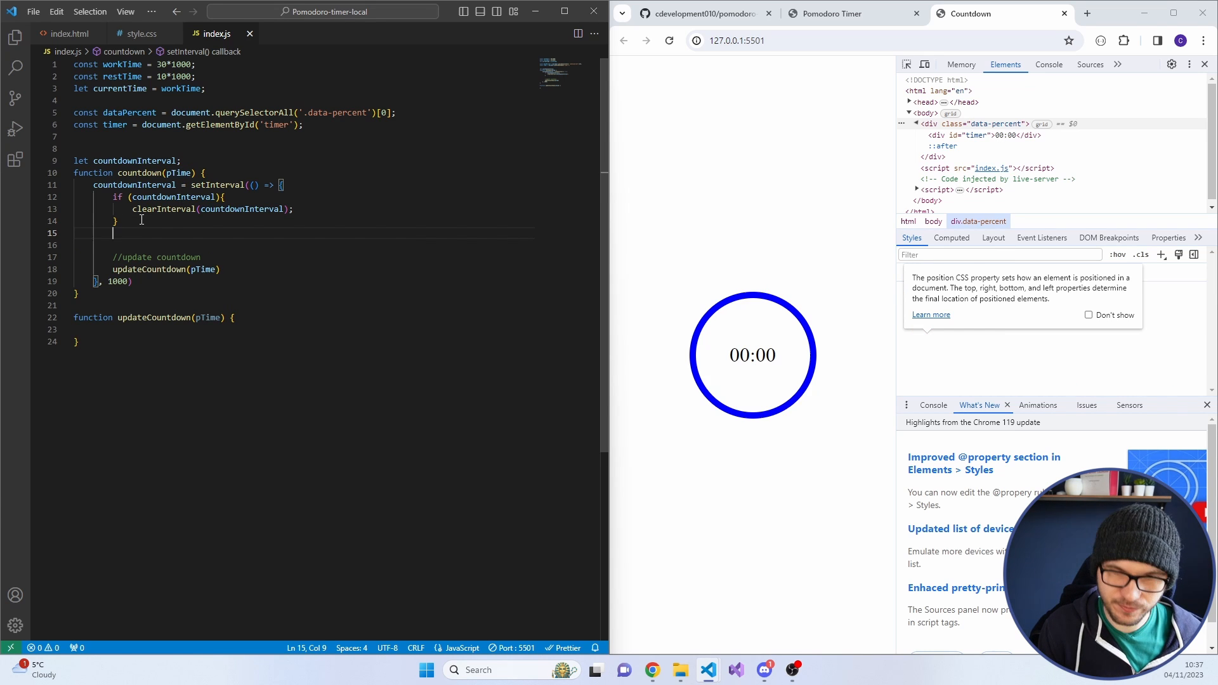
pyautogui.write('pTime =')
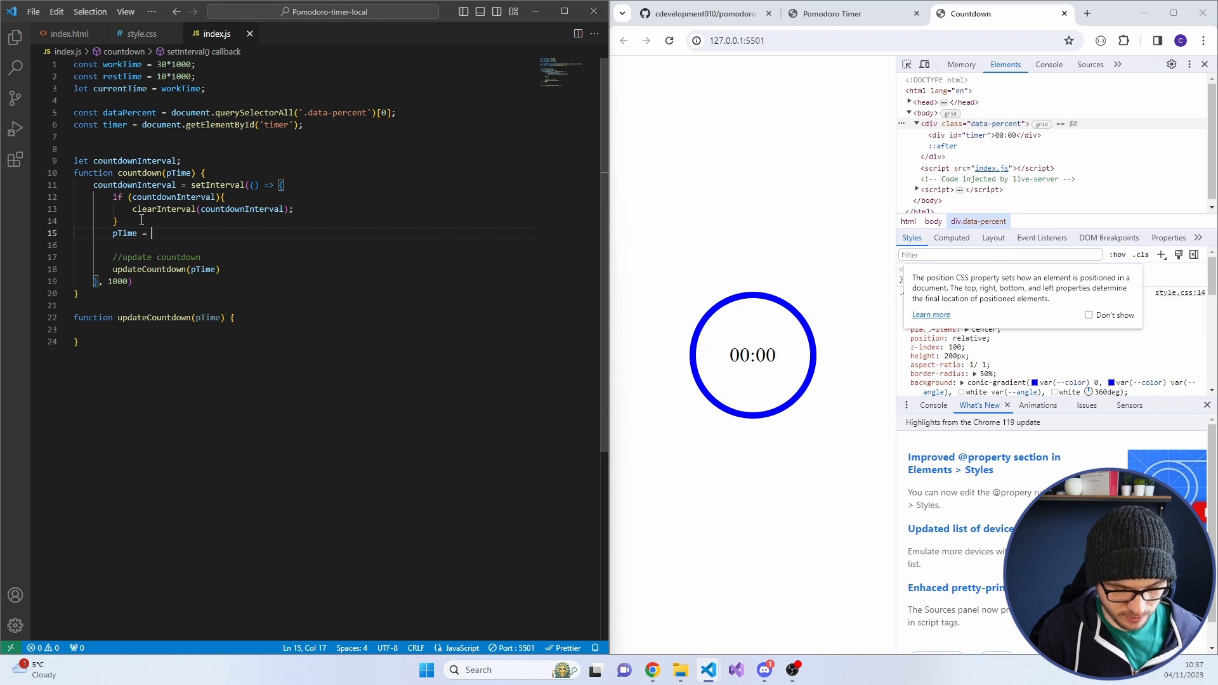
pyautogui.write('pTime')
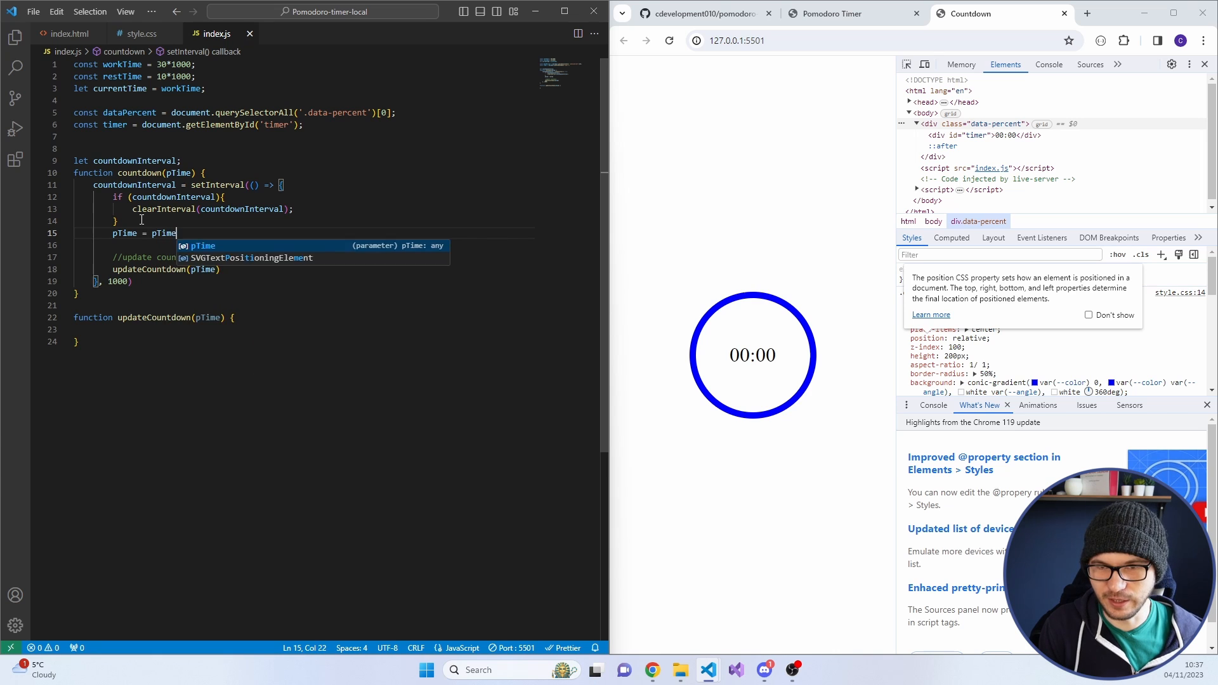
pyautogui.write('- 1000;')
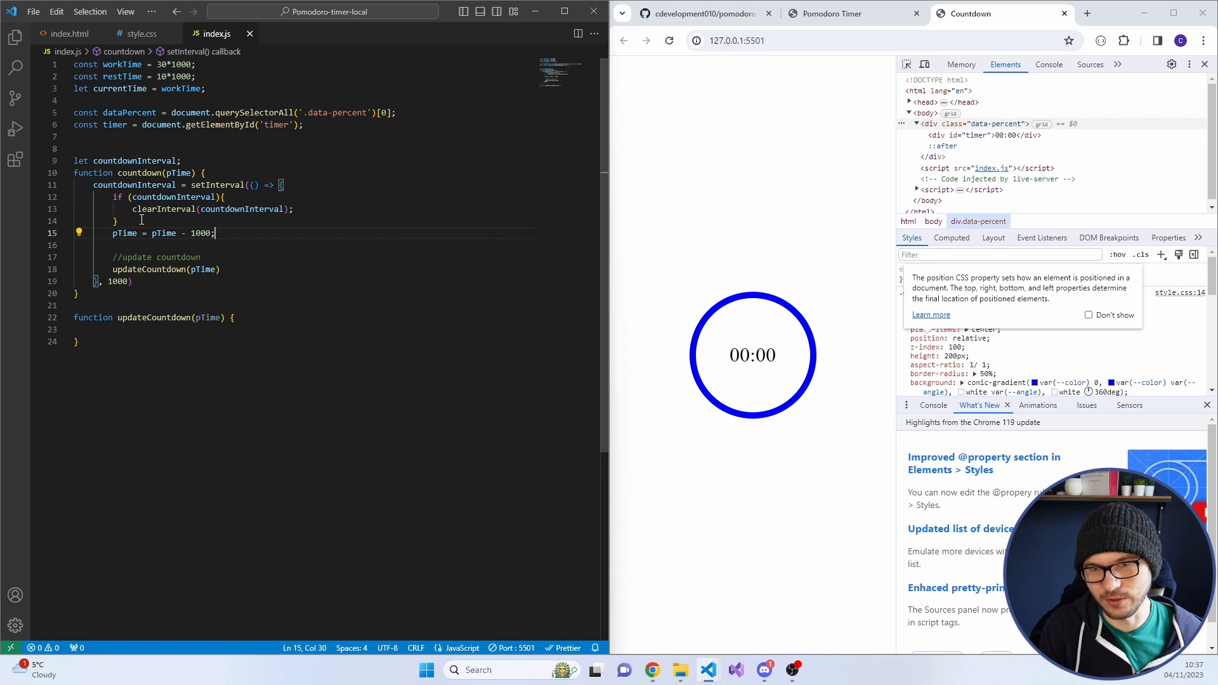
pyautogui.write('if (')
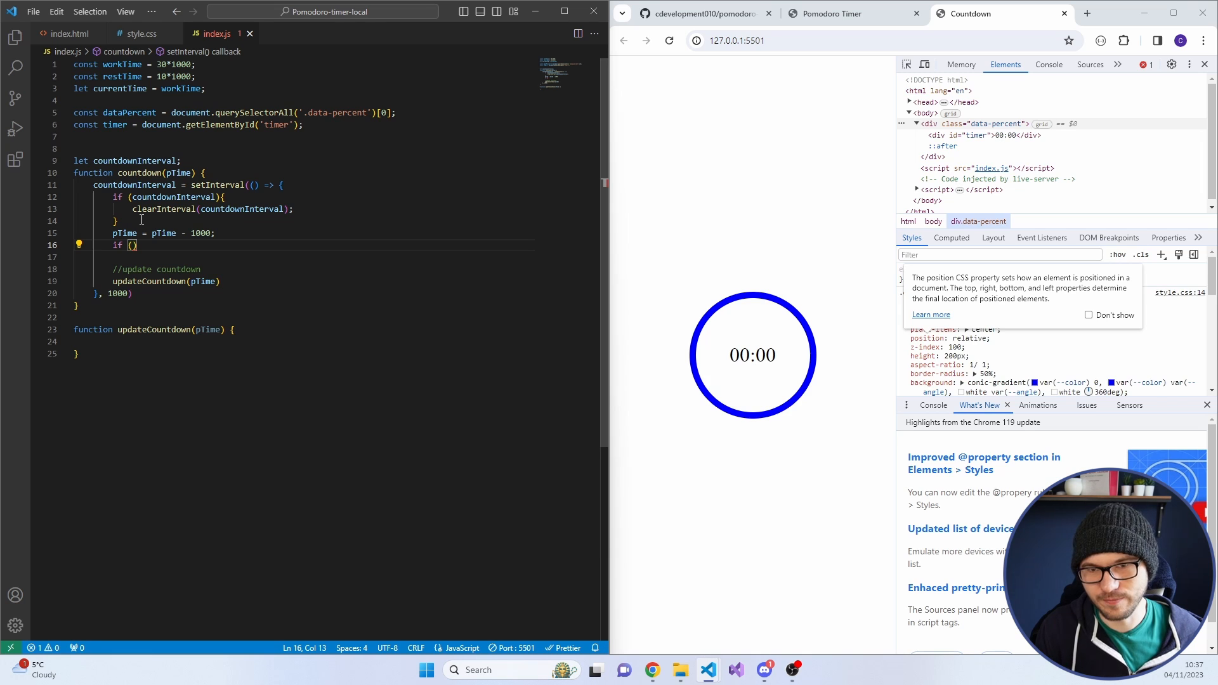
pyautogui.write('p')
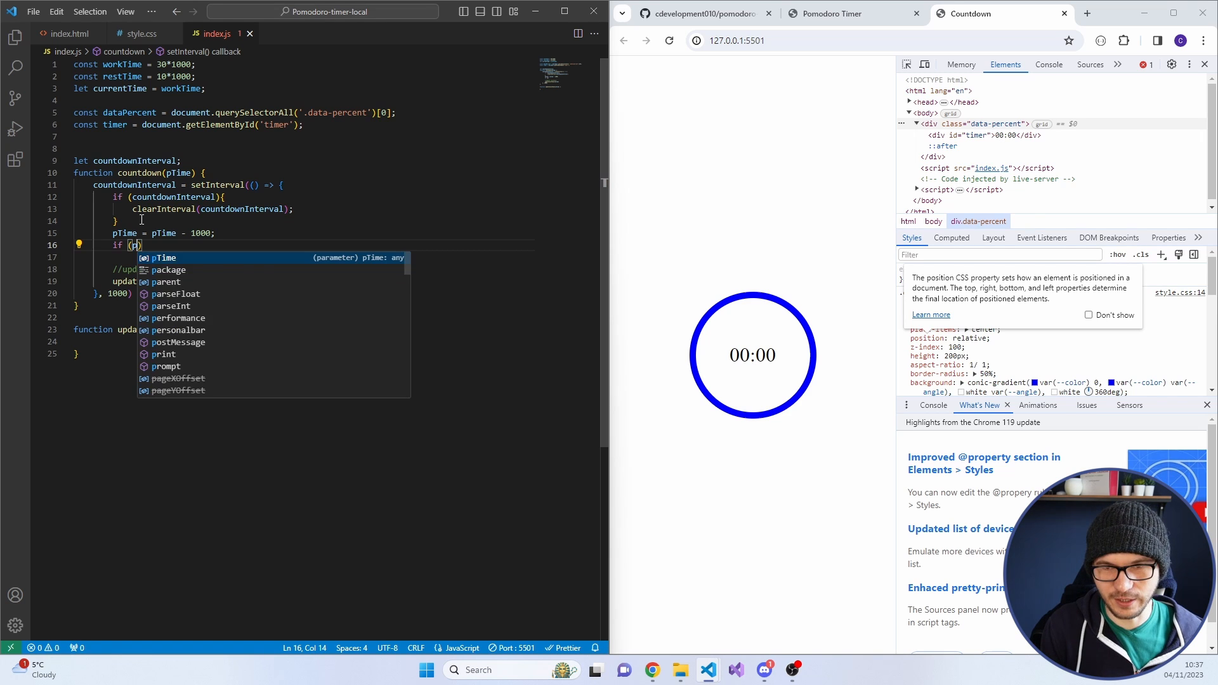
pyautogui.write('Time <= 0')
pyautogui.write('{')
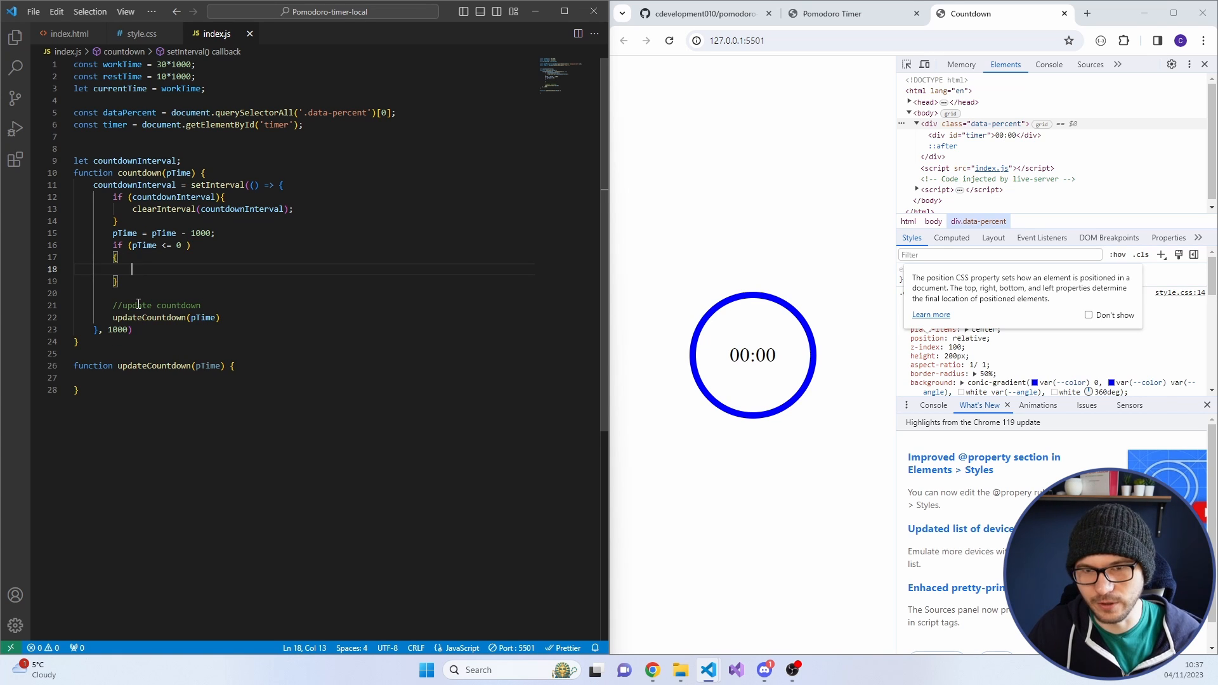
# Fill the pTime check with clearInterval(countdownInterval) and move into the empty updateCountdown body
pyautogui.doubleClick(154, 366)
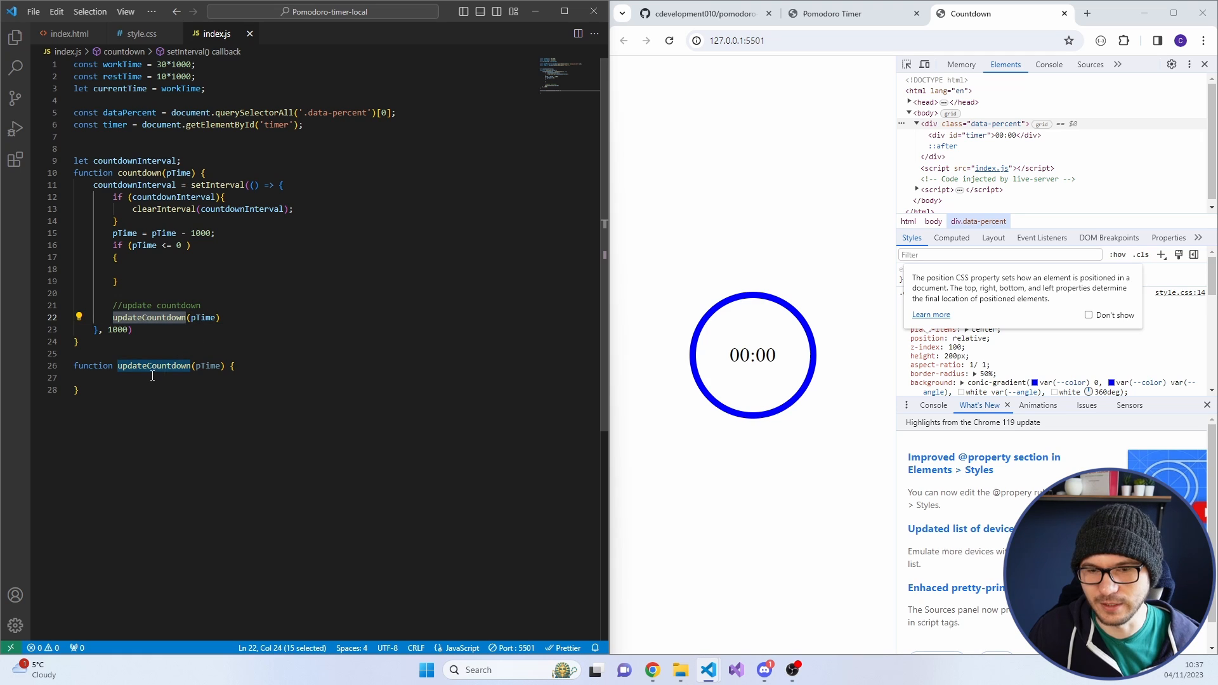
pyautogui.click(155, 377)
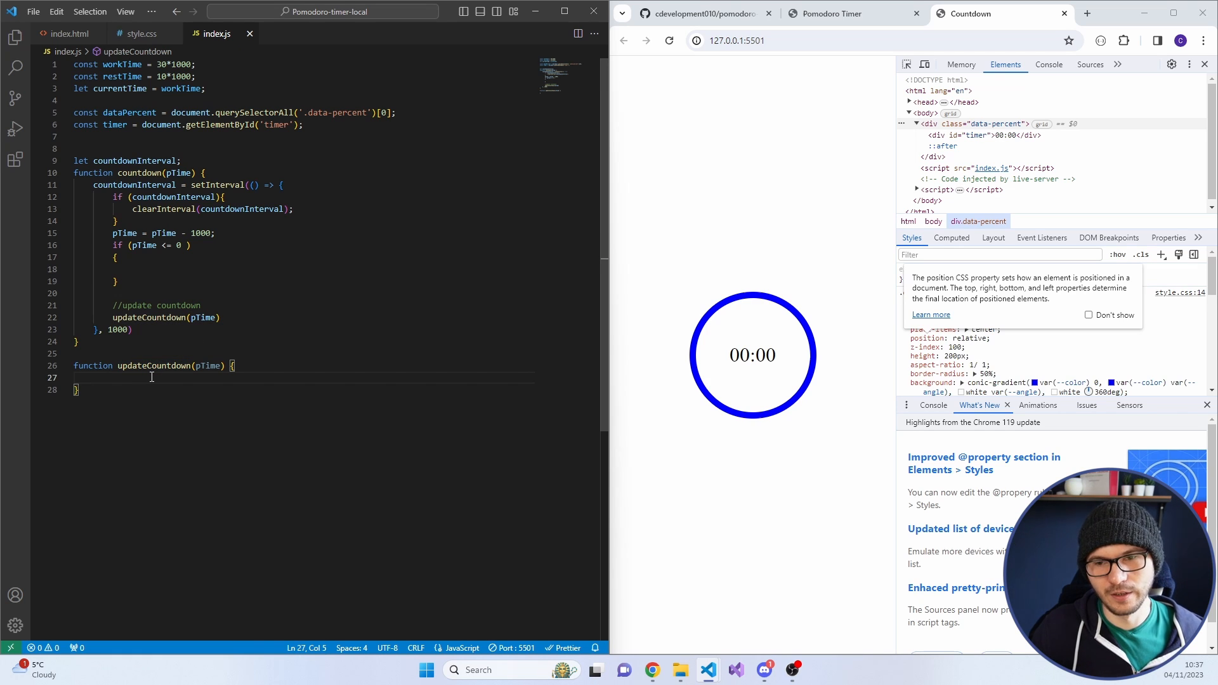
pyautogui.doubleClick(207, 365)
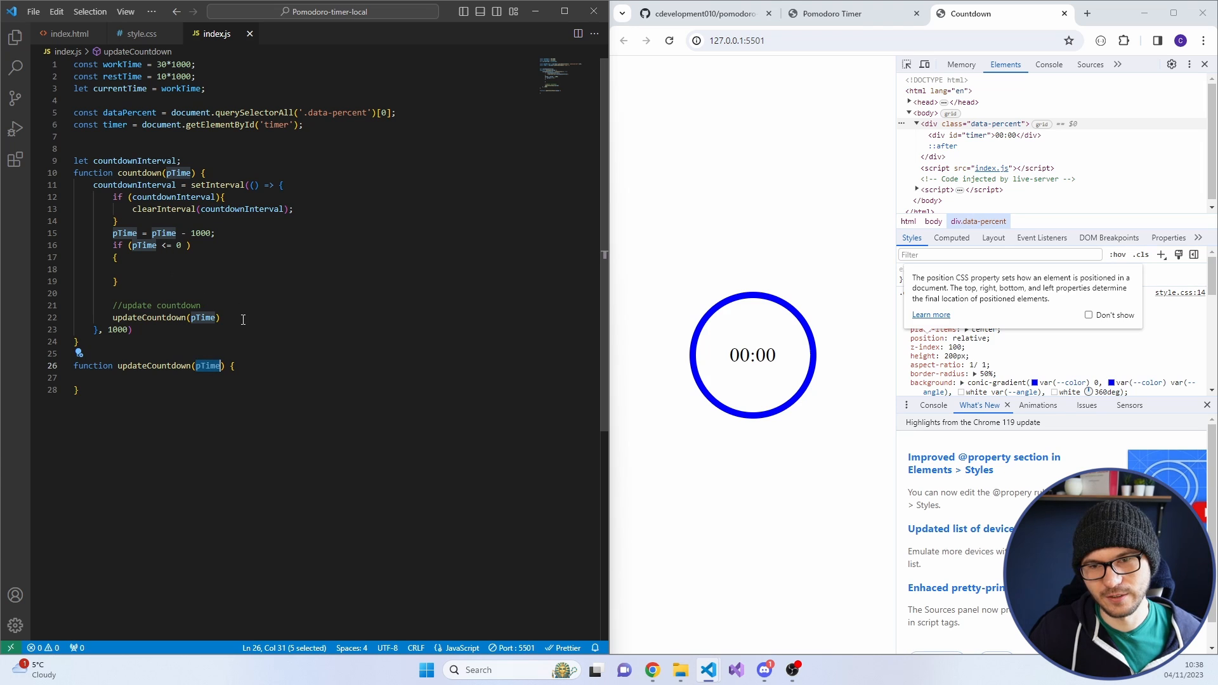
pyautogui.click(155, 269)
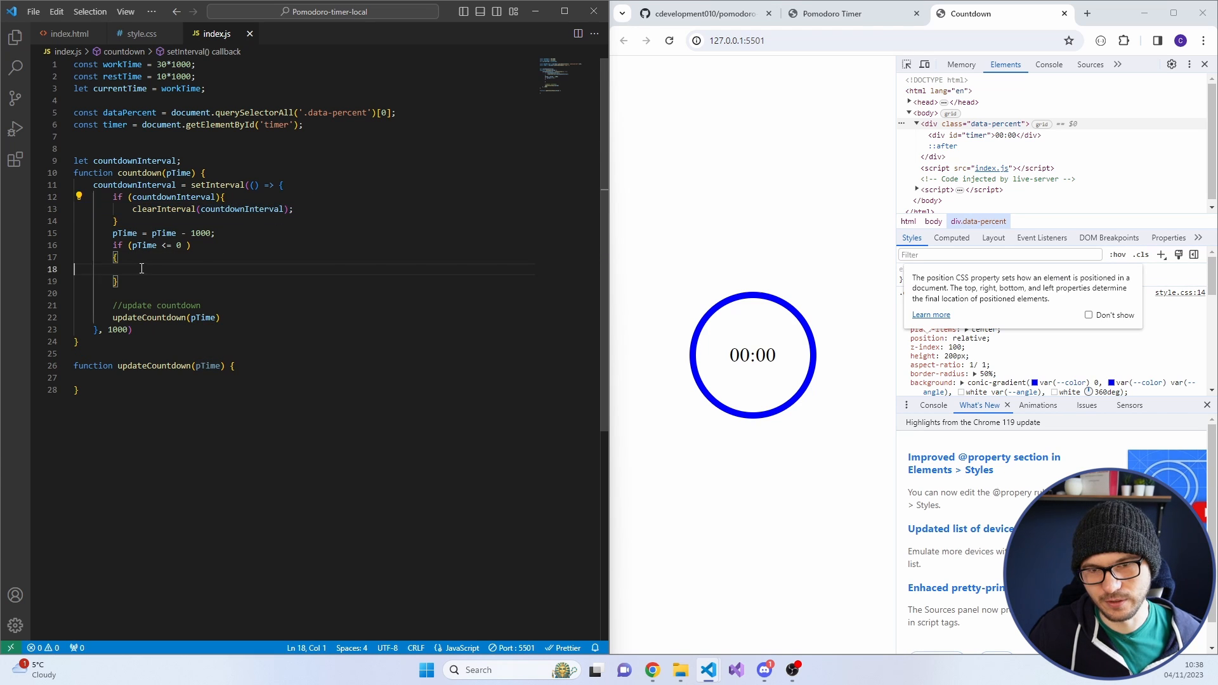
pyautogui.write('clearInterval(countdownInterval);')
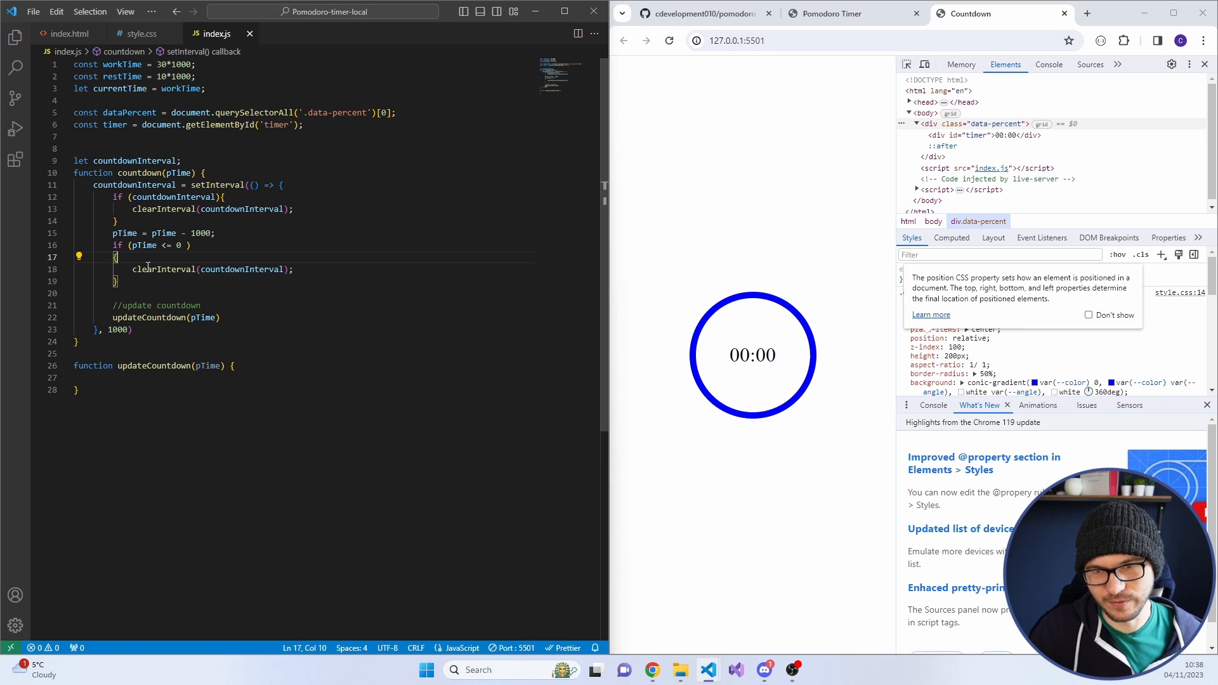
pyautogui.doubleClick(241, 269)
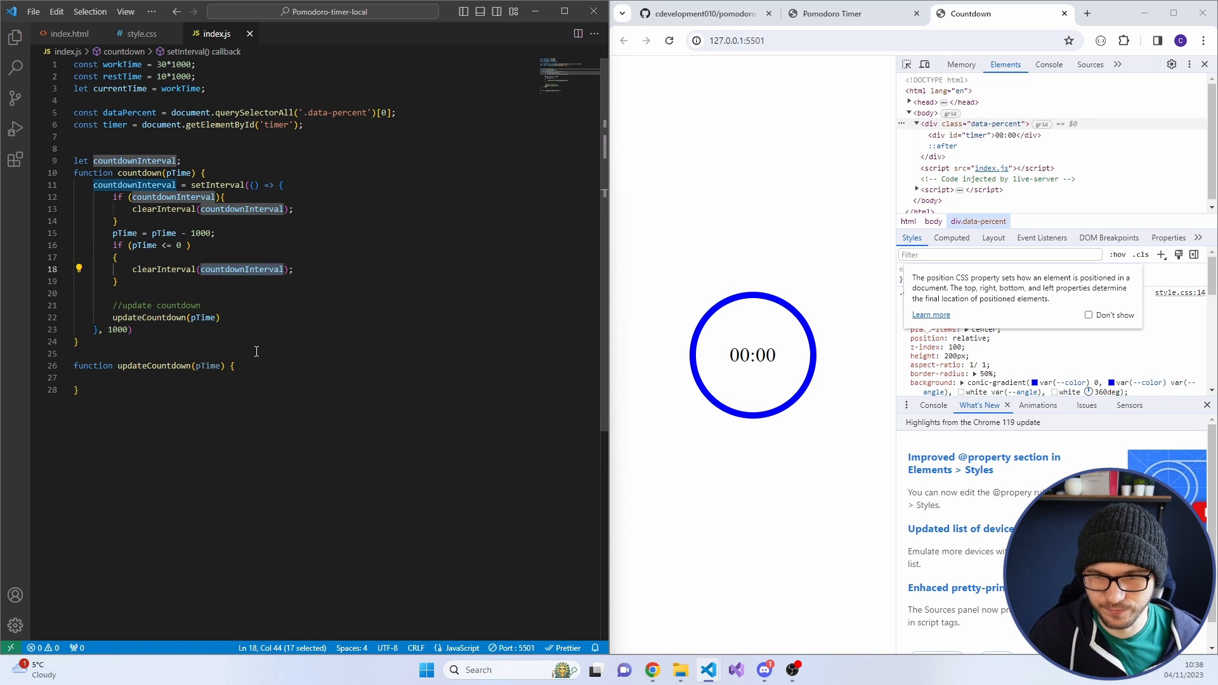
pyautogui.click(260, 385)
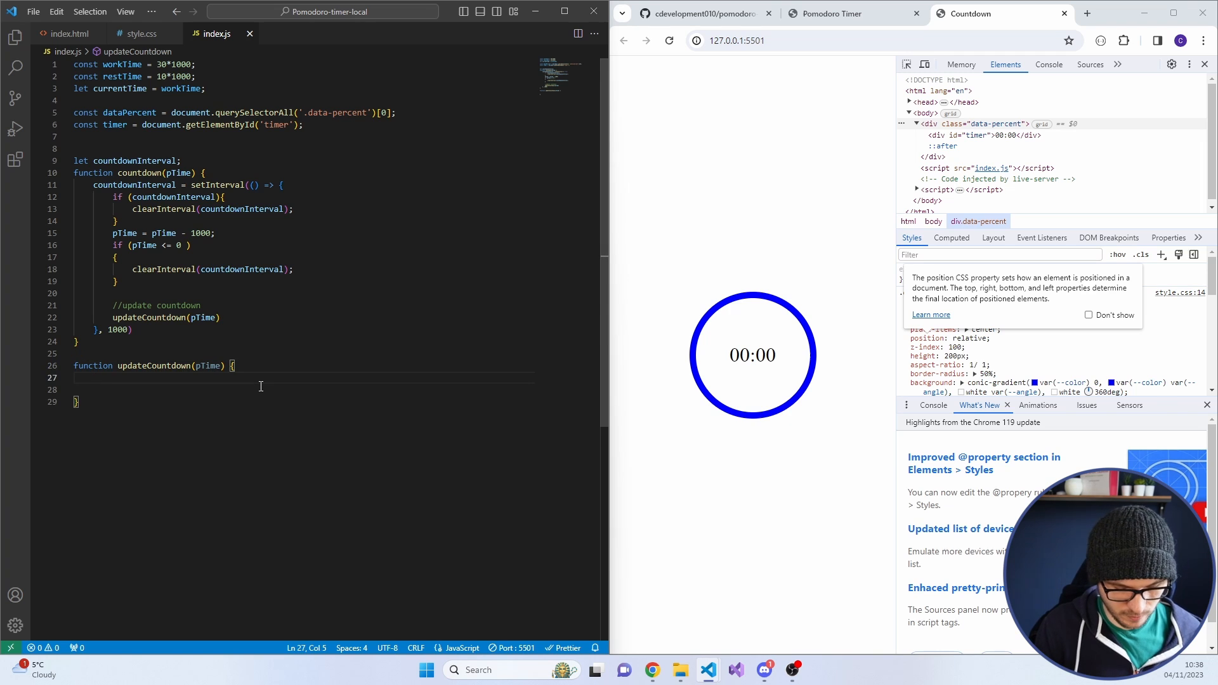
# In updateCountdown add an if (pTime <= 0) block with a 'turn red, reset angle' comment
pyautogui.write('if')
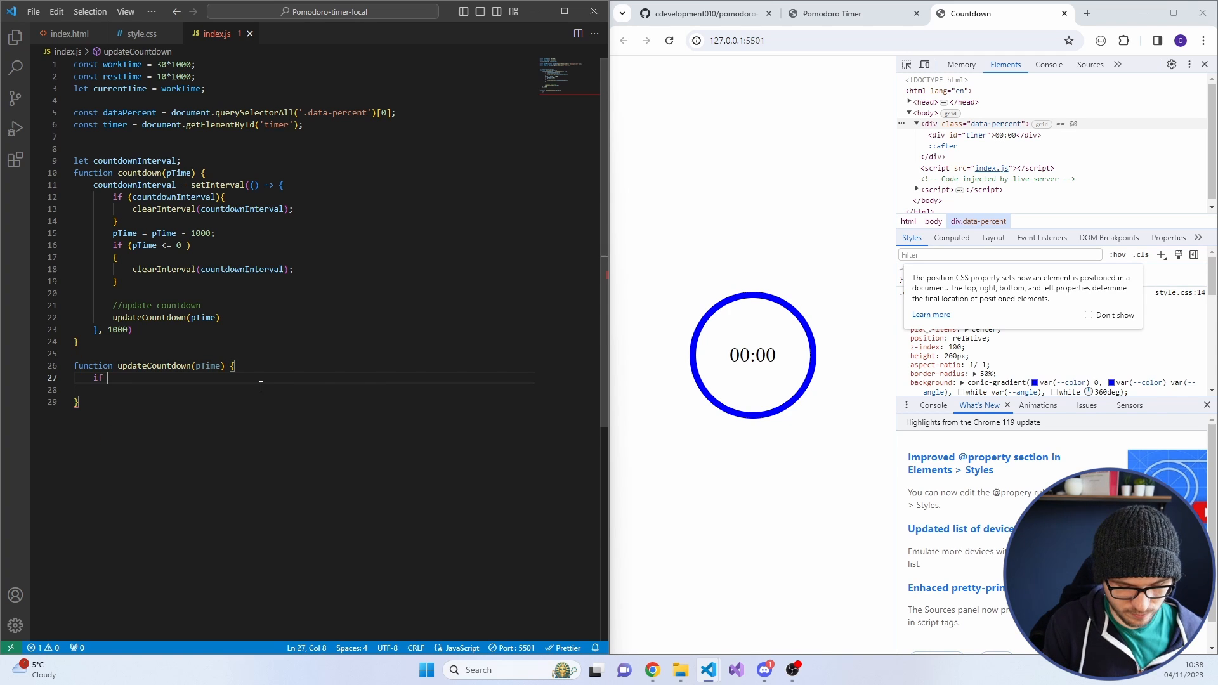
pyautogui.write('(pTime <')
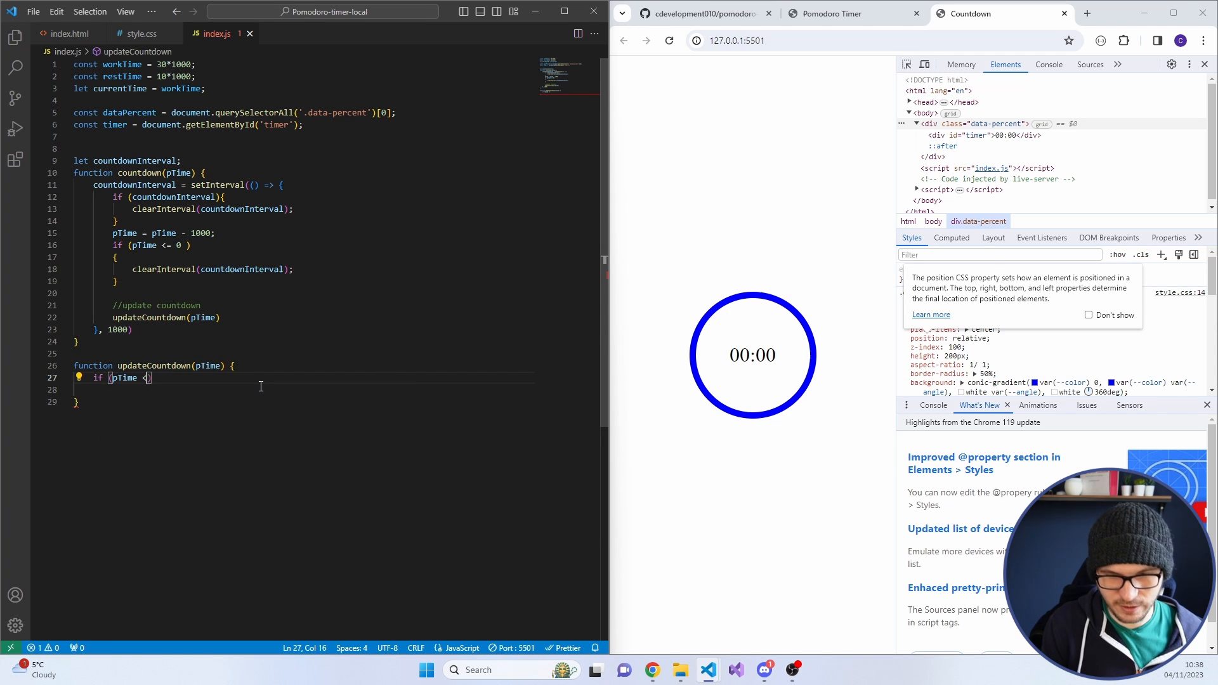
pyautogui.write('=0')
pyautogui.click(336, 389)
pyautogui.write('// turn red')
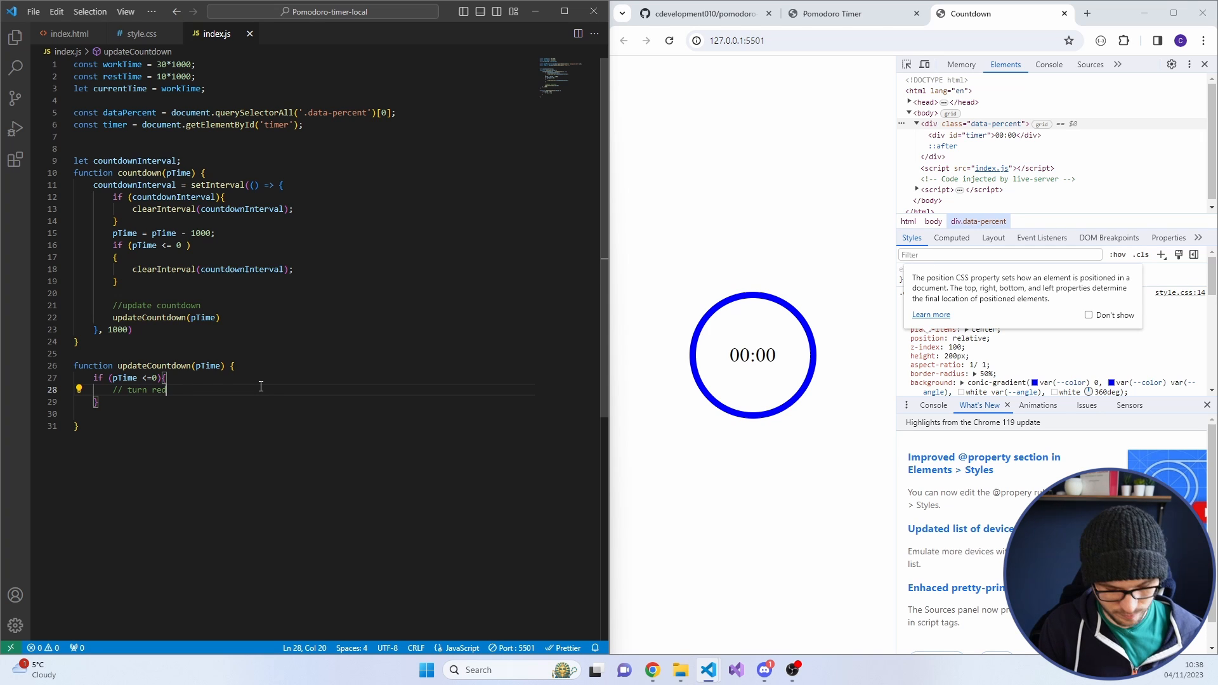
pyautogui.write(', reset angl')
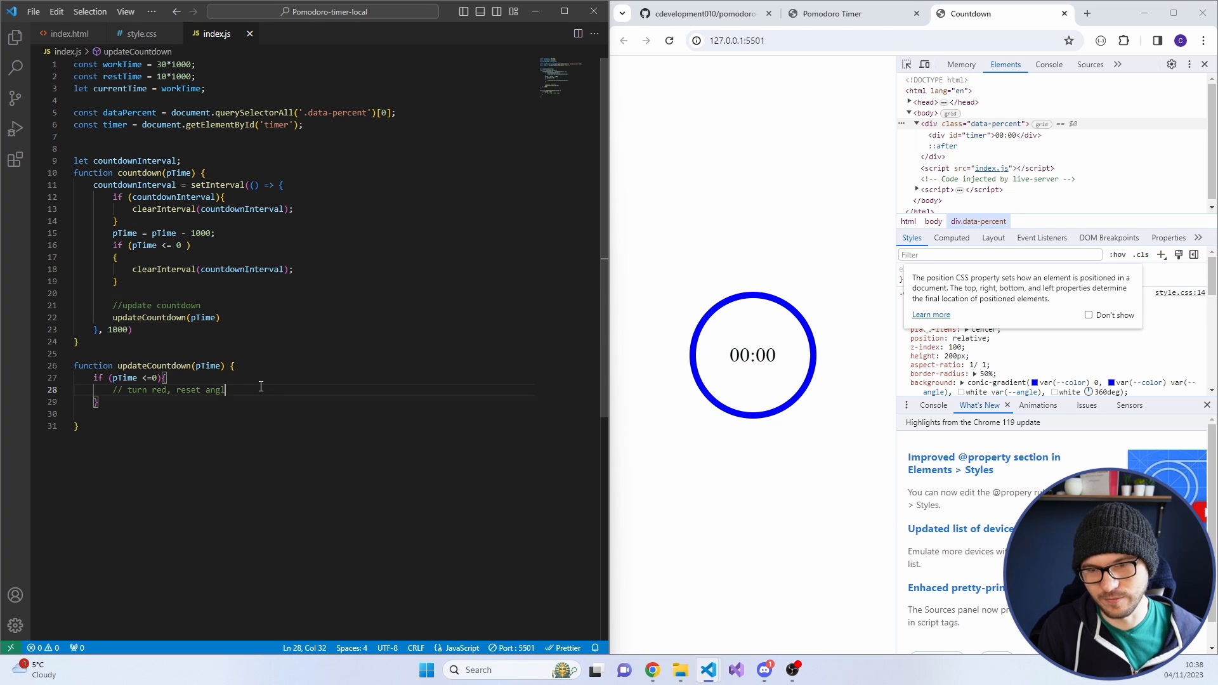
pyautogui.write('le')
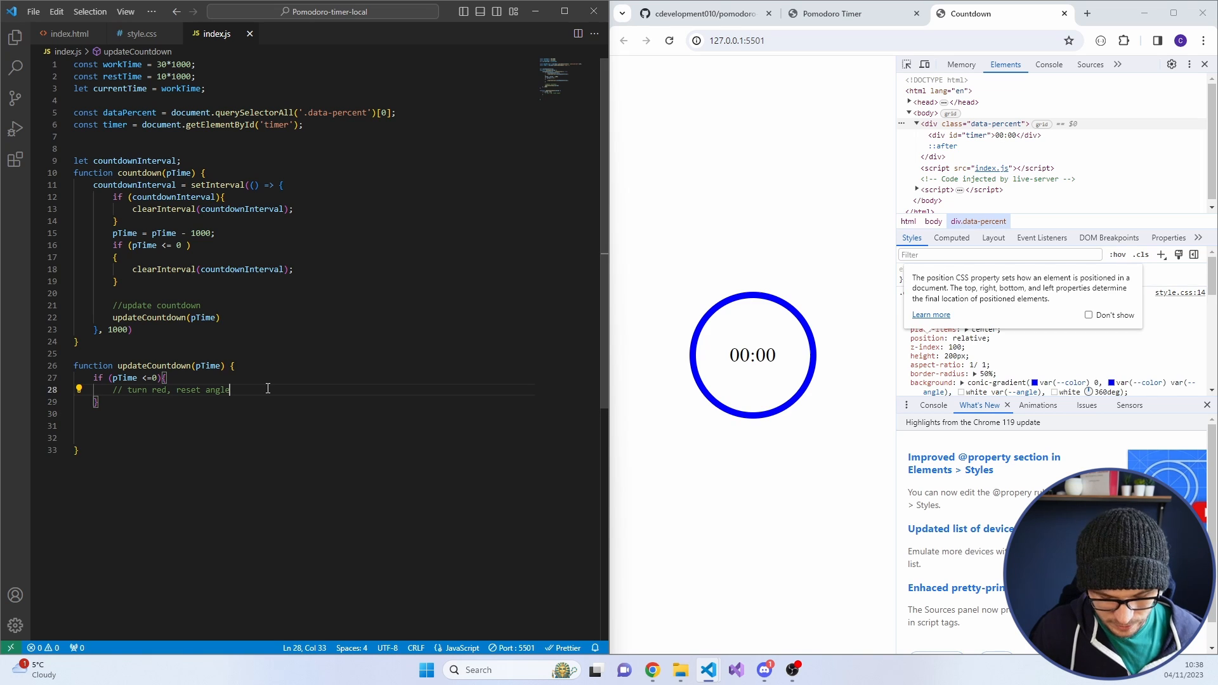
pyautogui.press('Return')
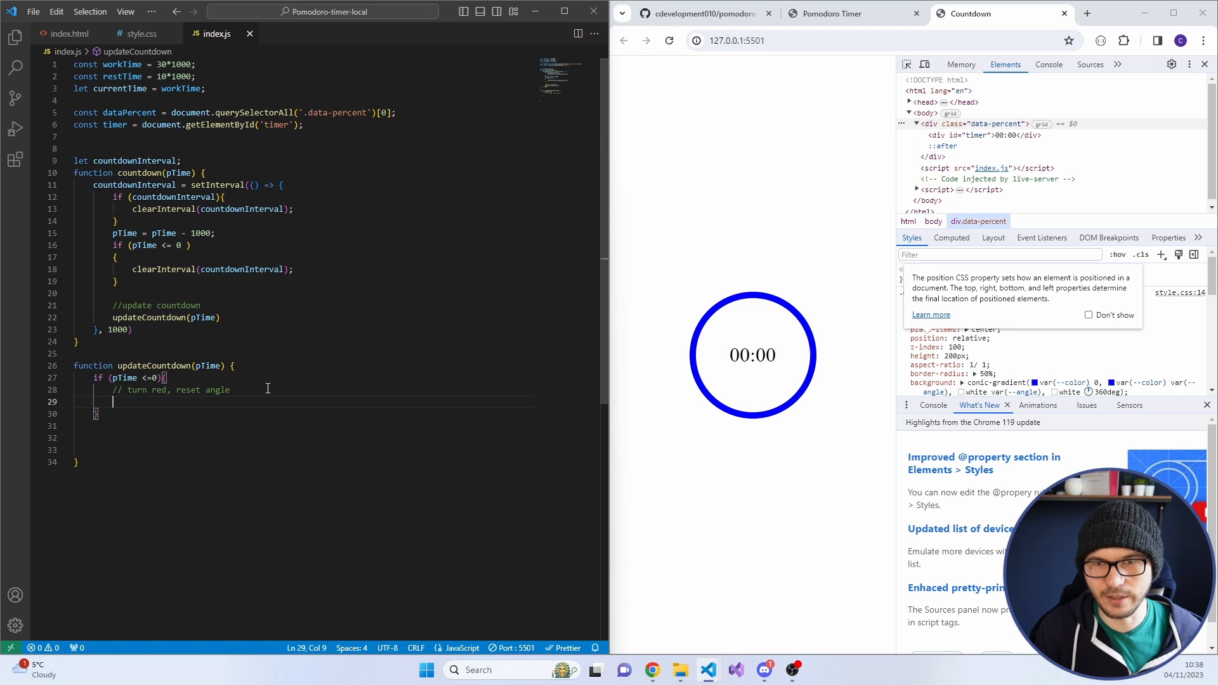
# Set dataPercent's --angle to 360deg and --color to red via style property lines
pyautogui.write("dataPercent.style.property('--angle', '360d")
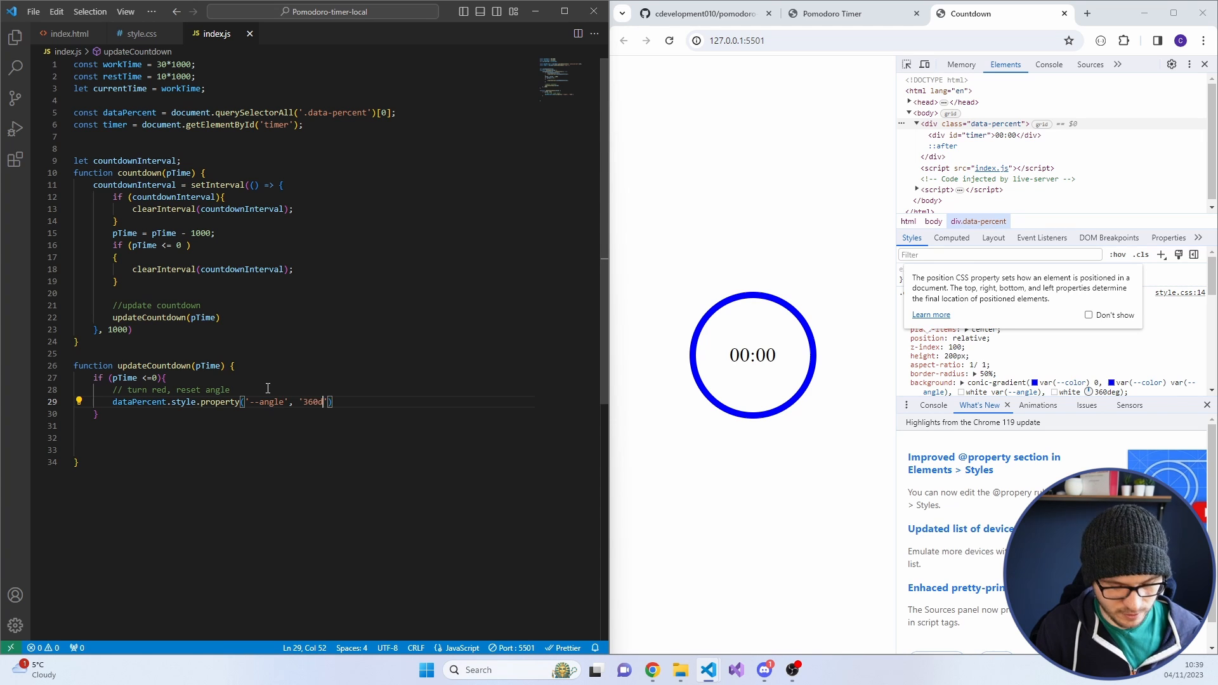
pyautogui.press('enter')
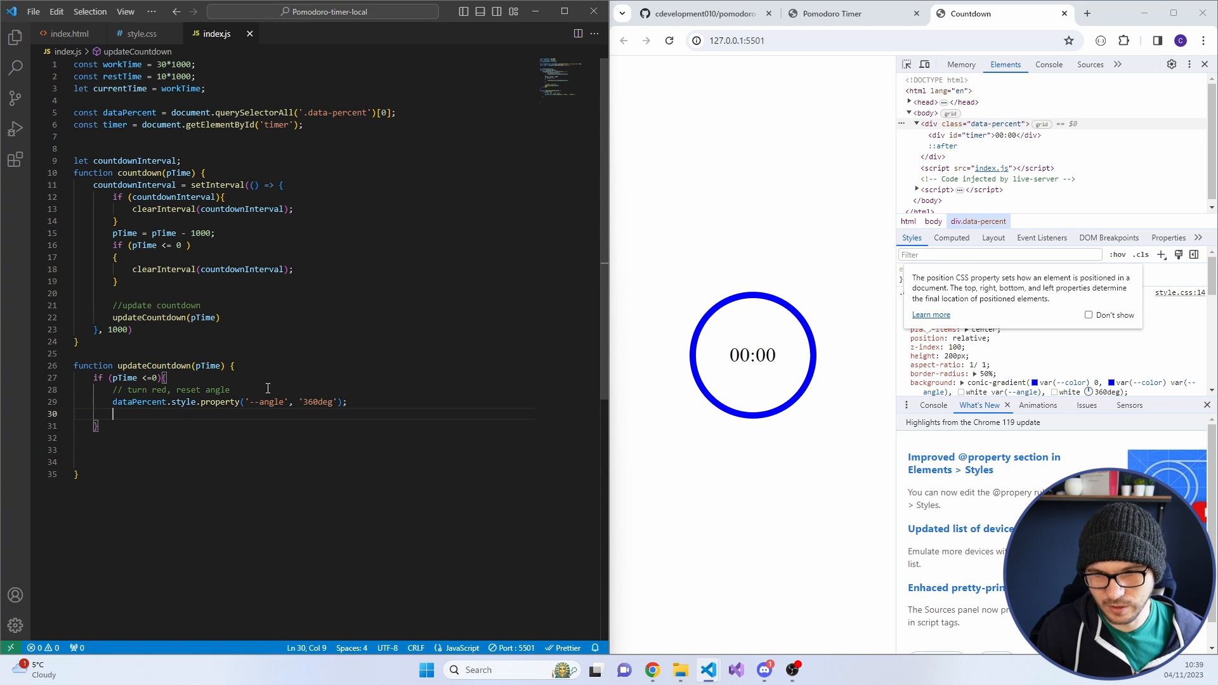
pyautogui.write("dataPercent.style.property('--angle', '360deg');")
pyautogui.write("dataPercent.style.property('--color', 'red');")
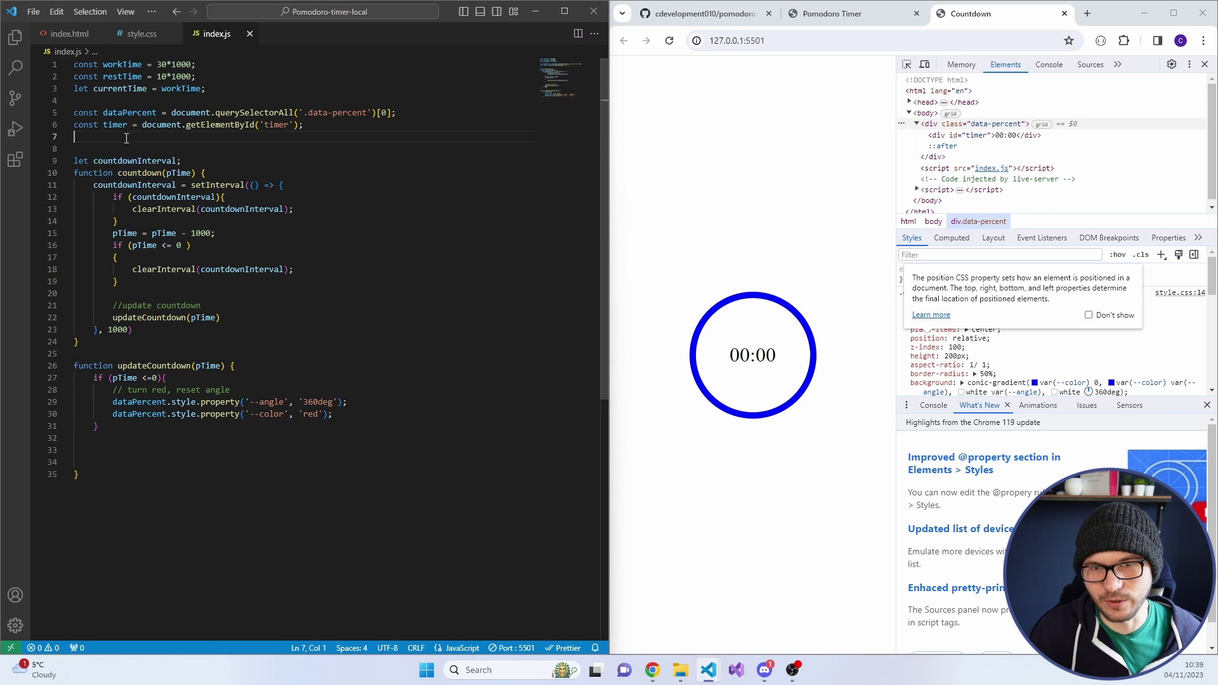
# Add a countdown(currentTime); call below the constants in index.js
pyautogui.write('countdown')
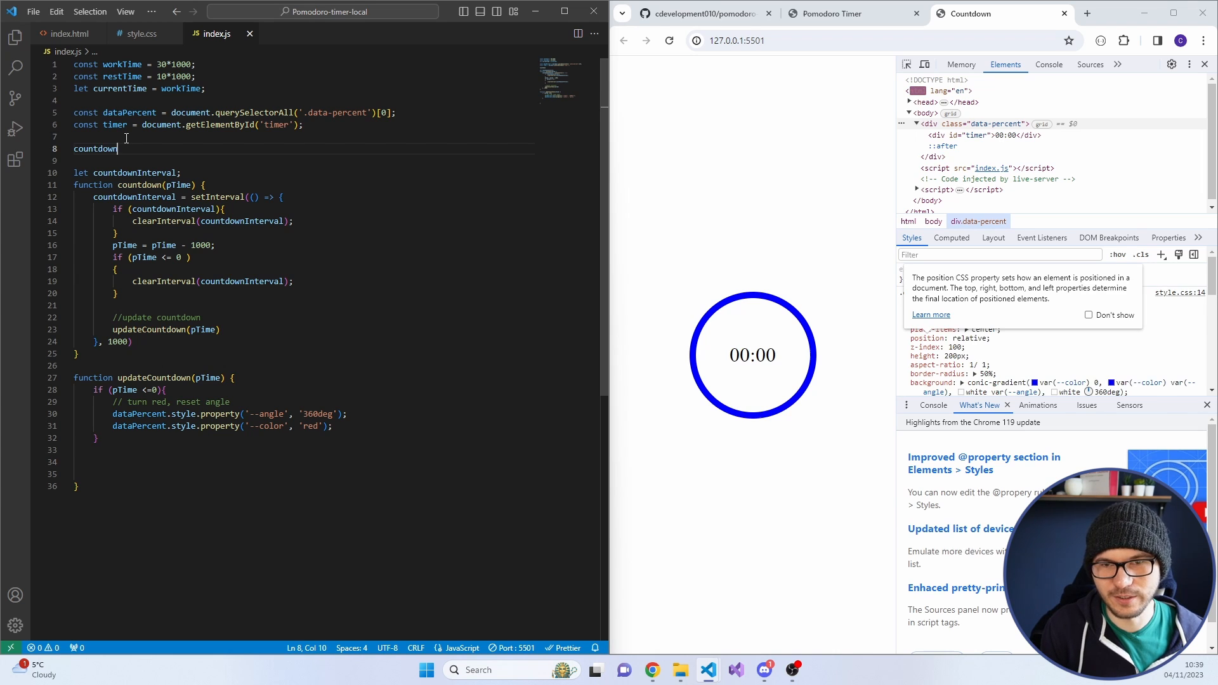
pyautogui.write('(')
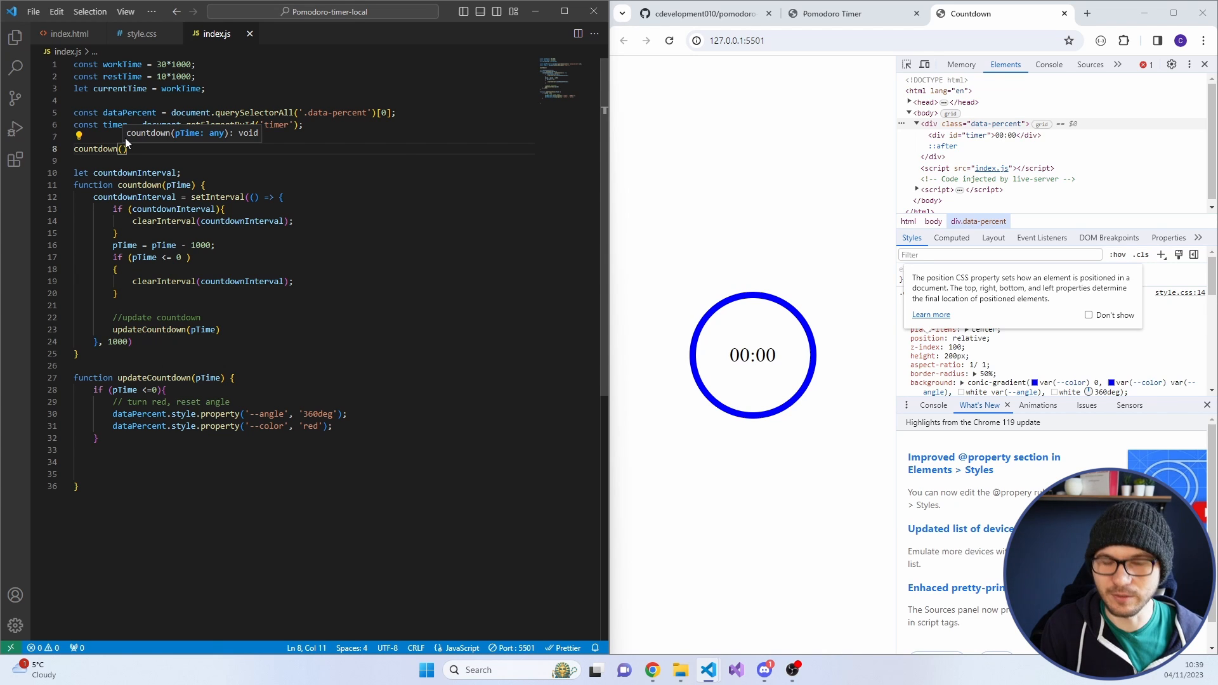
pyautogui.write('currentTime')
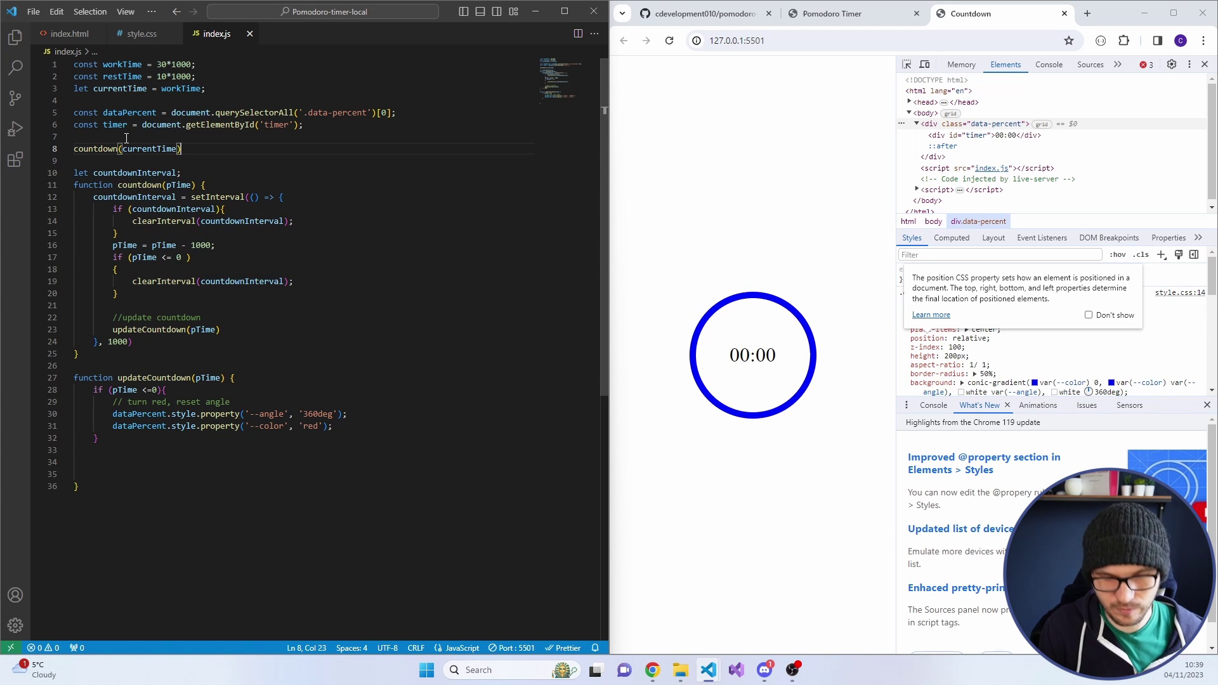
pyautogui.write(';')
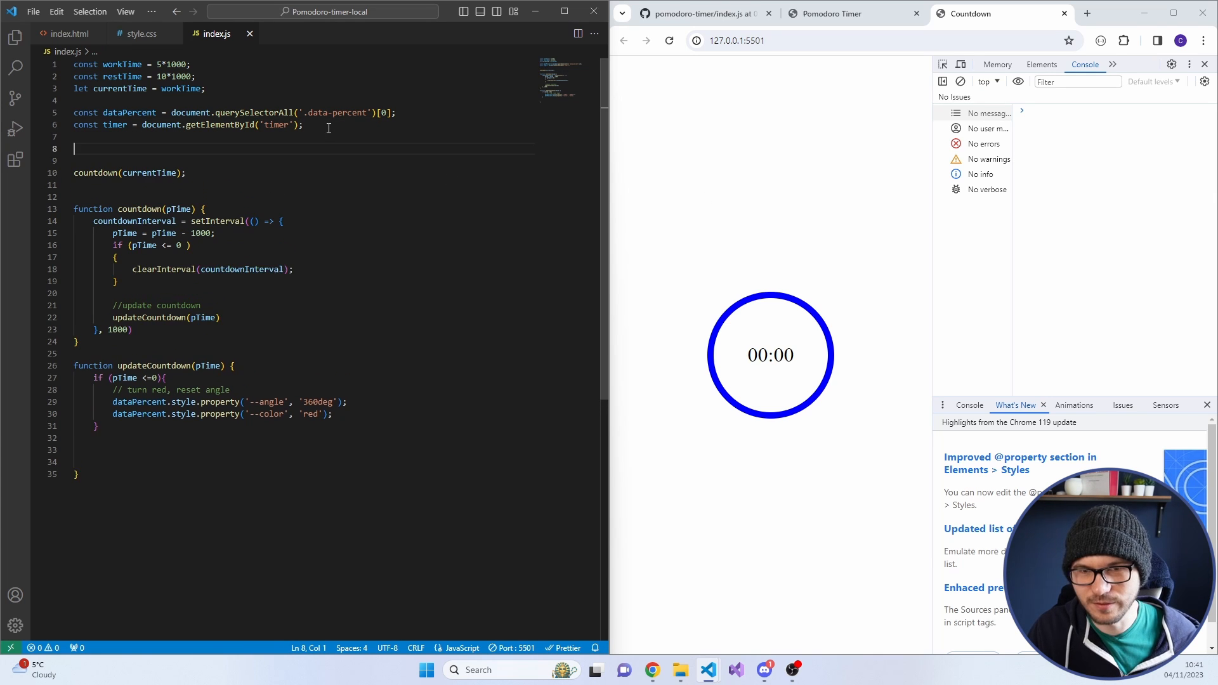
# Declare let countdownInterval; above the call and switch updateCountdown to style.setProperty
pyautogui.write('let countdownInterval;')
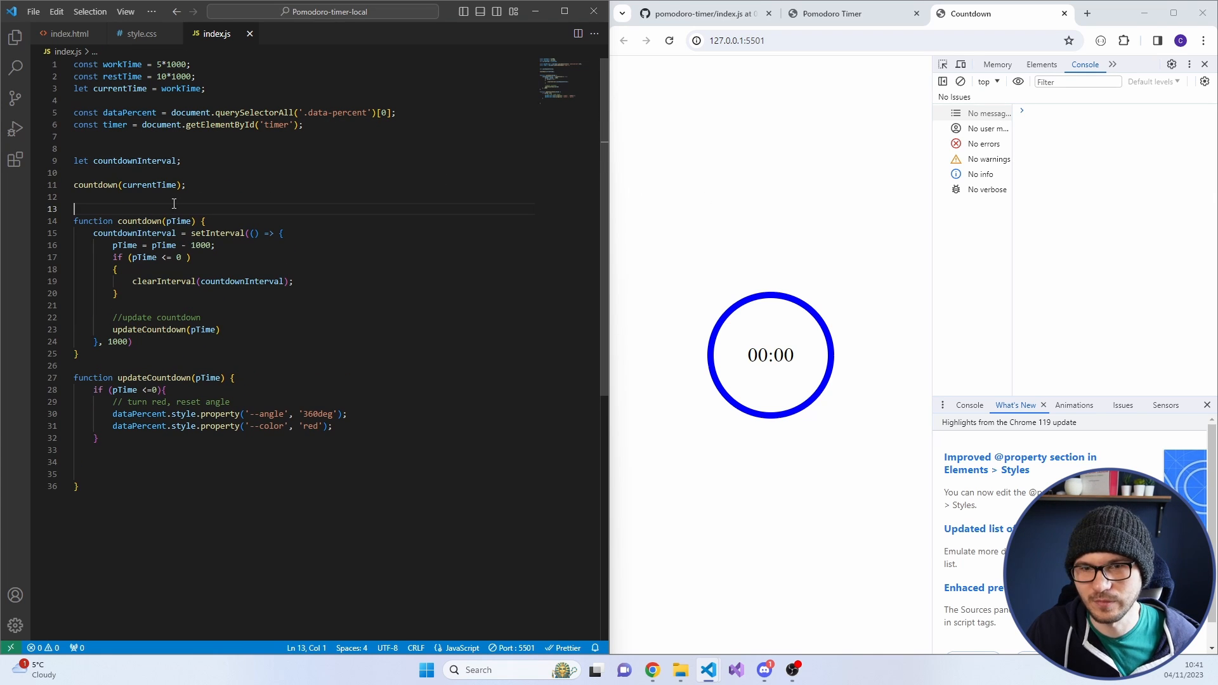
pyautogui.doubleClick(133, 161)
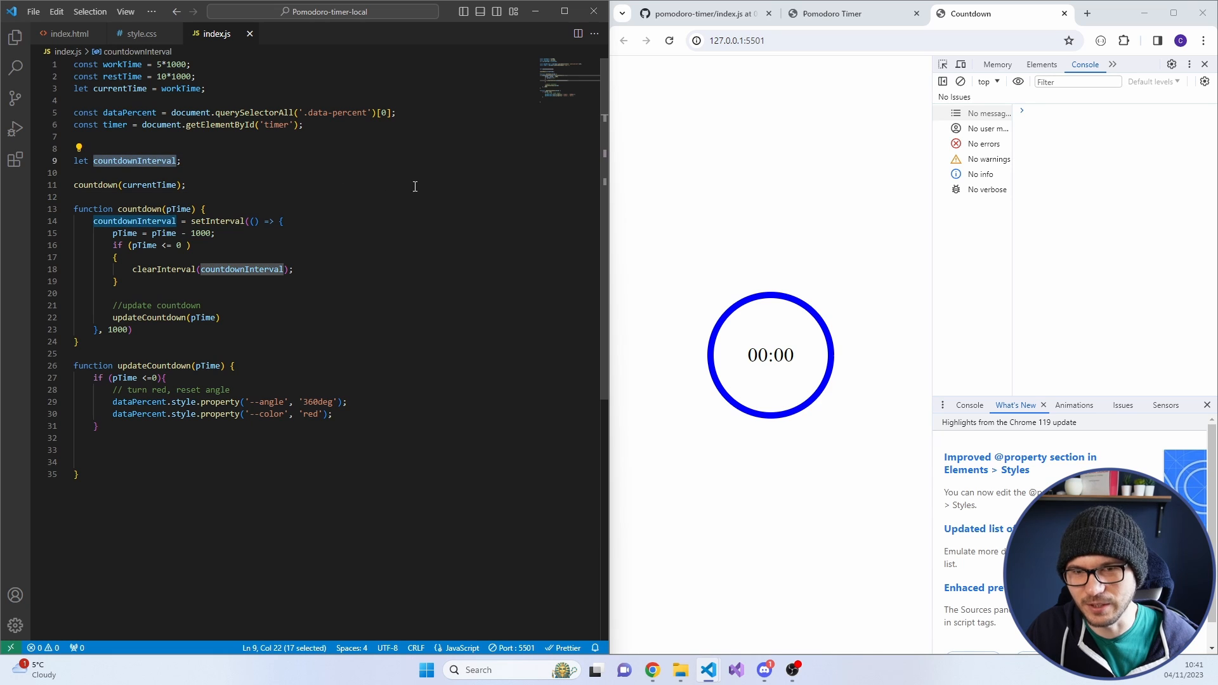
pyautogui.doubleClick(147, 185)
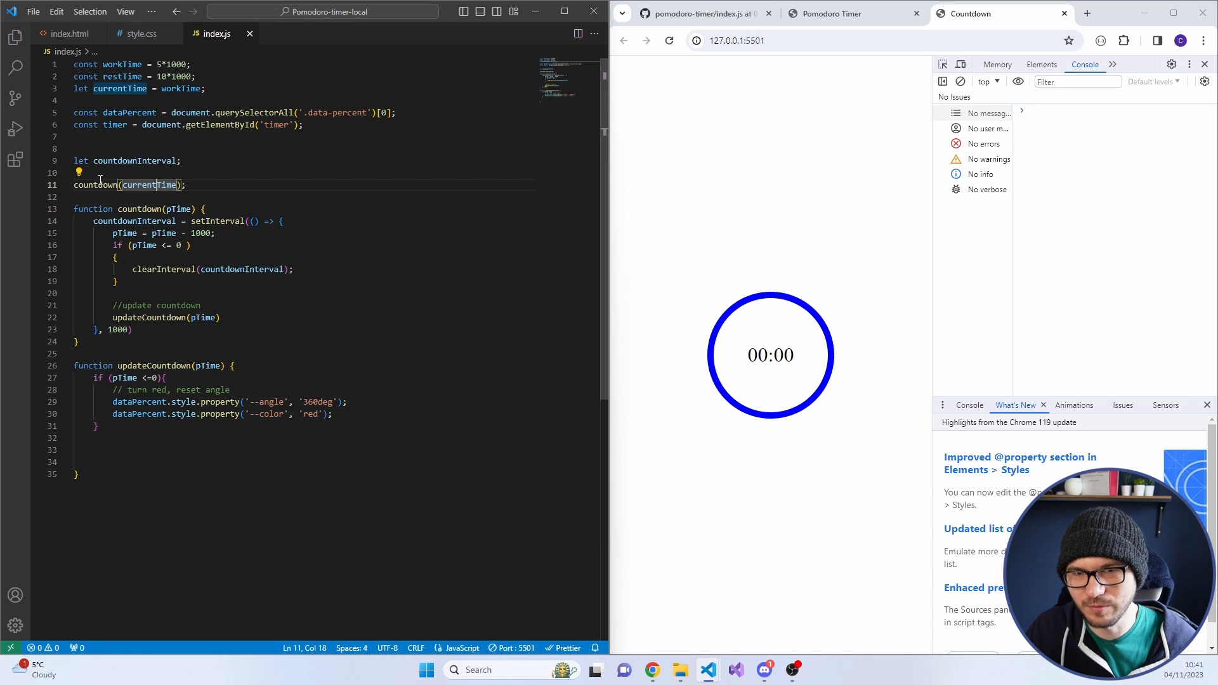
pyautogui.doubleClick(133, 161)
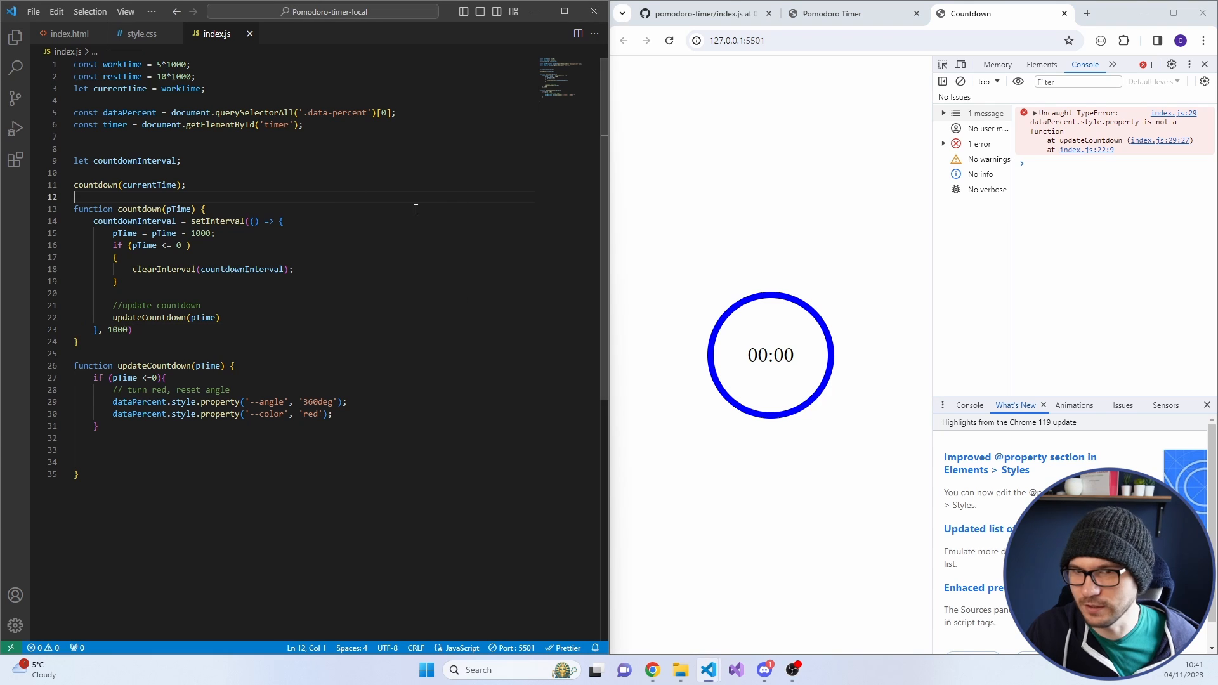
pyautogui.click(242, 402)
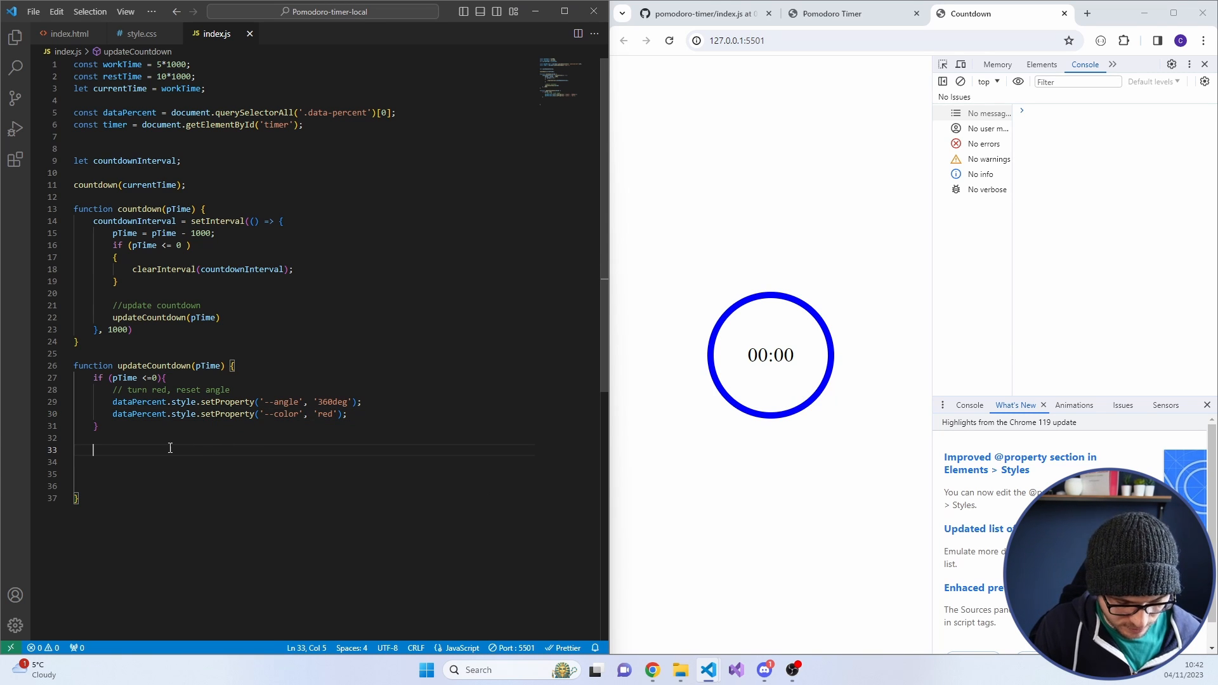
# Compute let angle = pTime / workTime * 360 under a calculation comment
pyautogui.write('//calculate agn')
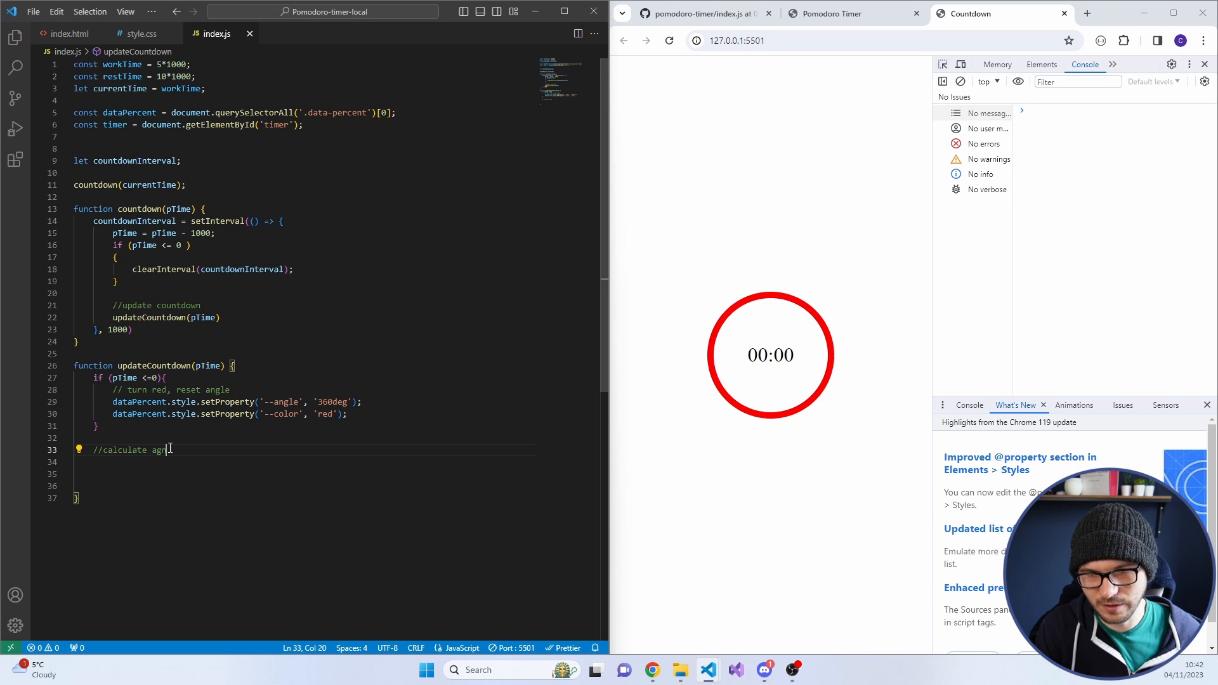
pyautogui.press('enter')
pyautogui.write('let angle')
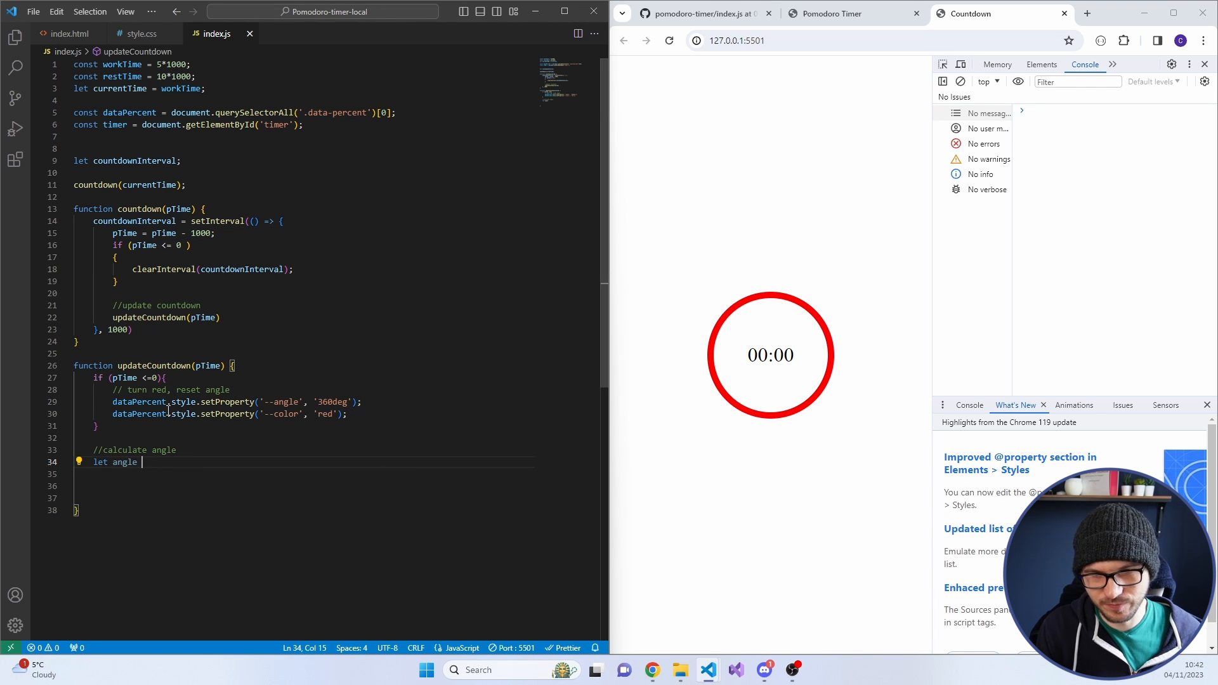
pyautogui.write('=')
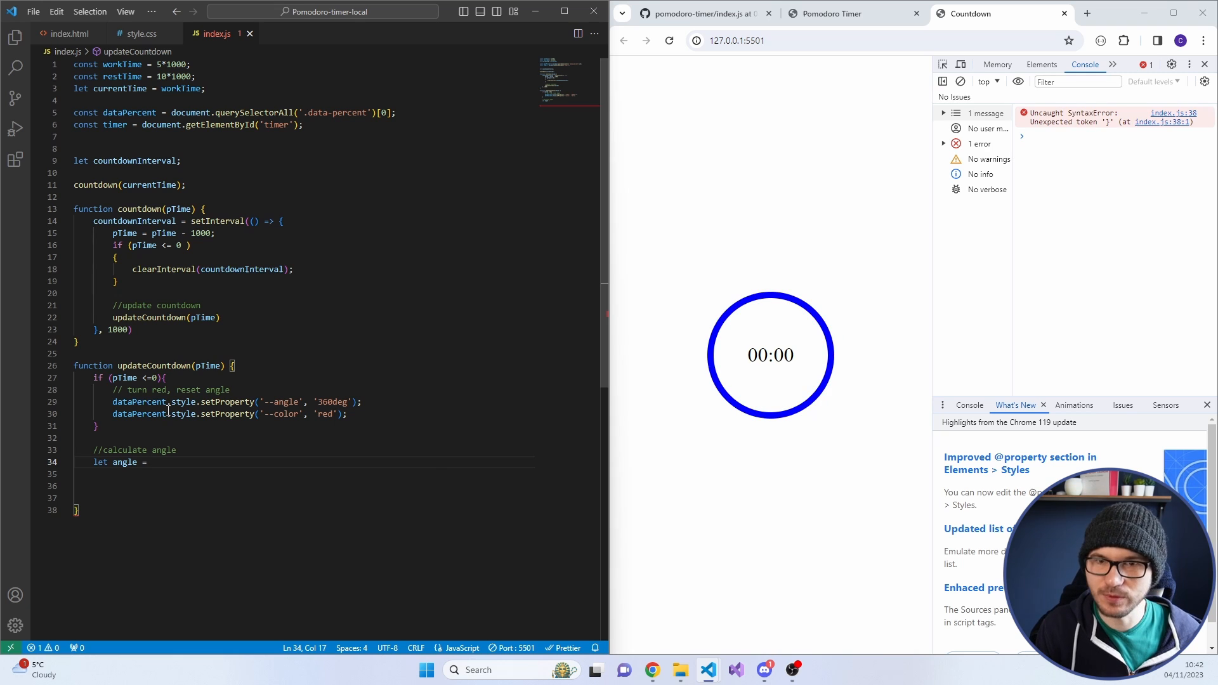
pyautogui.write('p')
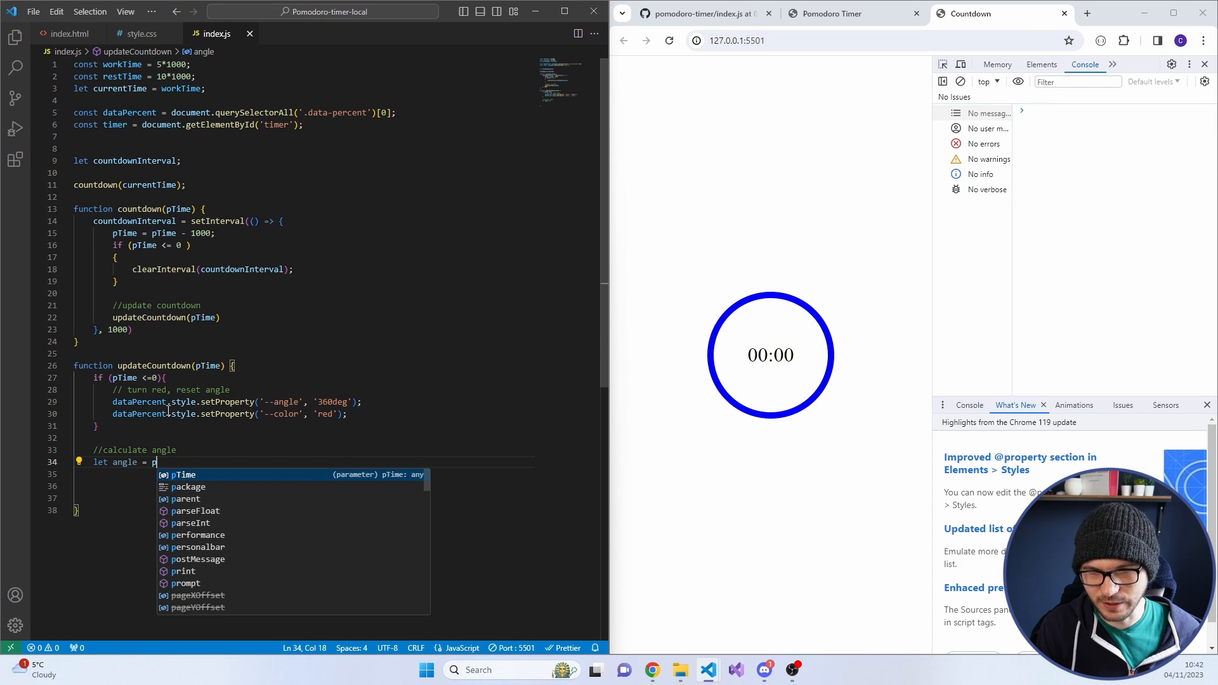
pyautogui.write('Time /')
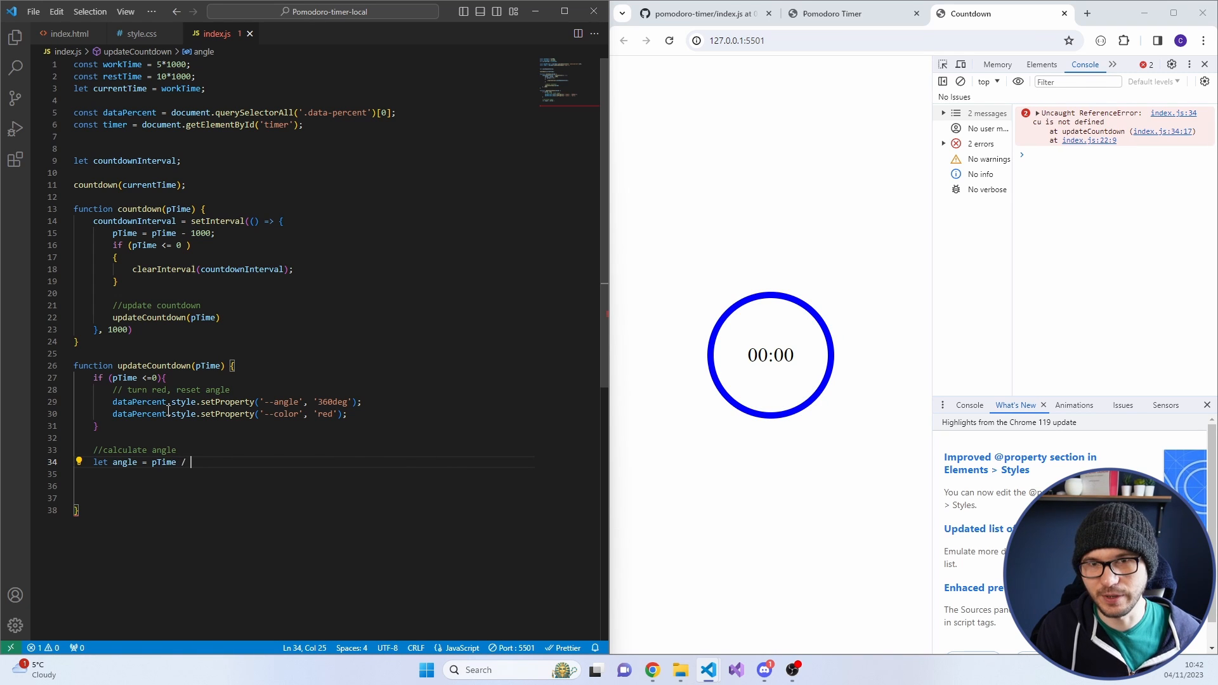
pyautogui.write('workTime')
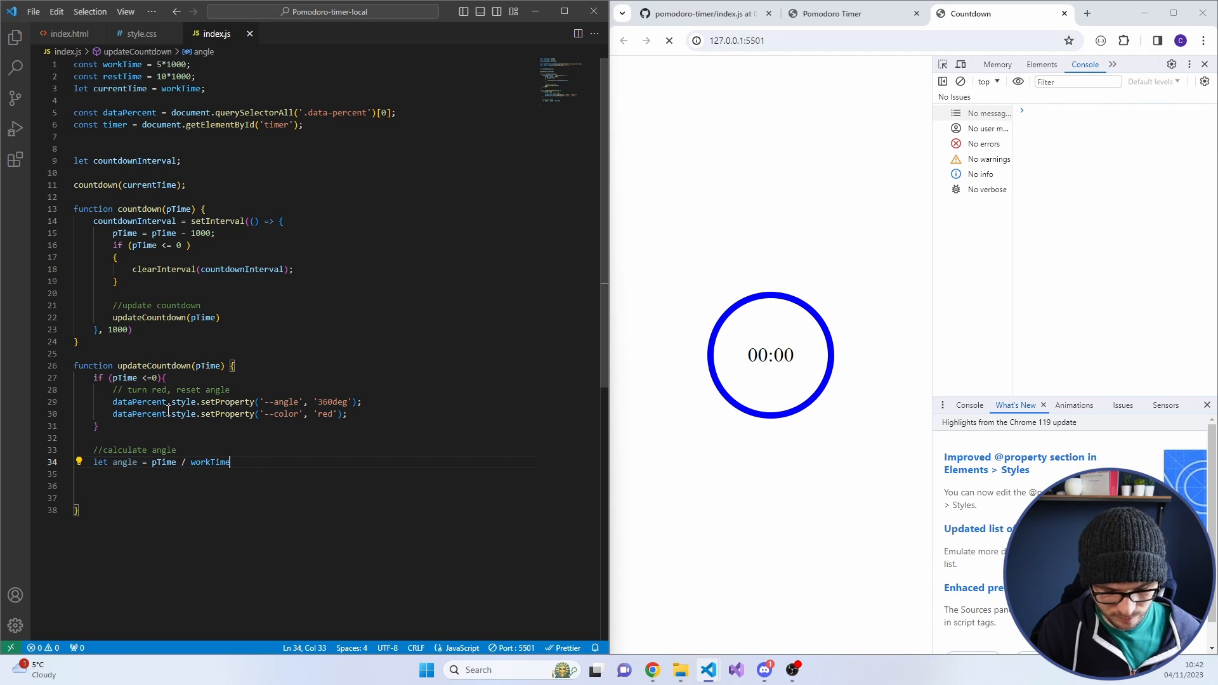
pyautogui.write('* 360')
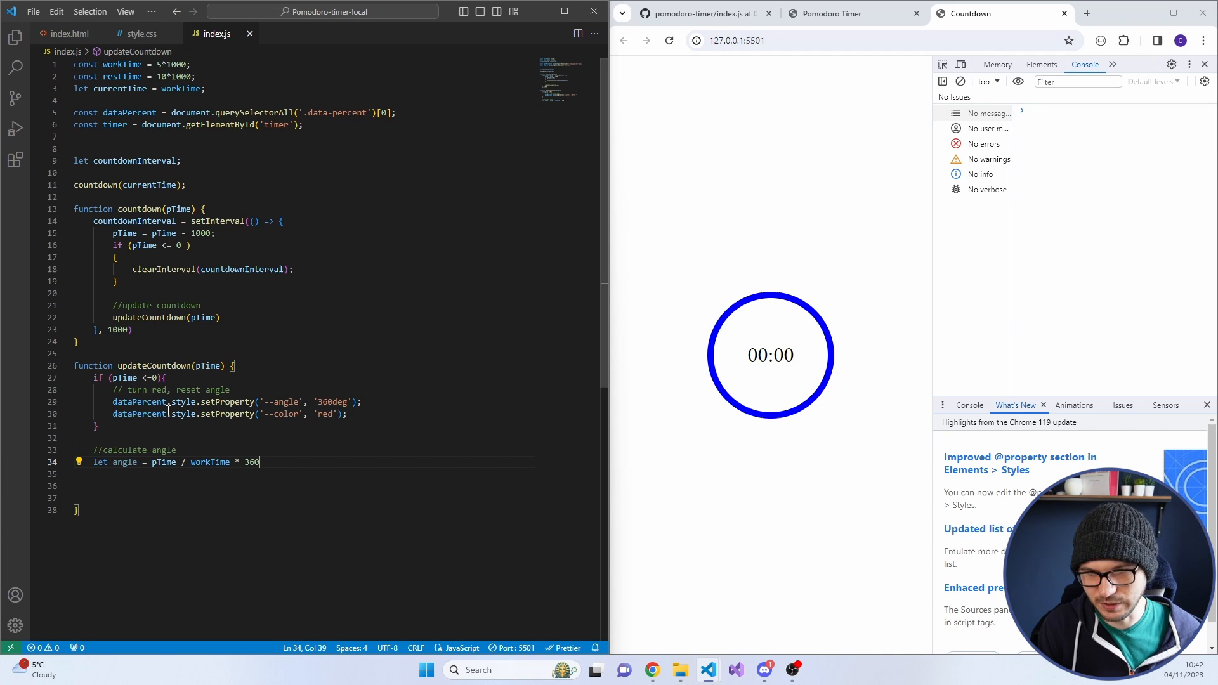
# Log the angle with console.log(angle) and append + 'deg' to the calculation
pyautogui.write('console')
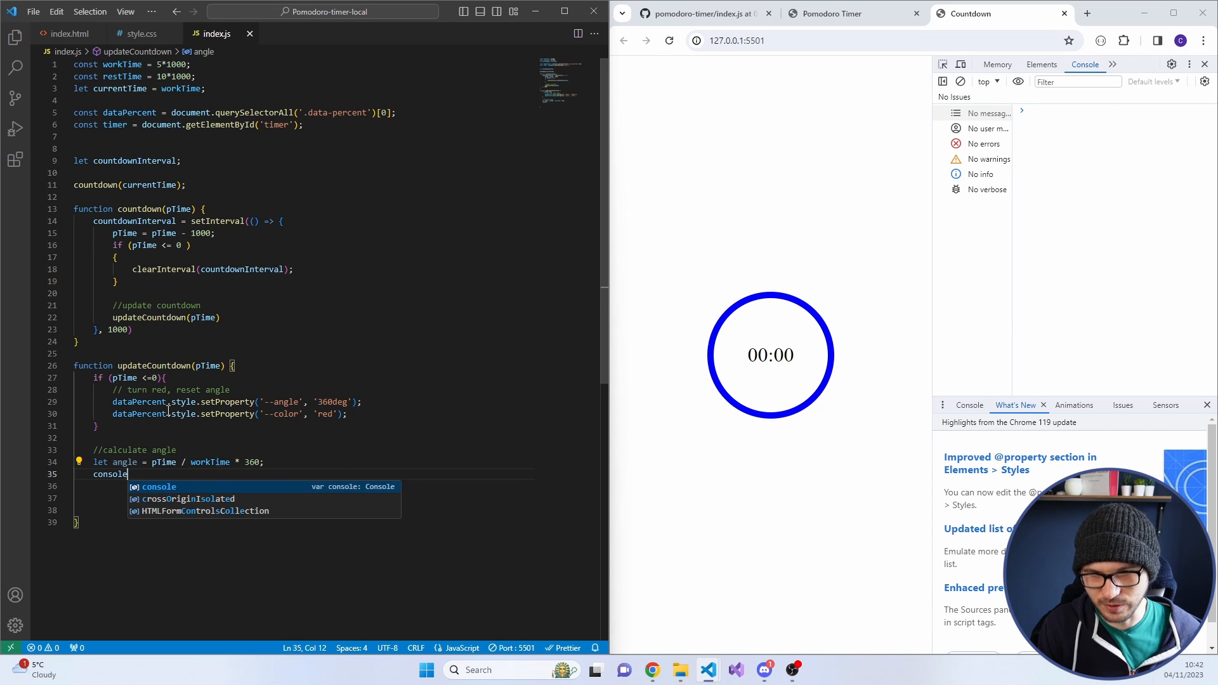
pyautogui.write('.log(angle)')
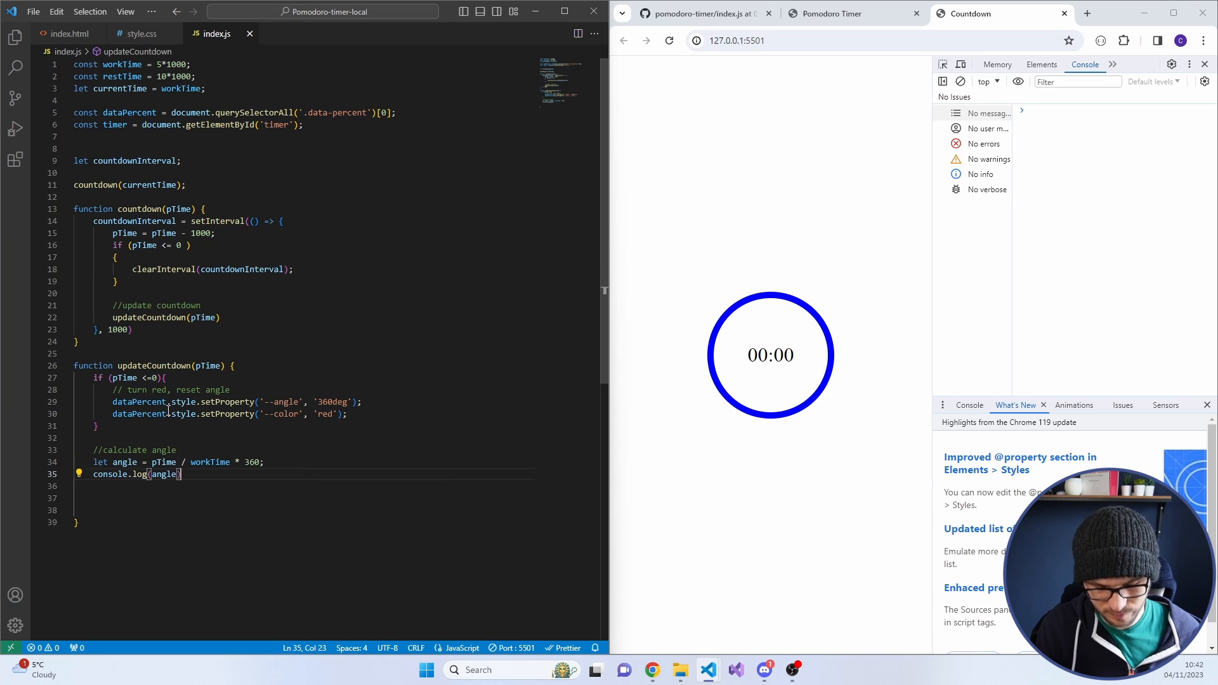
pyautogui.write(';')
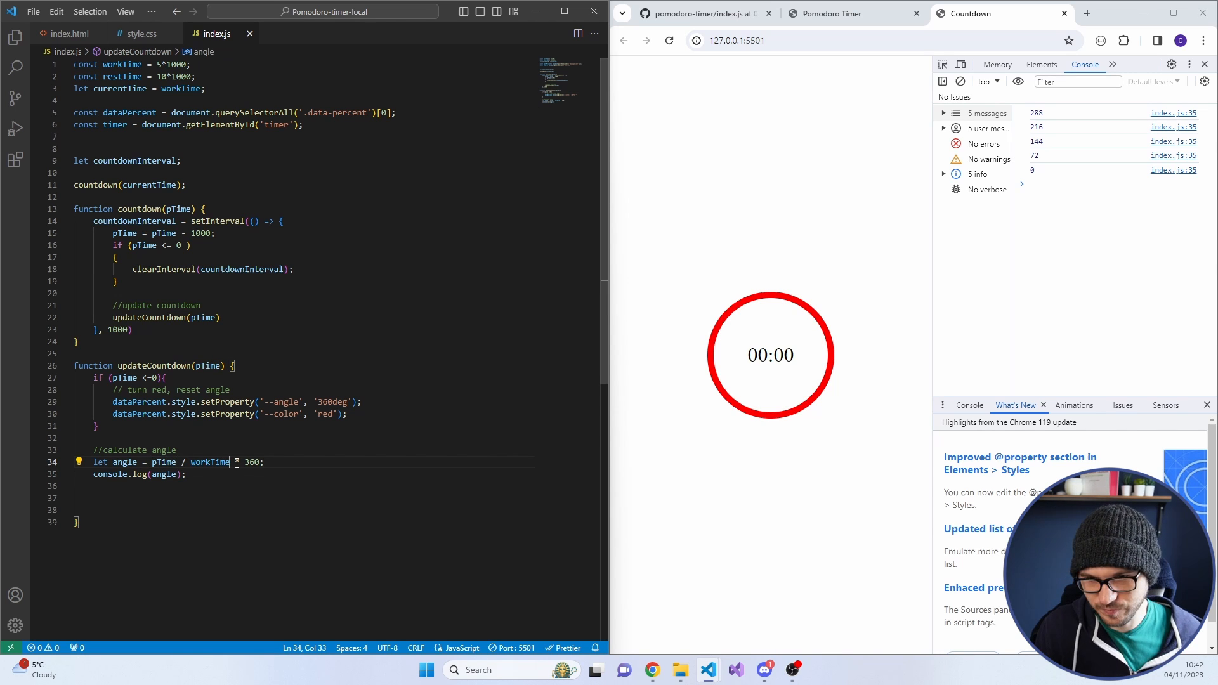
pyautogui.write("+ 'deg")
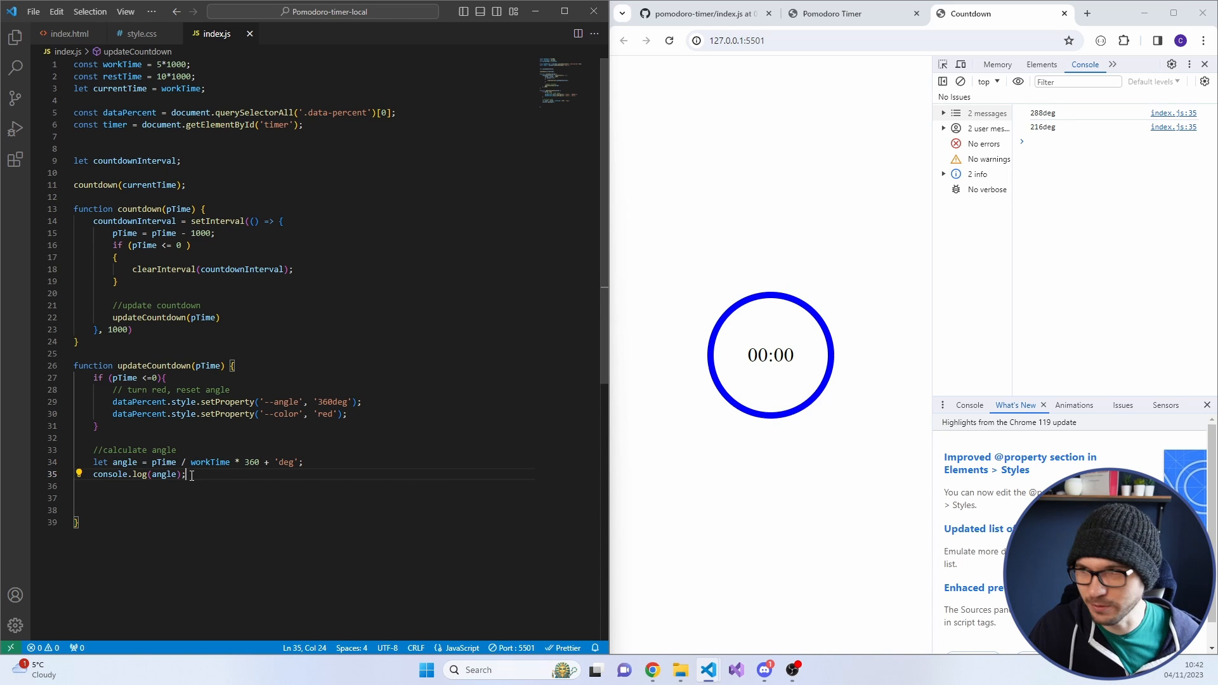
# Replace the log with dataPercent.style.setProperty('--angle', angle)
pyautogui.tripleClick(139, 473)
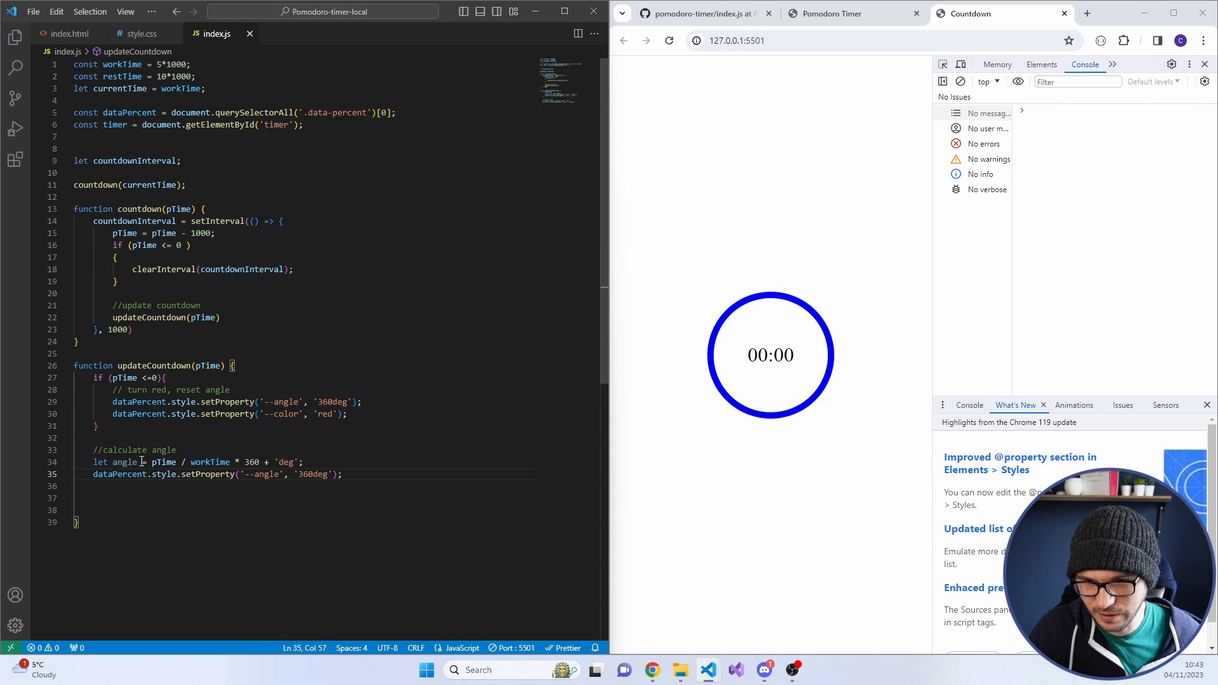
pyautogui.doubleClick(306, 473)
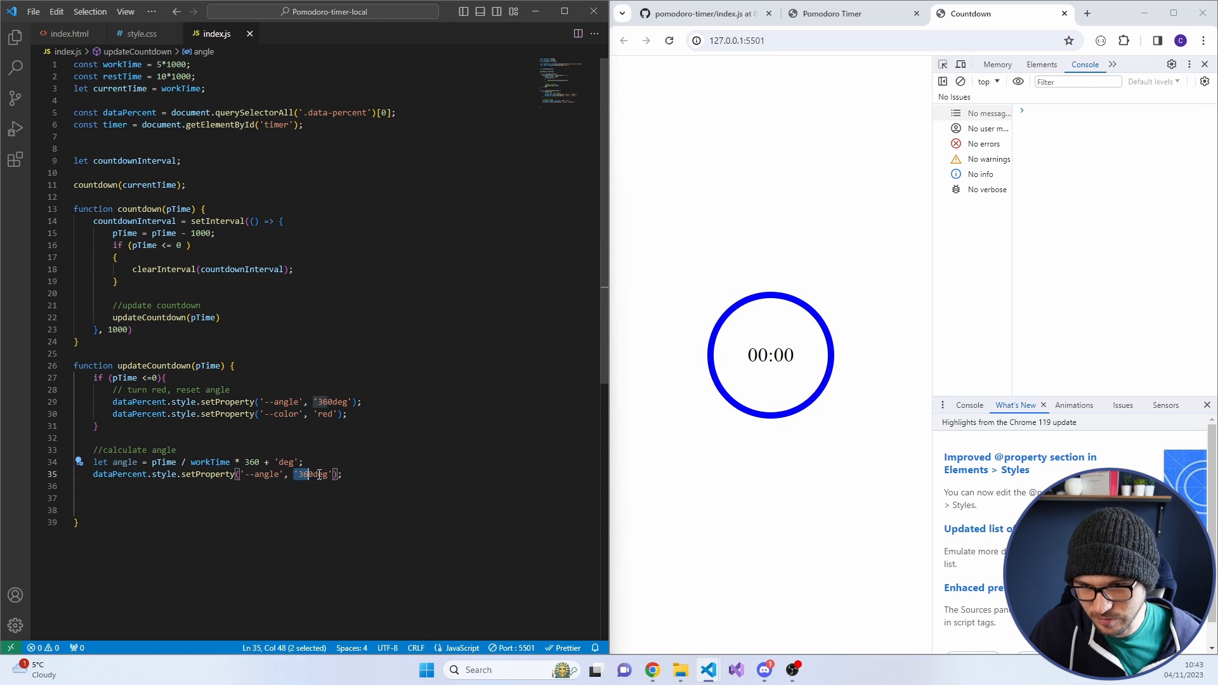
pyautogui.write('angle')
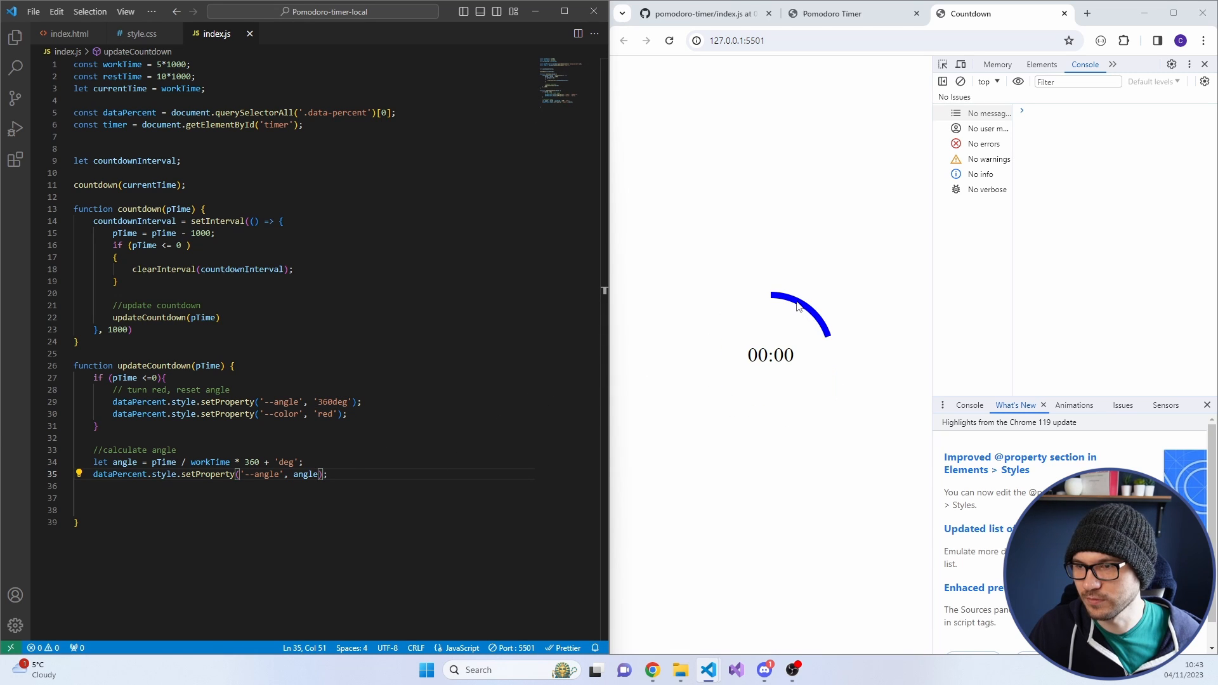
pyautogui.moveTo(690, 346)
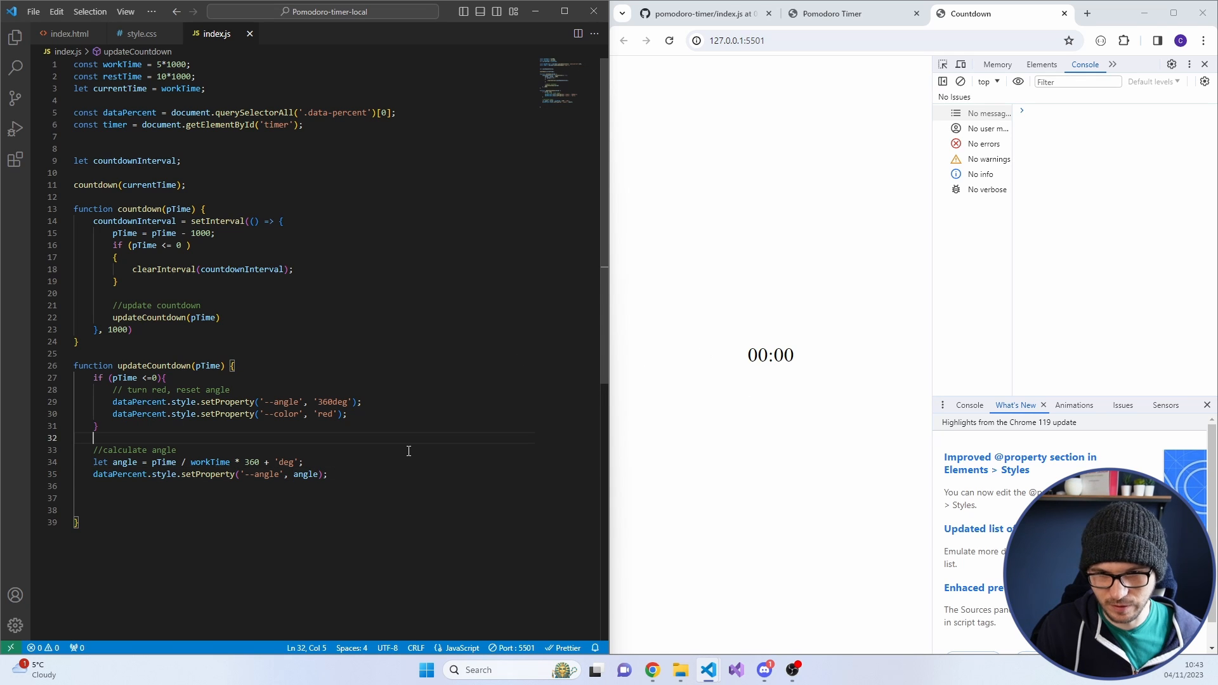
pyautogui.write('we')
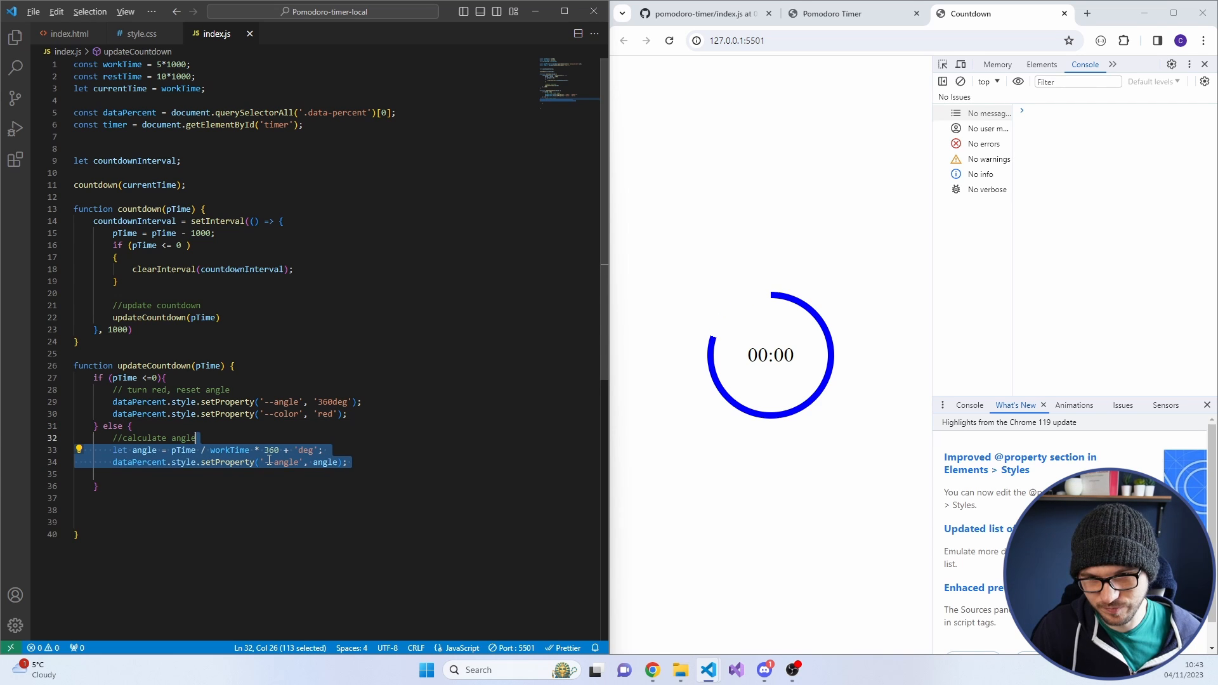
# Add let minutes = Math.floor(pTime / 60 / 1000).toString().padStart(2, "0")
pyautogui.click(113, 473)
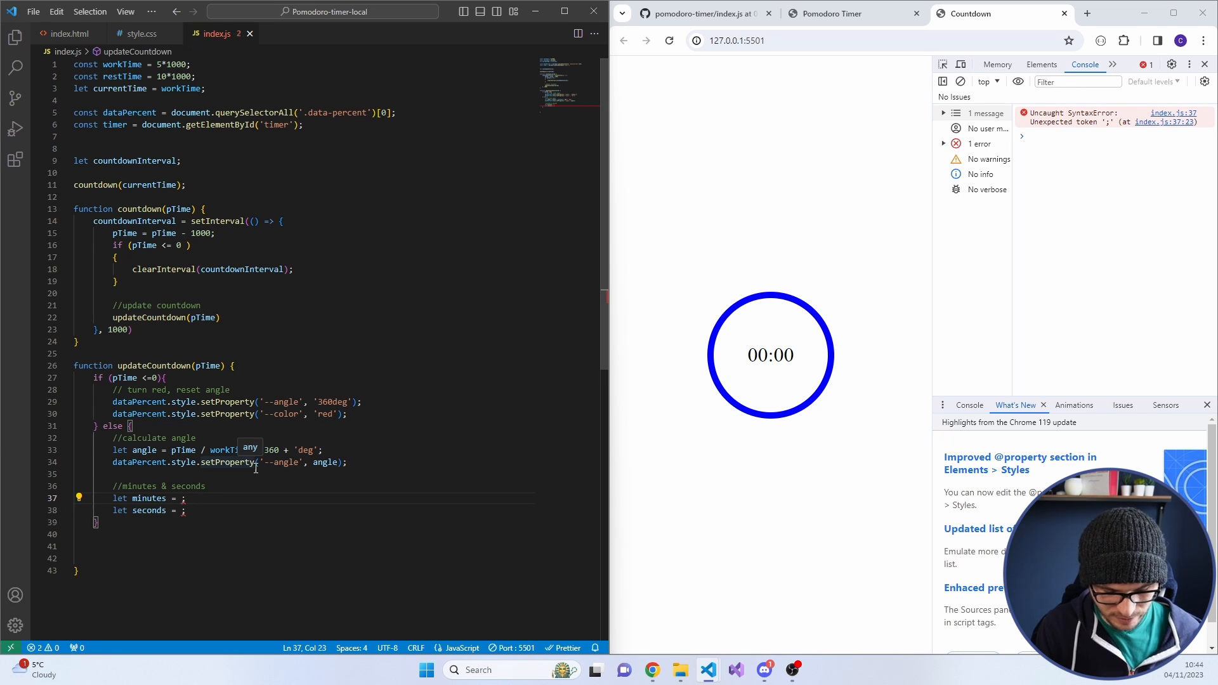
pyautogui.write('Min')
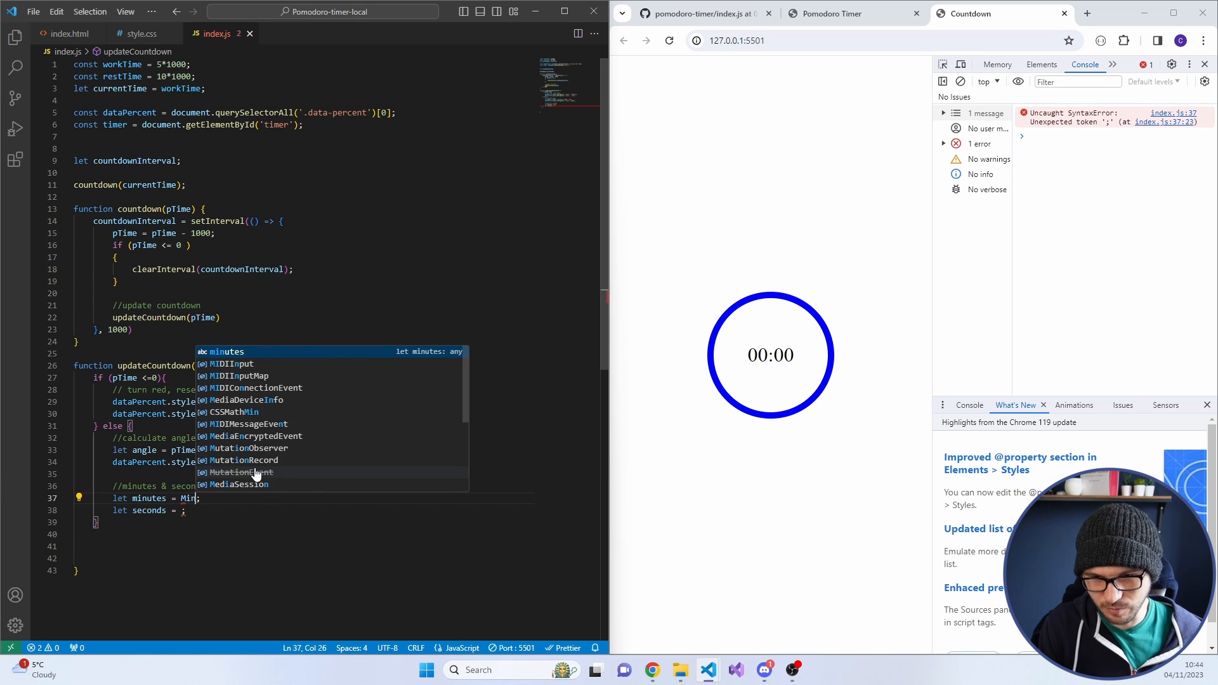
pyautogui.write('ath.Fl')
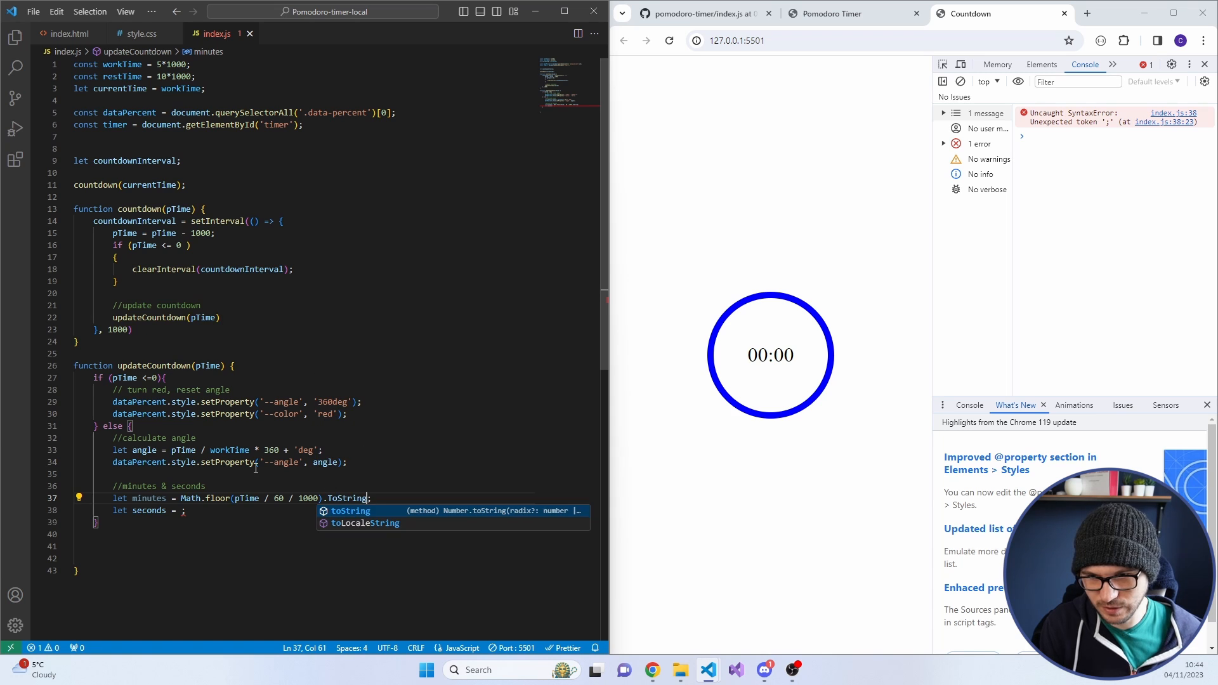
pyautogui.write('().padSta')
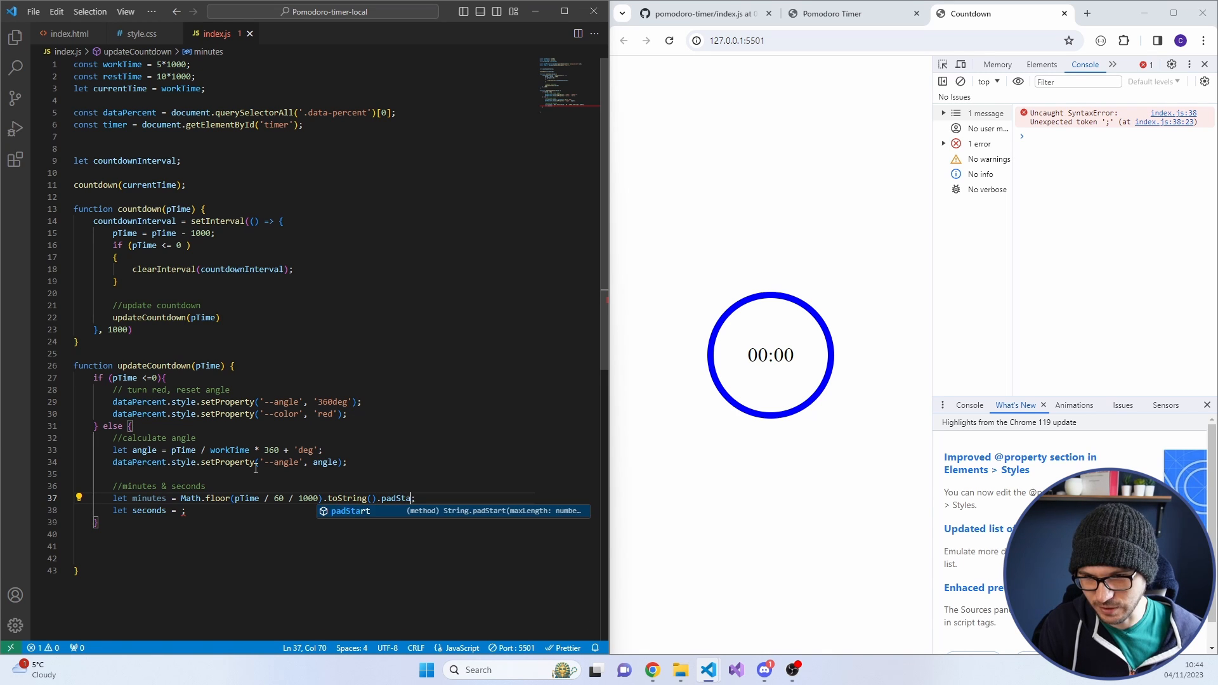
pyautogui.write('()')
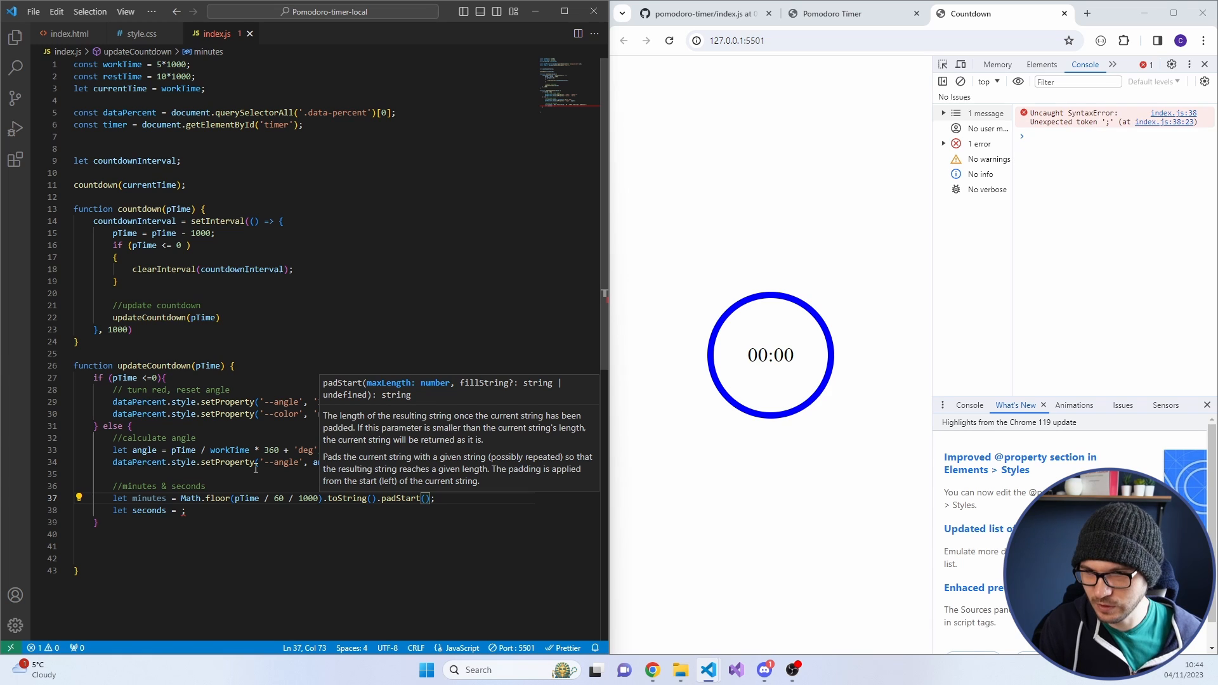
pyautogui.write('2, "0')
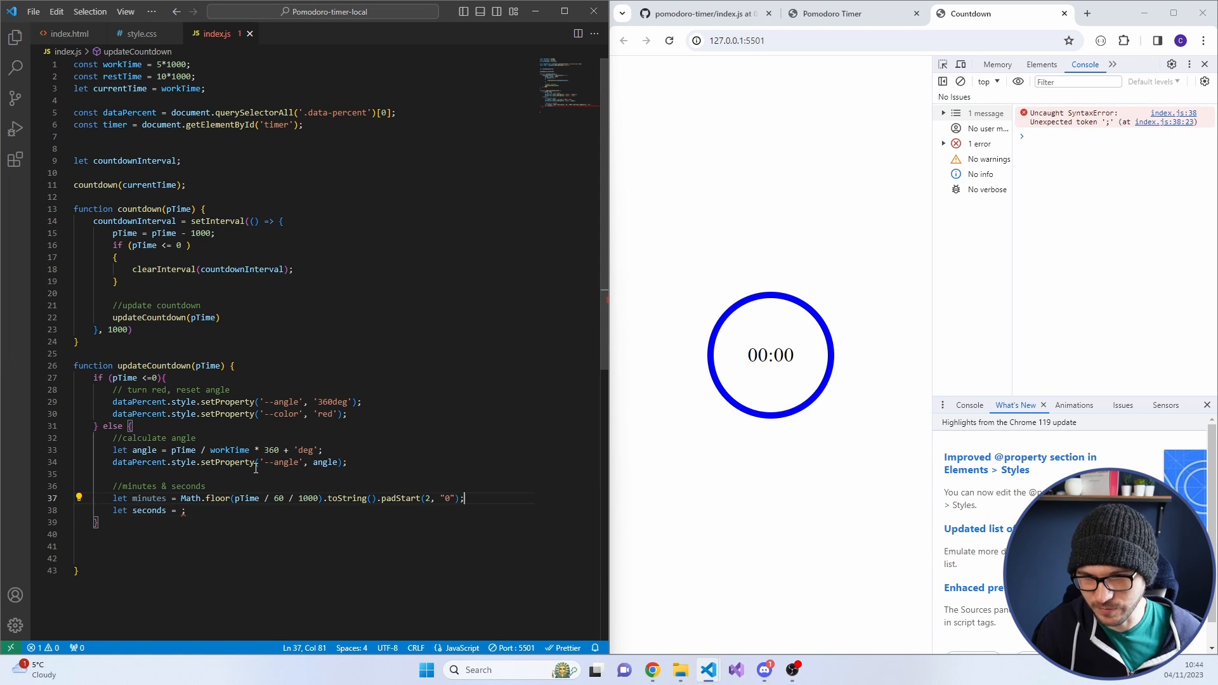
# Add a matching seconds line using % 60, zero-padded, and begin a console.log
pyautogui.write('Math.')
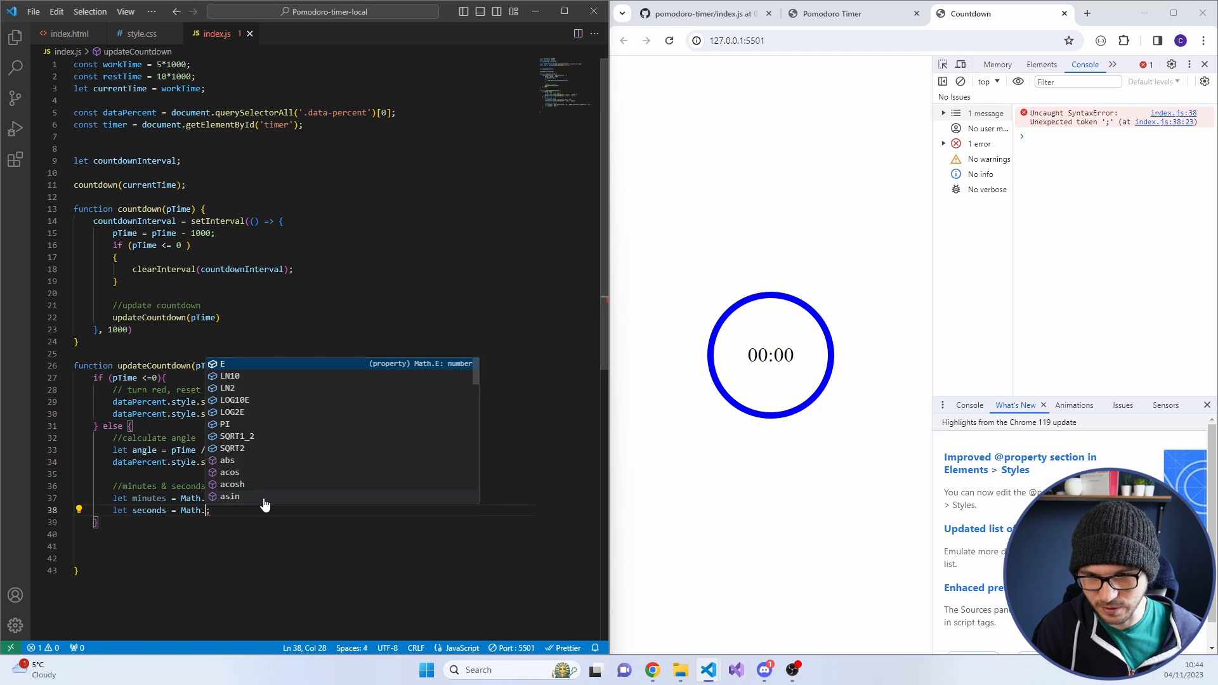
pyautogui.write('floor(')
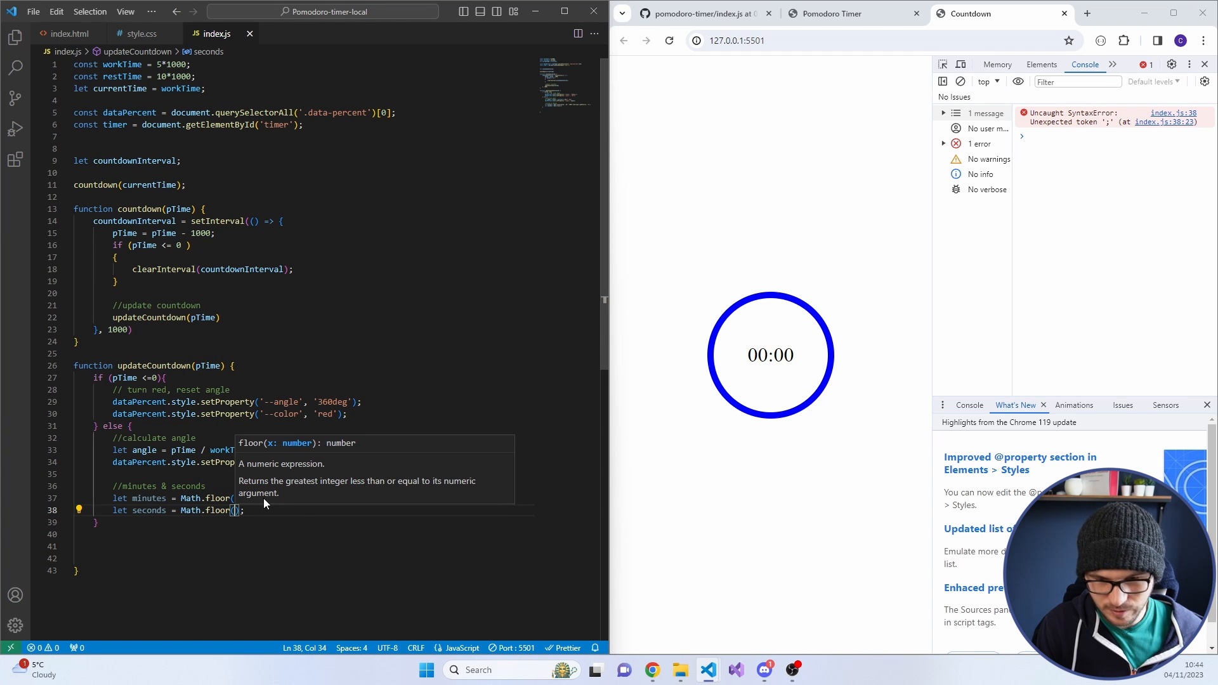
pyautogui.write('pTime / 1000')
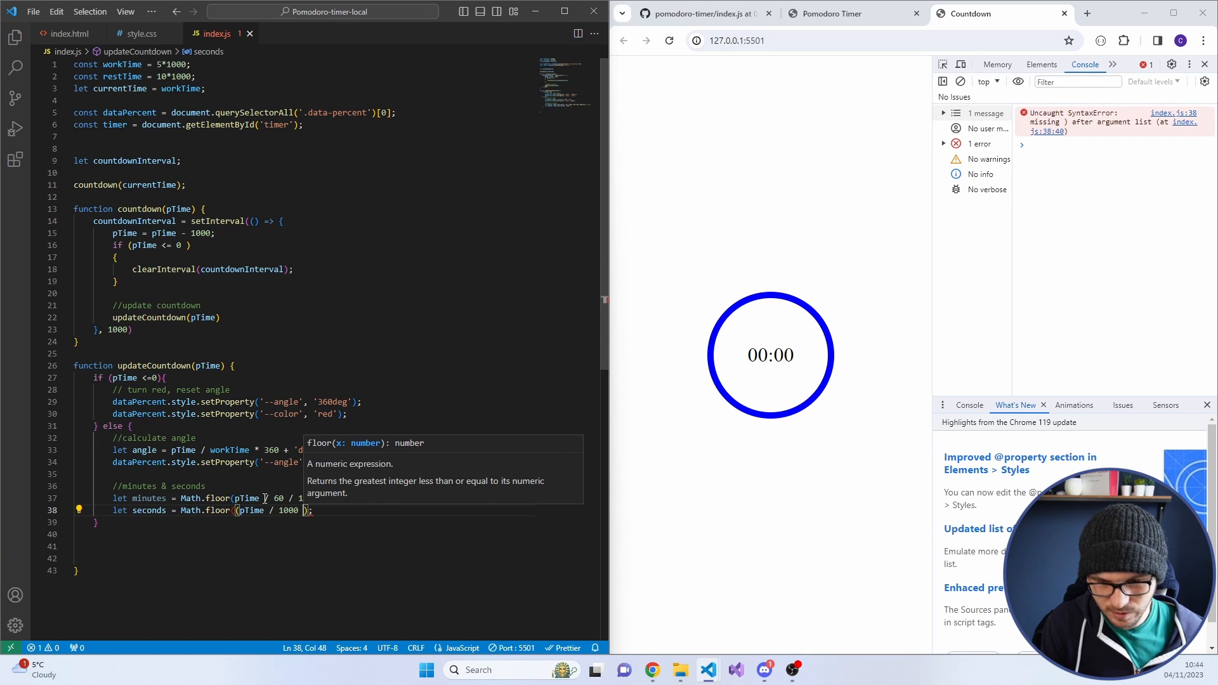
pyautogui.write('.toString().padStart(2, "0");')
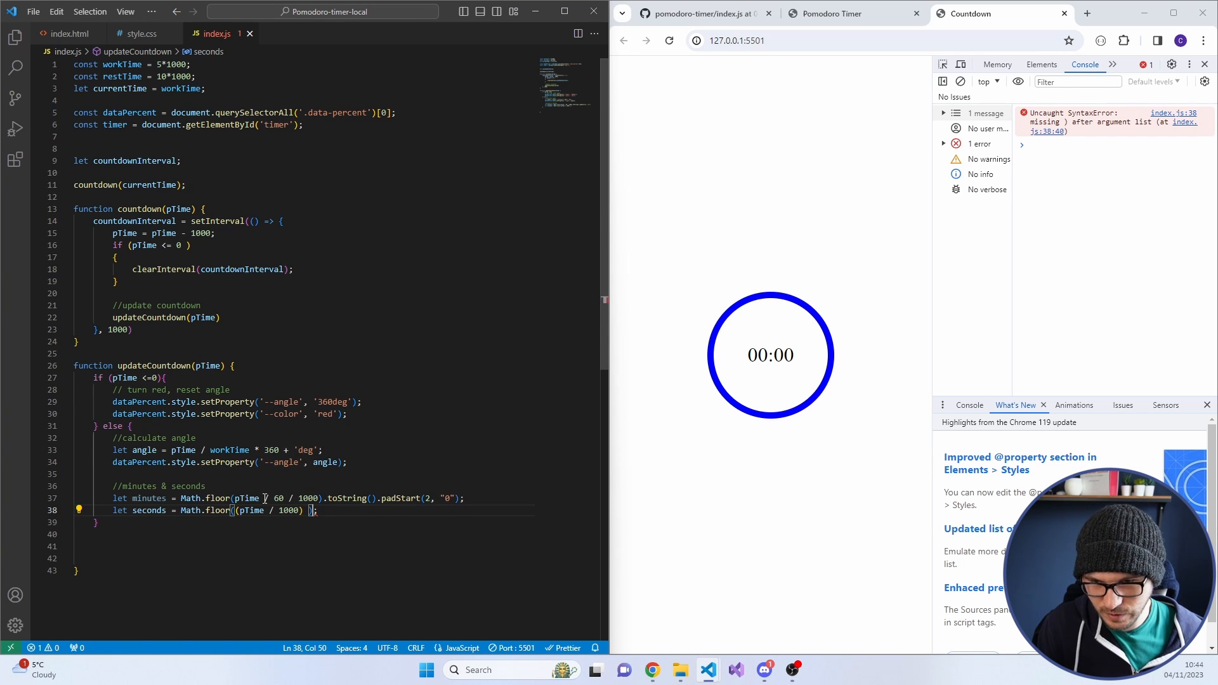
pyautogui.write('%')
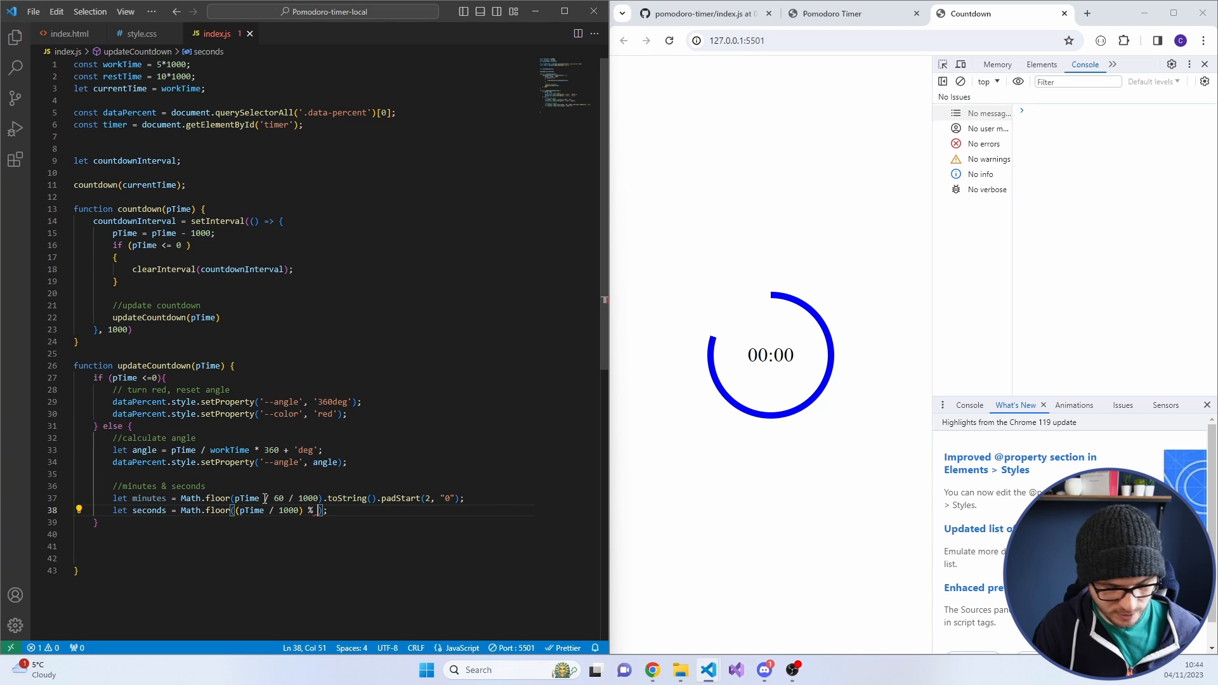
pyautogui.write('60')
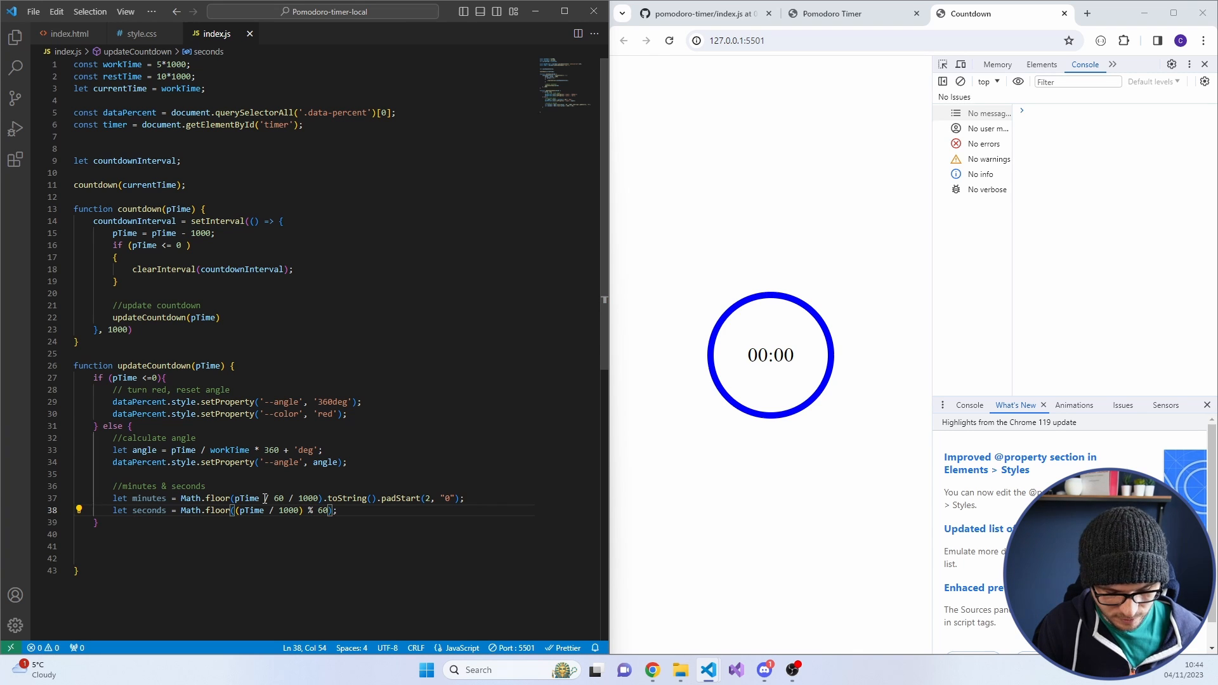
pyautogui.write('.toString()')
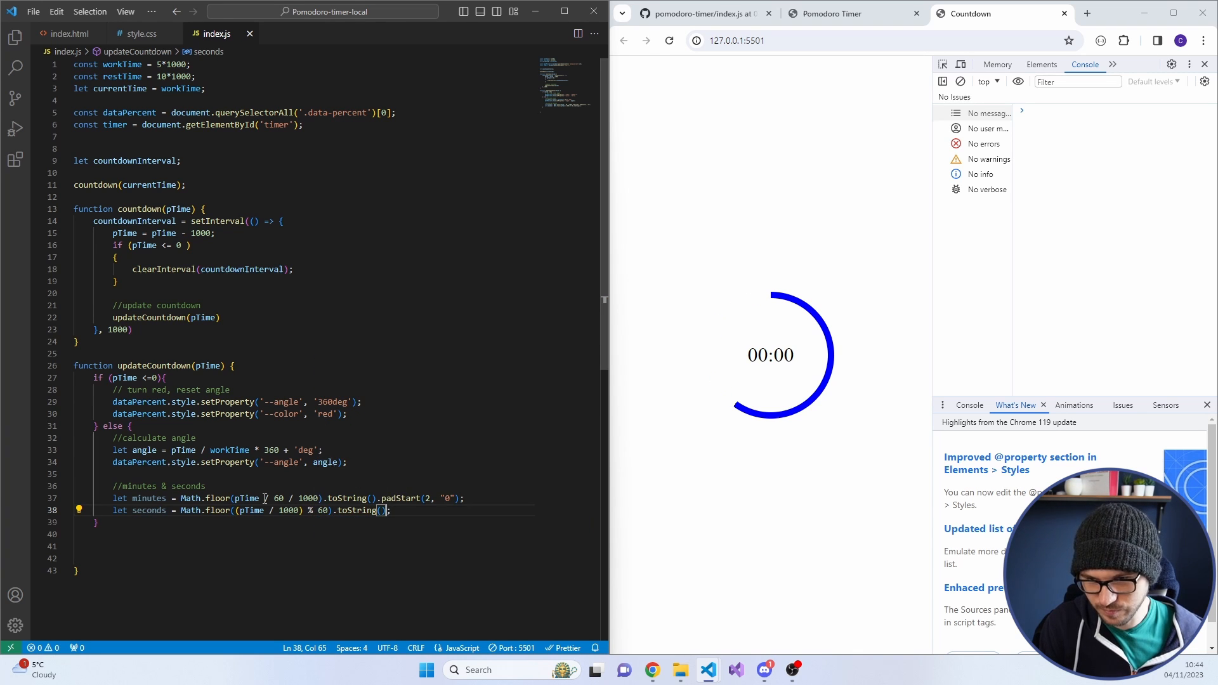
pyautogui.write('padStart(2, "0"')
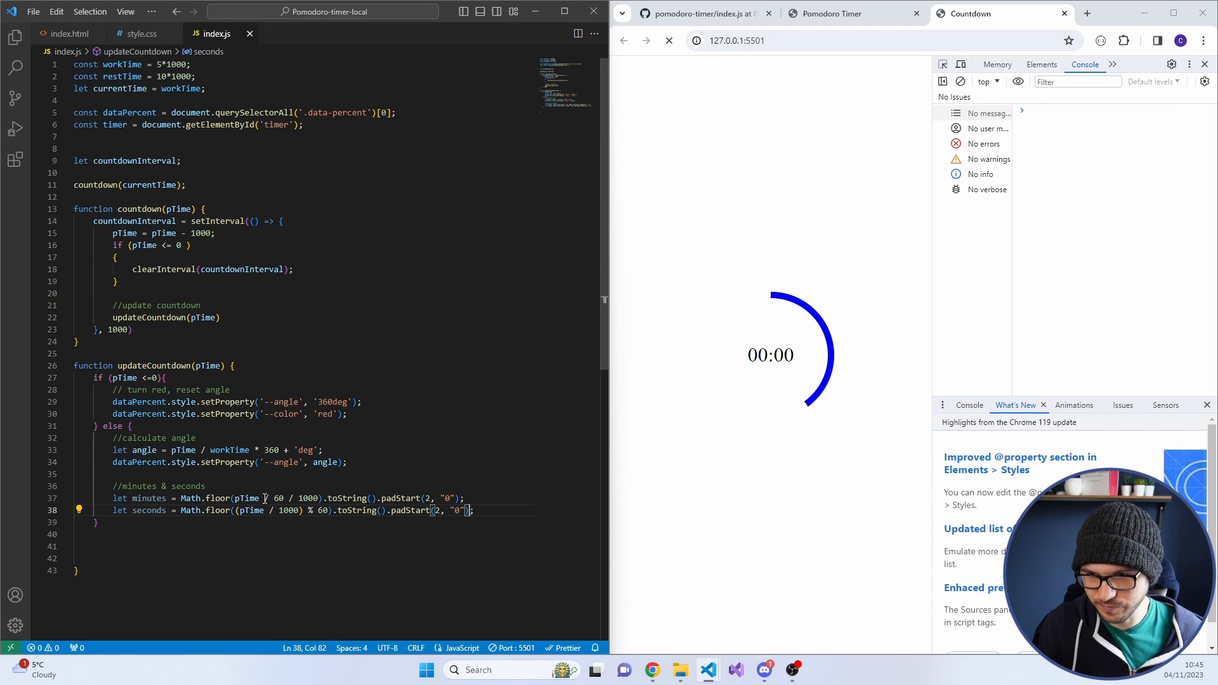
pyautogui.write('console.log(')
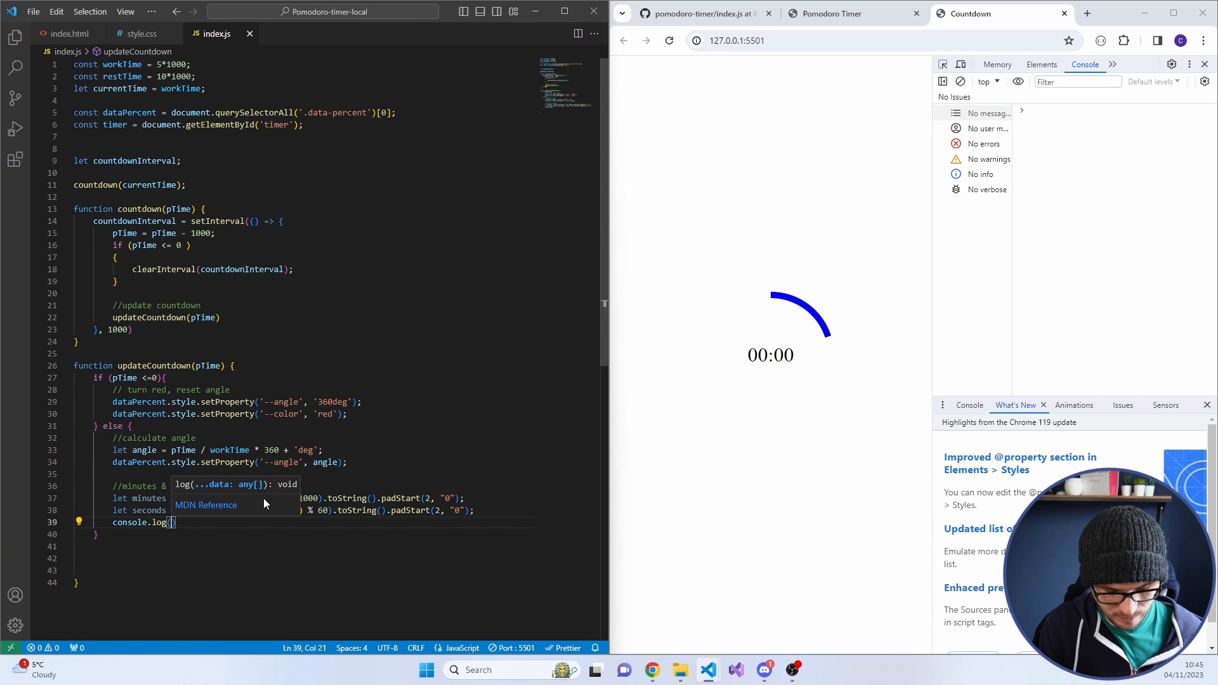
# Set timer.innerText = `${minutes}:${seconds}` in the else branch
pyautogui.write('minutes, seco')
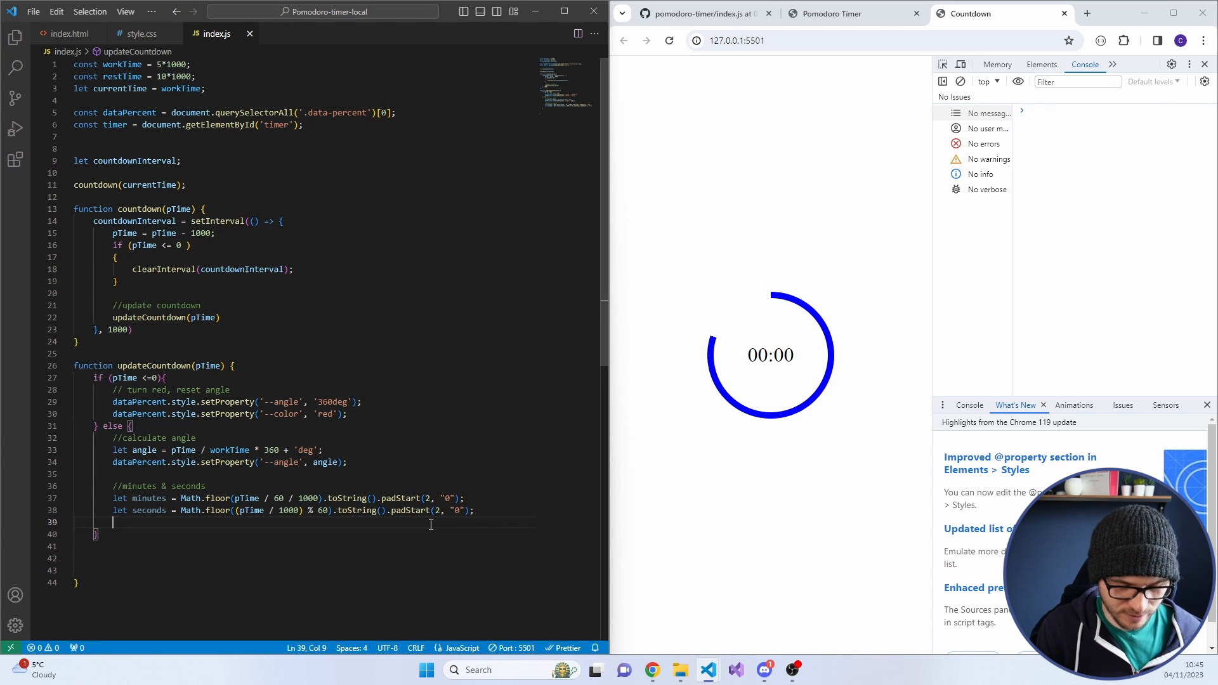
pyautogui.write('timer.innerText =')
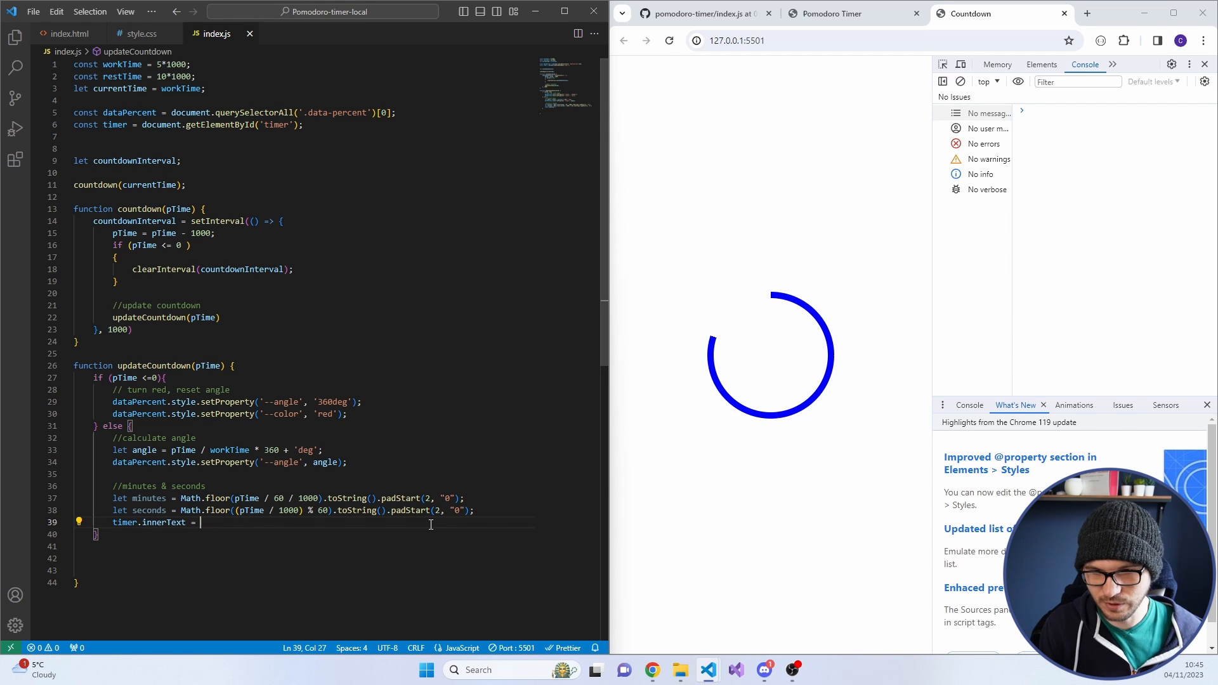
pyautogui.write('`${}`')
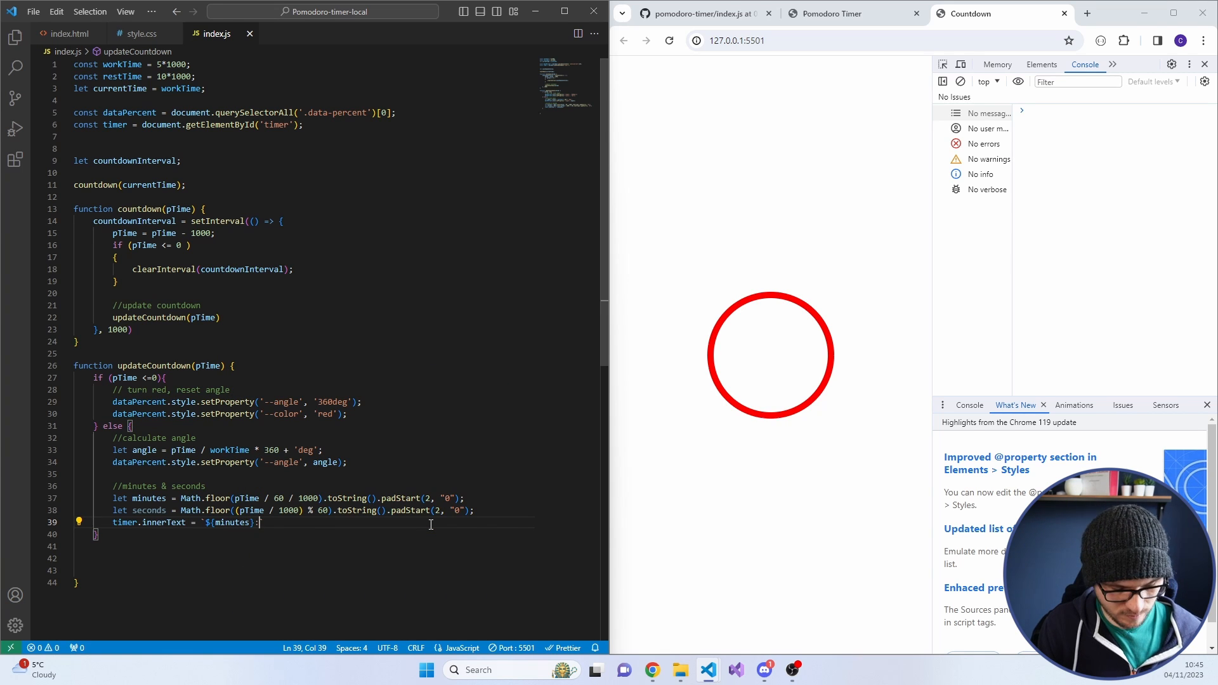
pyautogui.write('${seconds}`;')
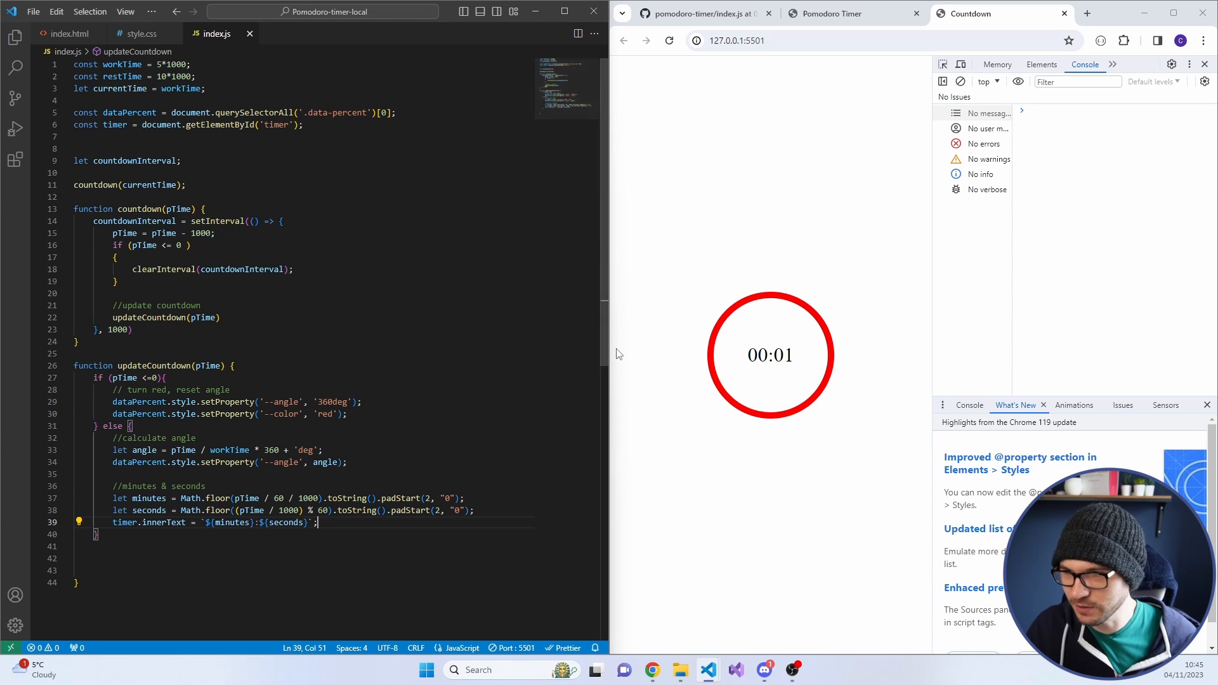
pyautogui.moveTo(742, 297)
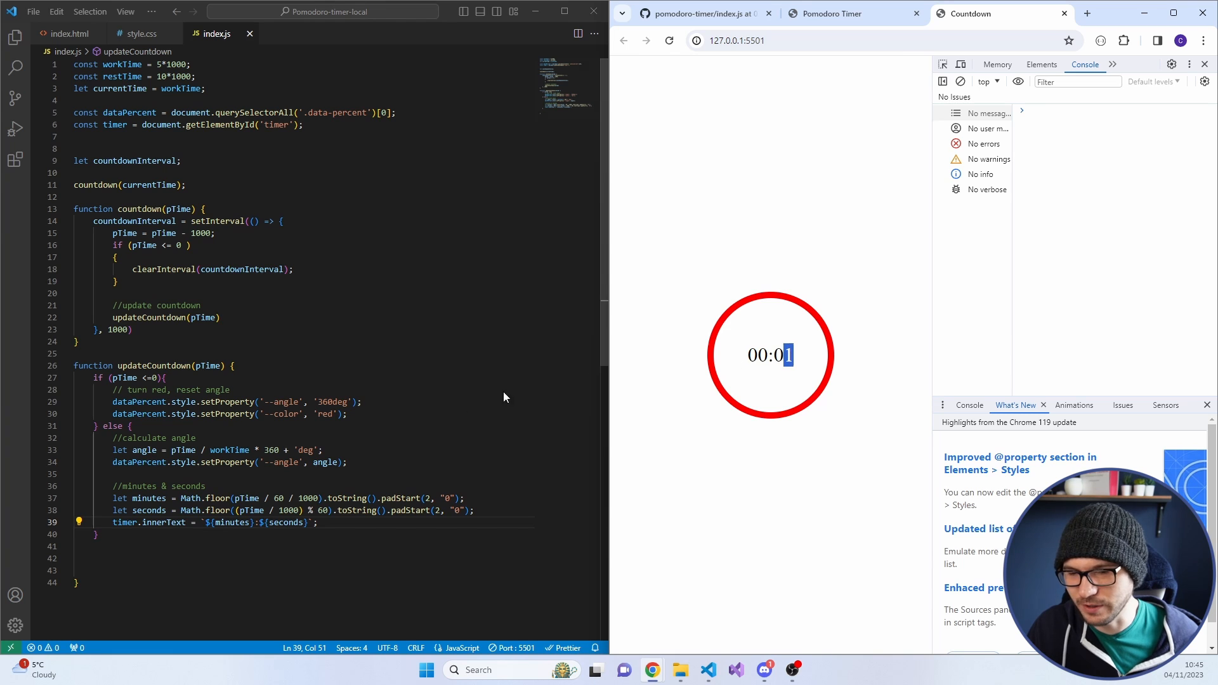
# Set timer text to `00:00` in the finished branch and call updateCountdown(currentTime) before countdown
pyautogui.doubleClick(144, 521)
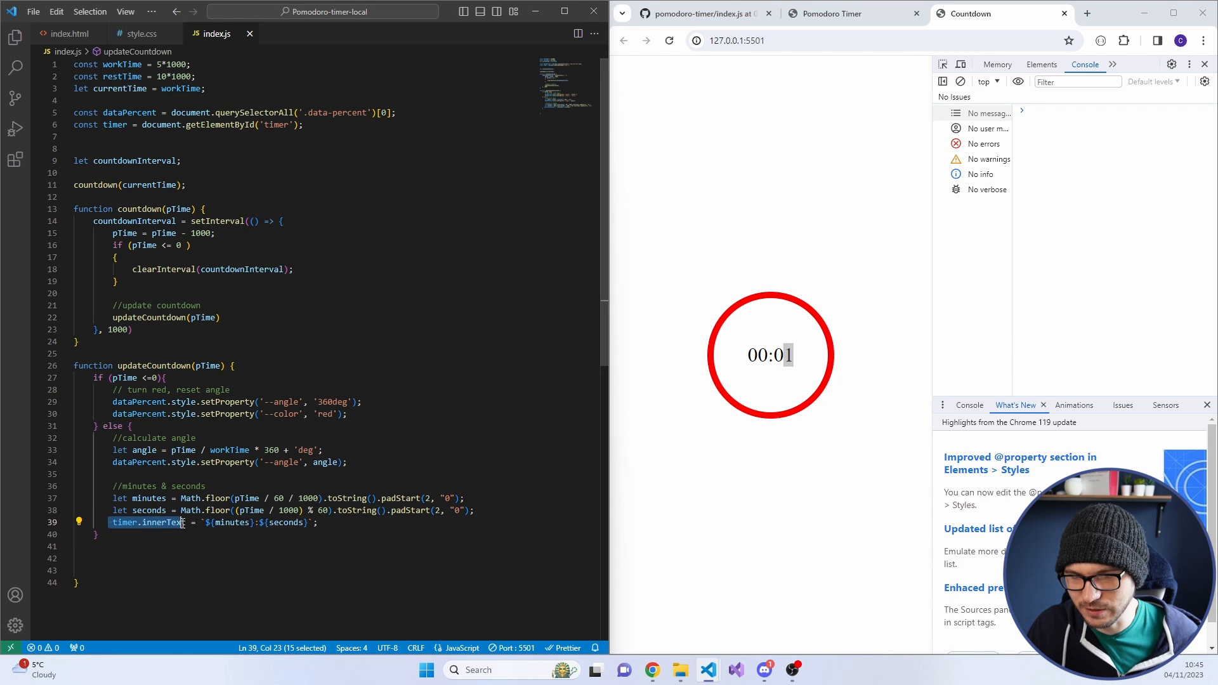
pyautogui.click(350, 414)
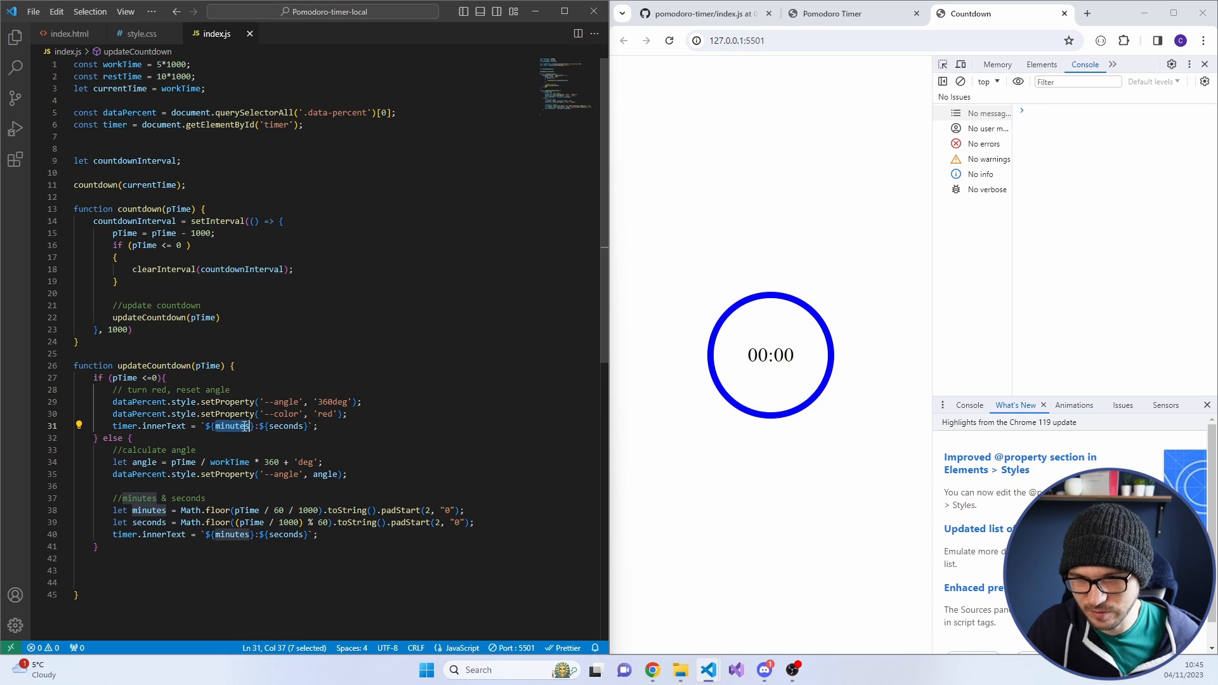
pyautogui.write('00')
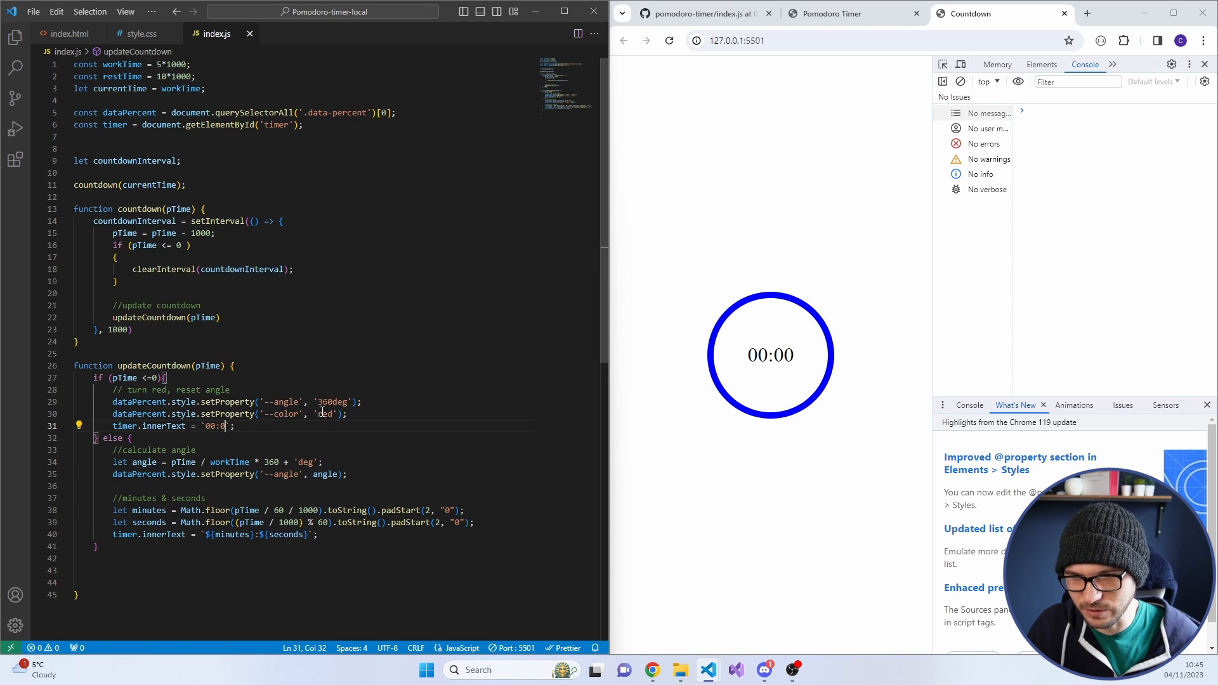
pyautogui.write('0')
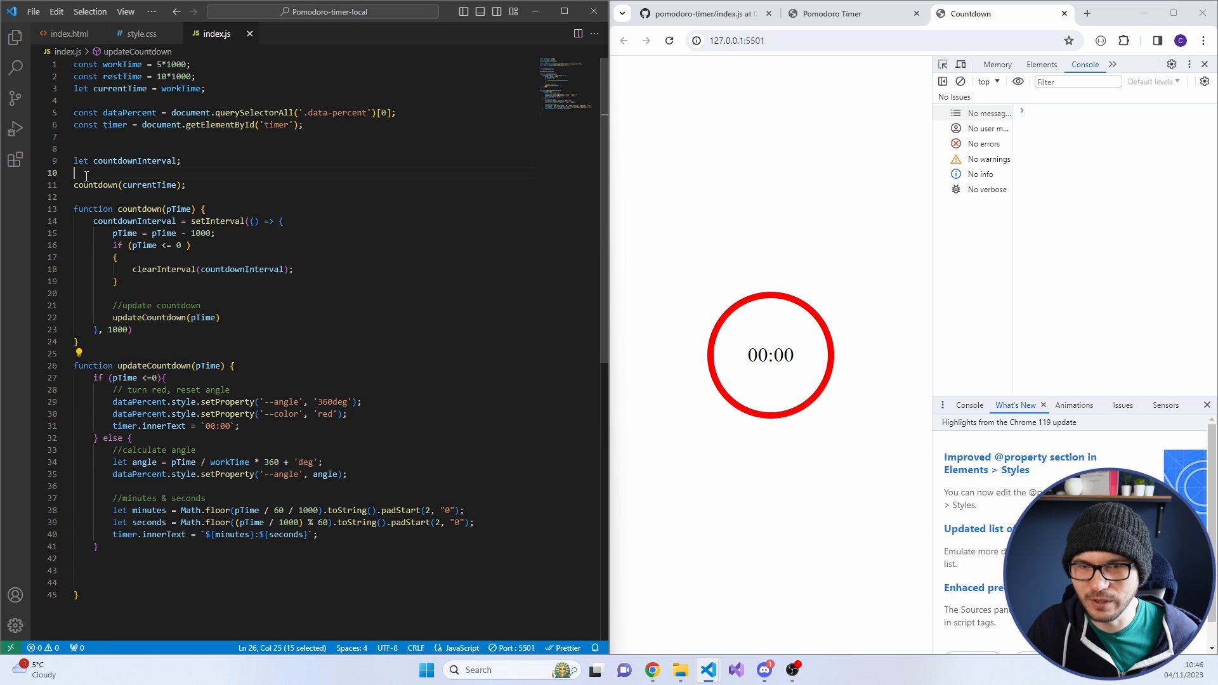
pyautogui.write('updateCountdown(currentTime')
pyautogui.click(132, 64)
pyautogui.write('30')
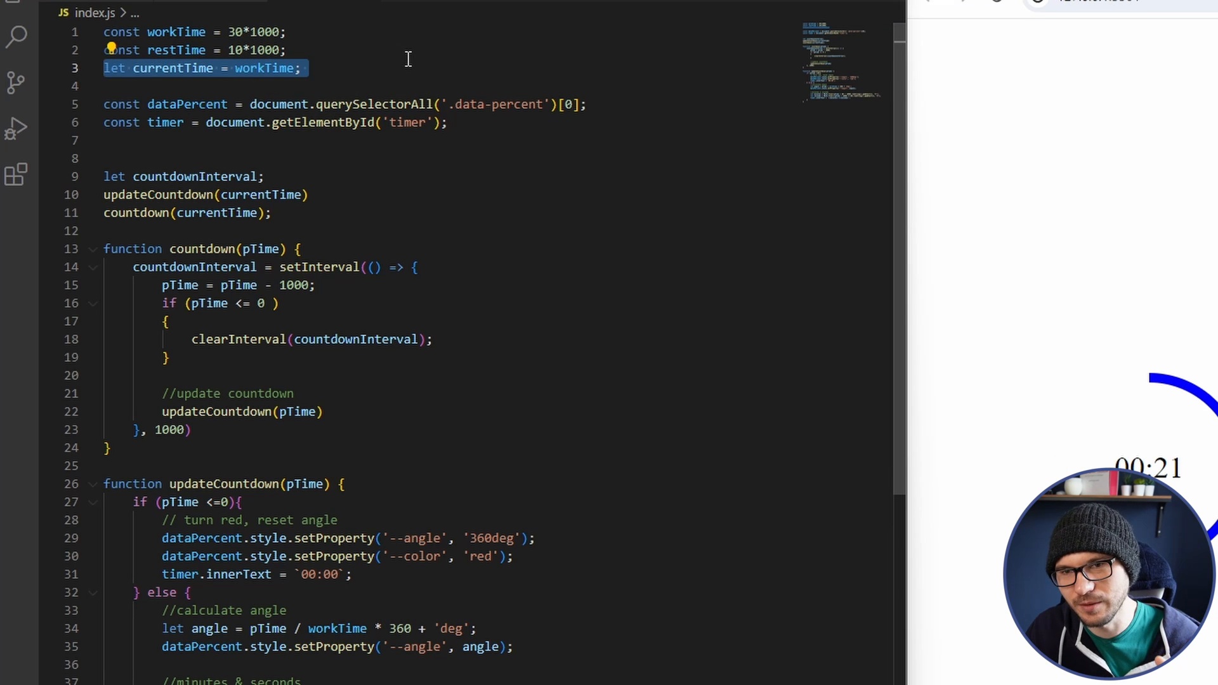
# Review currentTime, element lookups, clearInterval, pTime, workTime and padStart without editing
pyautogui.doubleClick(172, 68)
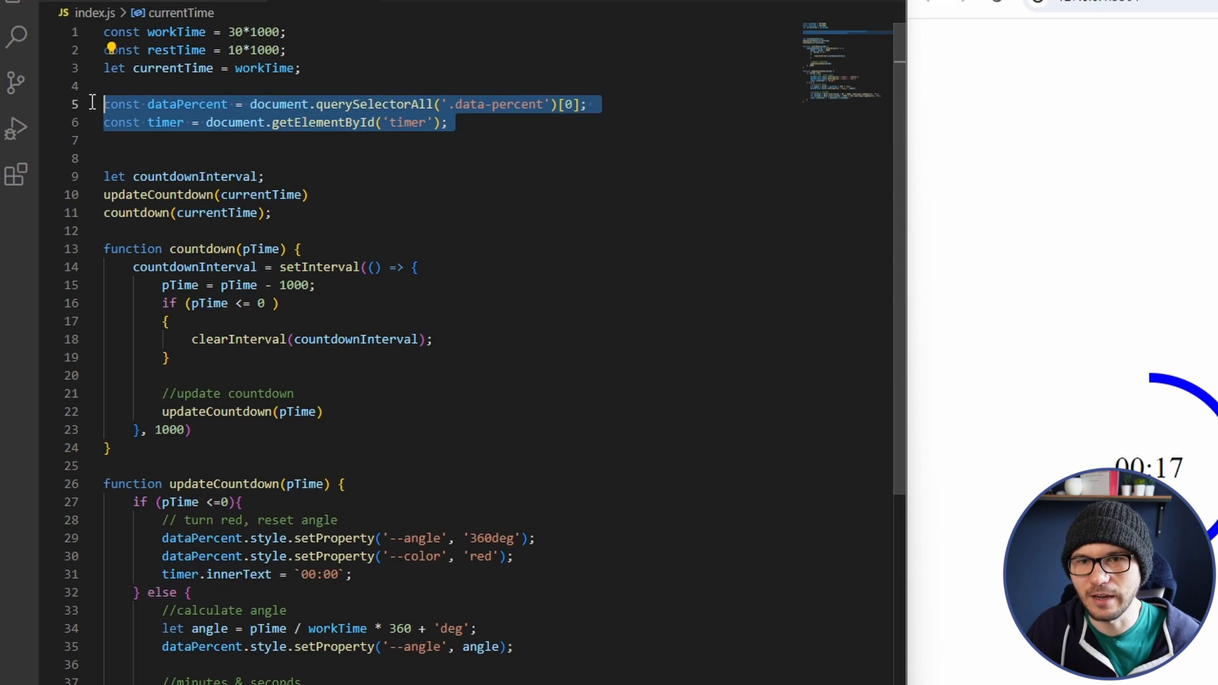
pyautogui.click(508, 140)
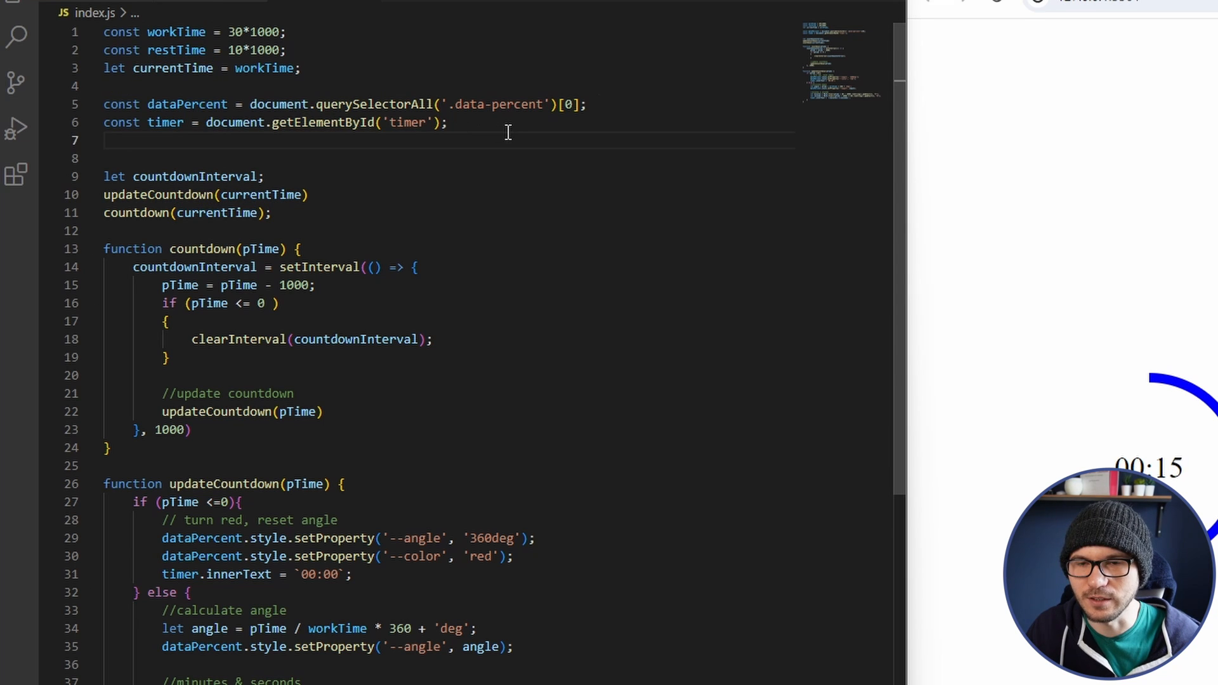
pyautogui.moveTo(563, 126)
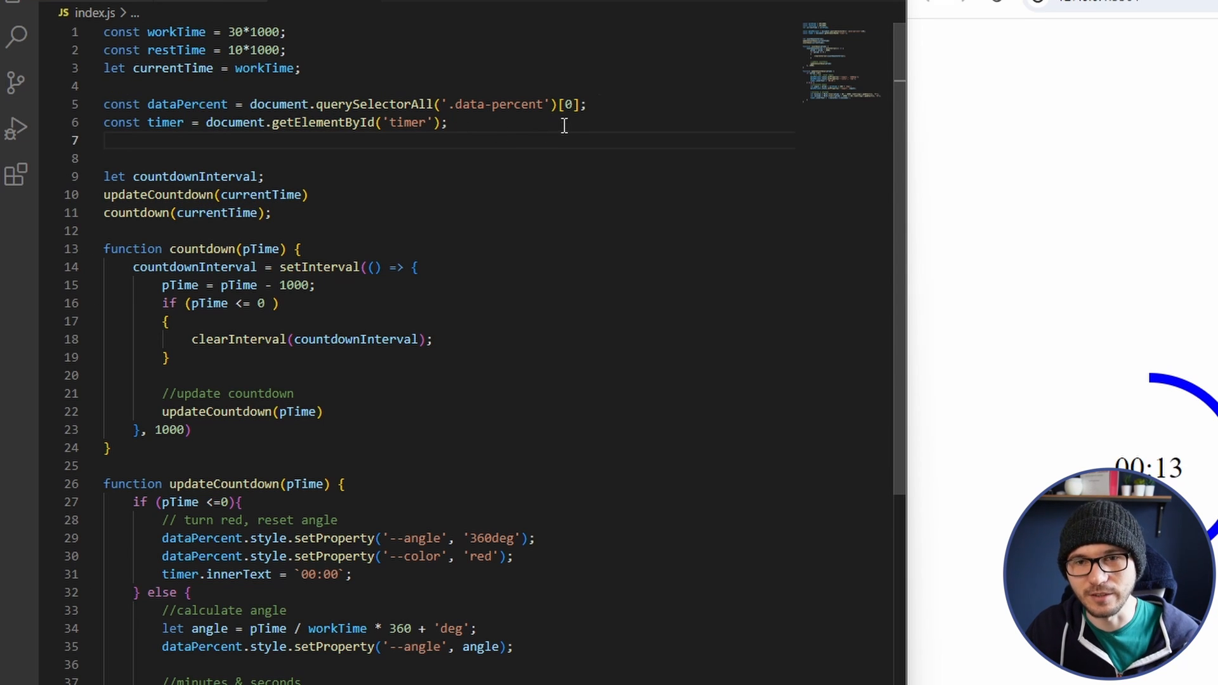
pyautogui.doubleClick(165, 122)
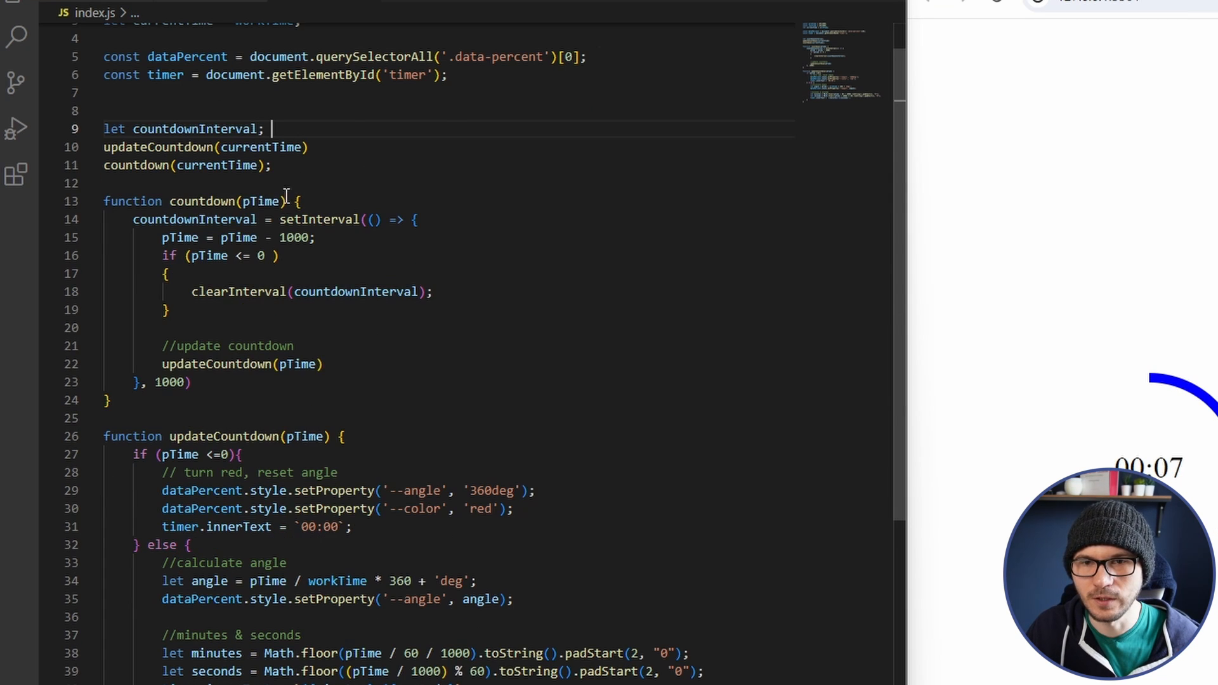
pyautogui.scroll(3)
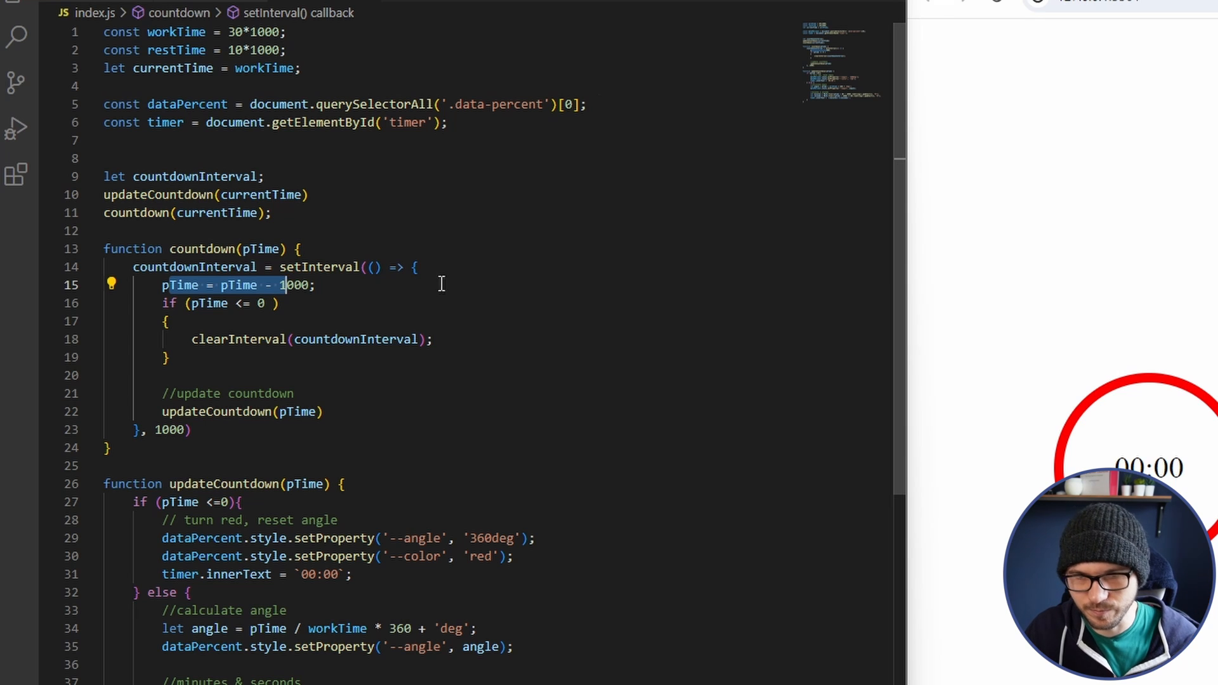
pyautogui.scroll(-3)
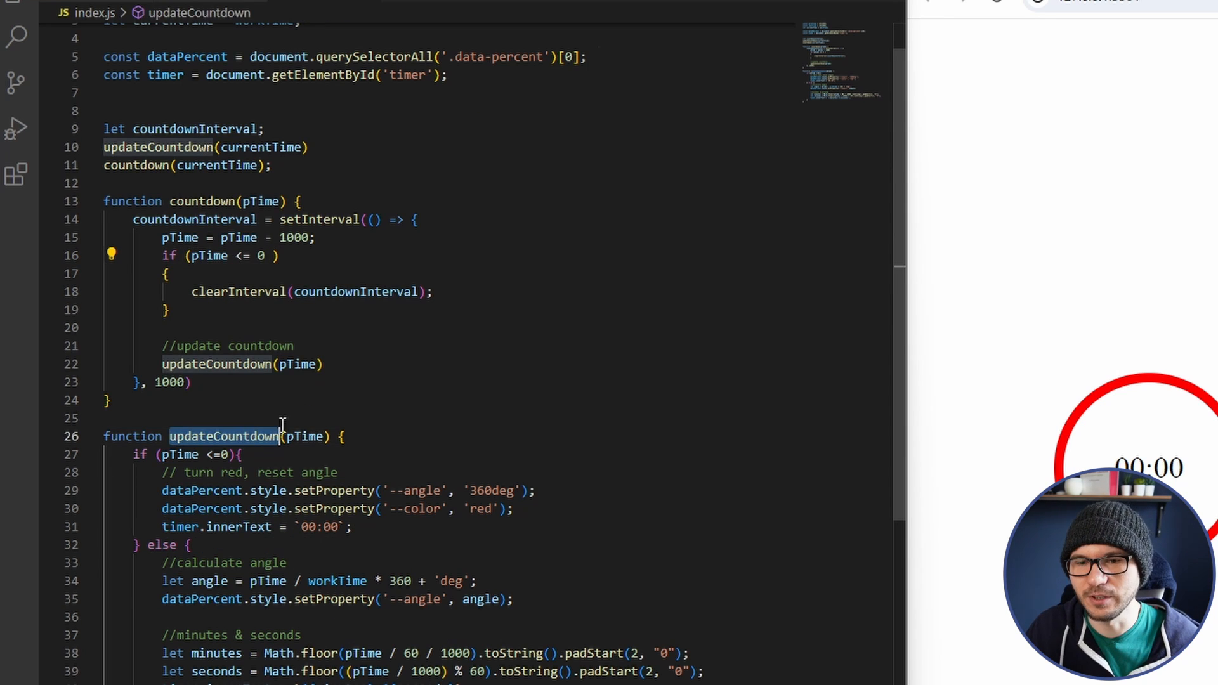
pyautogui.moveTo(296, 364)
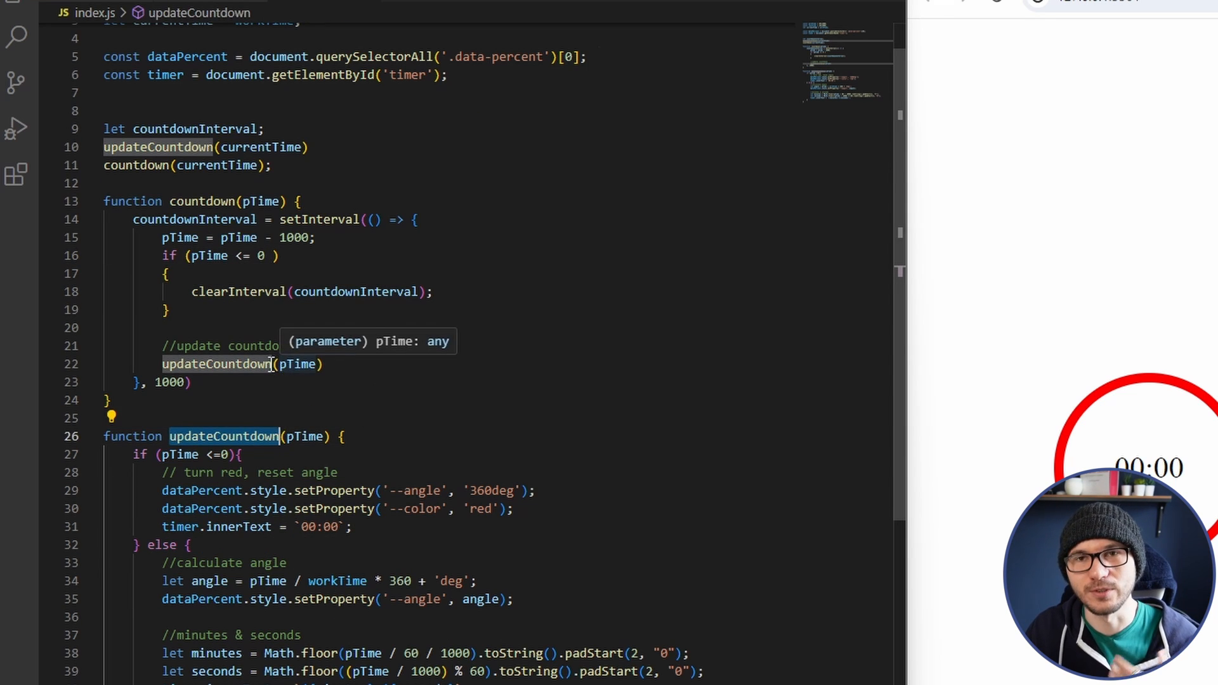
pyautogui.click(439, 292)
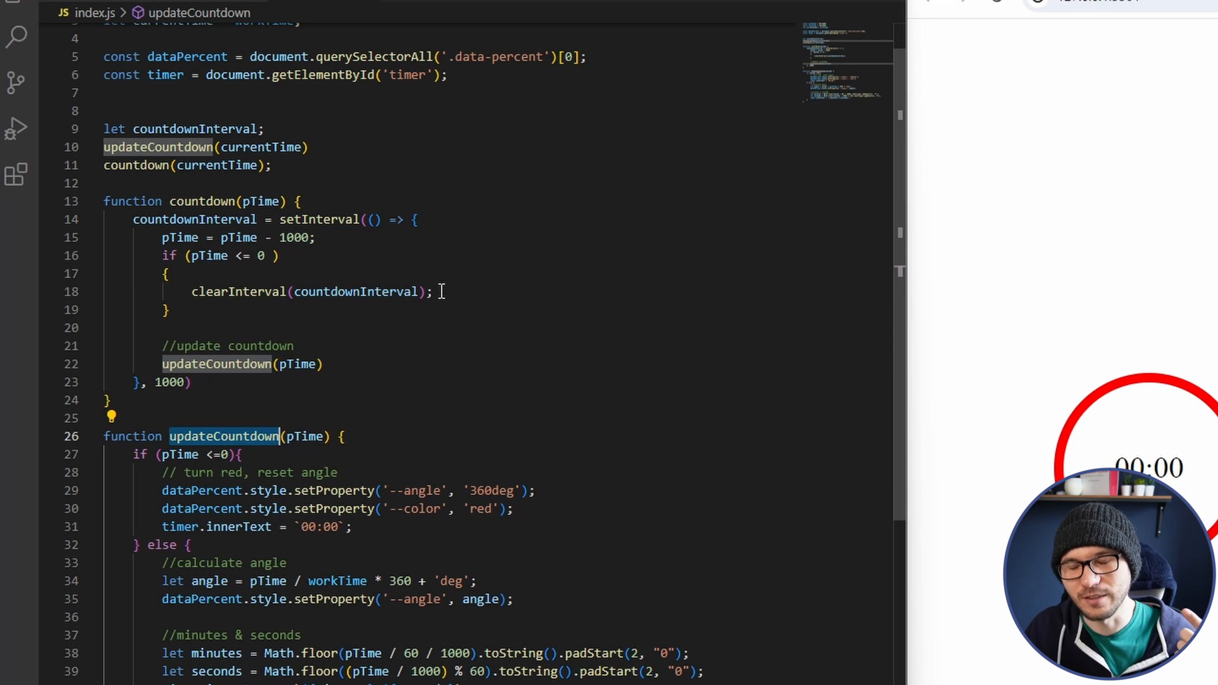
pyautogui.click(264, 454)
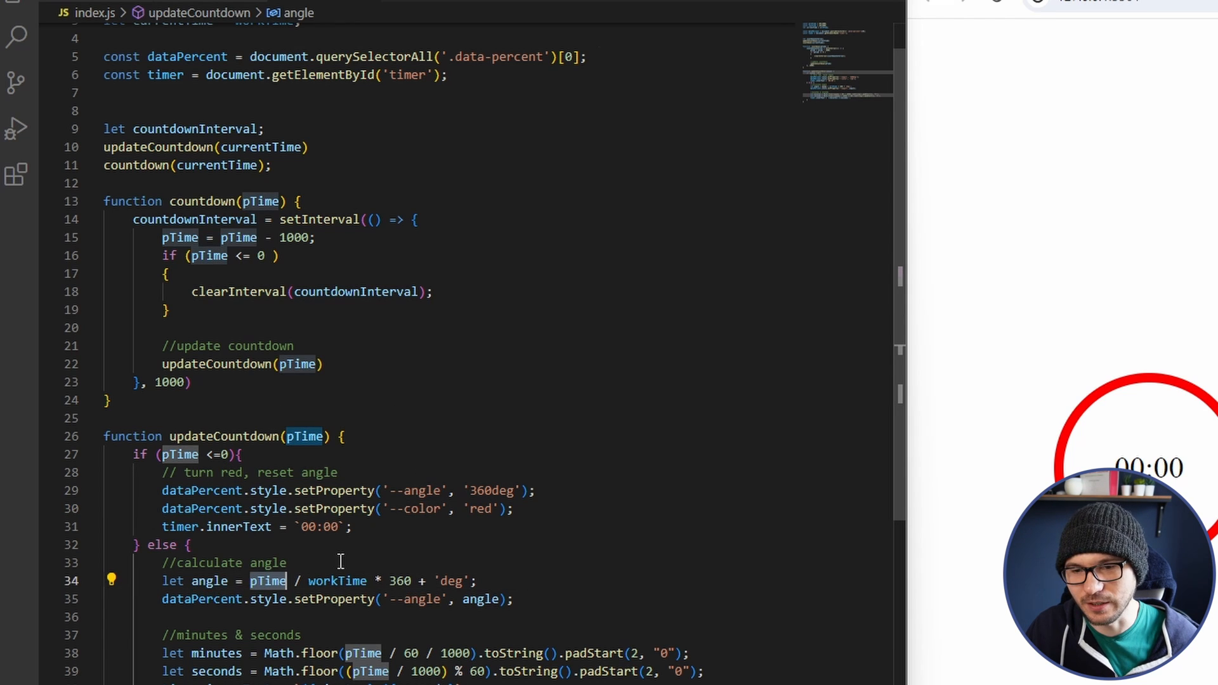
pyautogui.doubleClick(338, 580)
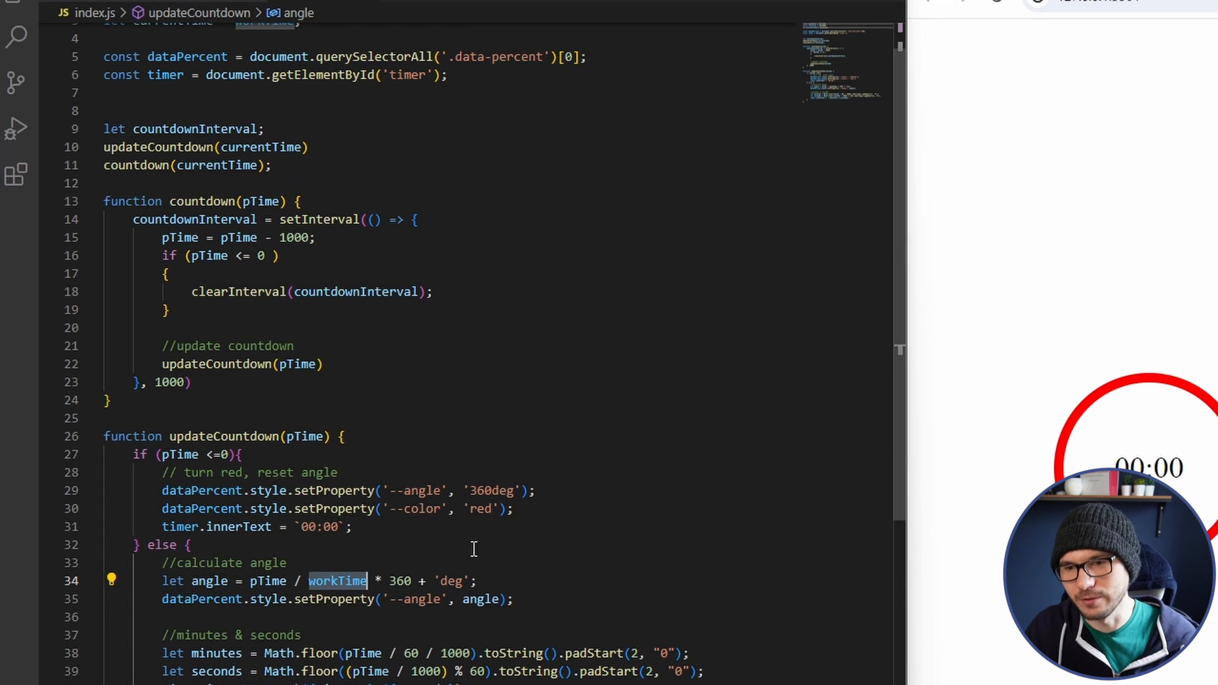
pyautogui.moveTo(549, 503)
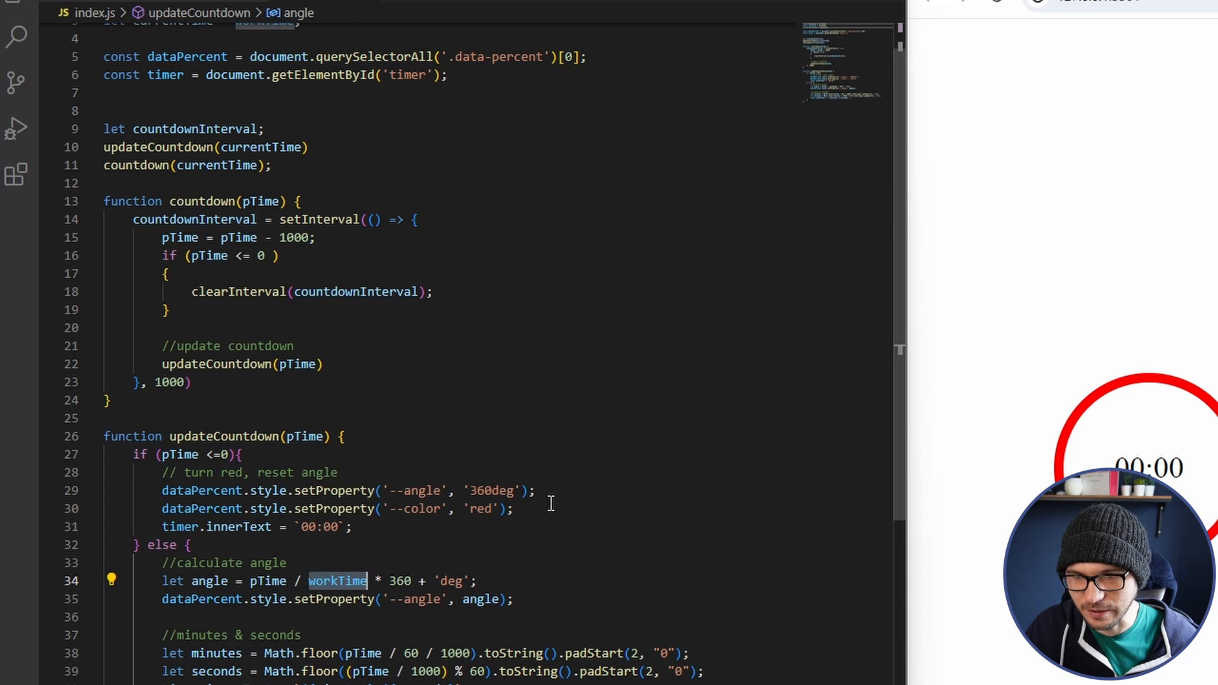
pyautogui.click(450, 579)
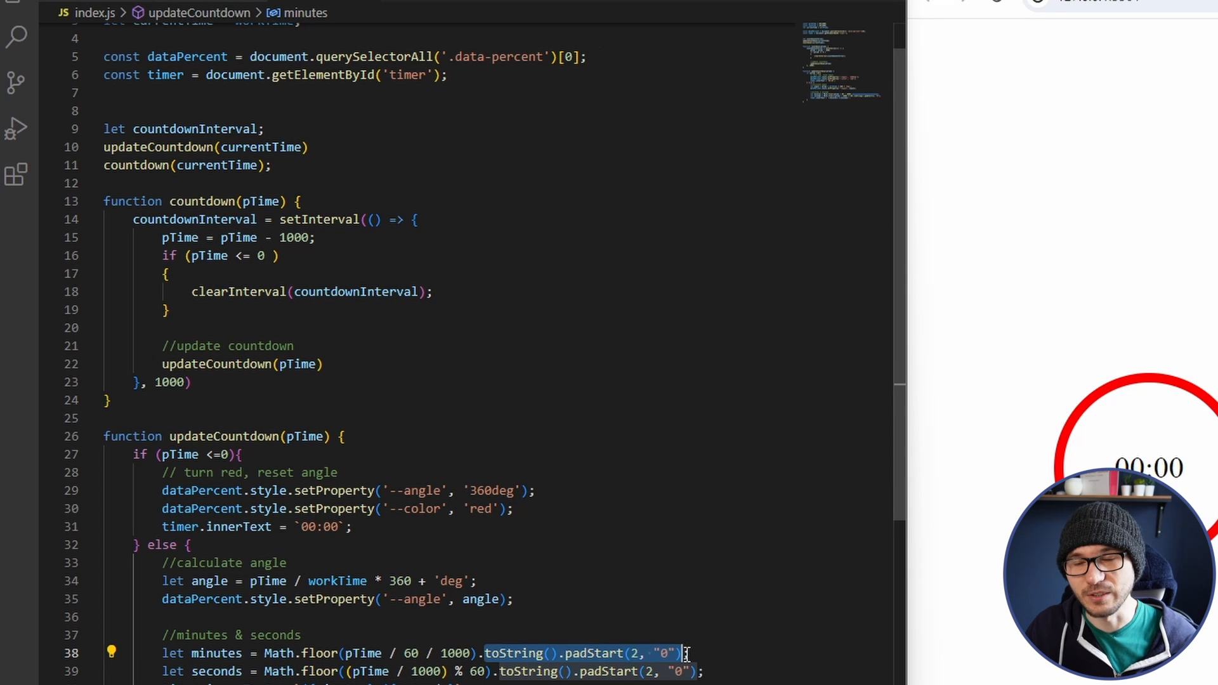
pyautogui.moveTo(762, 583)
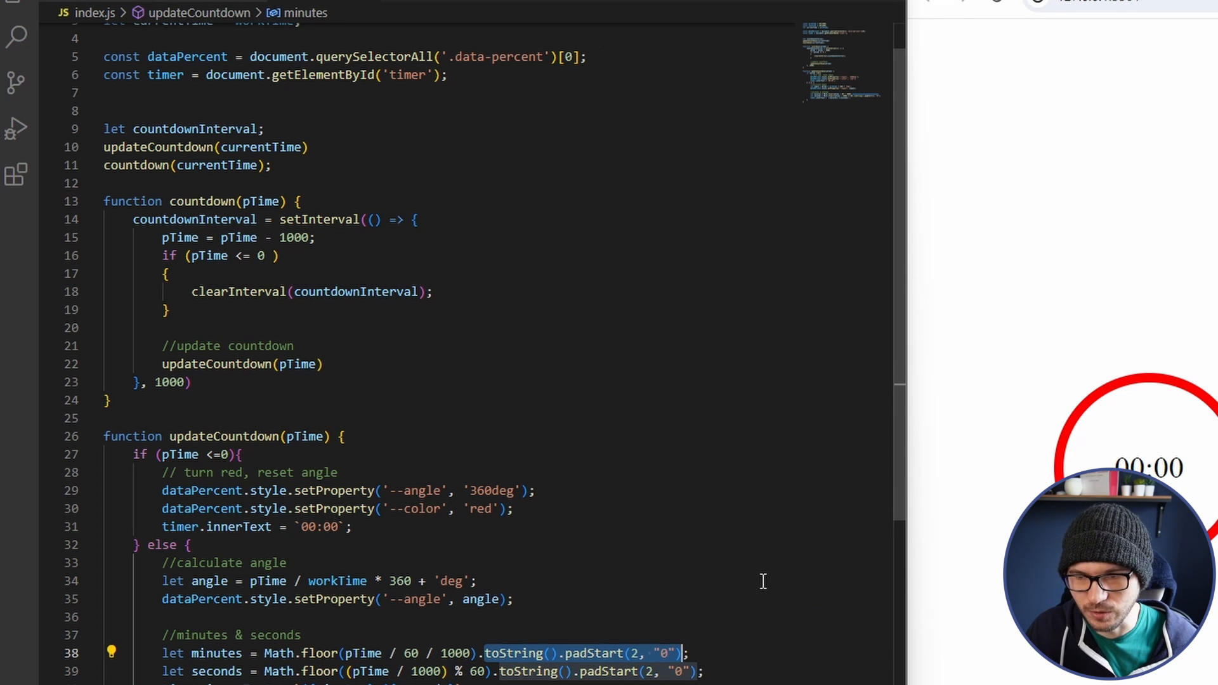
pyautogui.scroll(-3)
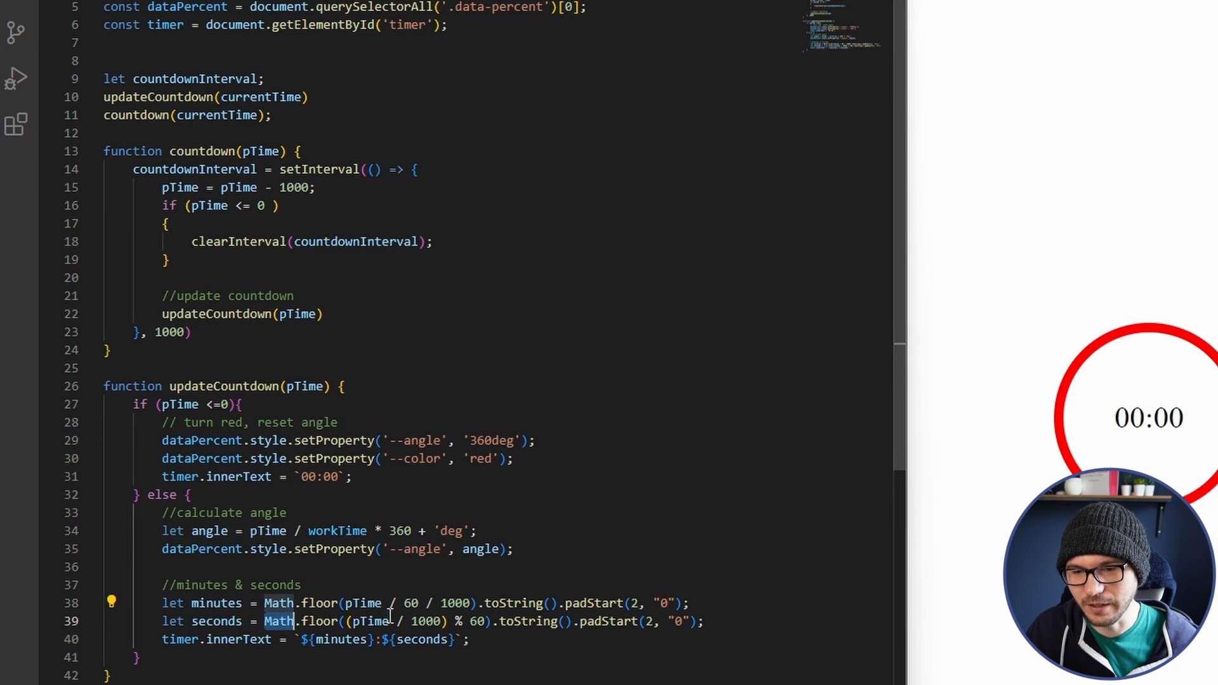